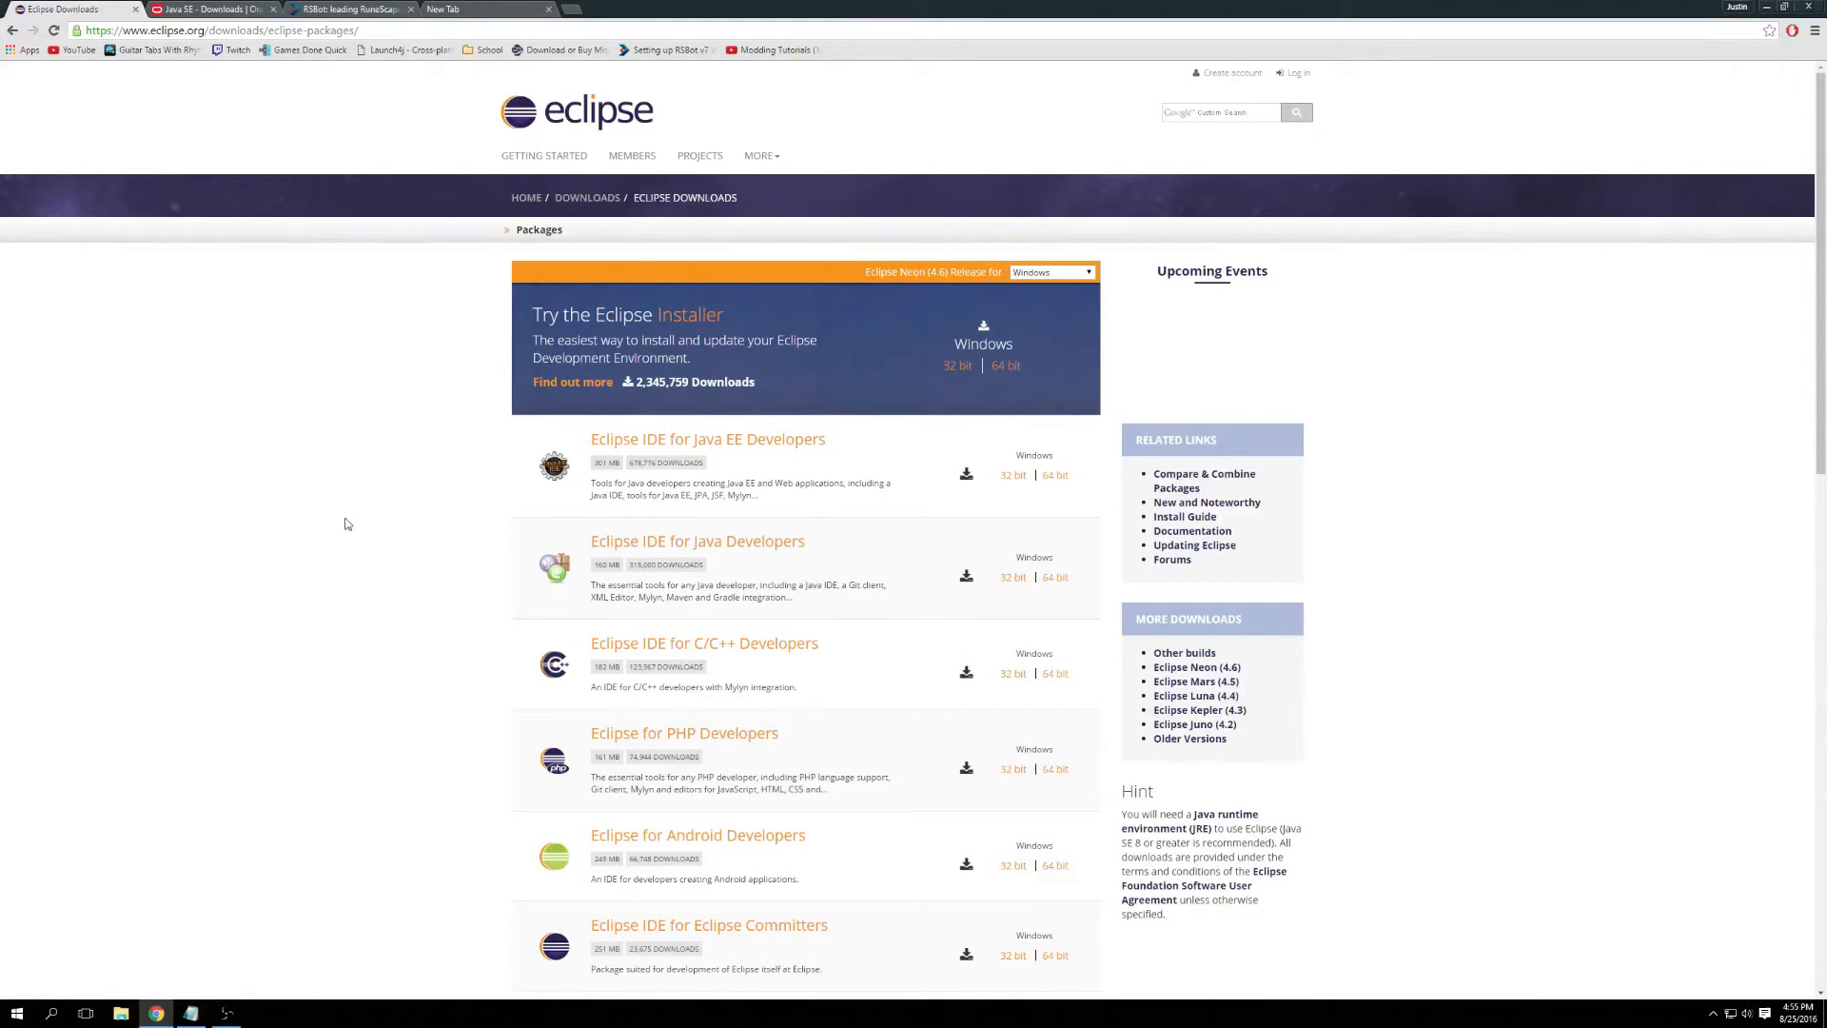
{"action": "mouse_move", "coordinate": [280, 226]}
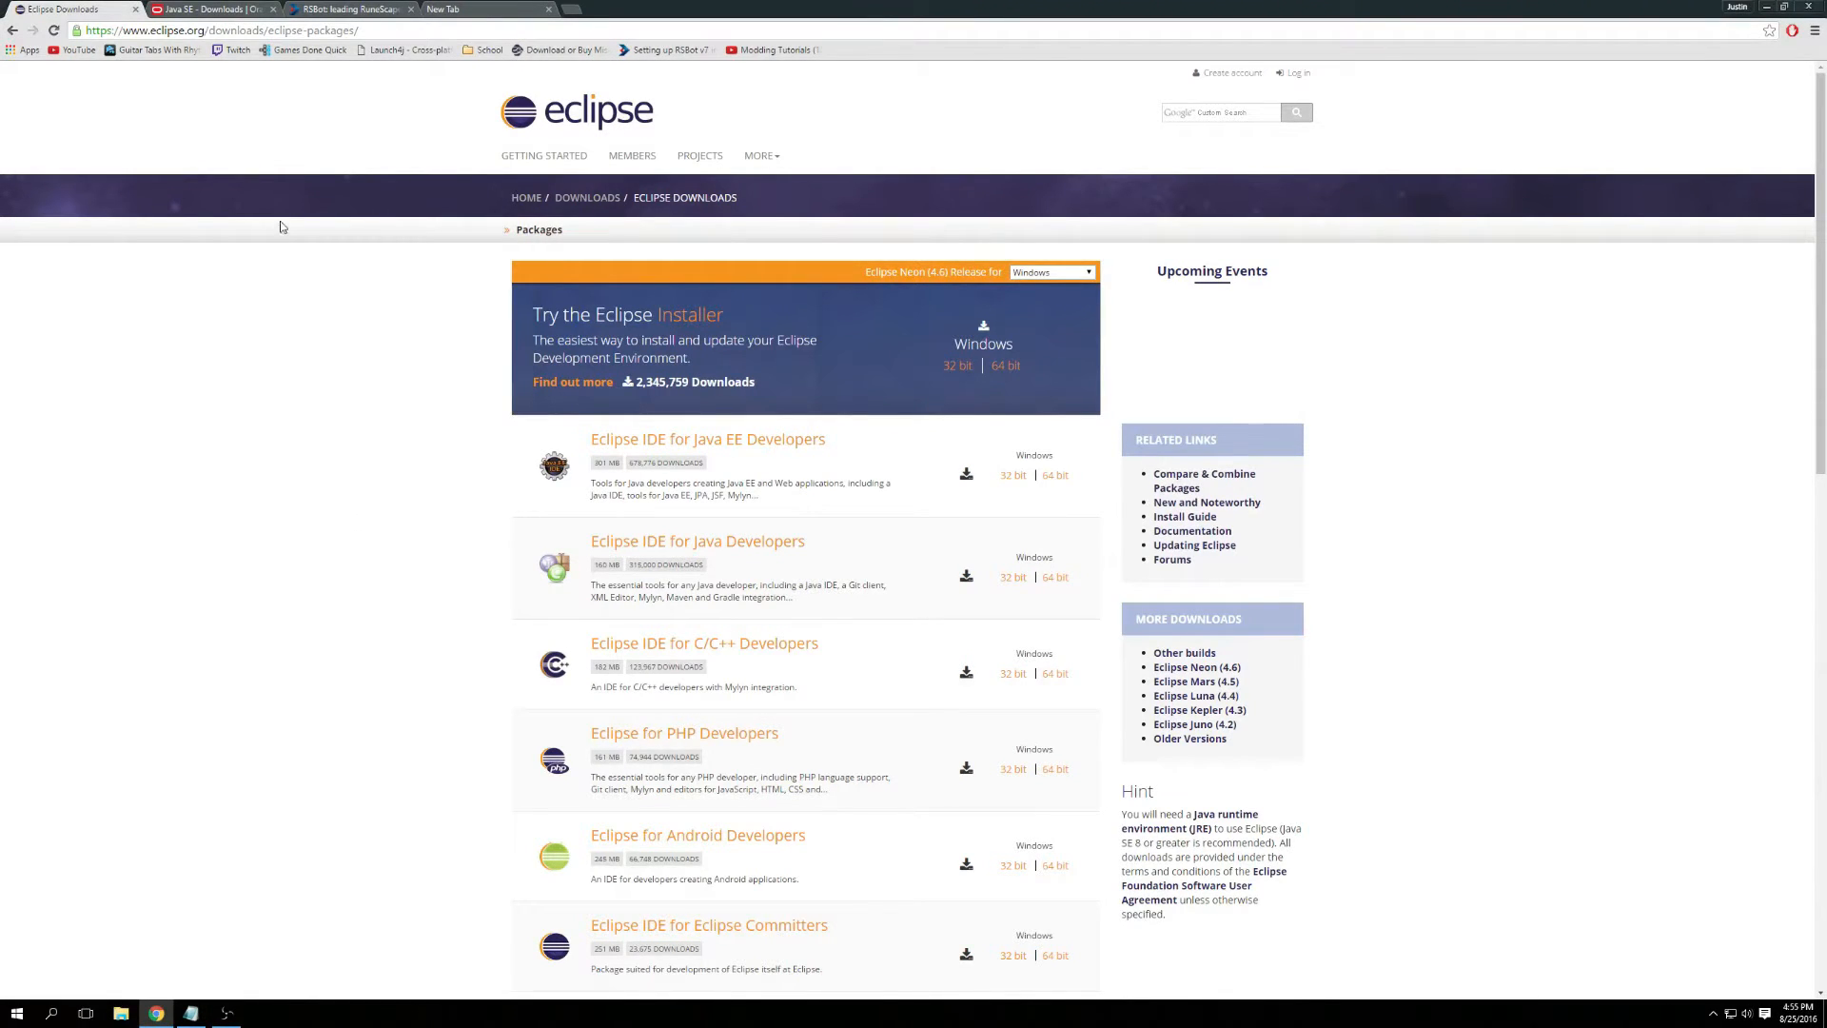
{"action": "mouse_move", "coordinate": [424, 396]}
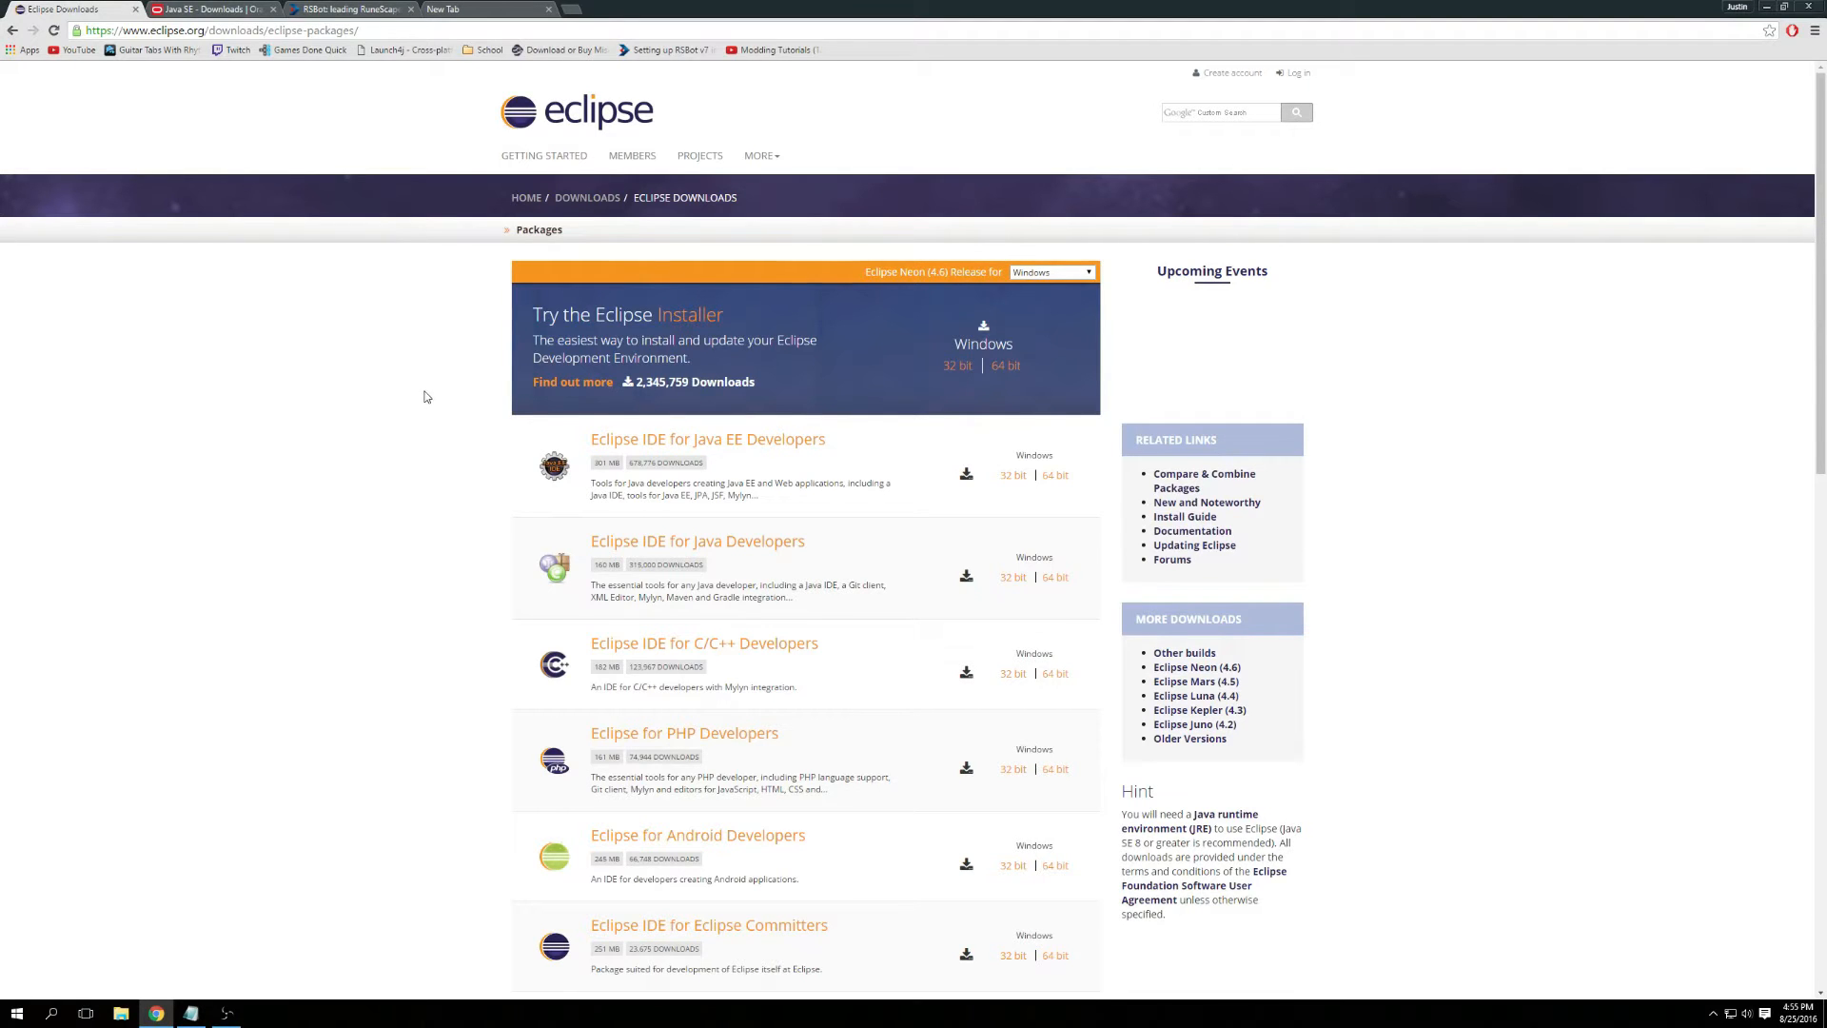
Accept the JDK 8u101 license on Oracle's site and download jdk-8u101-windows-x64.exe
{"action": "left_click", "coordinate": [215, 7]}
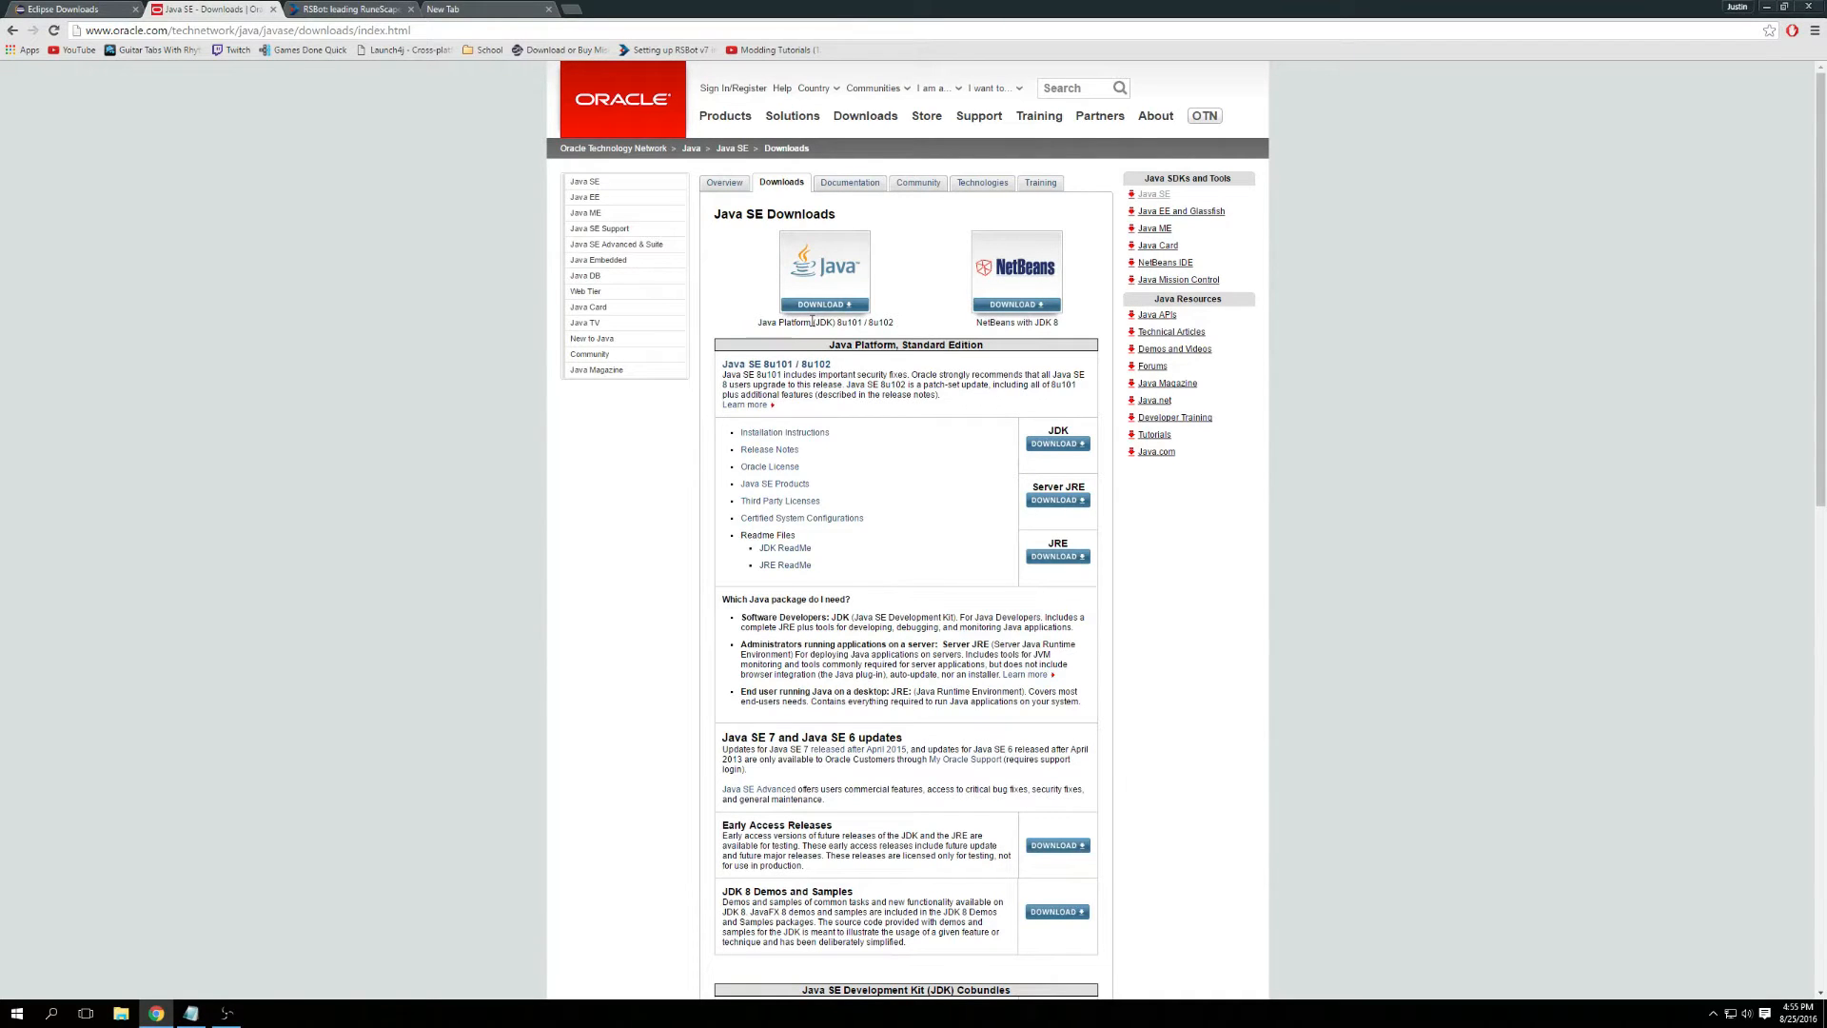
{"action": "left_click", "coordinate": [1054, 443]}
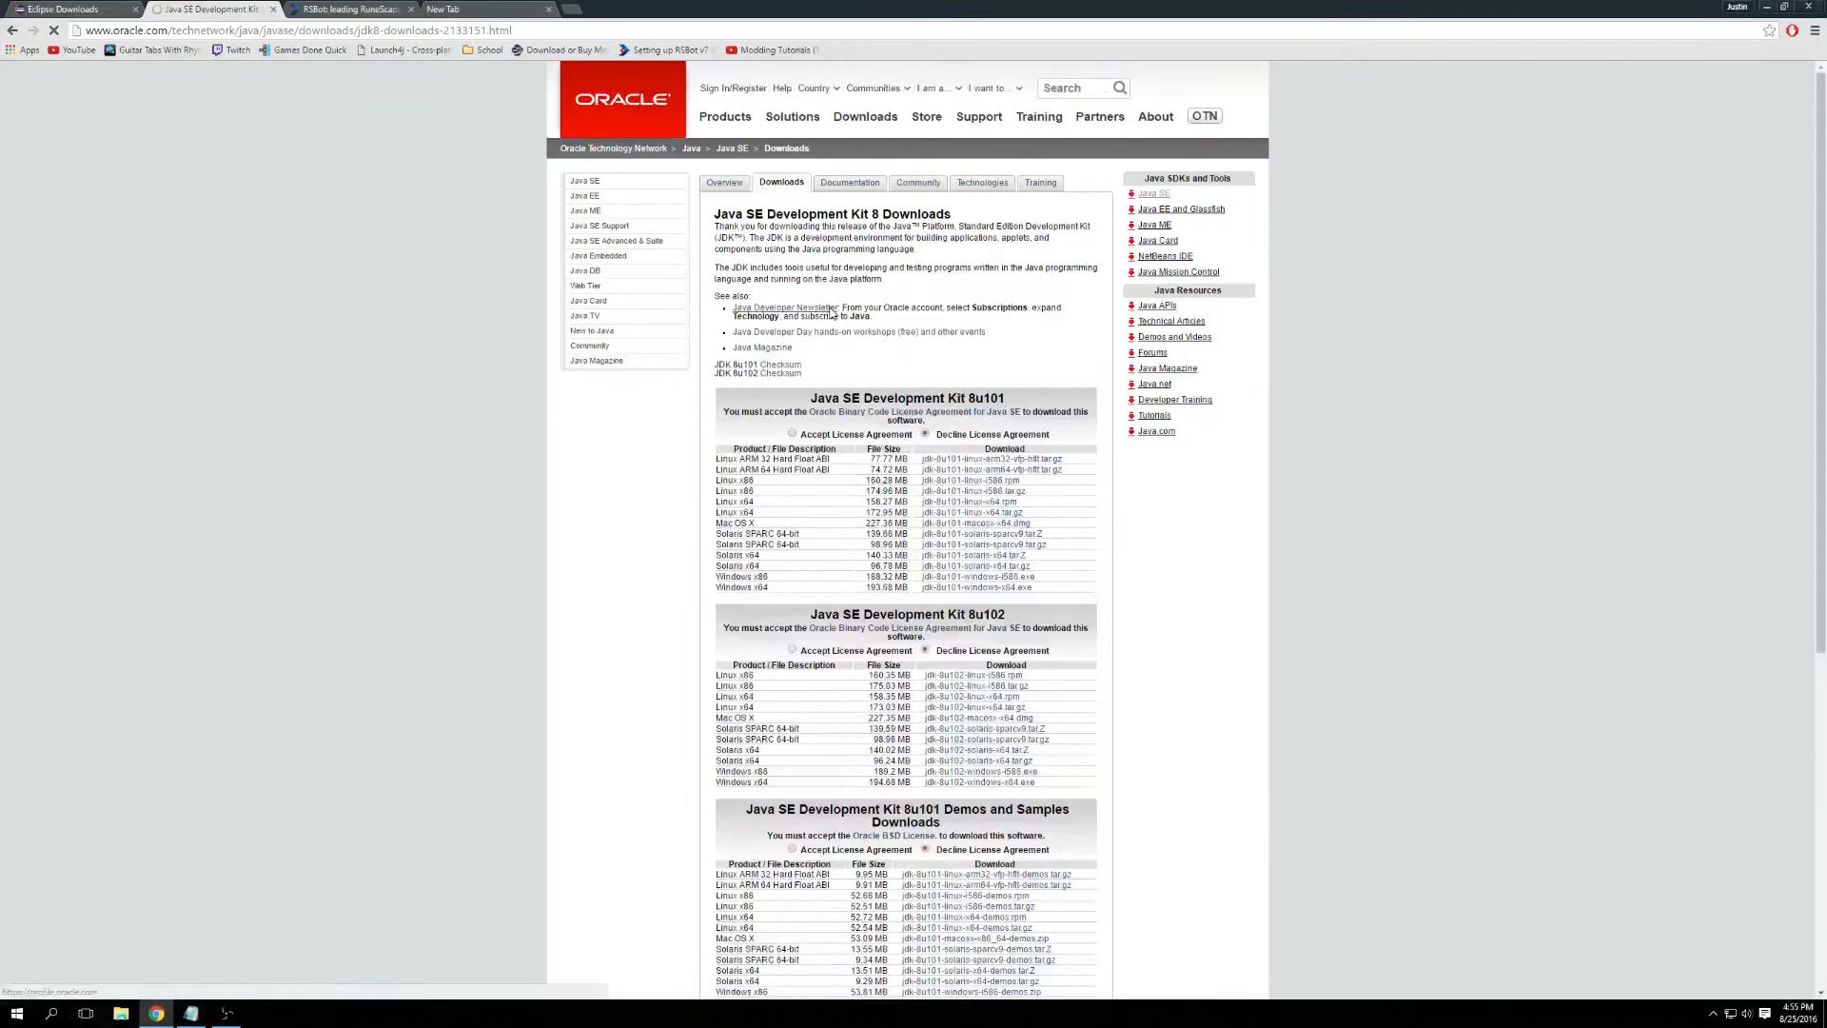
{"action": "left_click", "coordinate": [792, 434]}
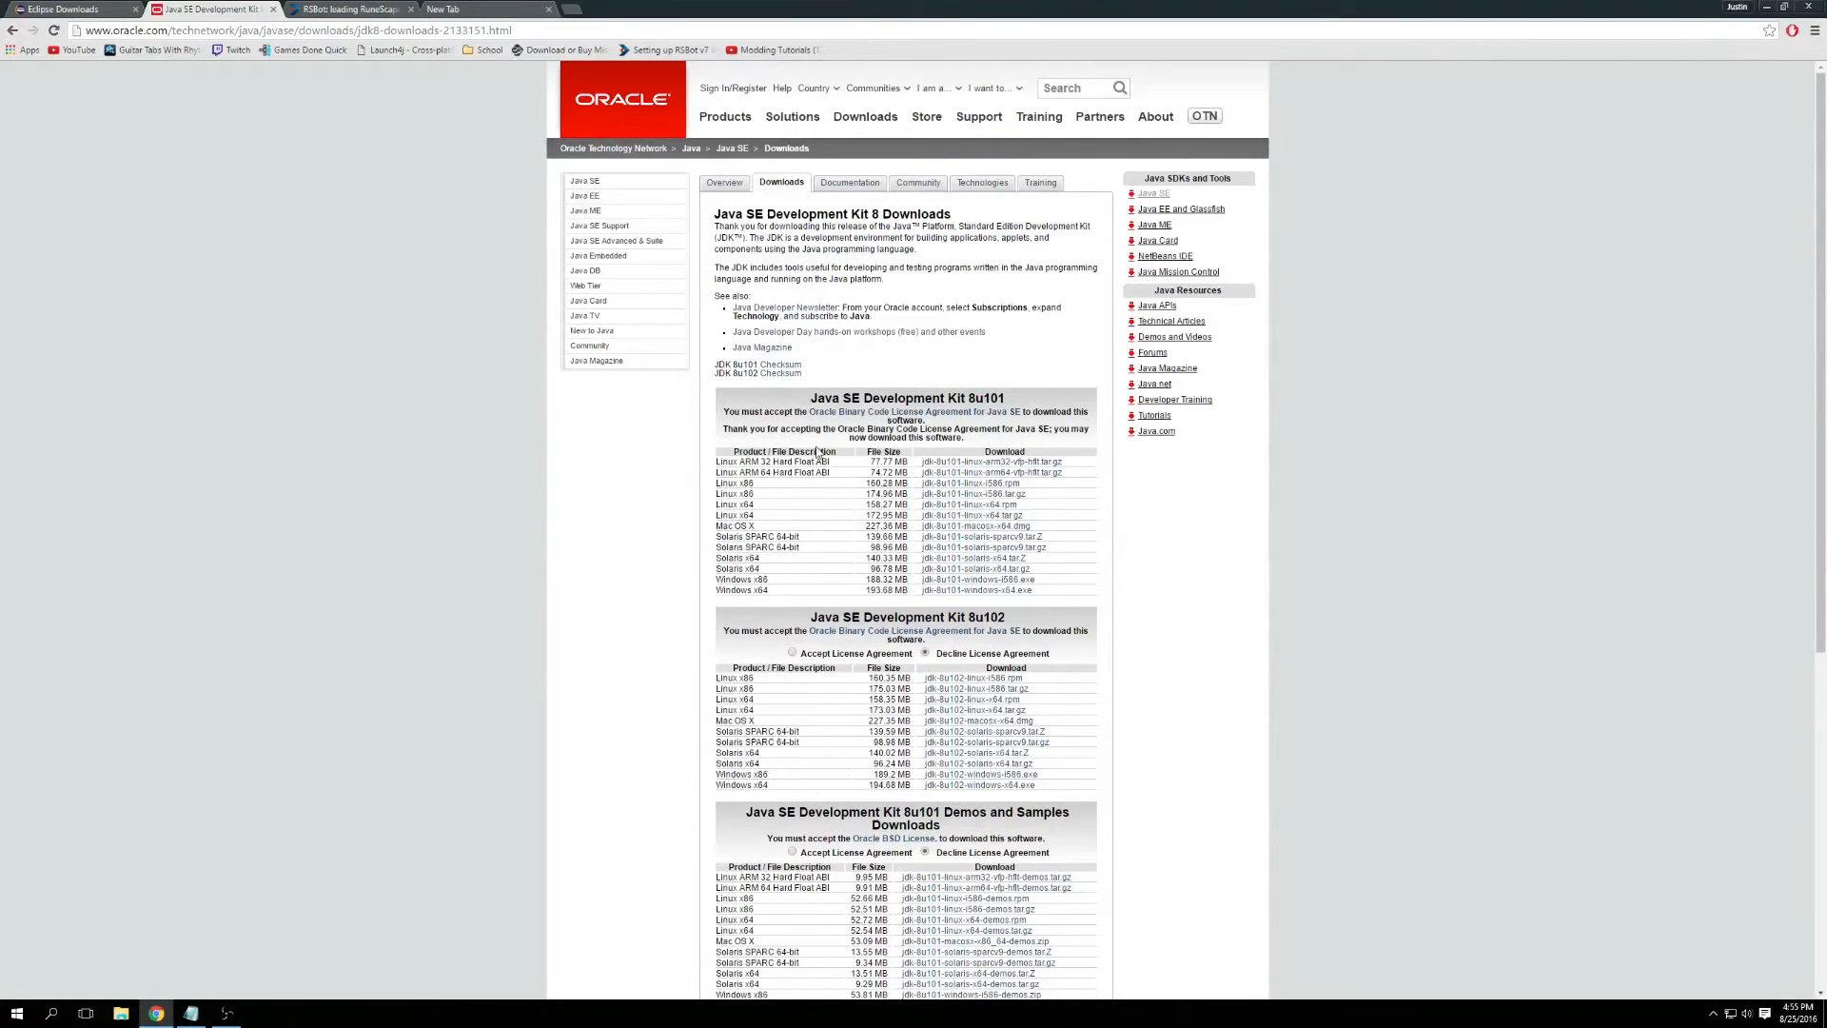
{"action": "mouse_move", "coordinate": [974, 601]}
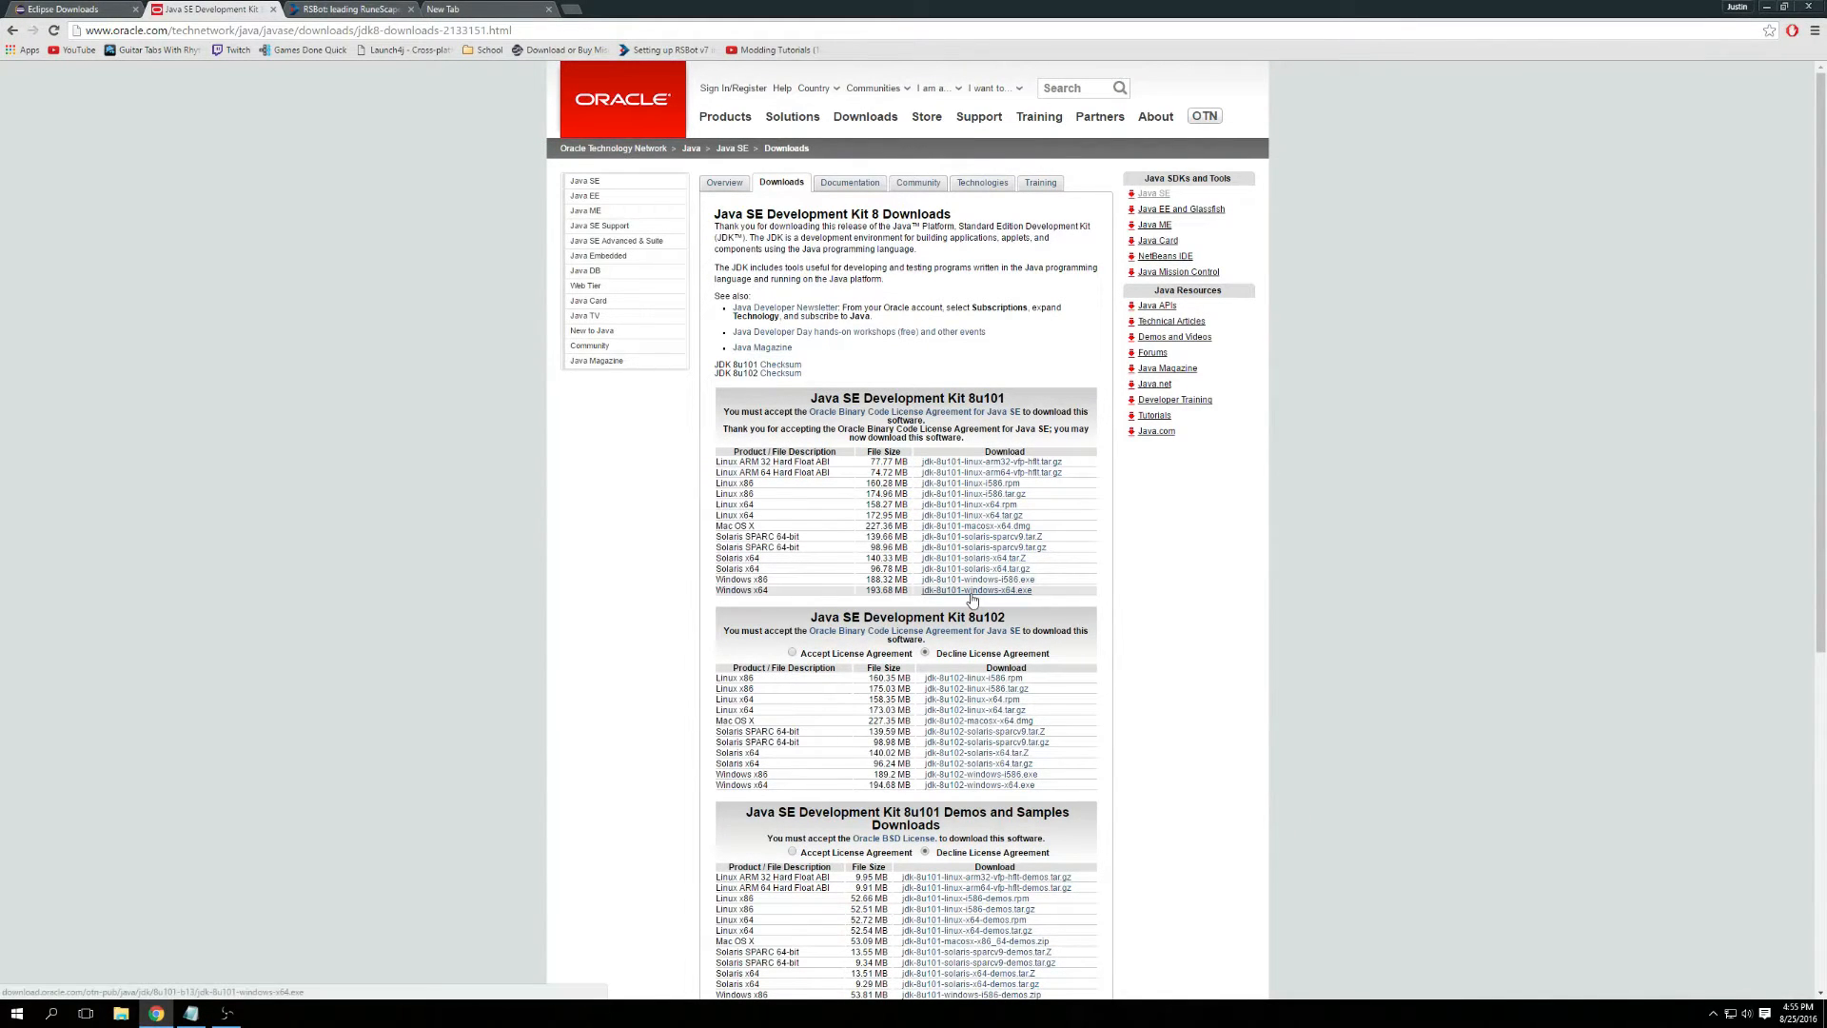
{"action": "left_click", "coordinate": [974, 590]}
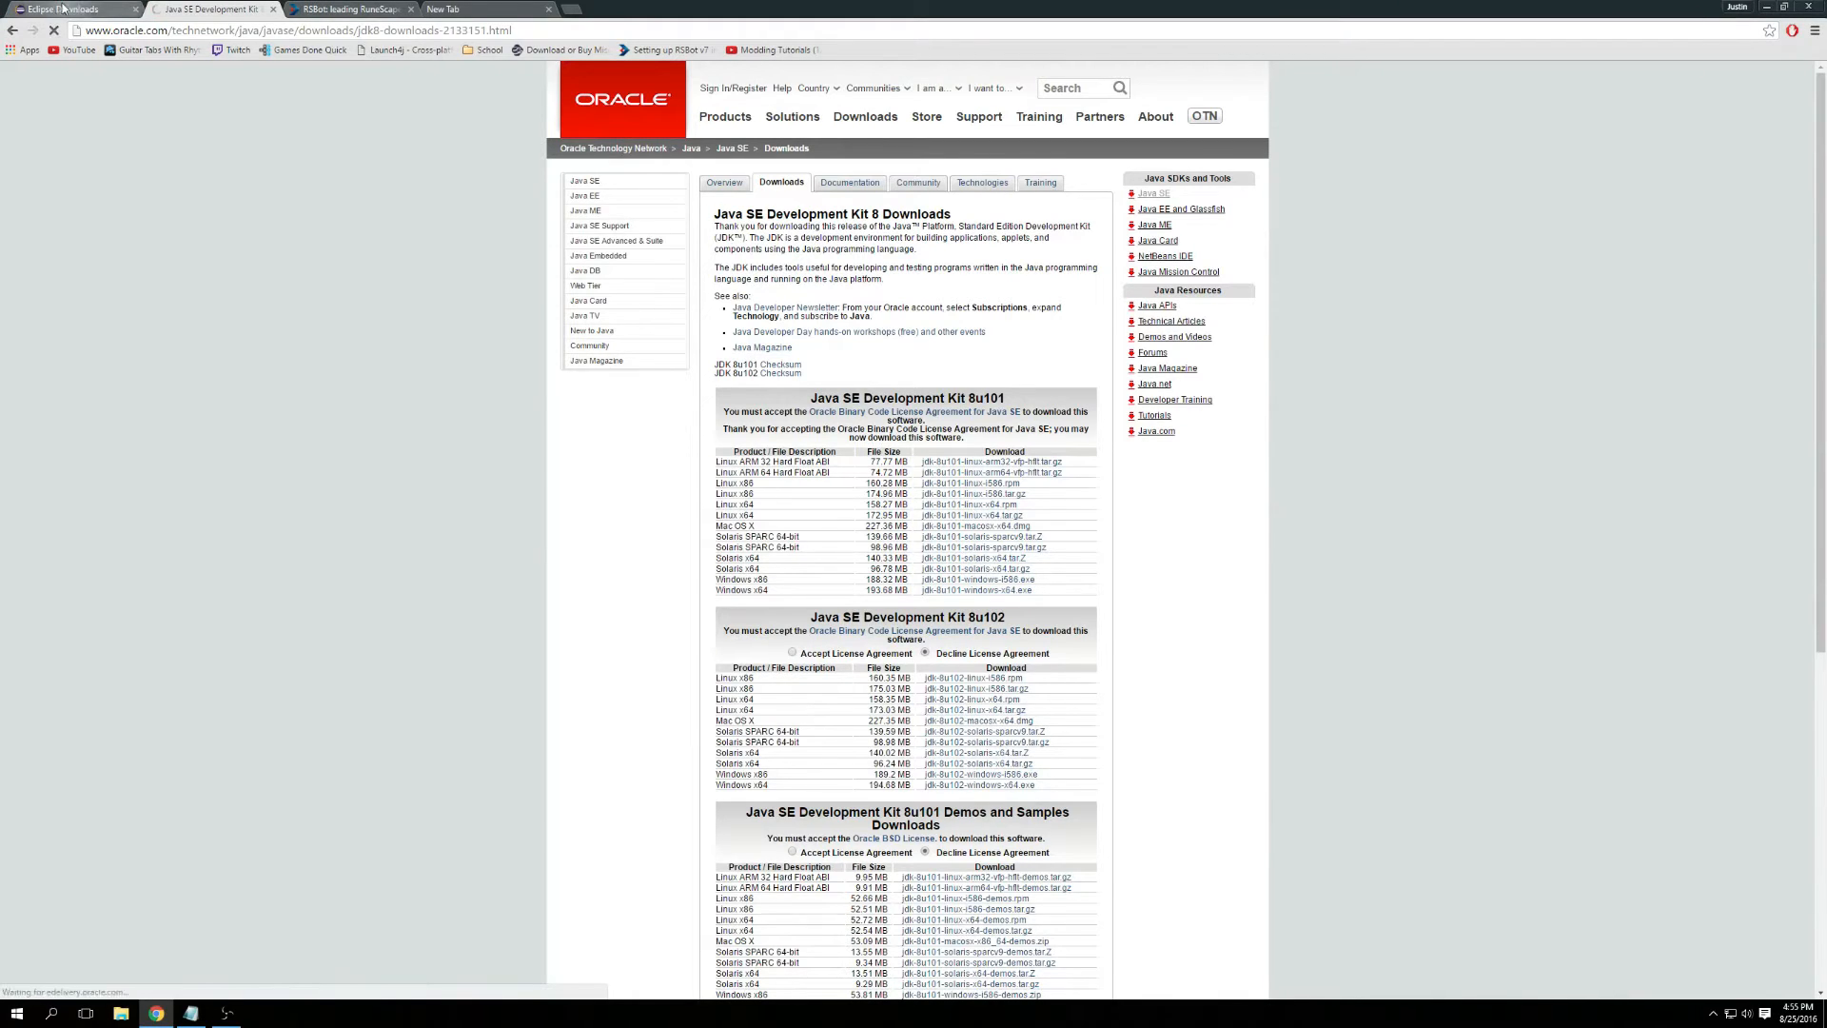
Download the Windows 64-bit Eclipse IDE for Java Developers from Eclipse Downloads
{"action": "left_click", "coordinate": [64, 9]}
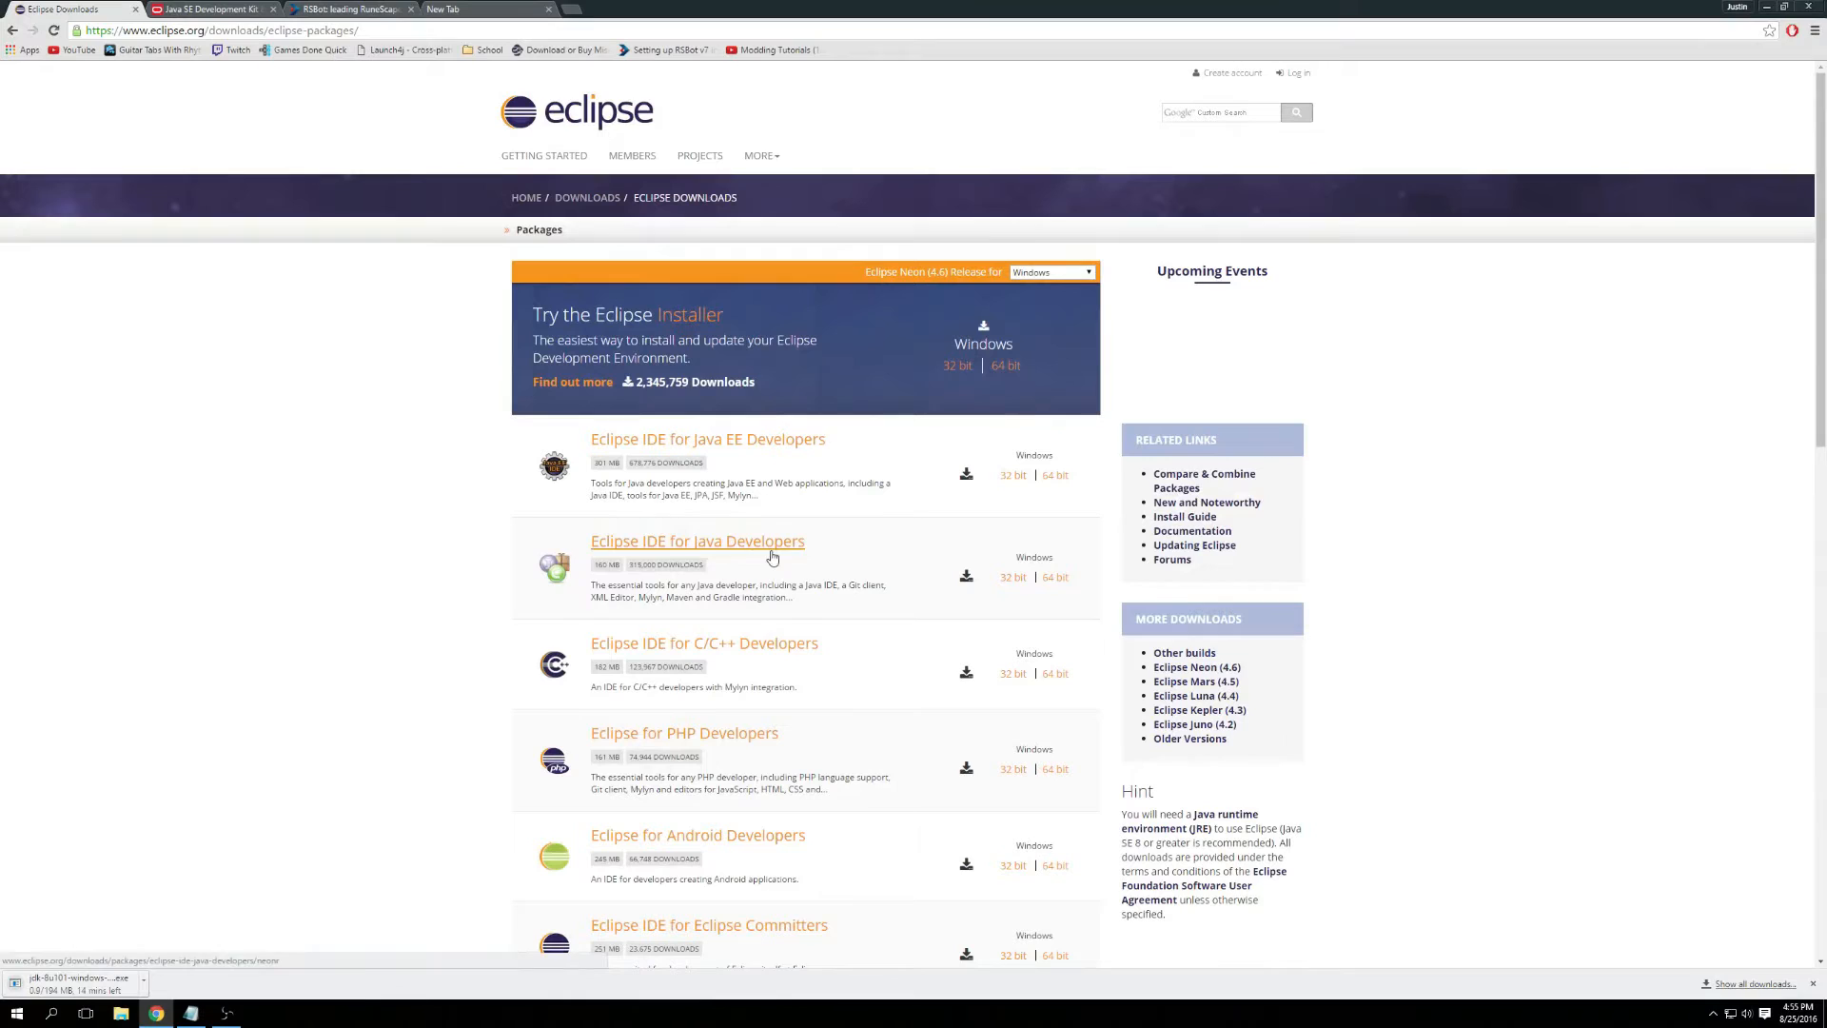
{"action": "mouse_move", "coordinate": [1104, 280]}
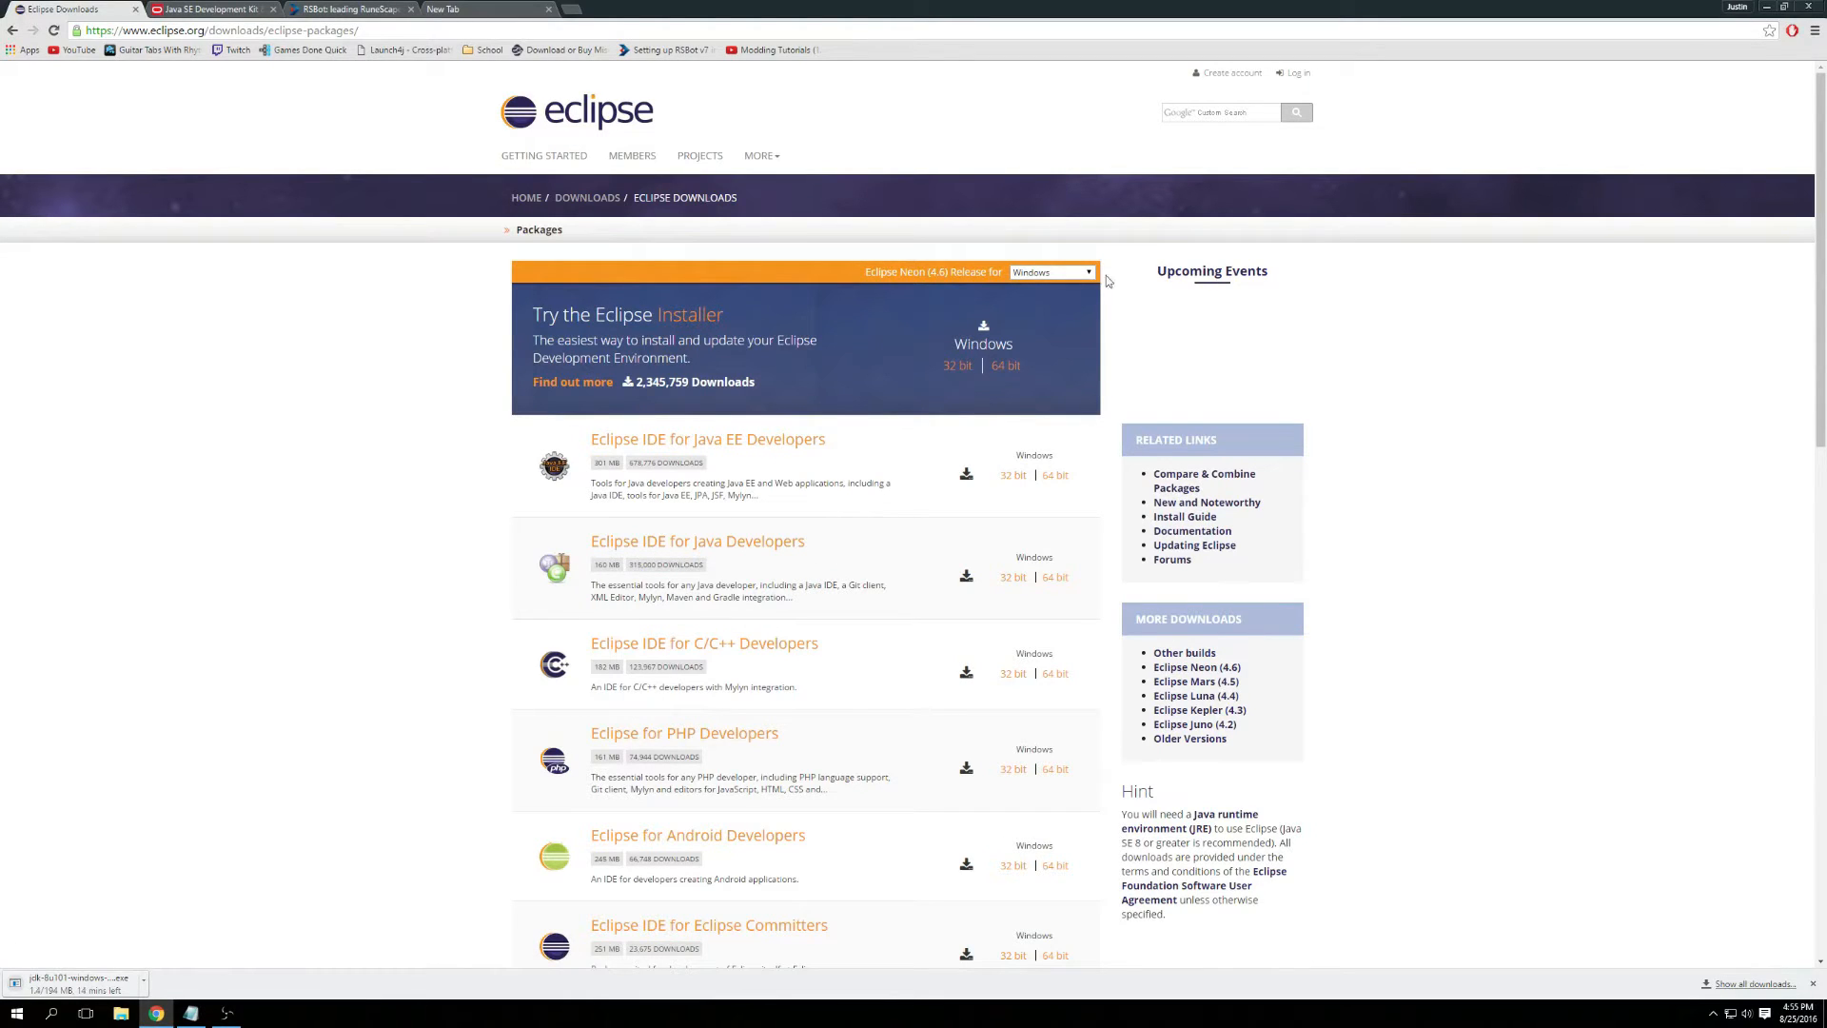
{"action": "left_click", "coordinate": [1050, 272]}
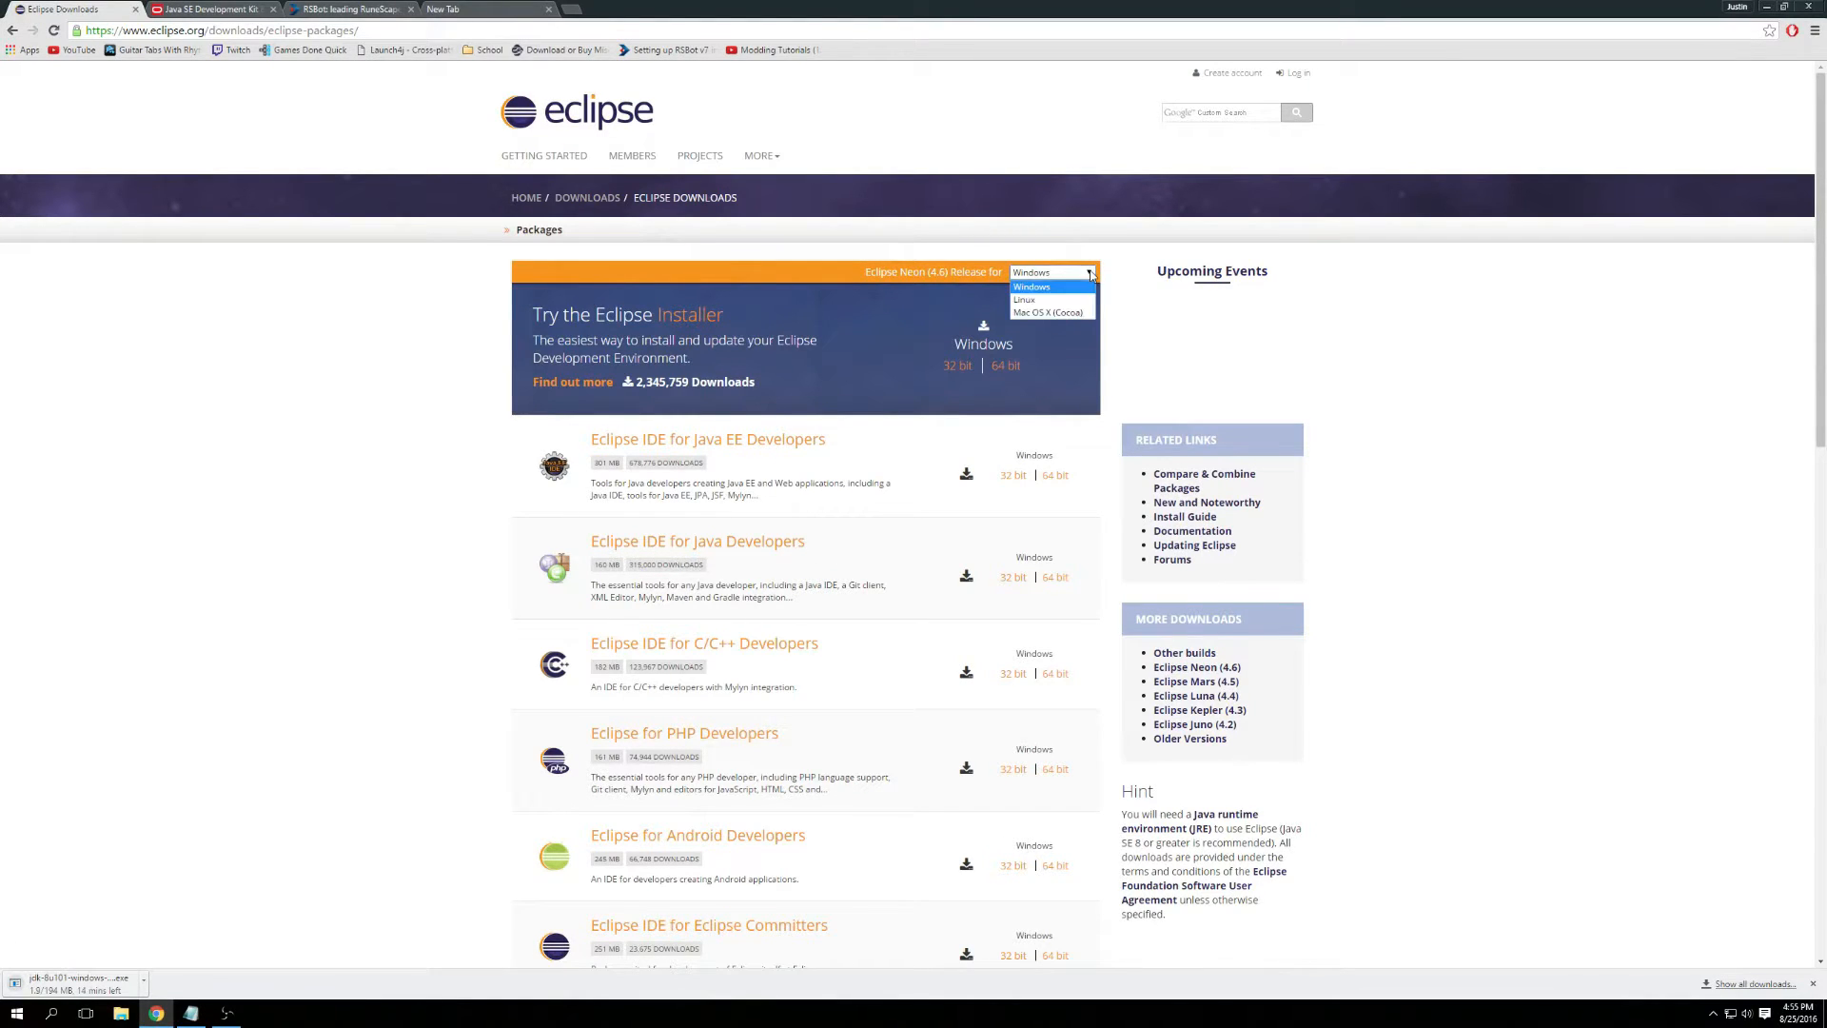
{"action": "mouse_move", "coordinate": [1026, 299]}
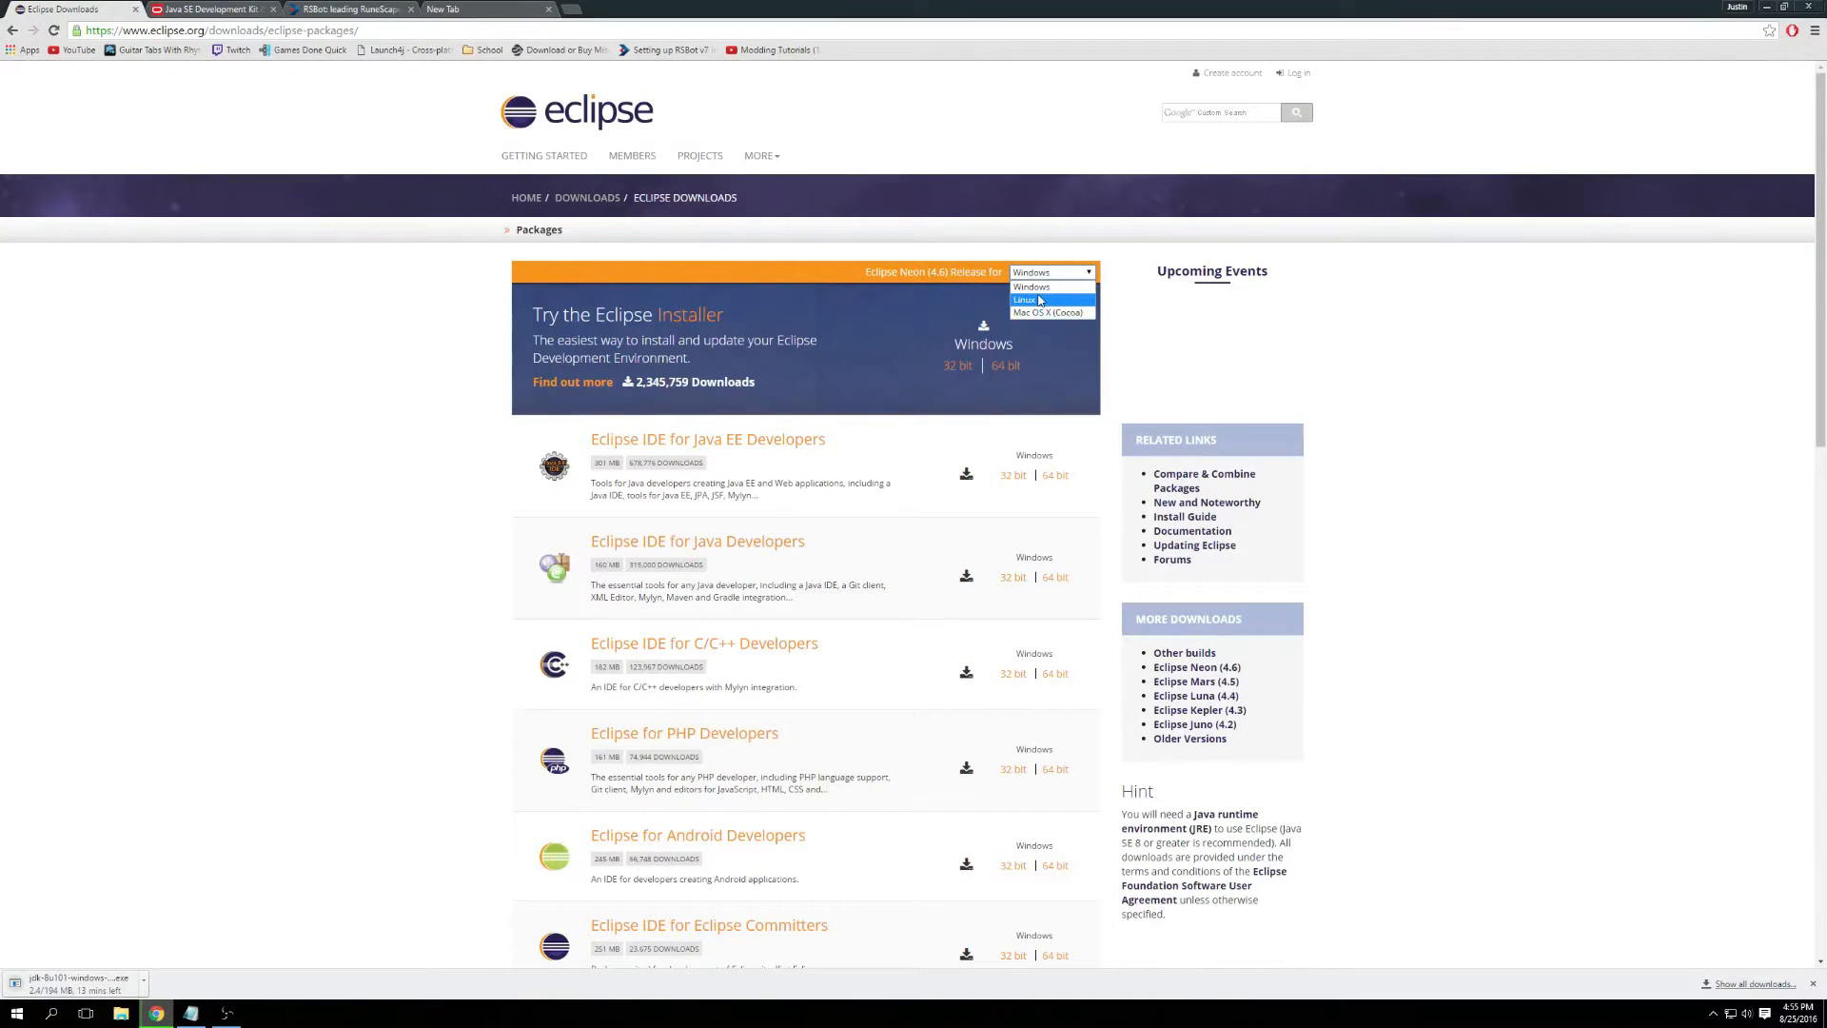
{"action": "left_click", "coordinate": [1050, 272]}
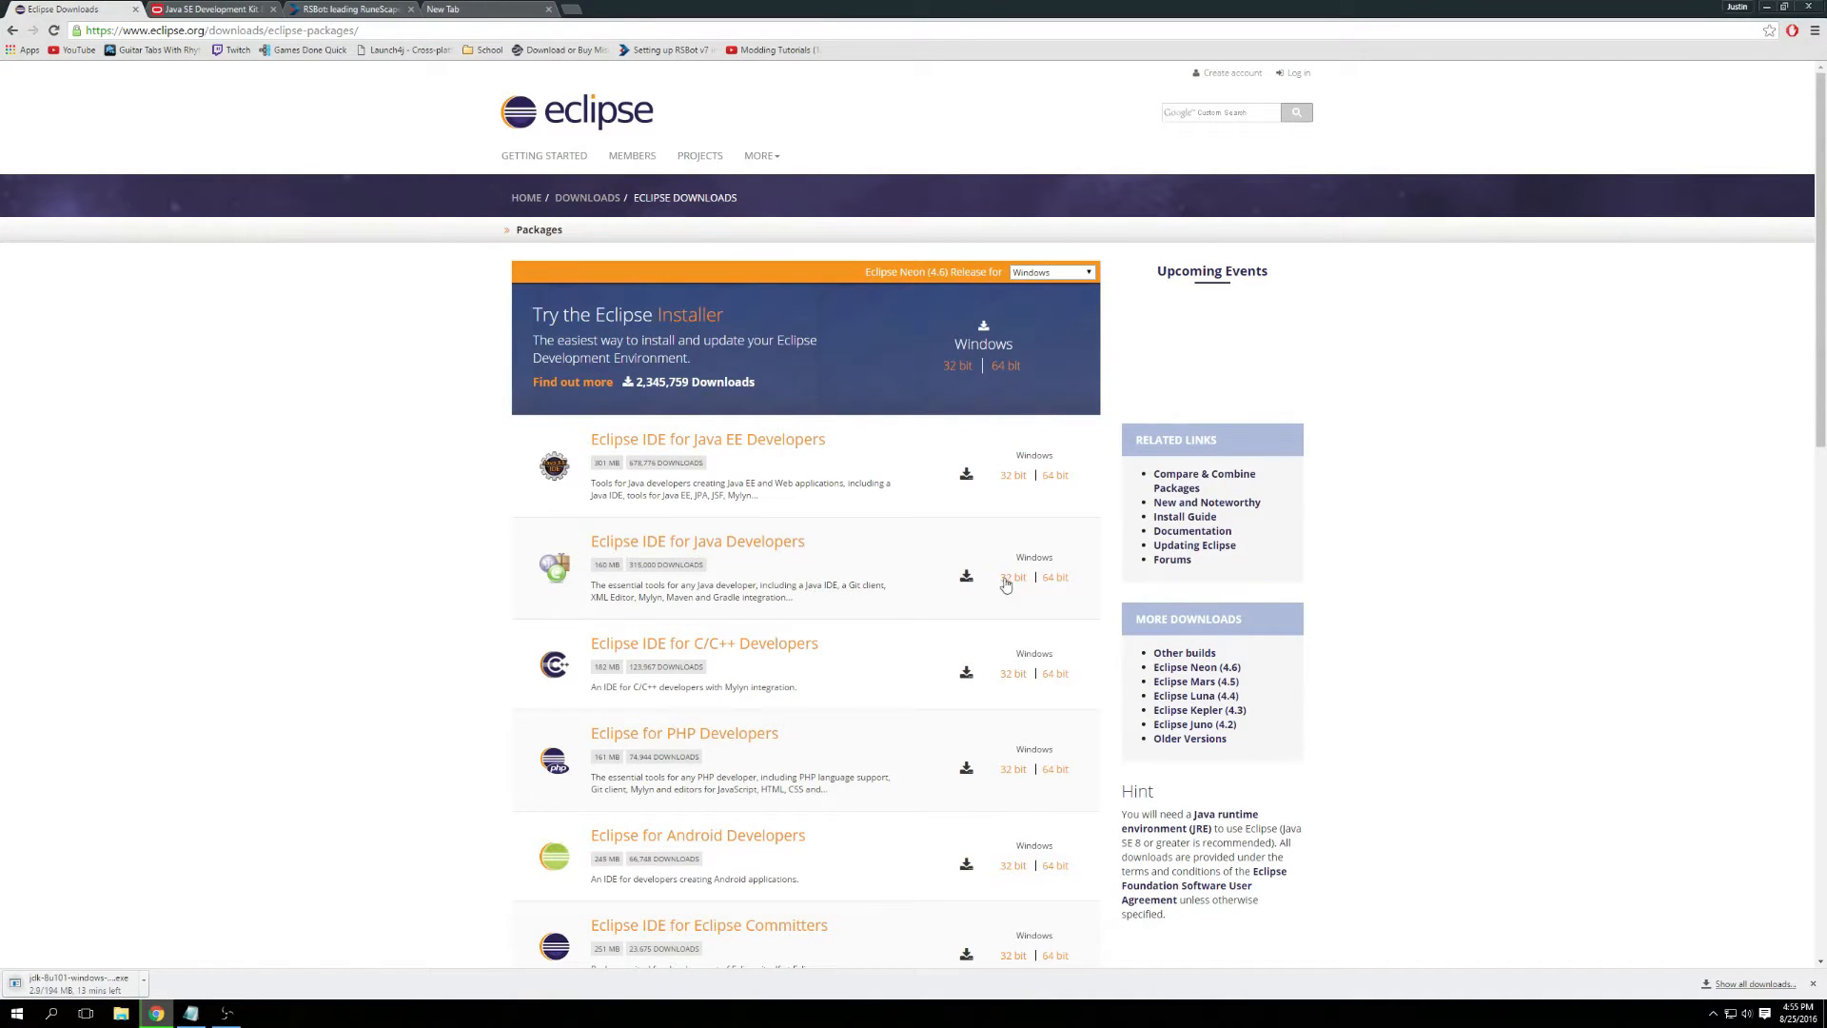
{"action": "mouse_move", "coordinate": [1013, 577]}
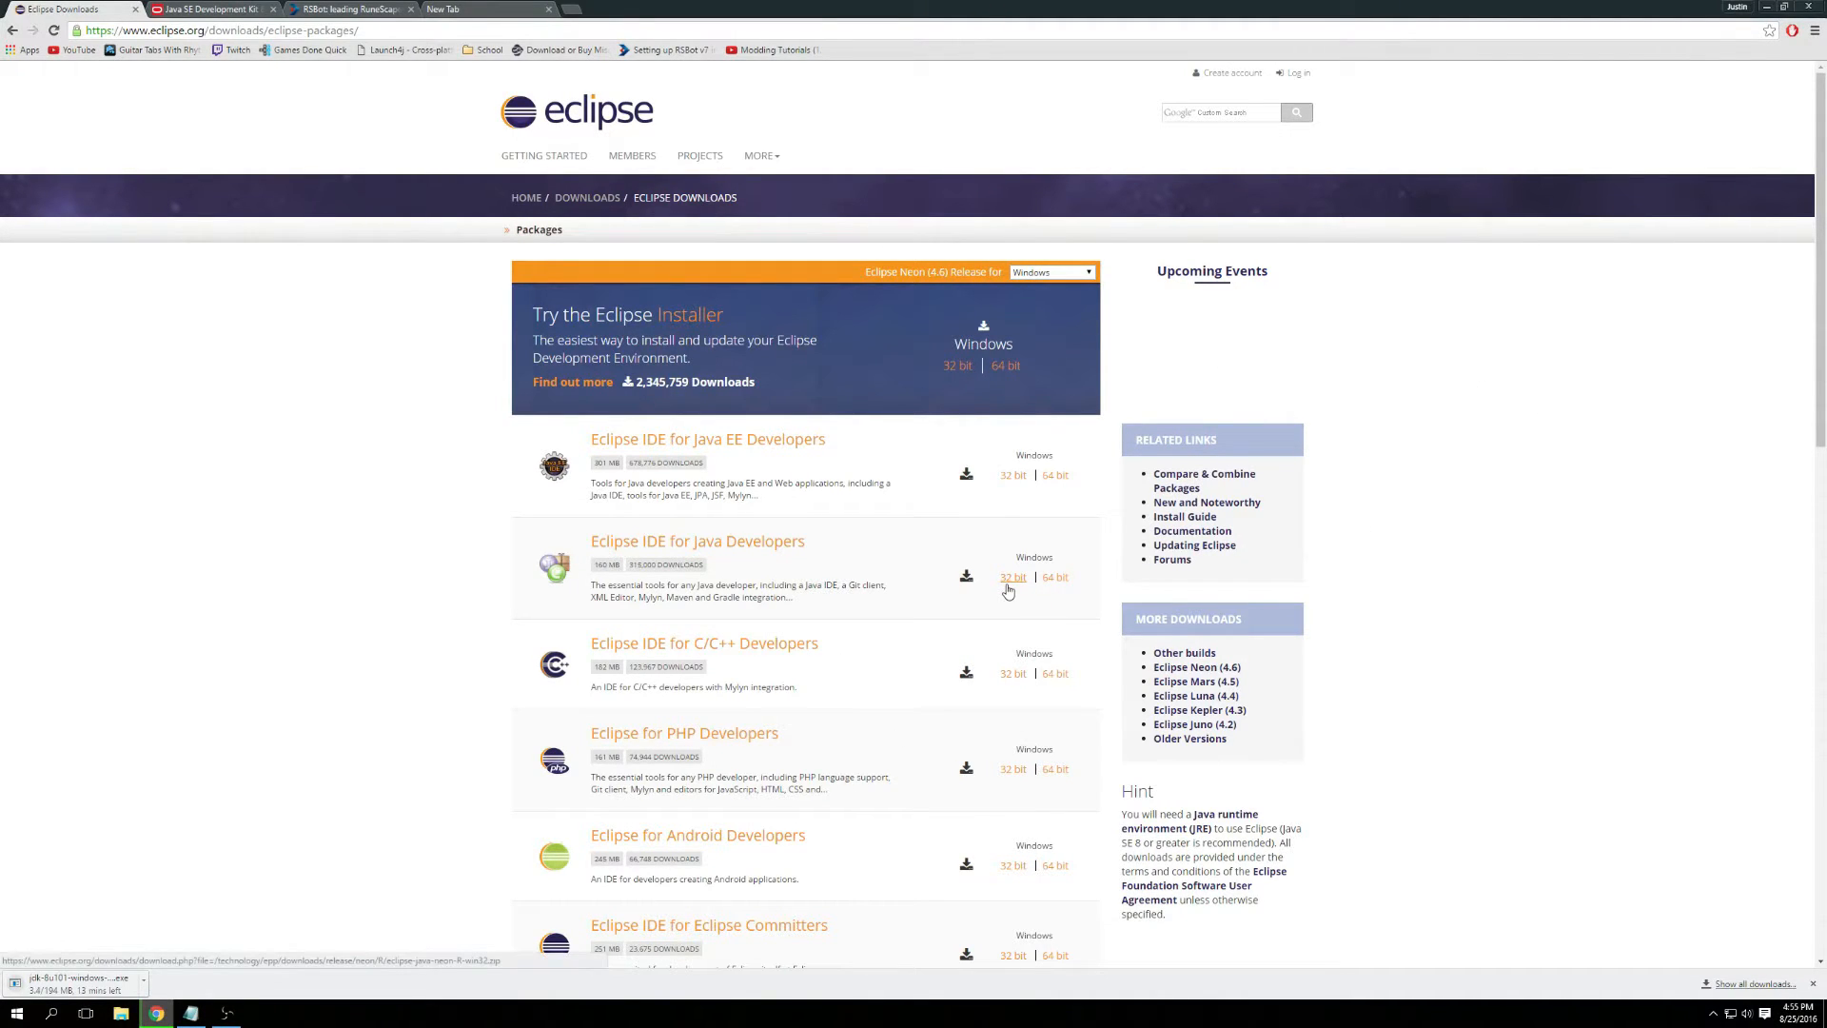
{"action": "mouse_move", "coordinate": [1034, 578]}
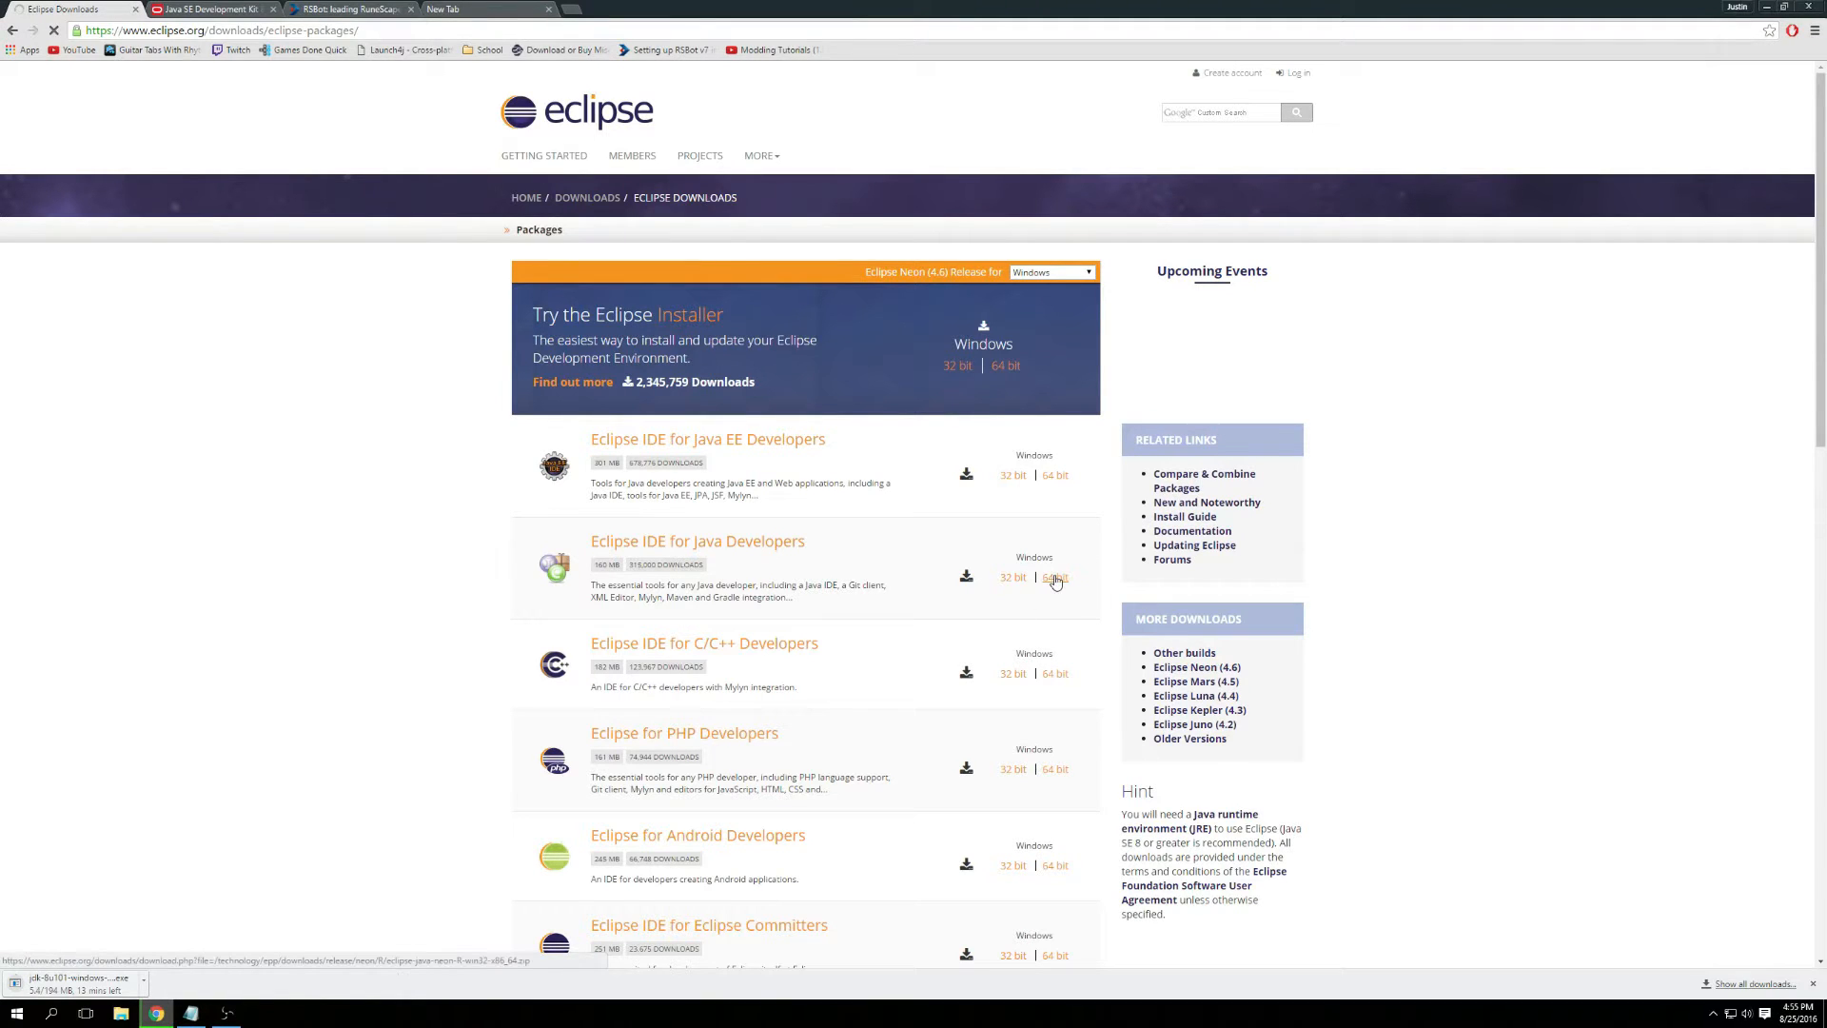
{"action": "left_click", "coordinate": [1053, 576]}
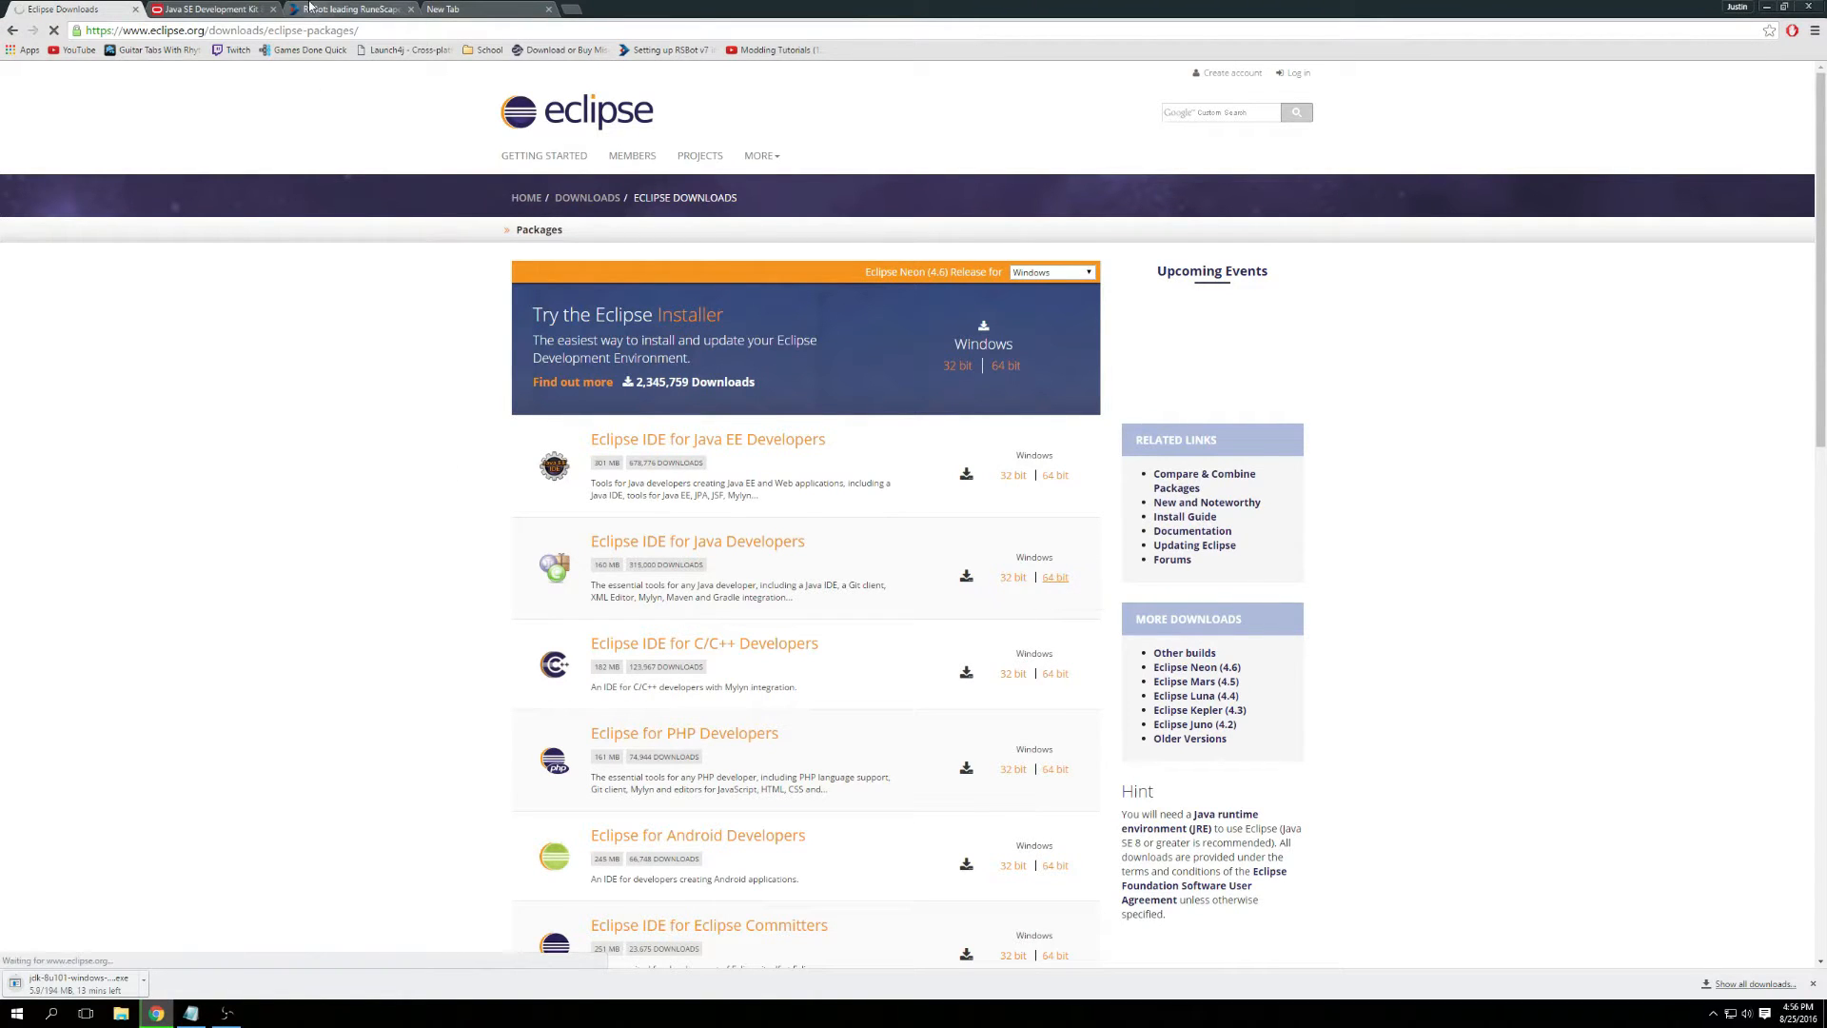
{"action": "left_click", "coordinate": [1052, 577]}
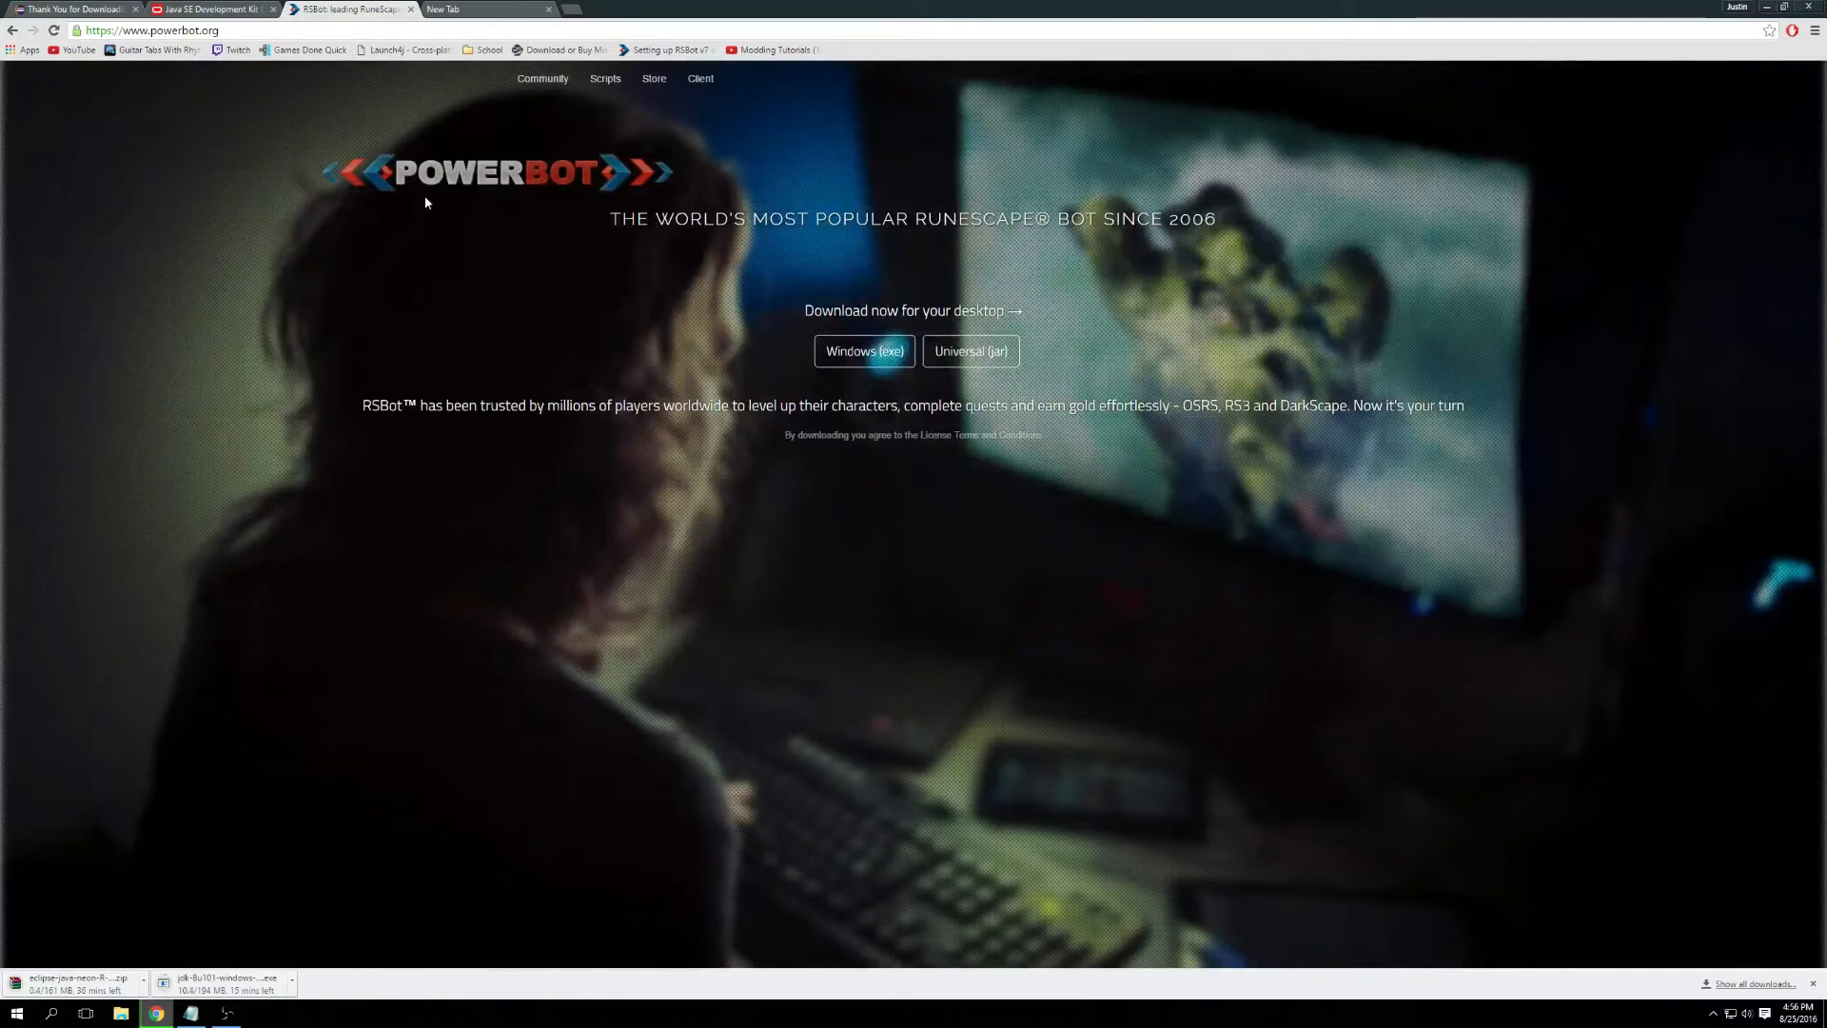
{"action": "mouse_move", "coordinate": [379, 137]}
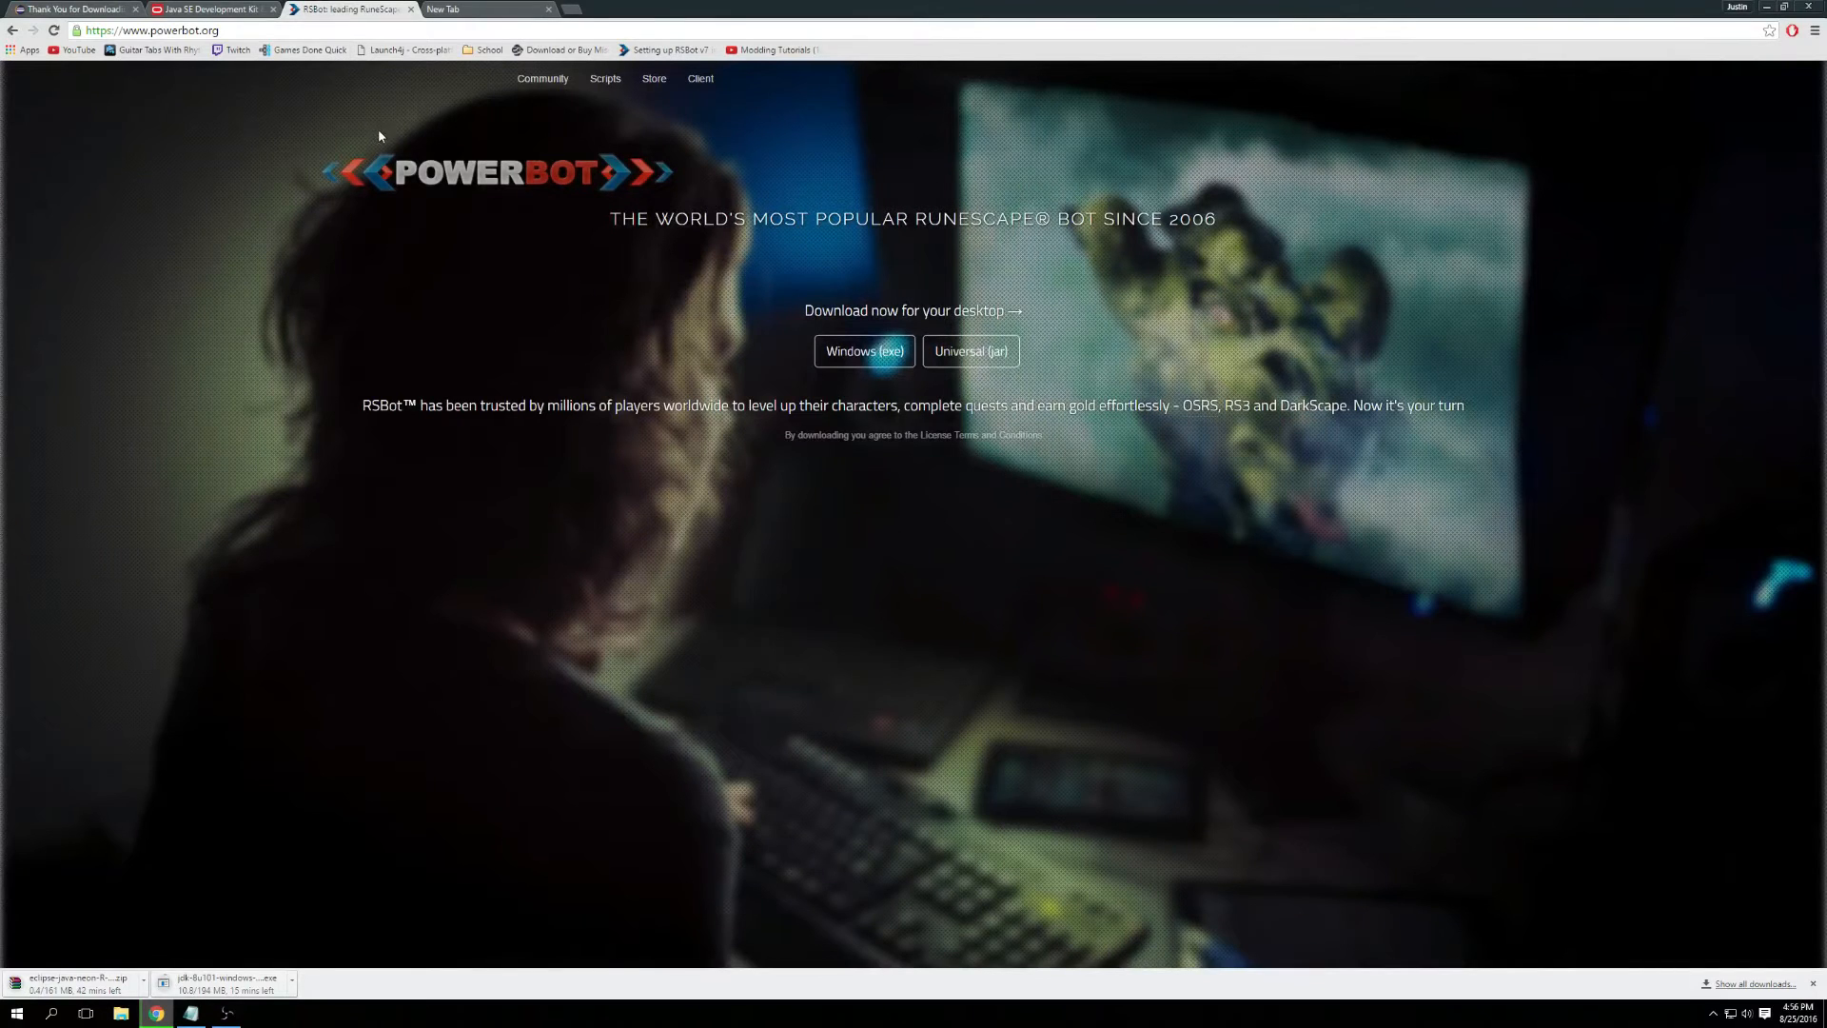
{"action": "mouse_move", "coordinate": [653, 245]}
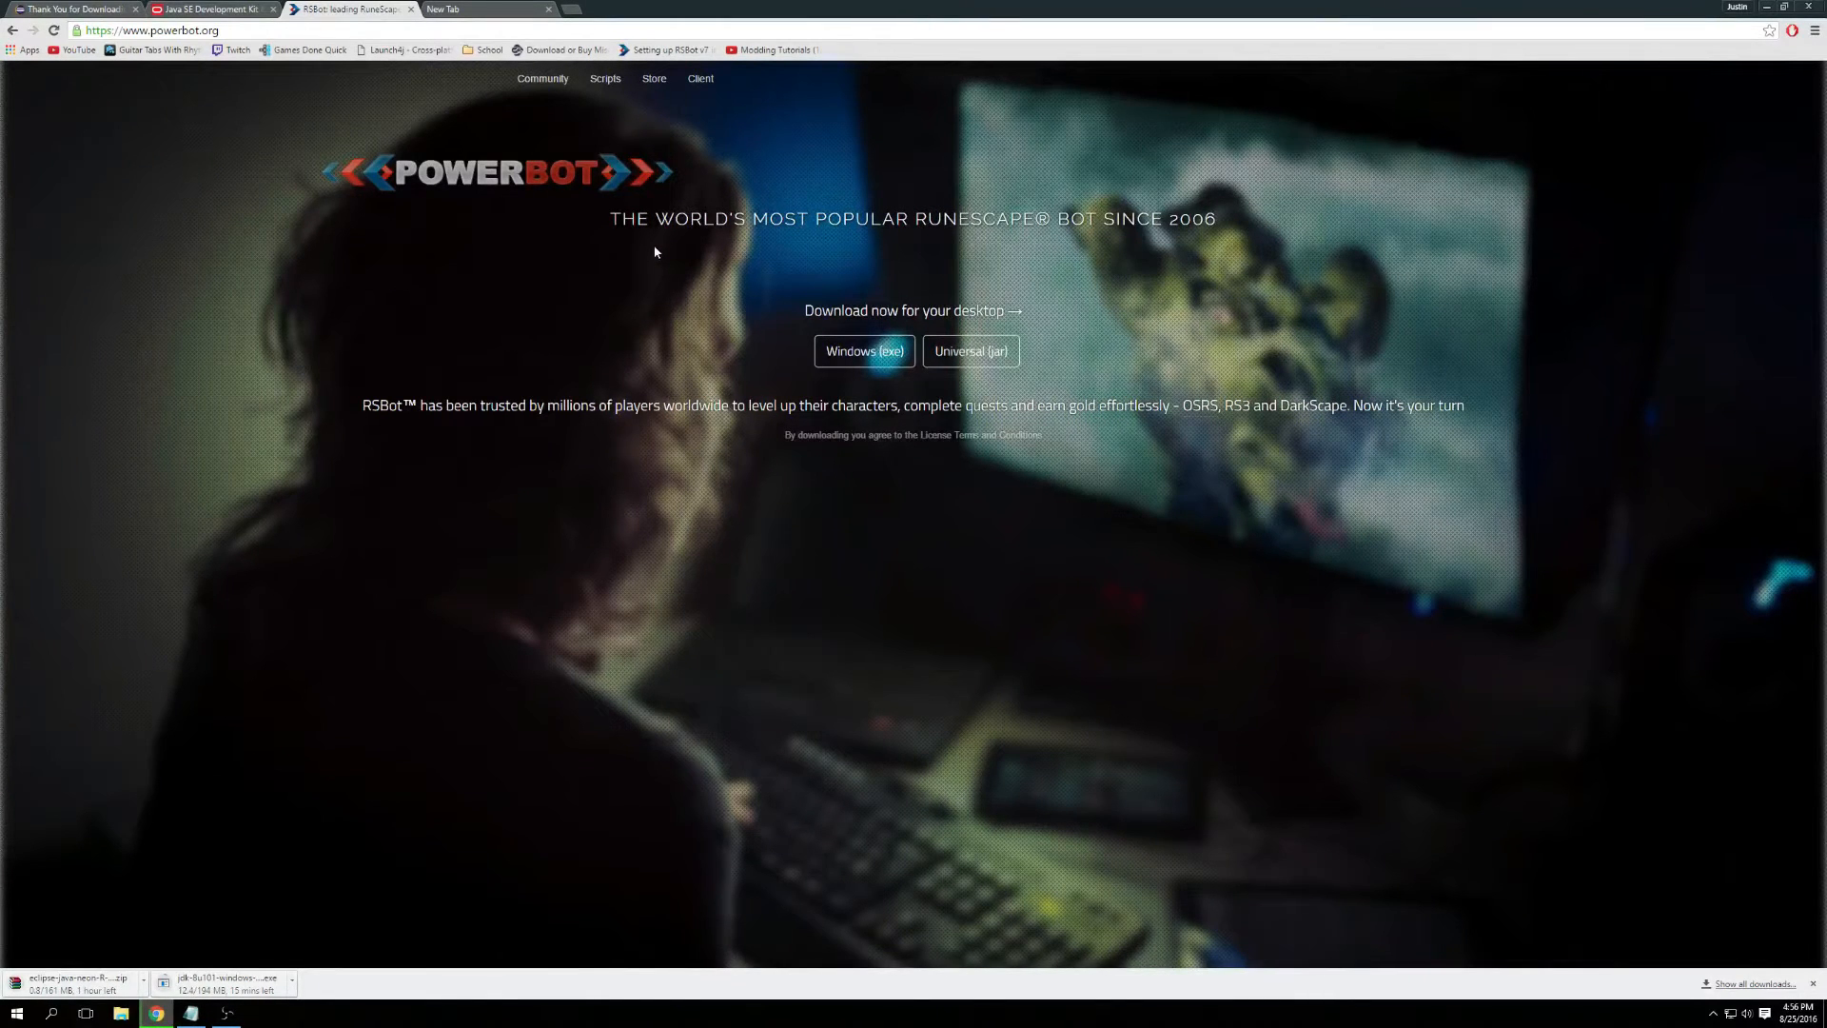
{"action": "mouse_move", "coordinate": [654, 260]}
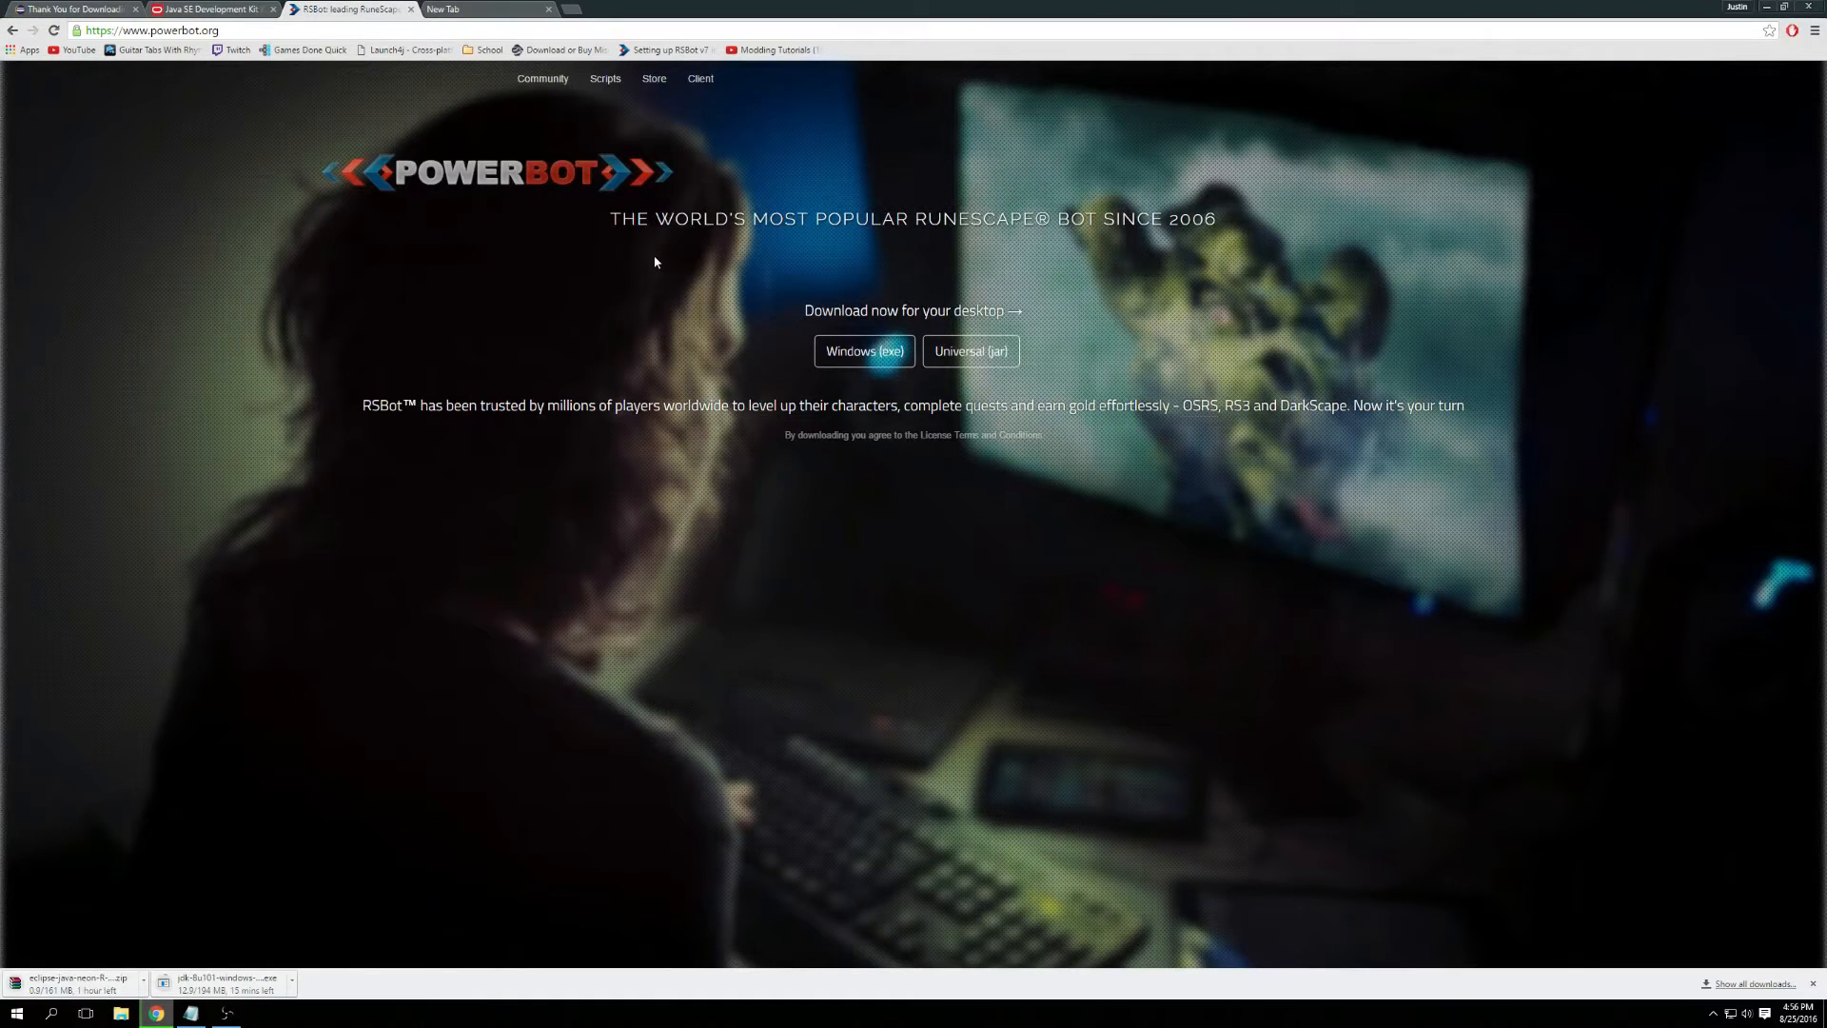
{"action": "mouse_move", "coordinate": [957, 257]}
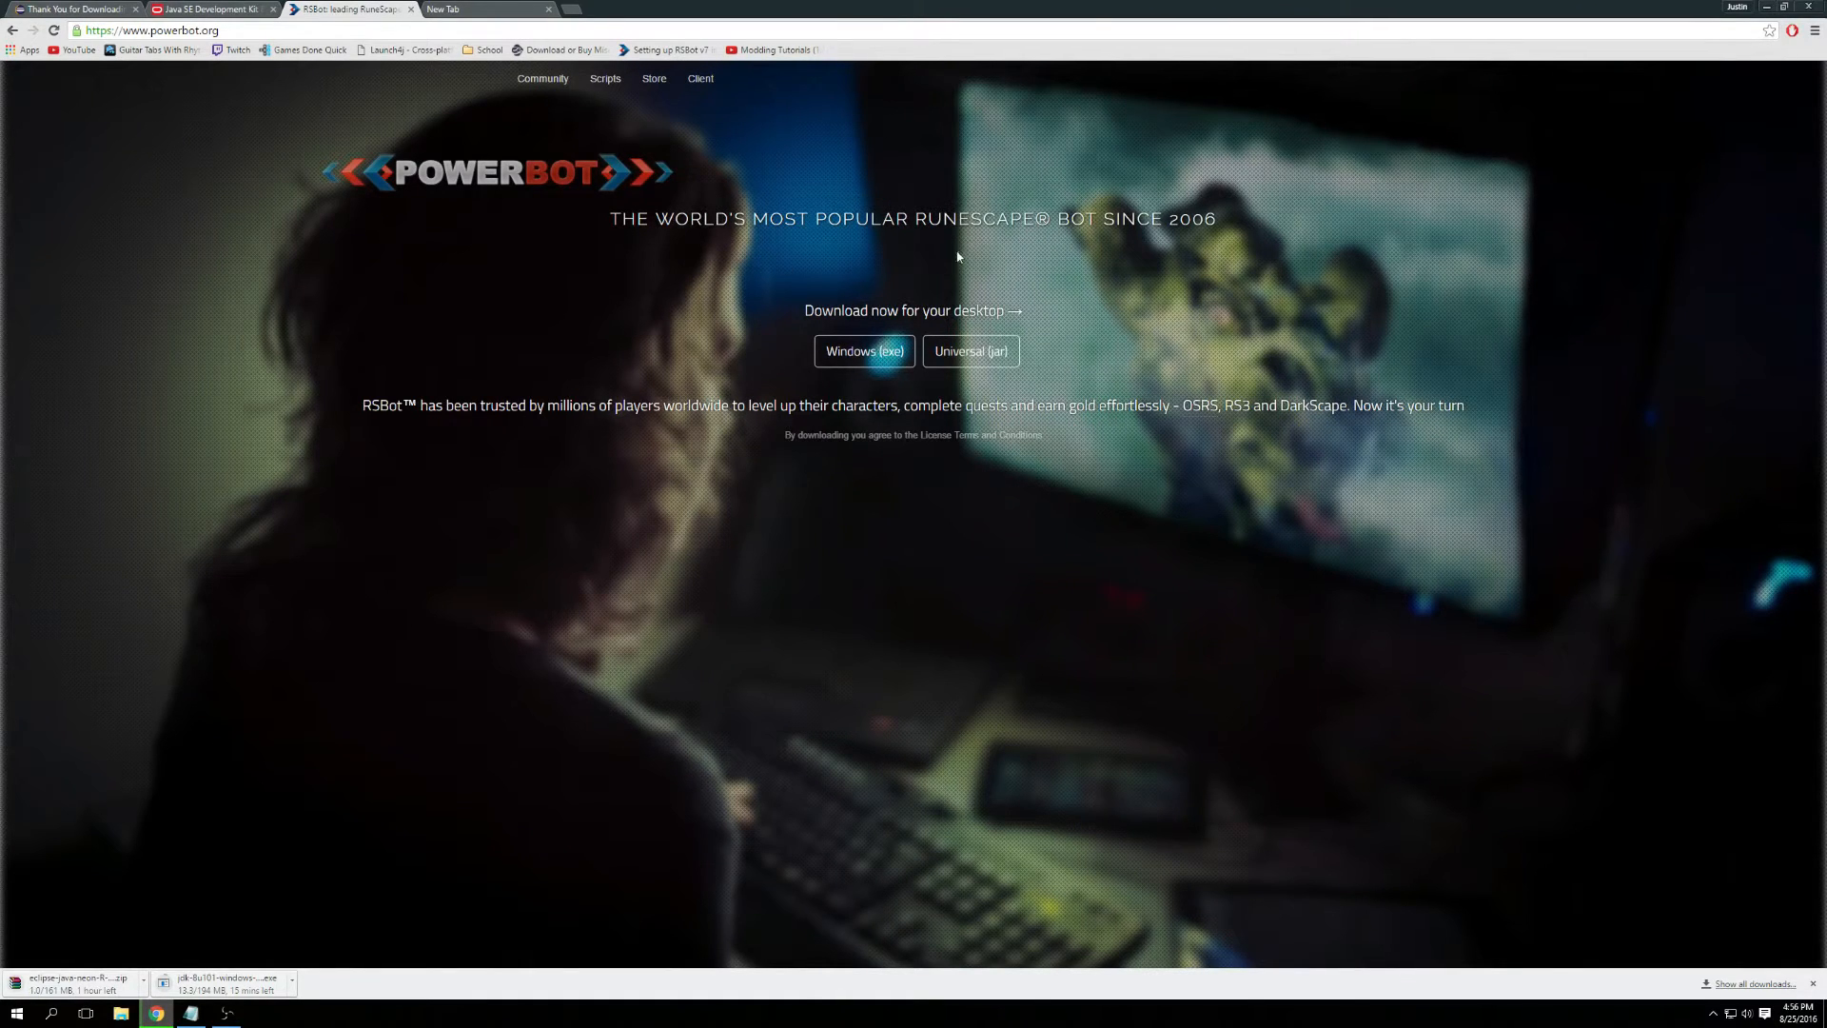
{"action": "mouse_move", "coordinate": [969, 350]}
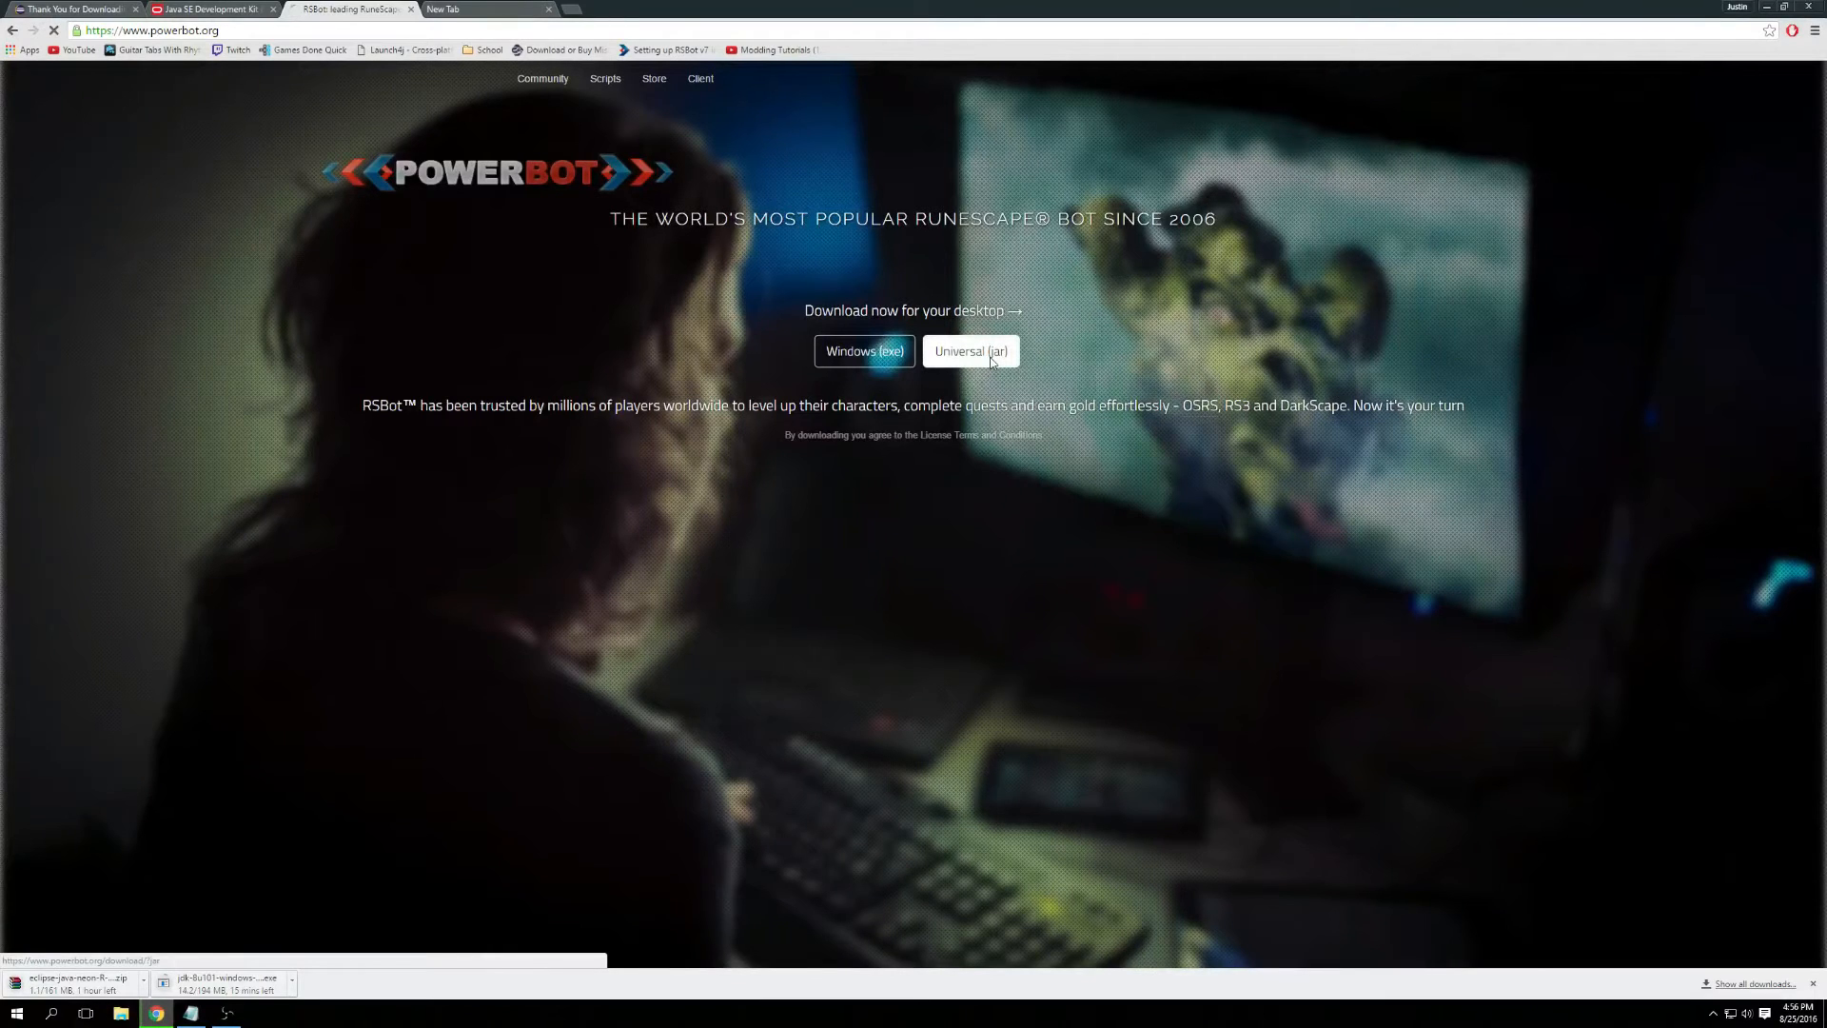
Download the RSBot universal jar from the PowerBot website
{"action": "left_click", "coordinate": [968, 350]}
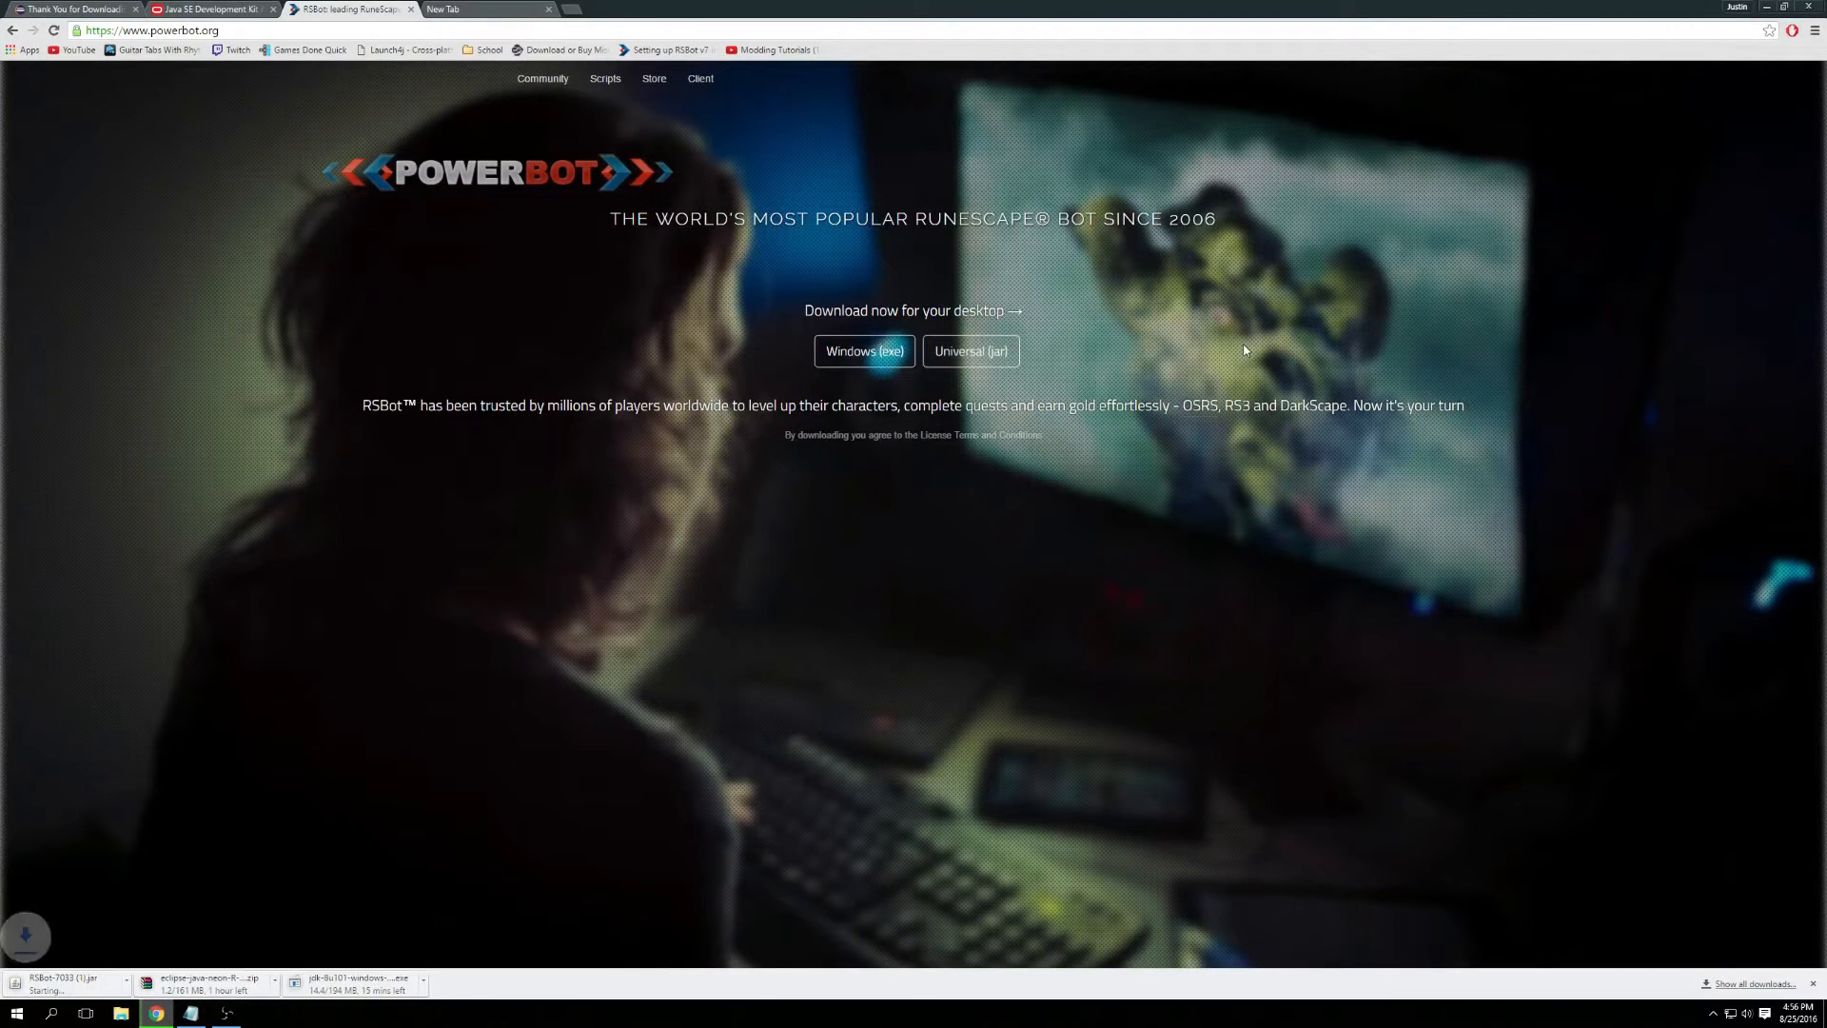
Keep the flagged RSBot-7033 (1).jar and jagexappletviewer (1).jar downloads in Chrome
{"action": "left_click", "coordinate": [483, 8]}
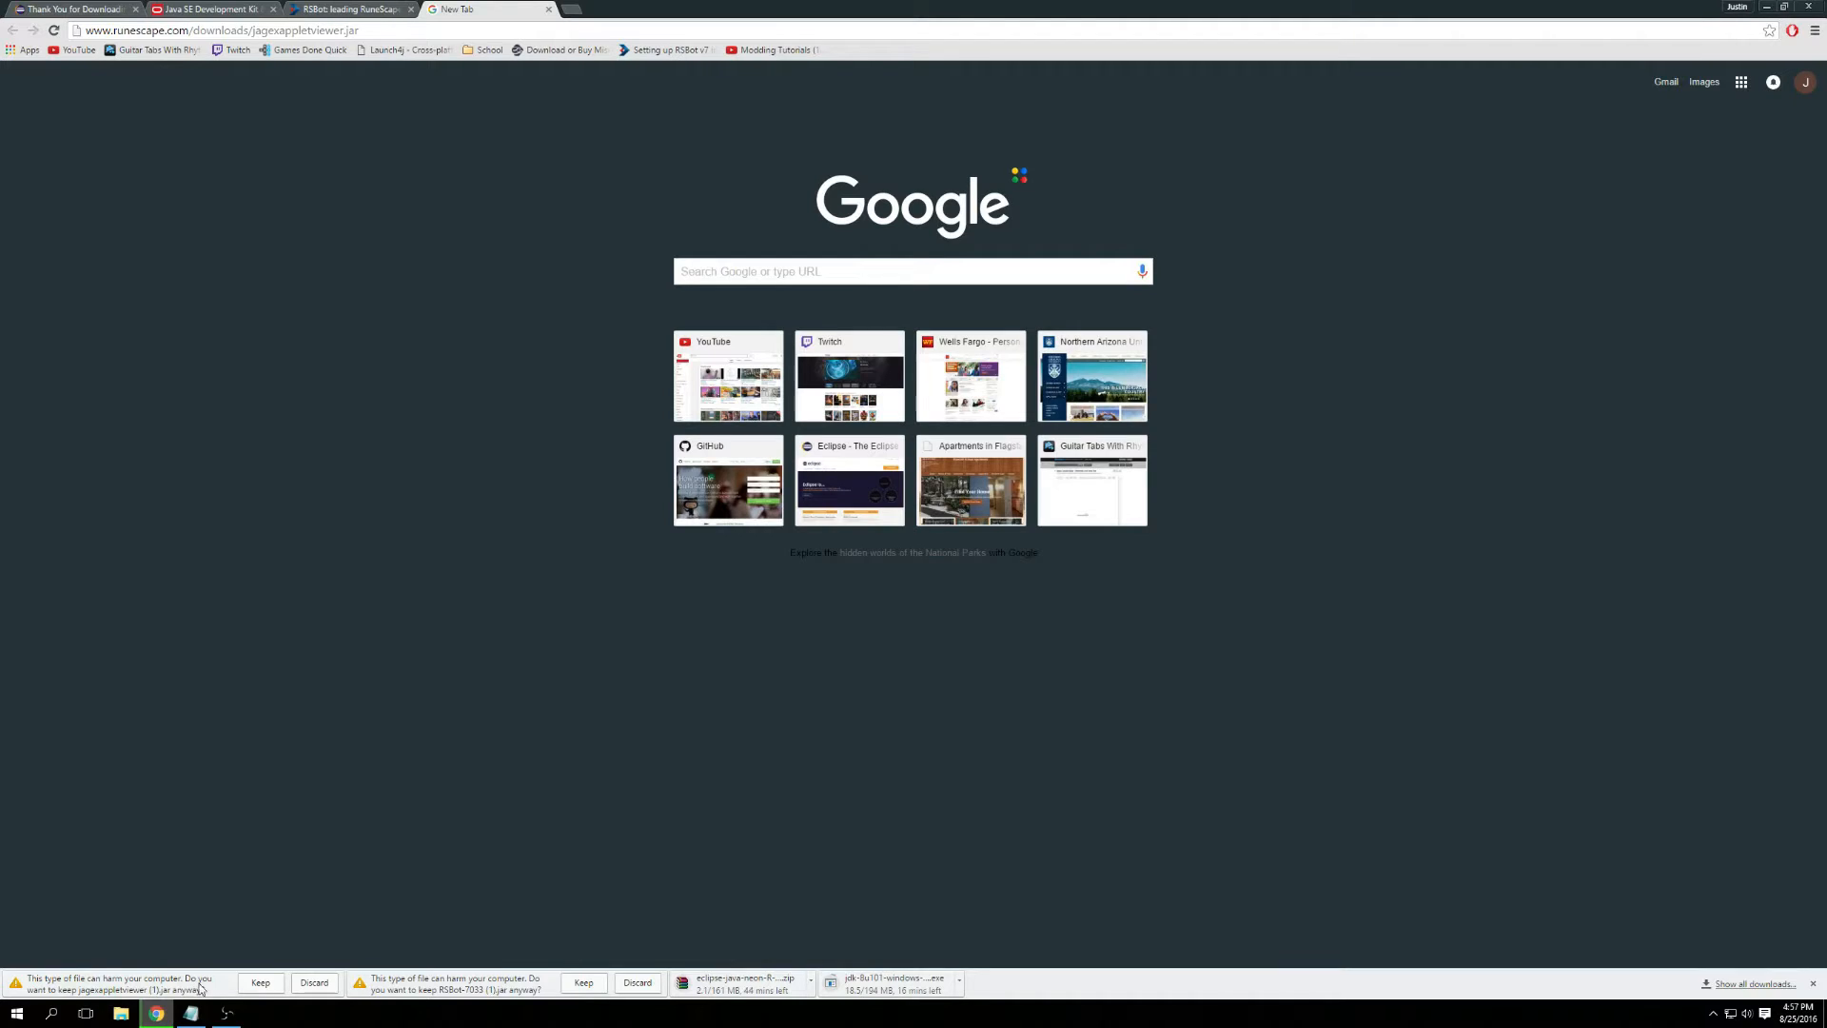
{"action": "left_click", "coordinate": [582, 982]}
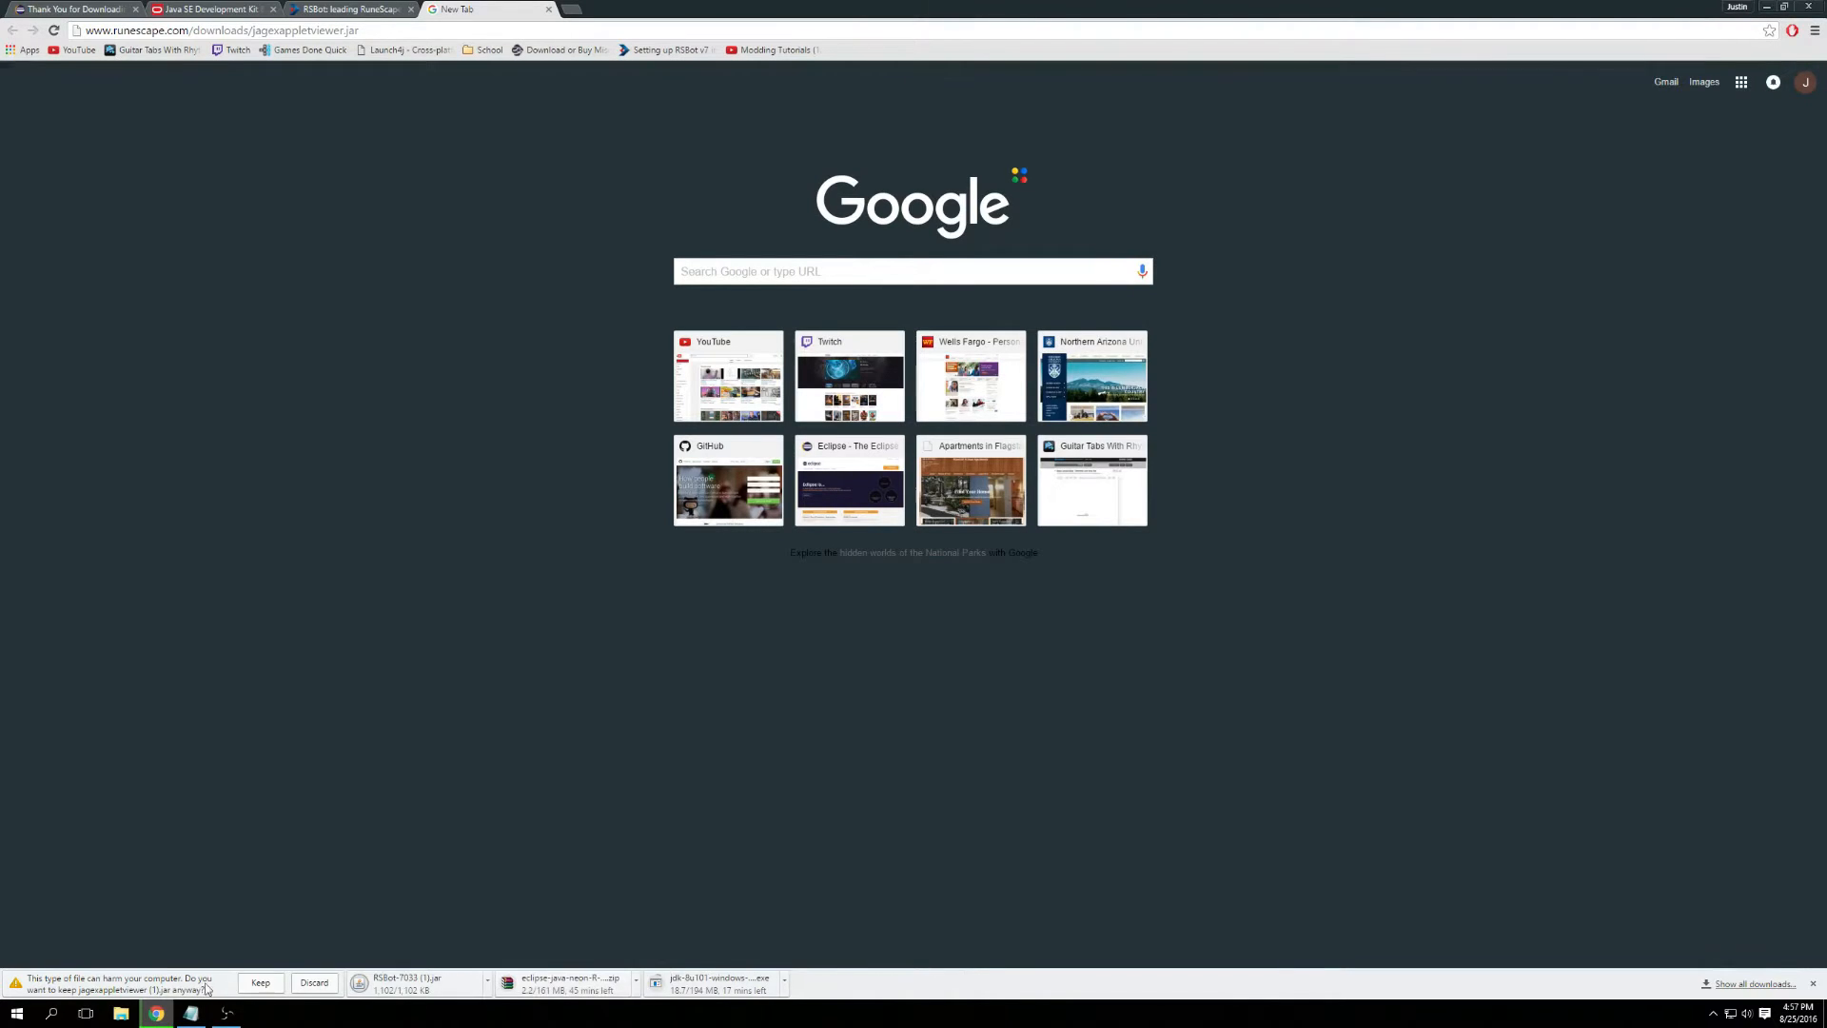
{"action": "left_click", "coordinate": [261, 982]}
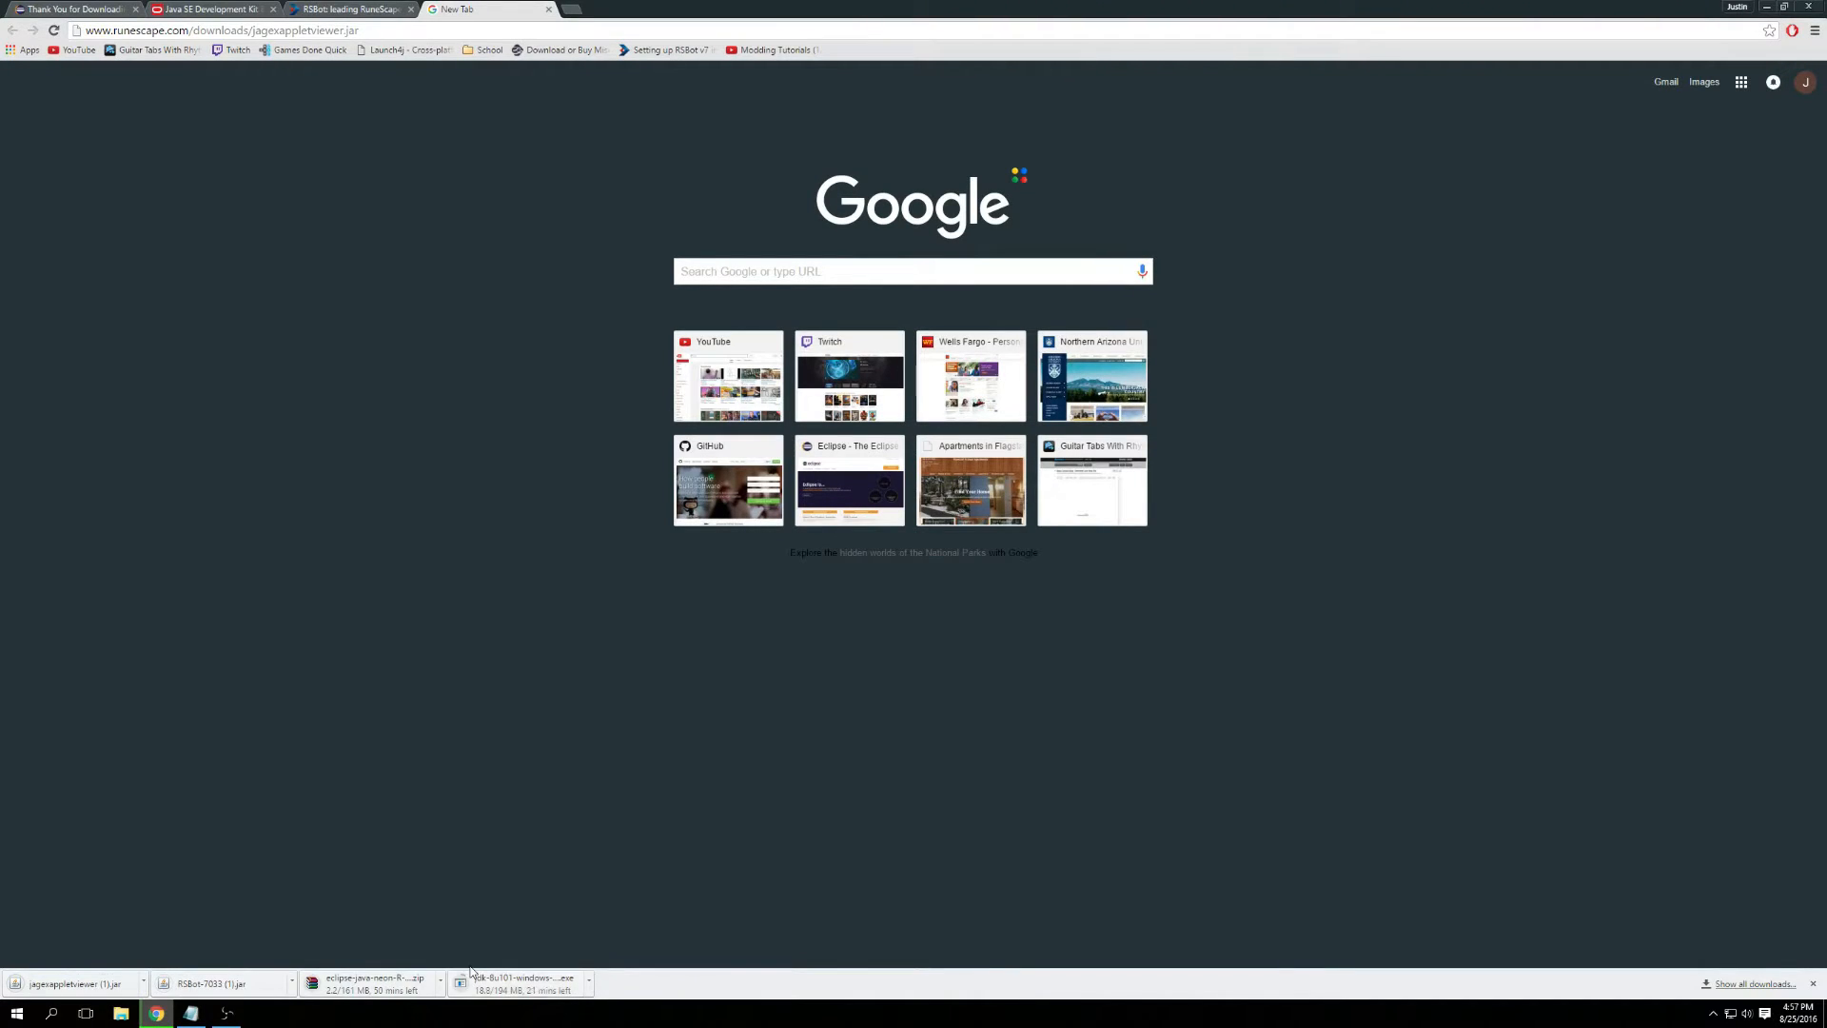
{"action": "mouse_move", "coordinate": [455, 548]}
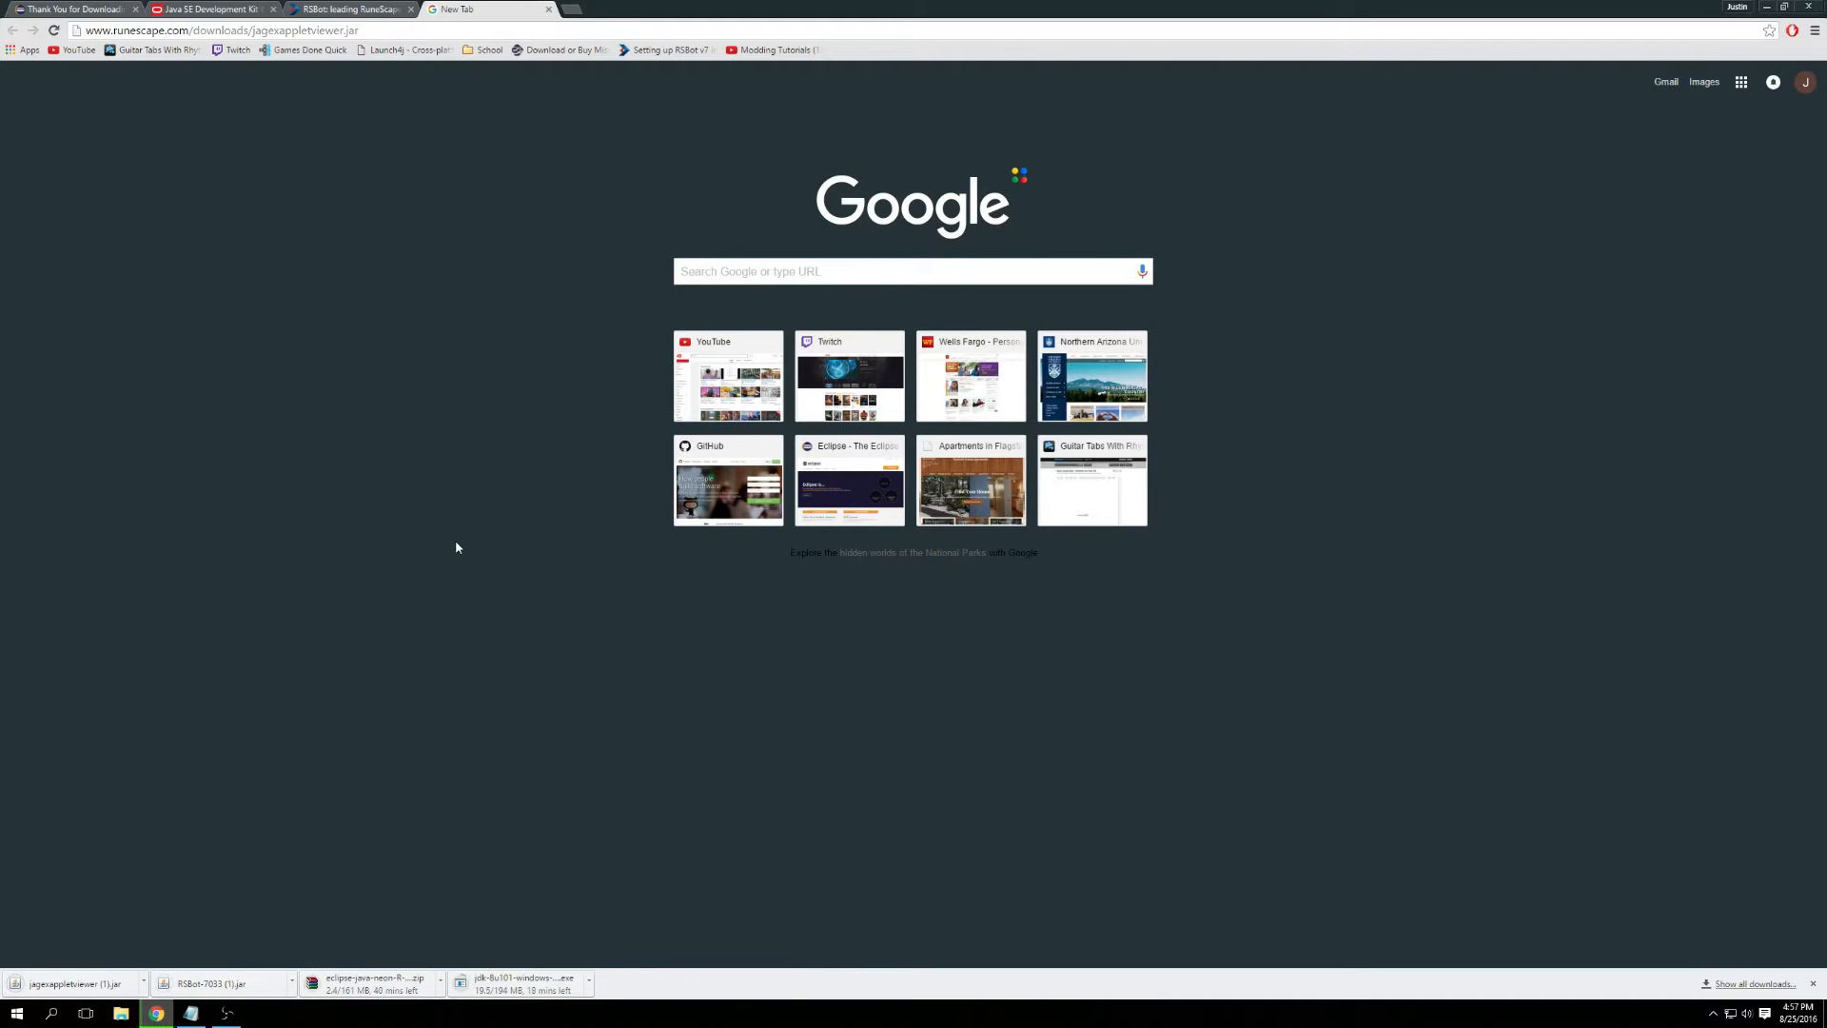
{"action": "mouse_move", "coordinate": [502, 934]}
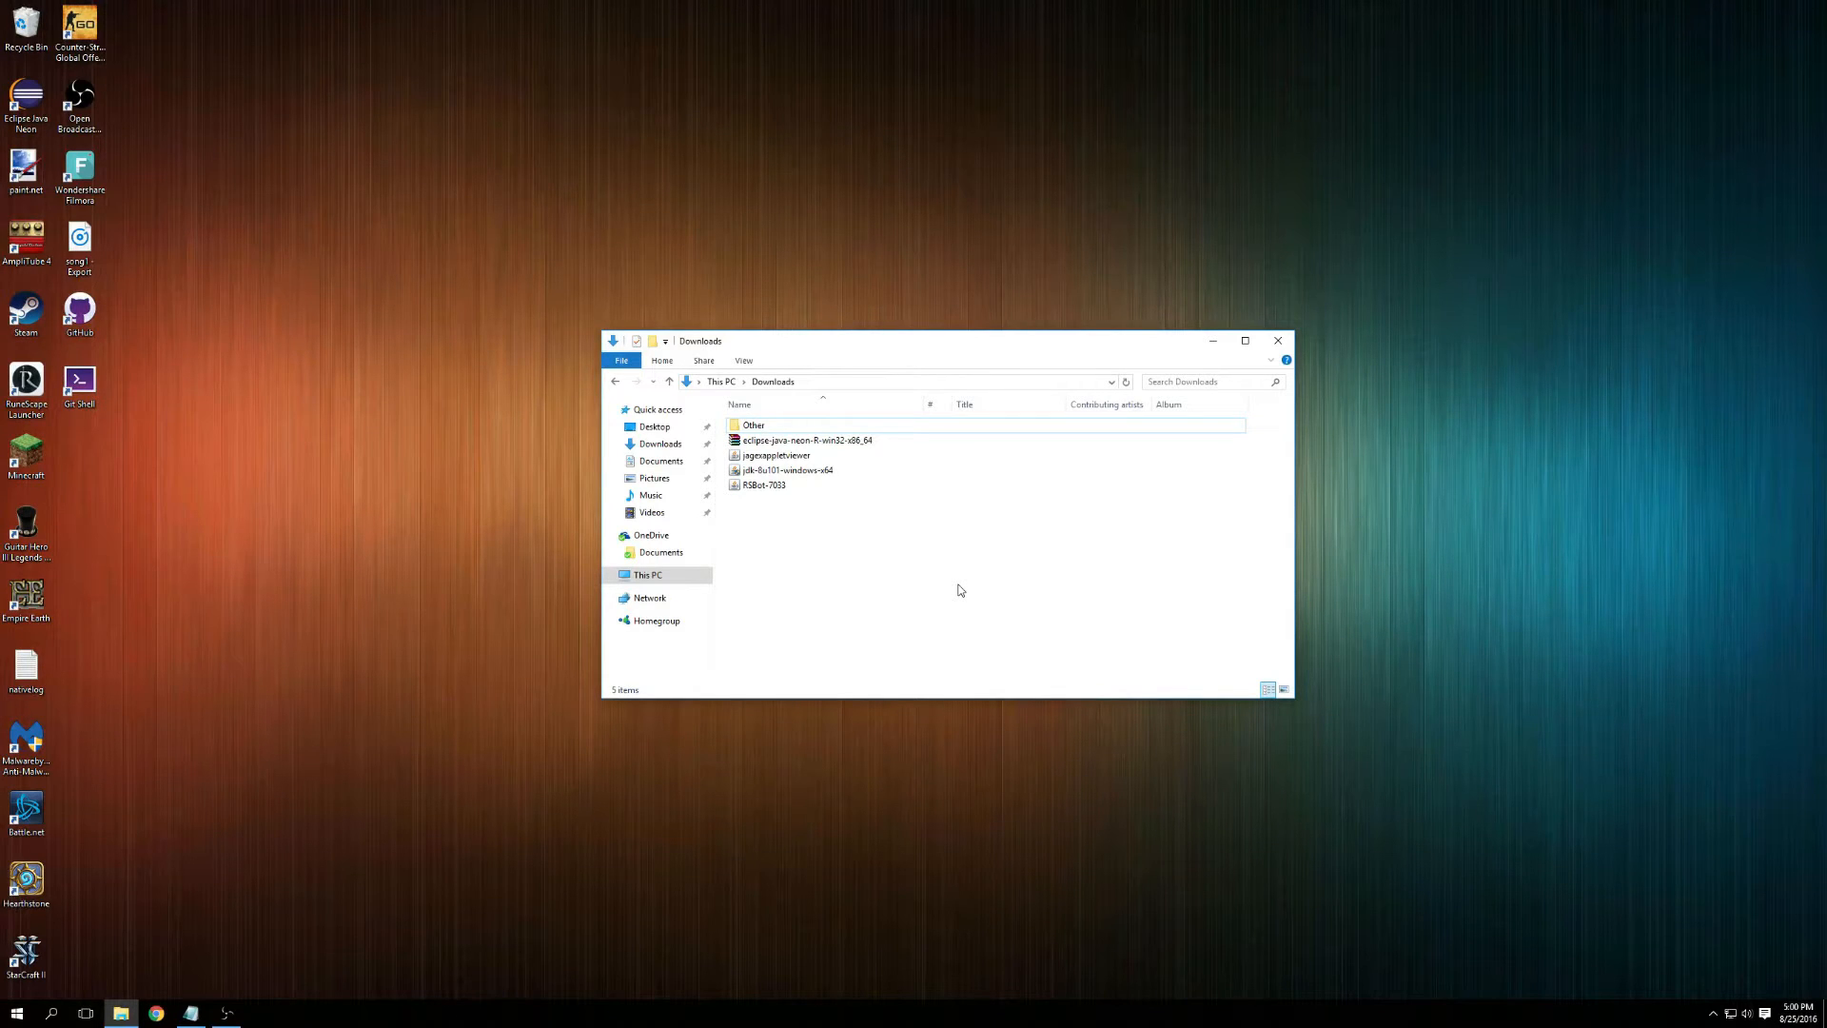
{"action": "mouse_move", "coordinate": [939, 577]}
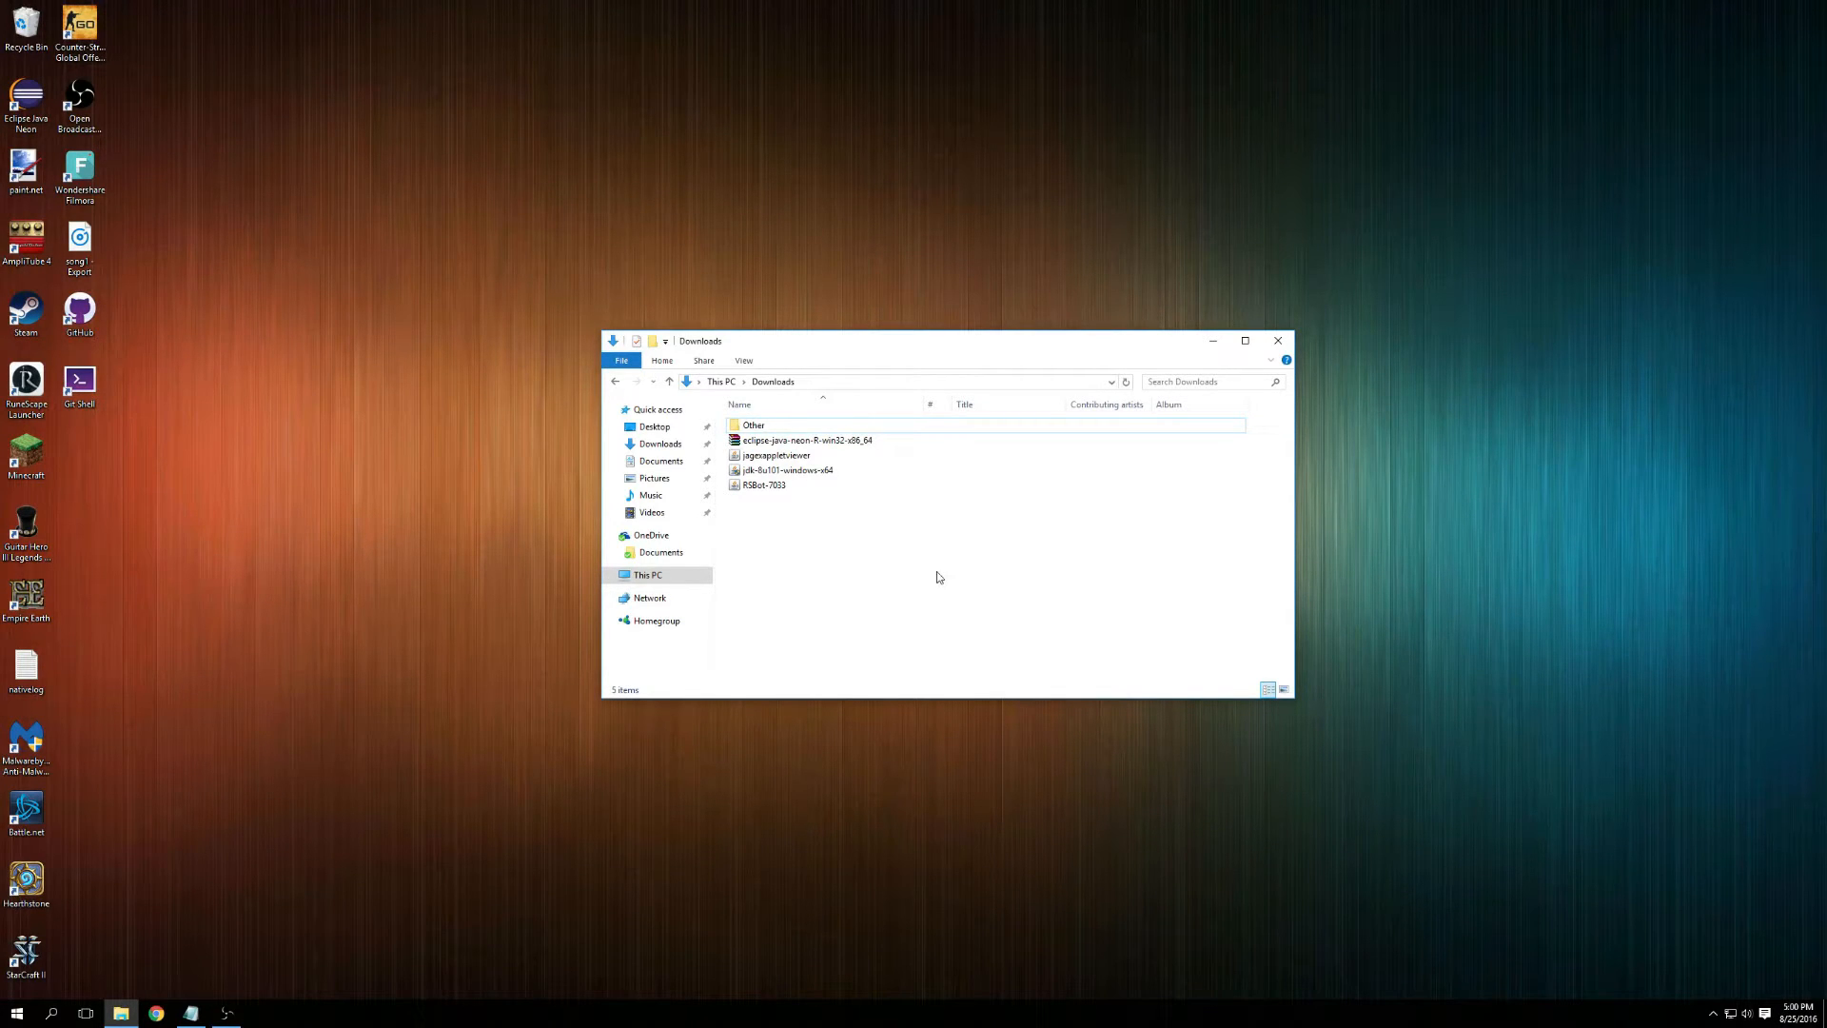
{"action": "mouse_move", "coordinate": [786, 470]}
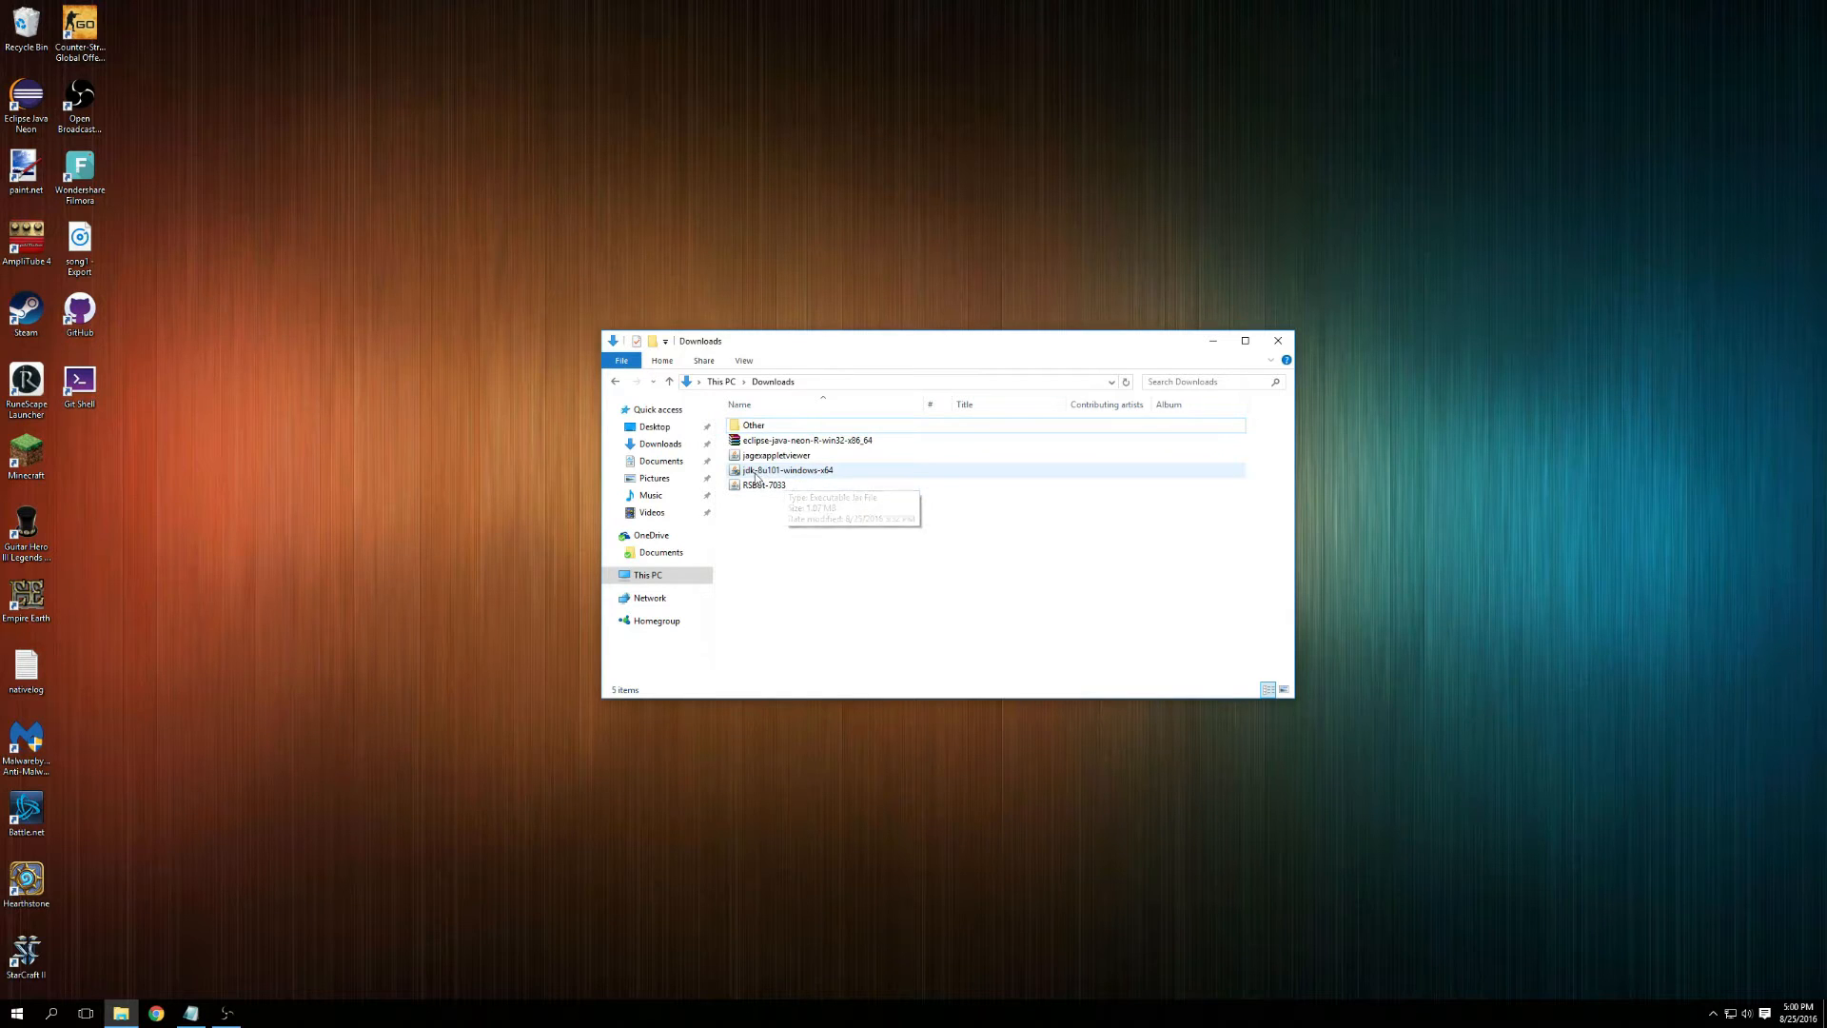
{"action": "left_click", "coordinate": [786, 470]}
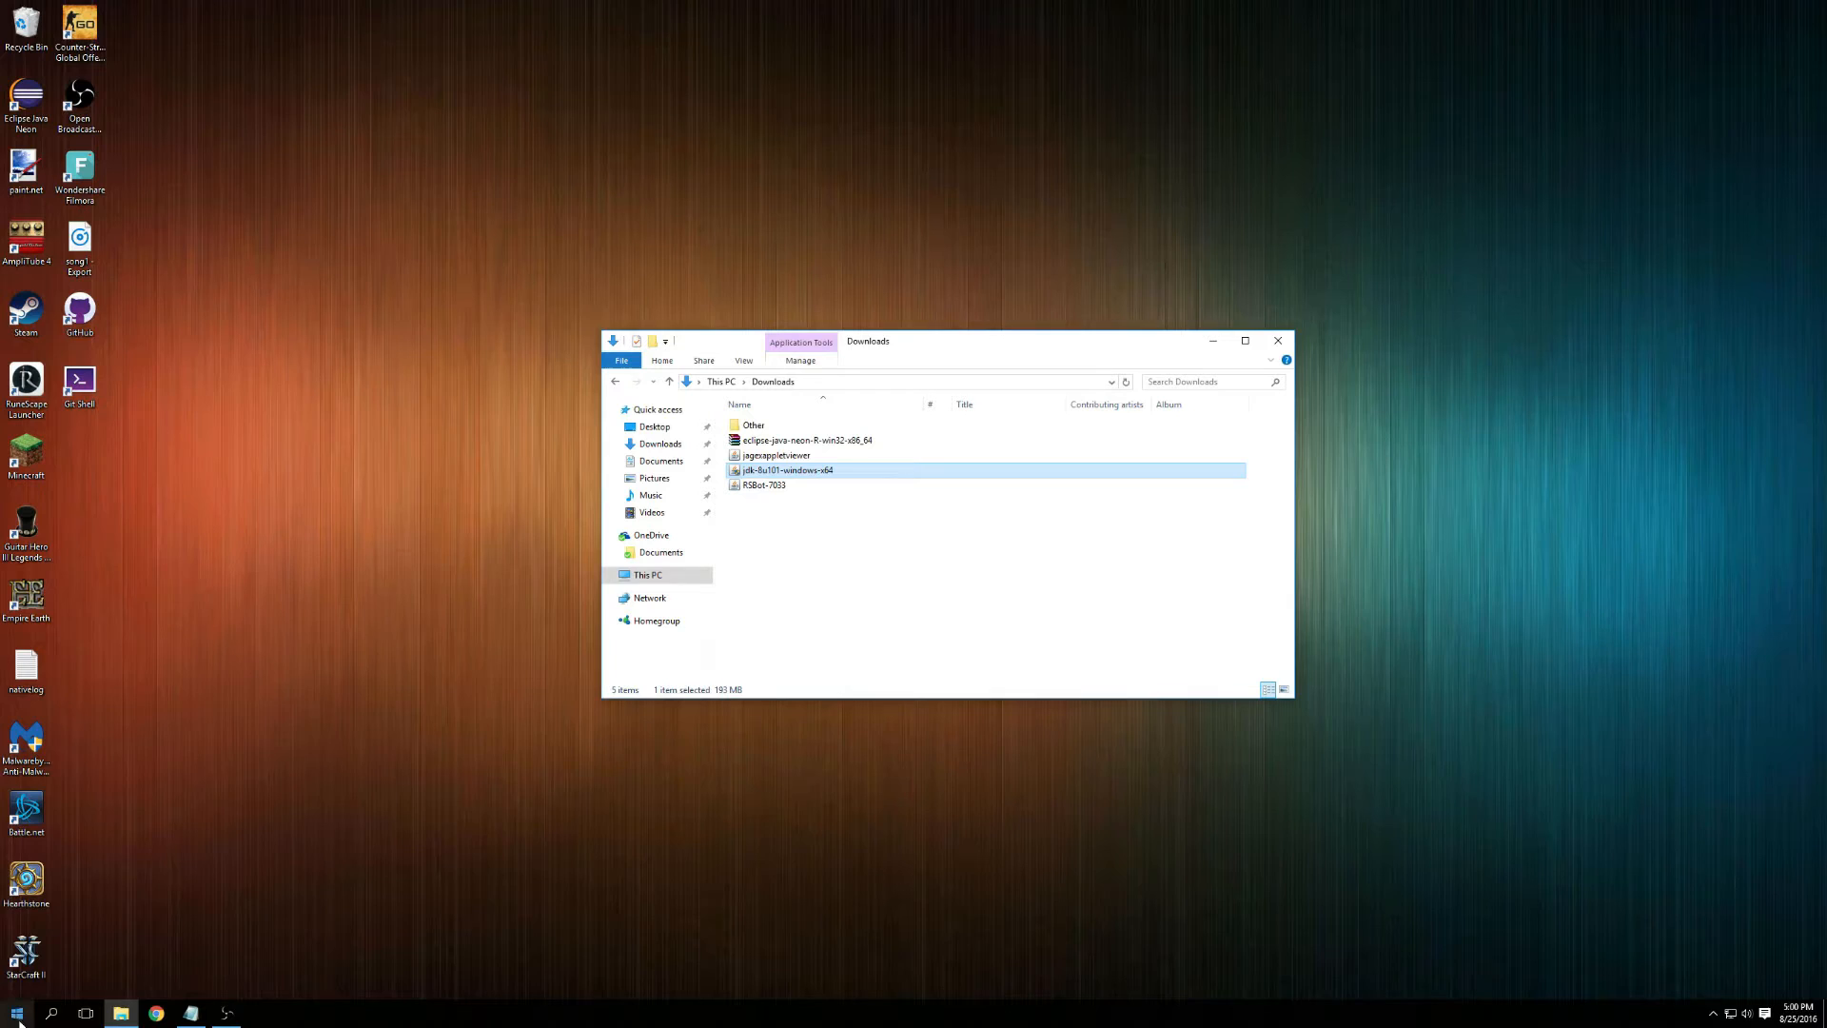
{"action": "left_click", "coordinate": [16, 1011]}
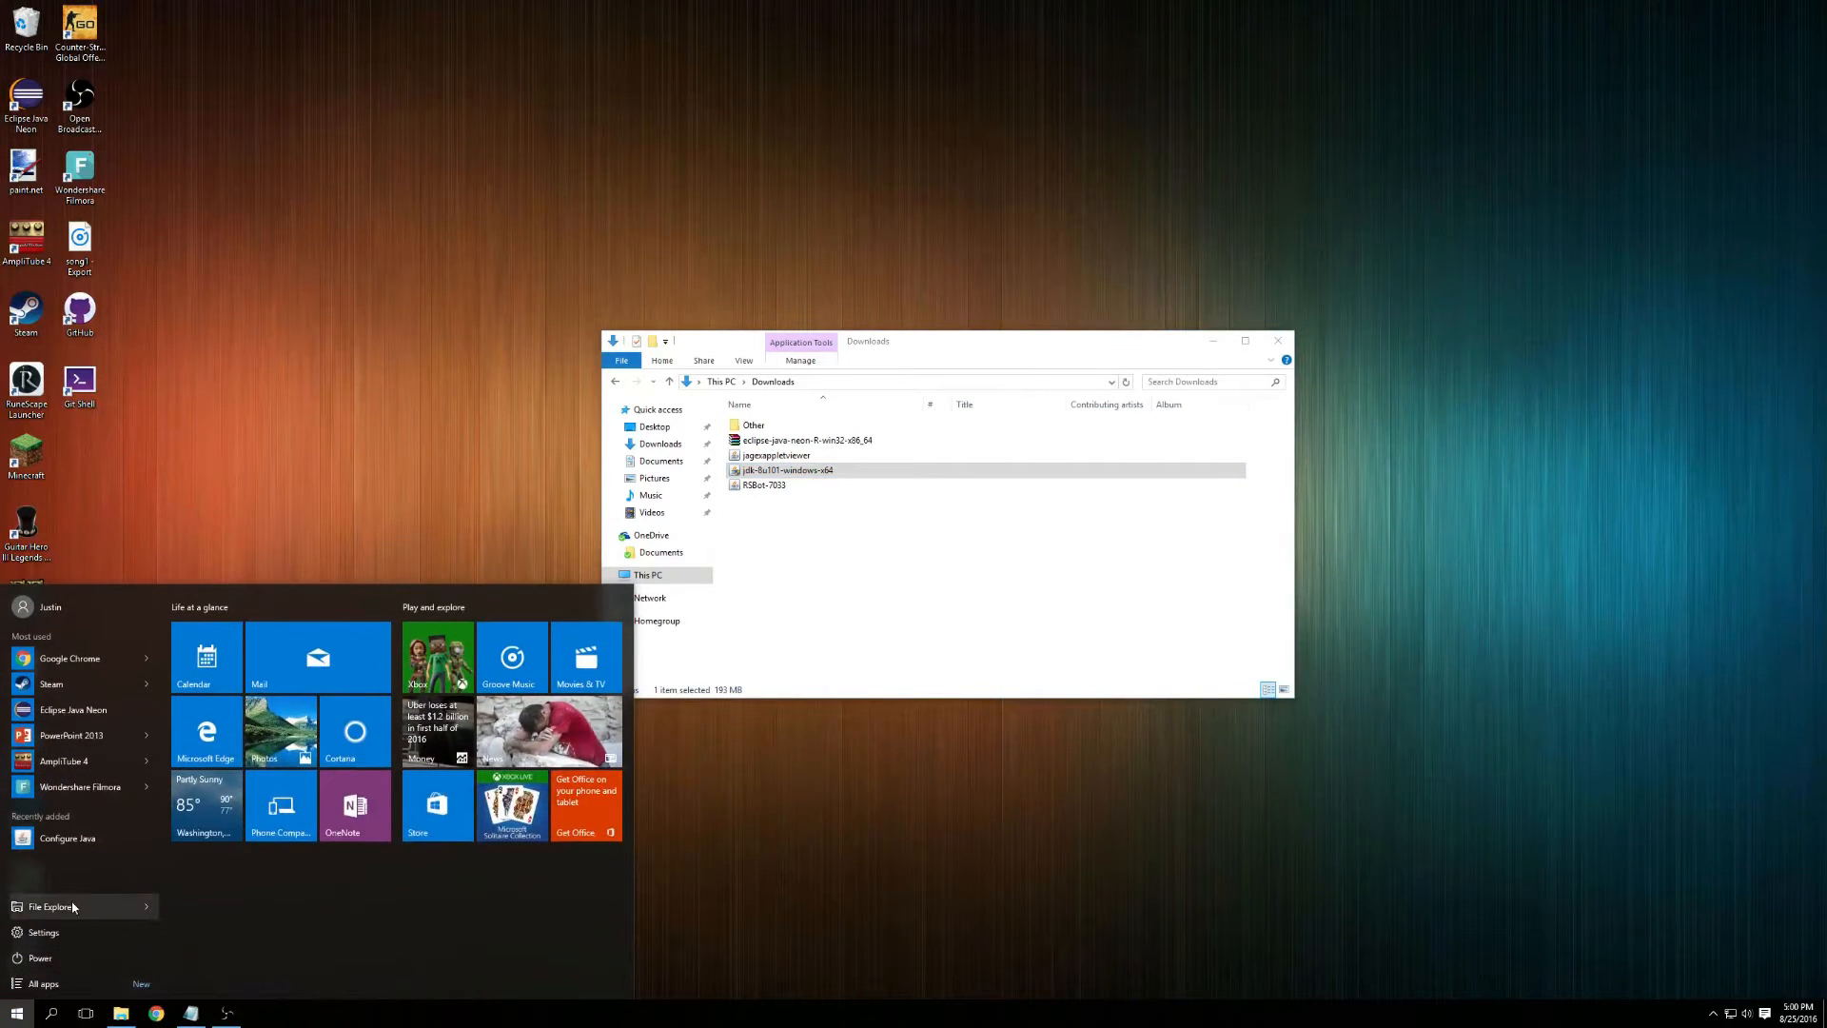
{"action": "left_click", "coordinate": [49, 906]}
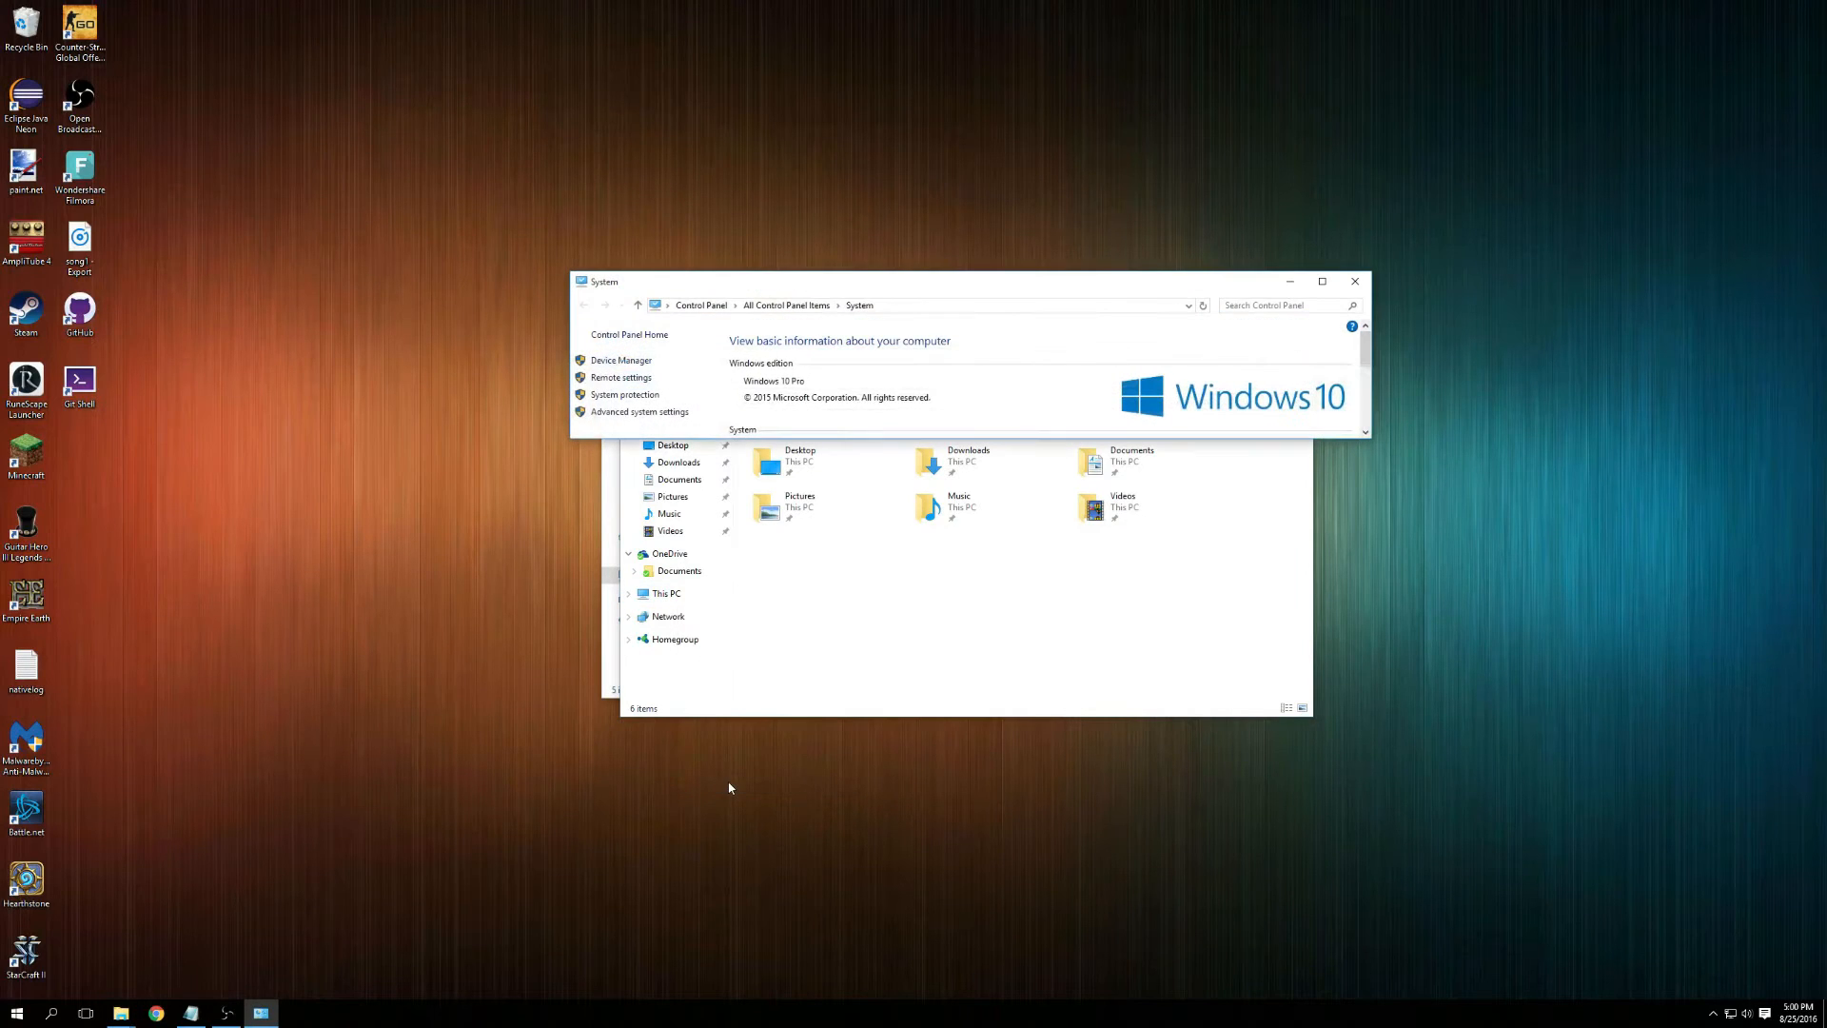
{"action": "left_click", "coordinate": [640, 411]}
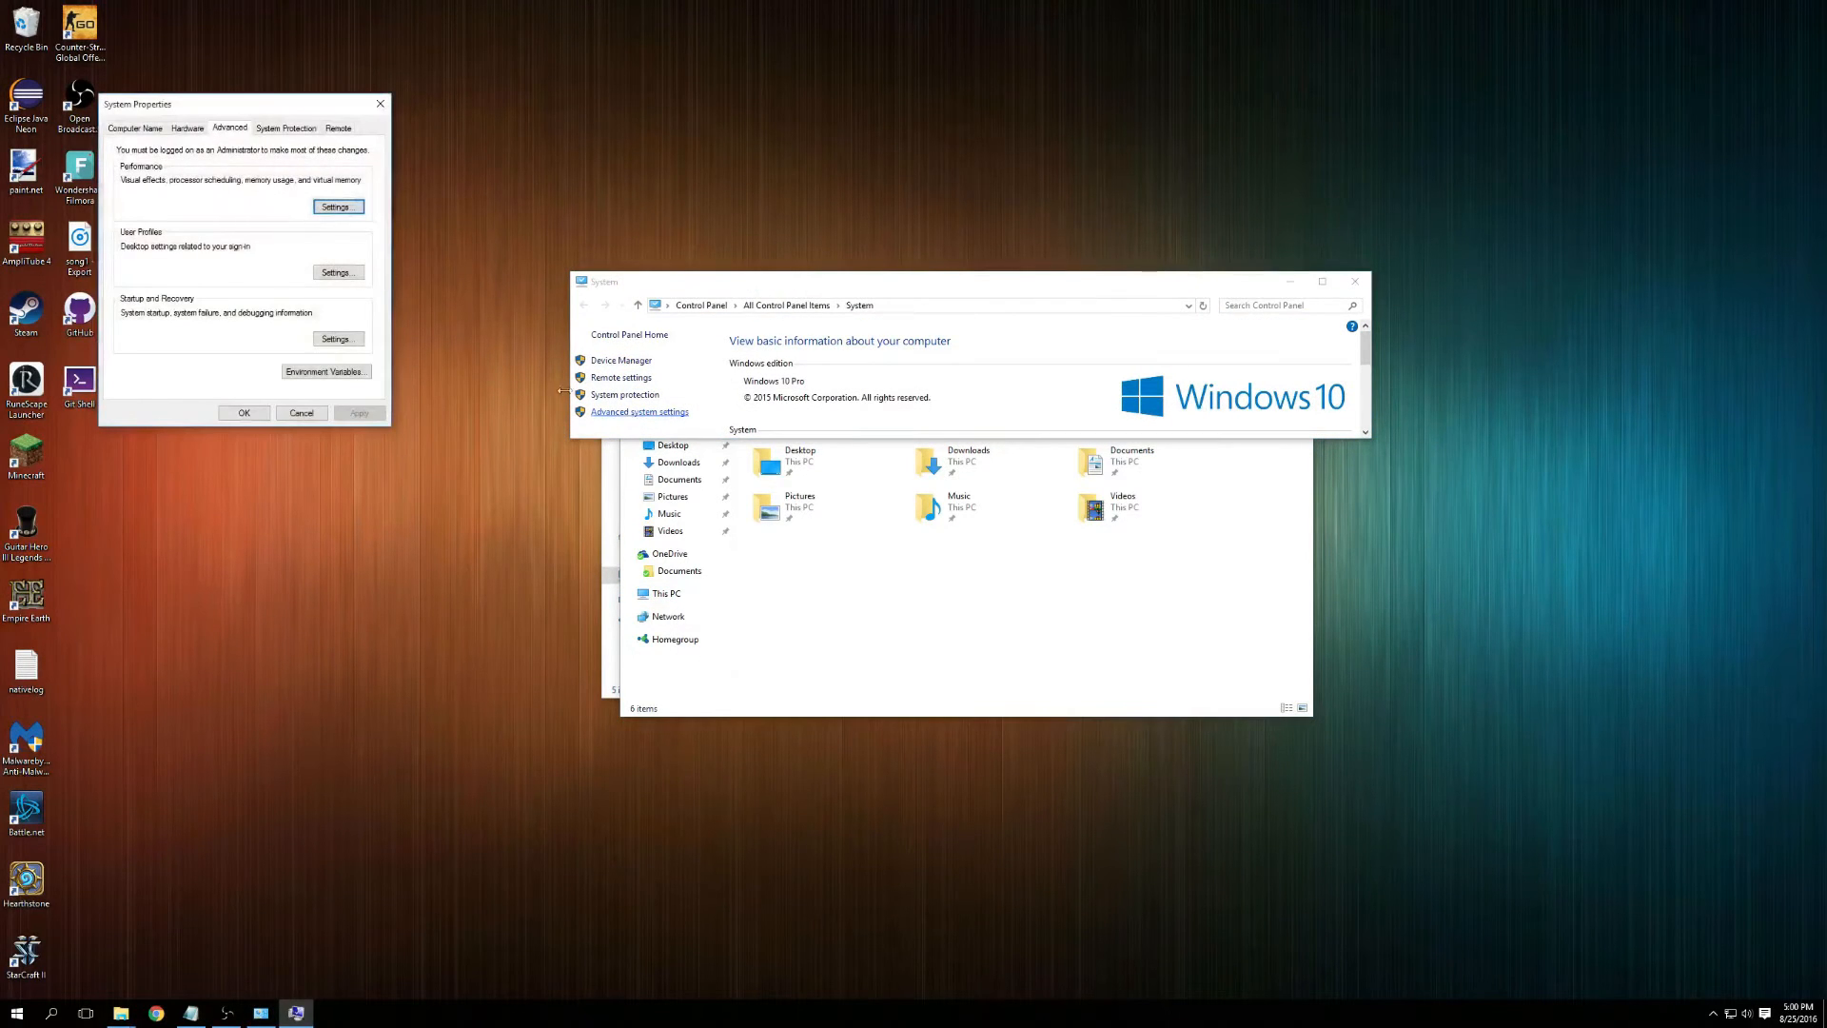
{"action": "left_click", "coordinate": [325, 371]}
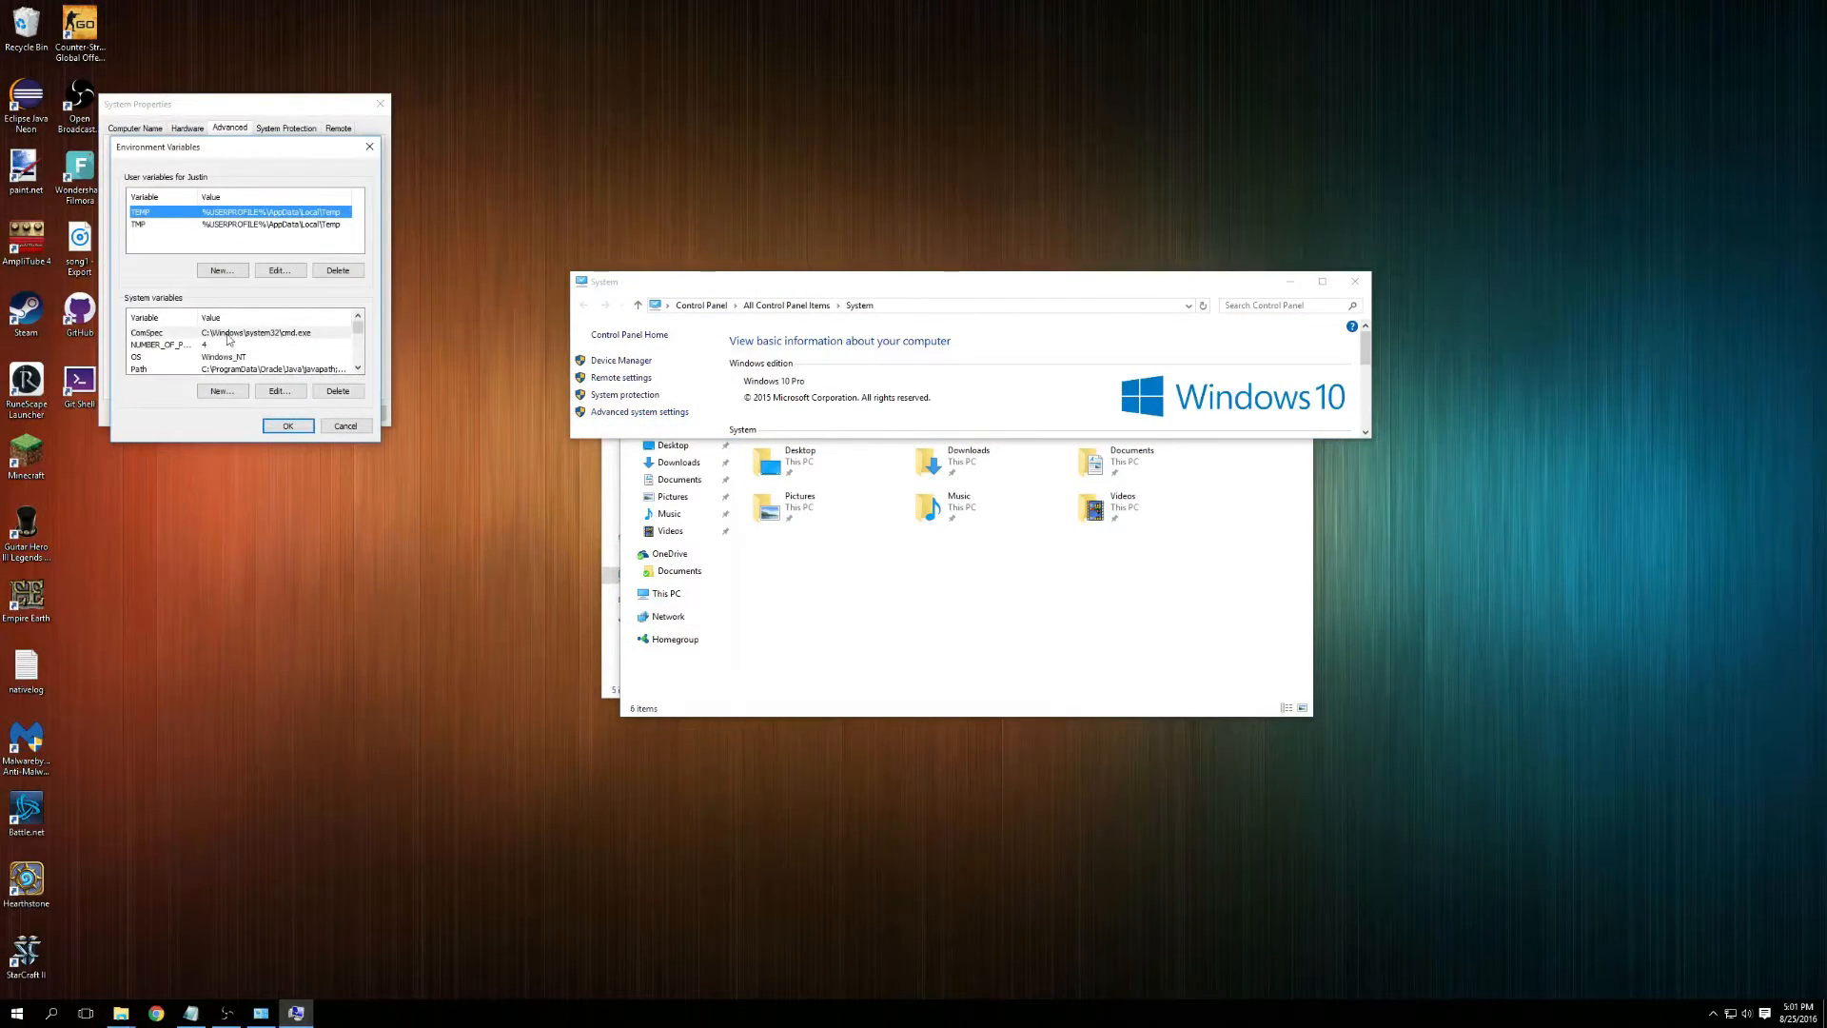
{"action": "mouse_move", "coordinate": [149, 371]}
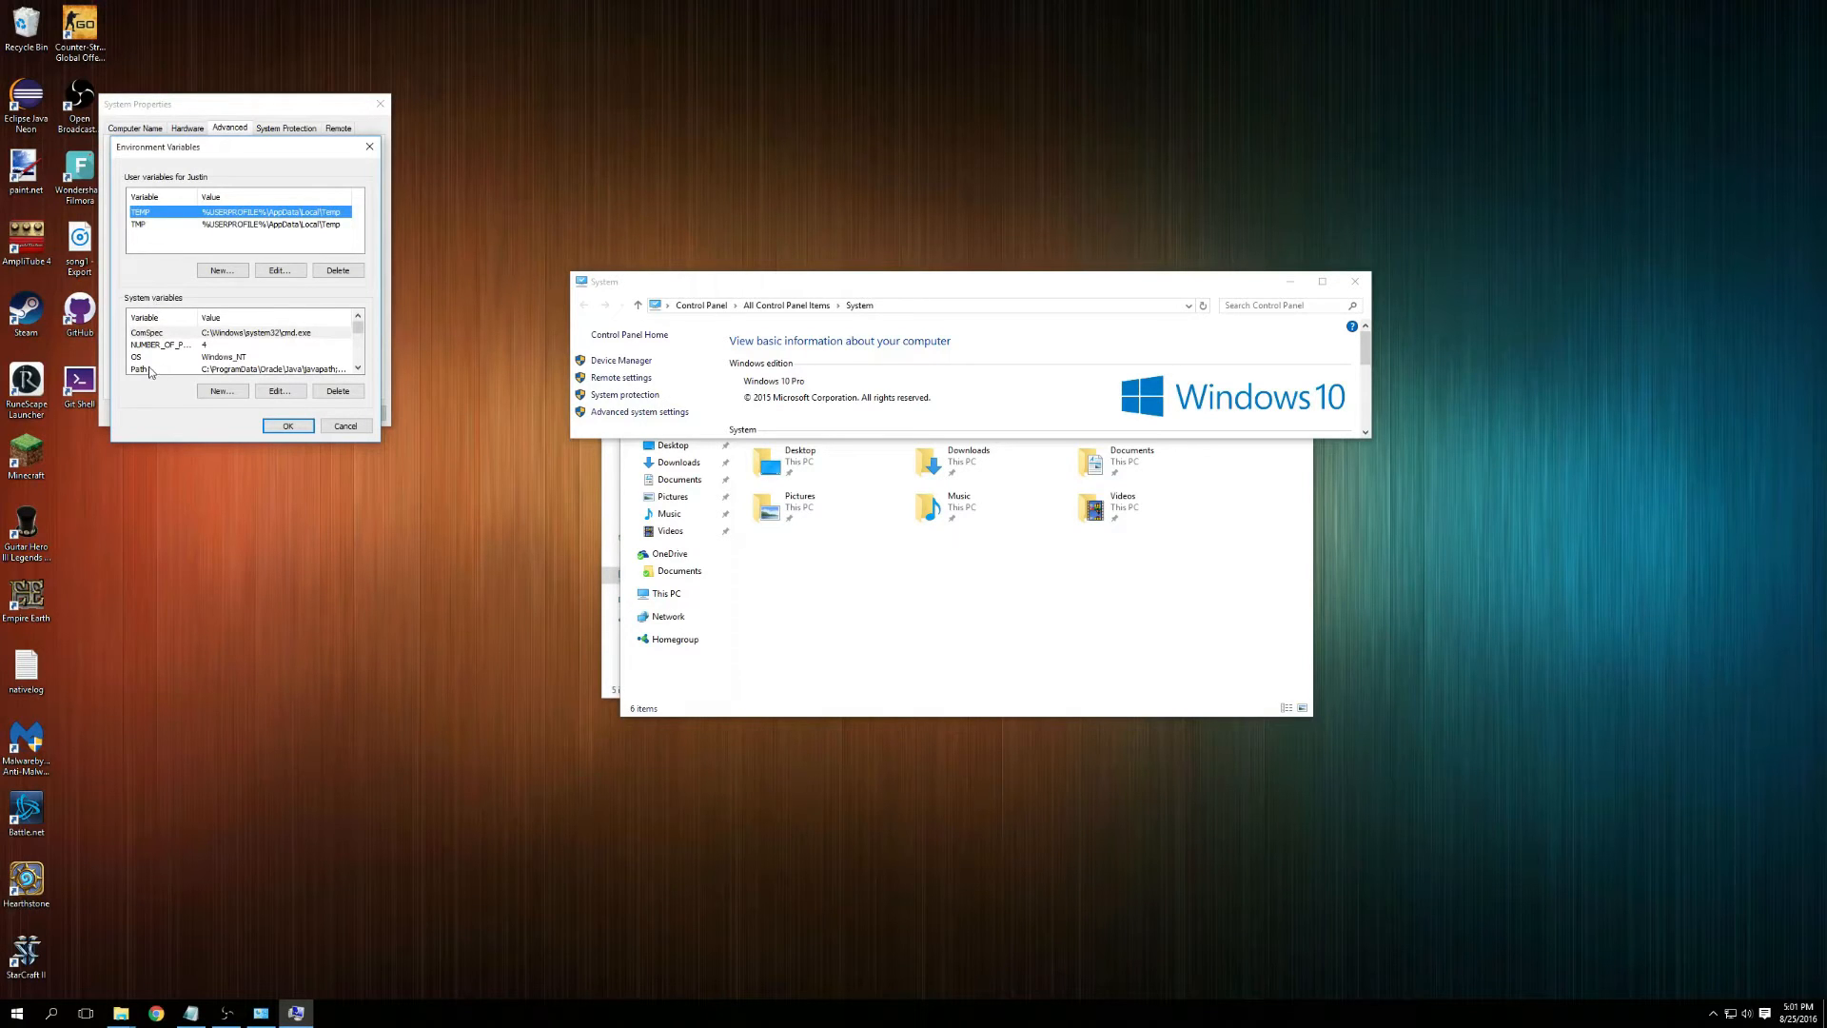
{"action": "left_click", "coordinate": [175, 356]}
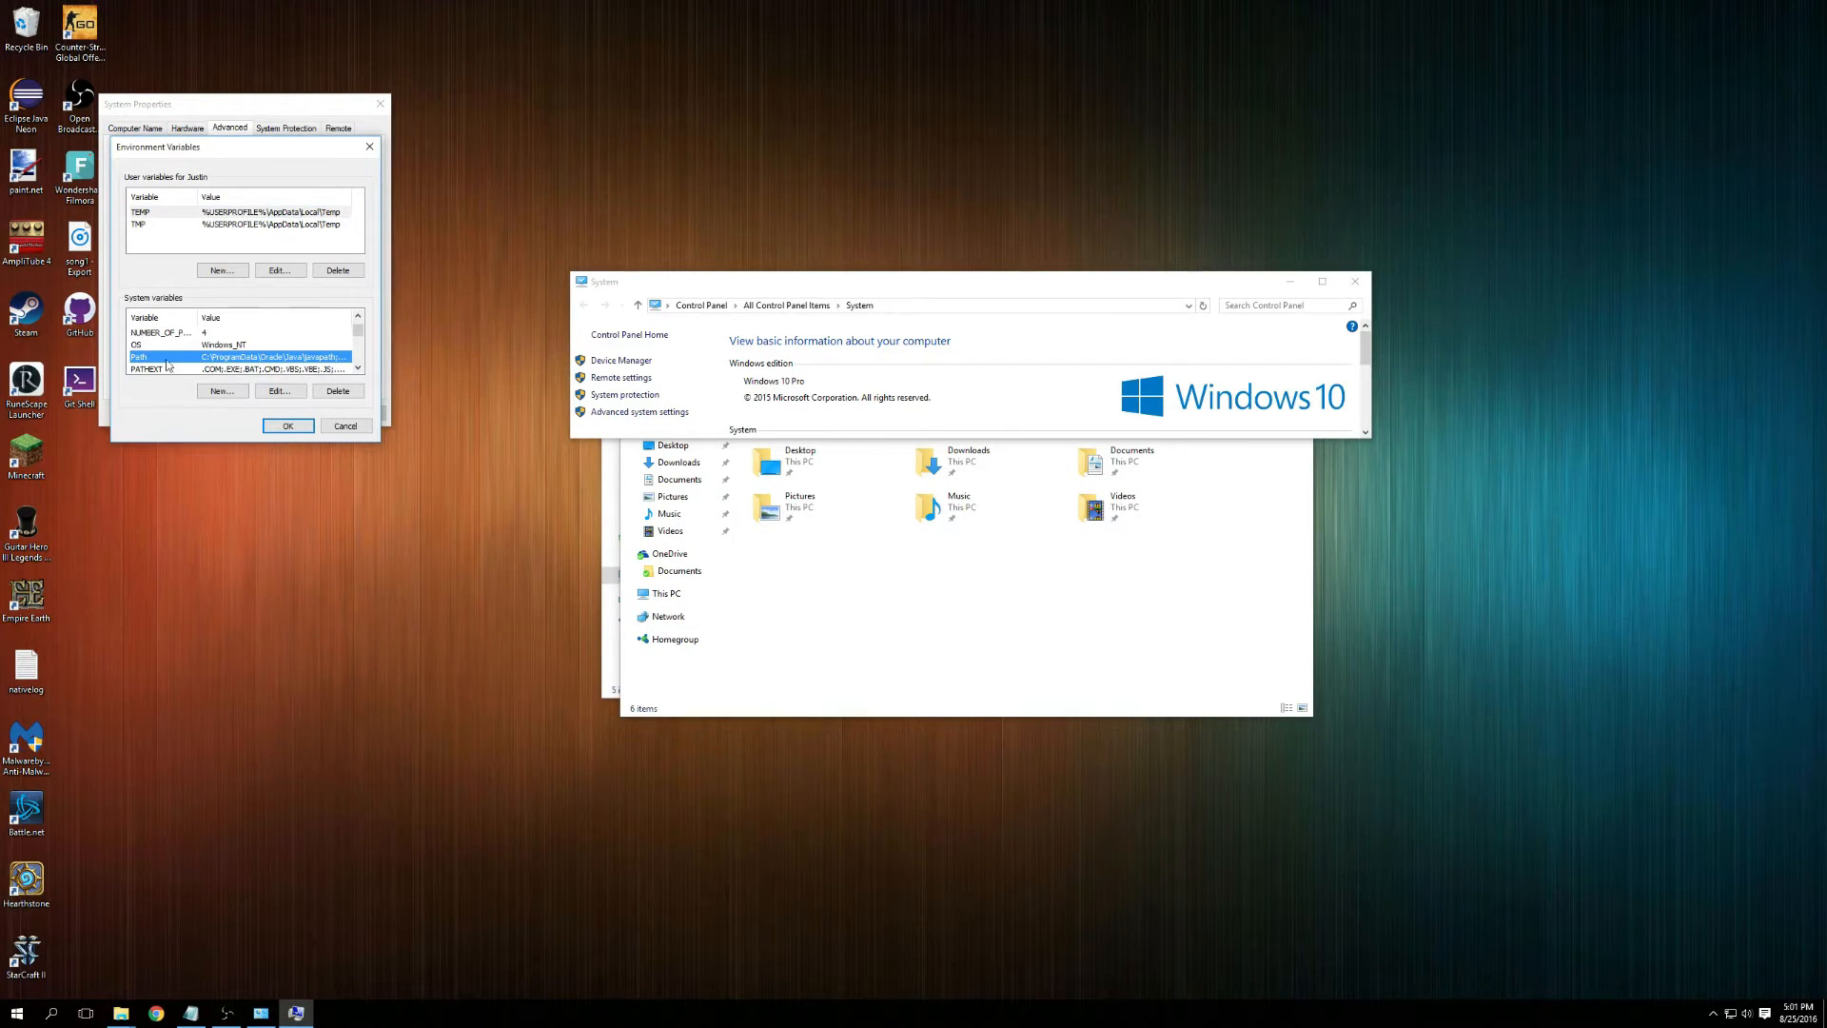
{"action": "left_click", "coordinate": [278, 390]}
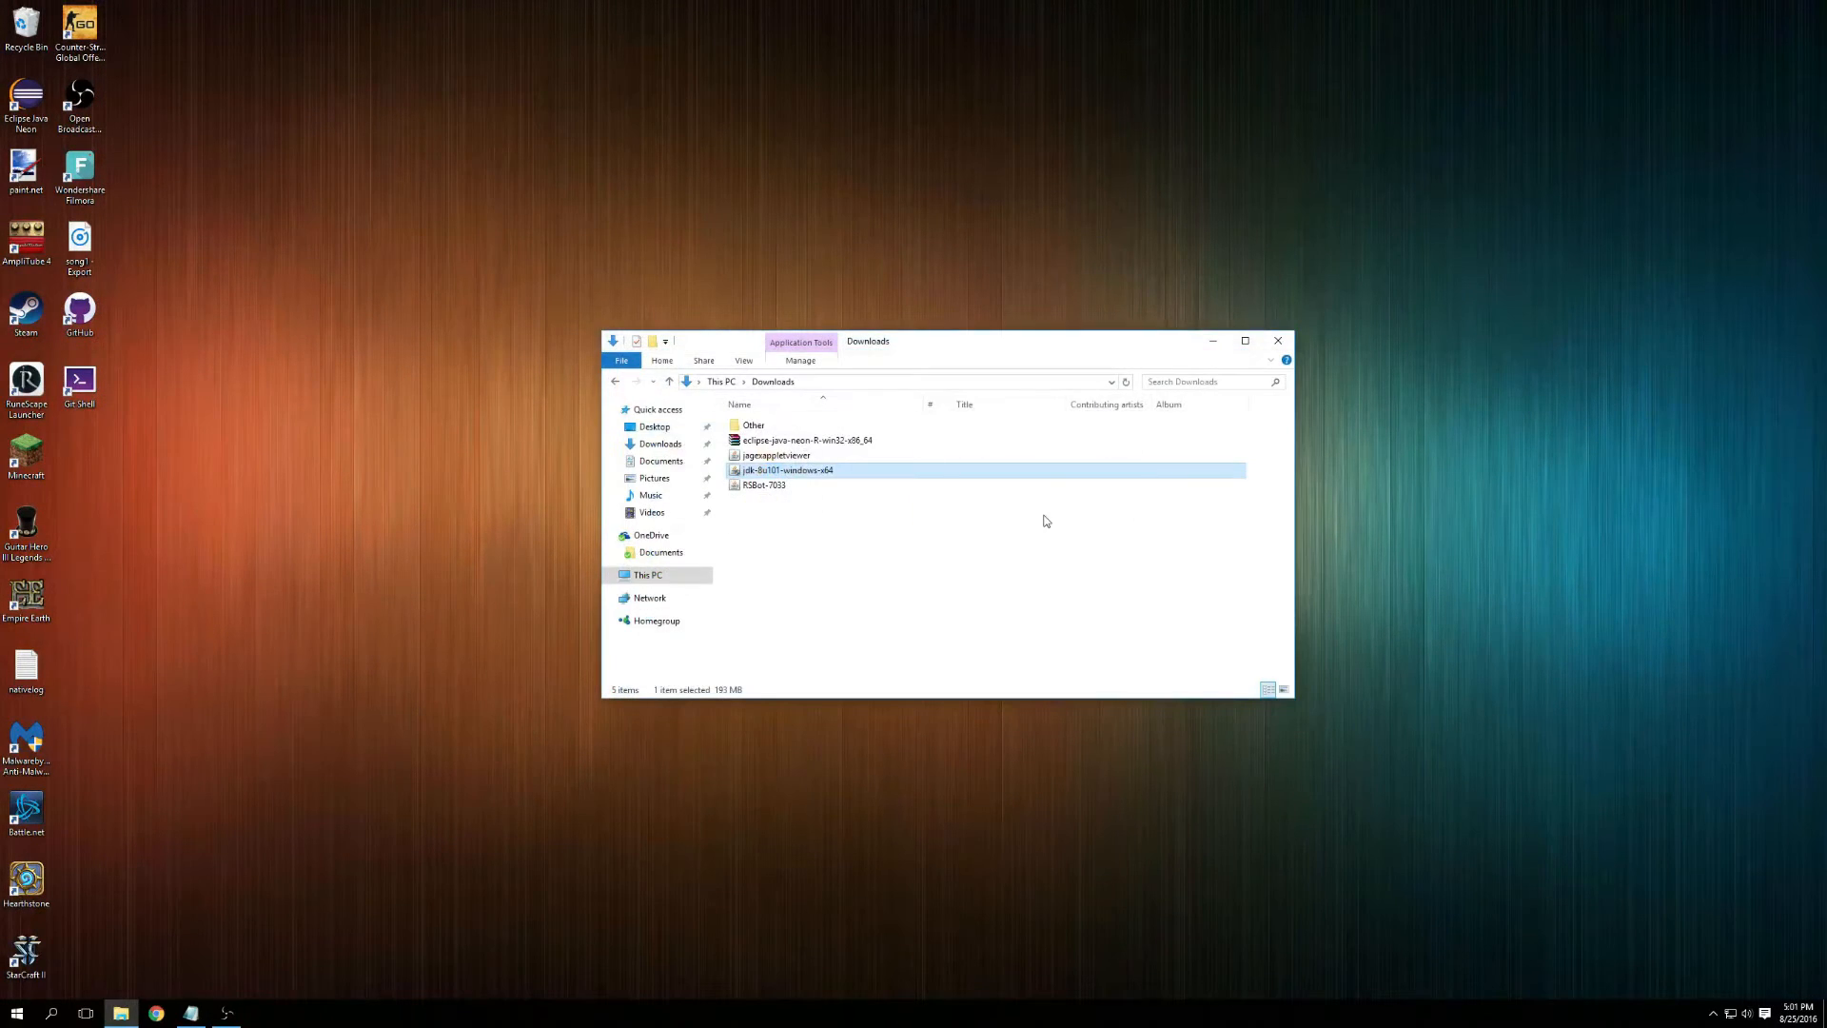
{"action": "mouse_move", "coordinate": [851, 547]}
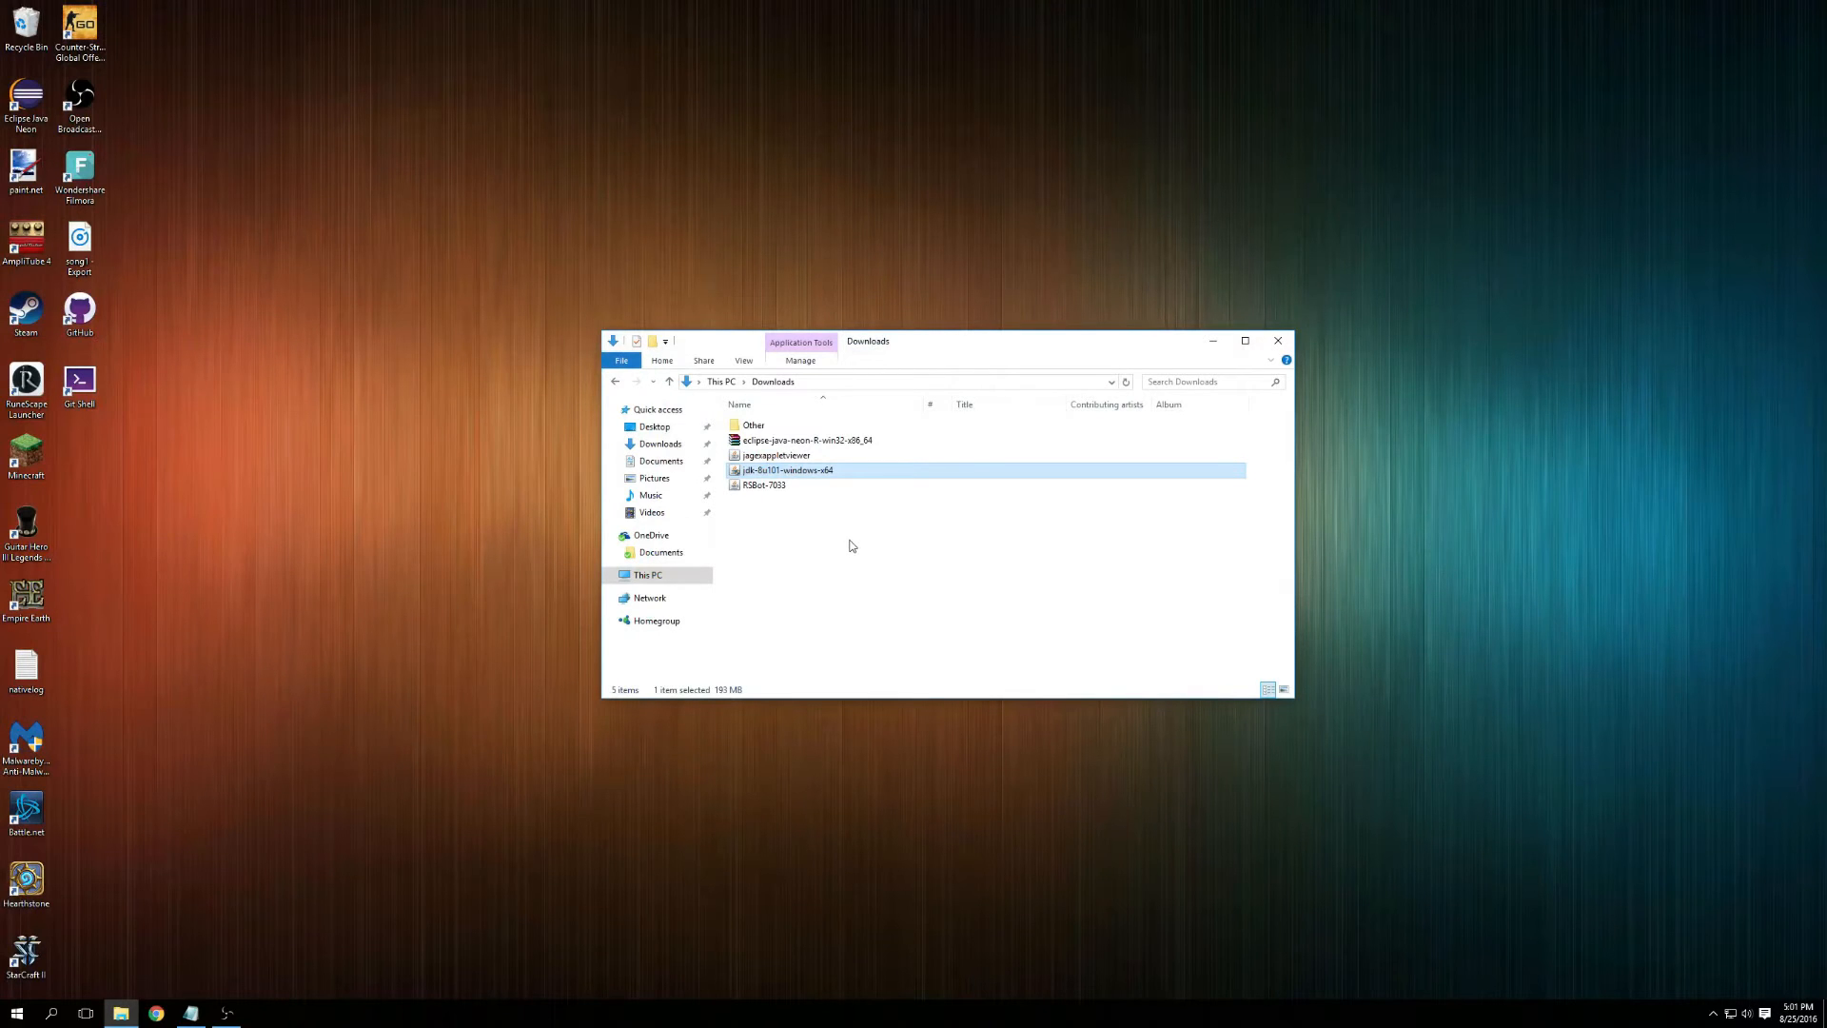
Extract the Eclipse zip into Downloads and create a new PowerBot folder there
{"action": "right_click", "coordinate": [803, 439]}
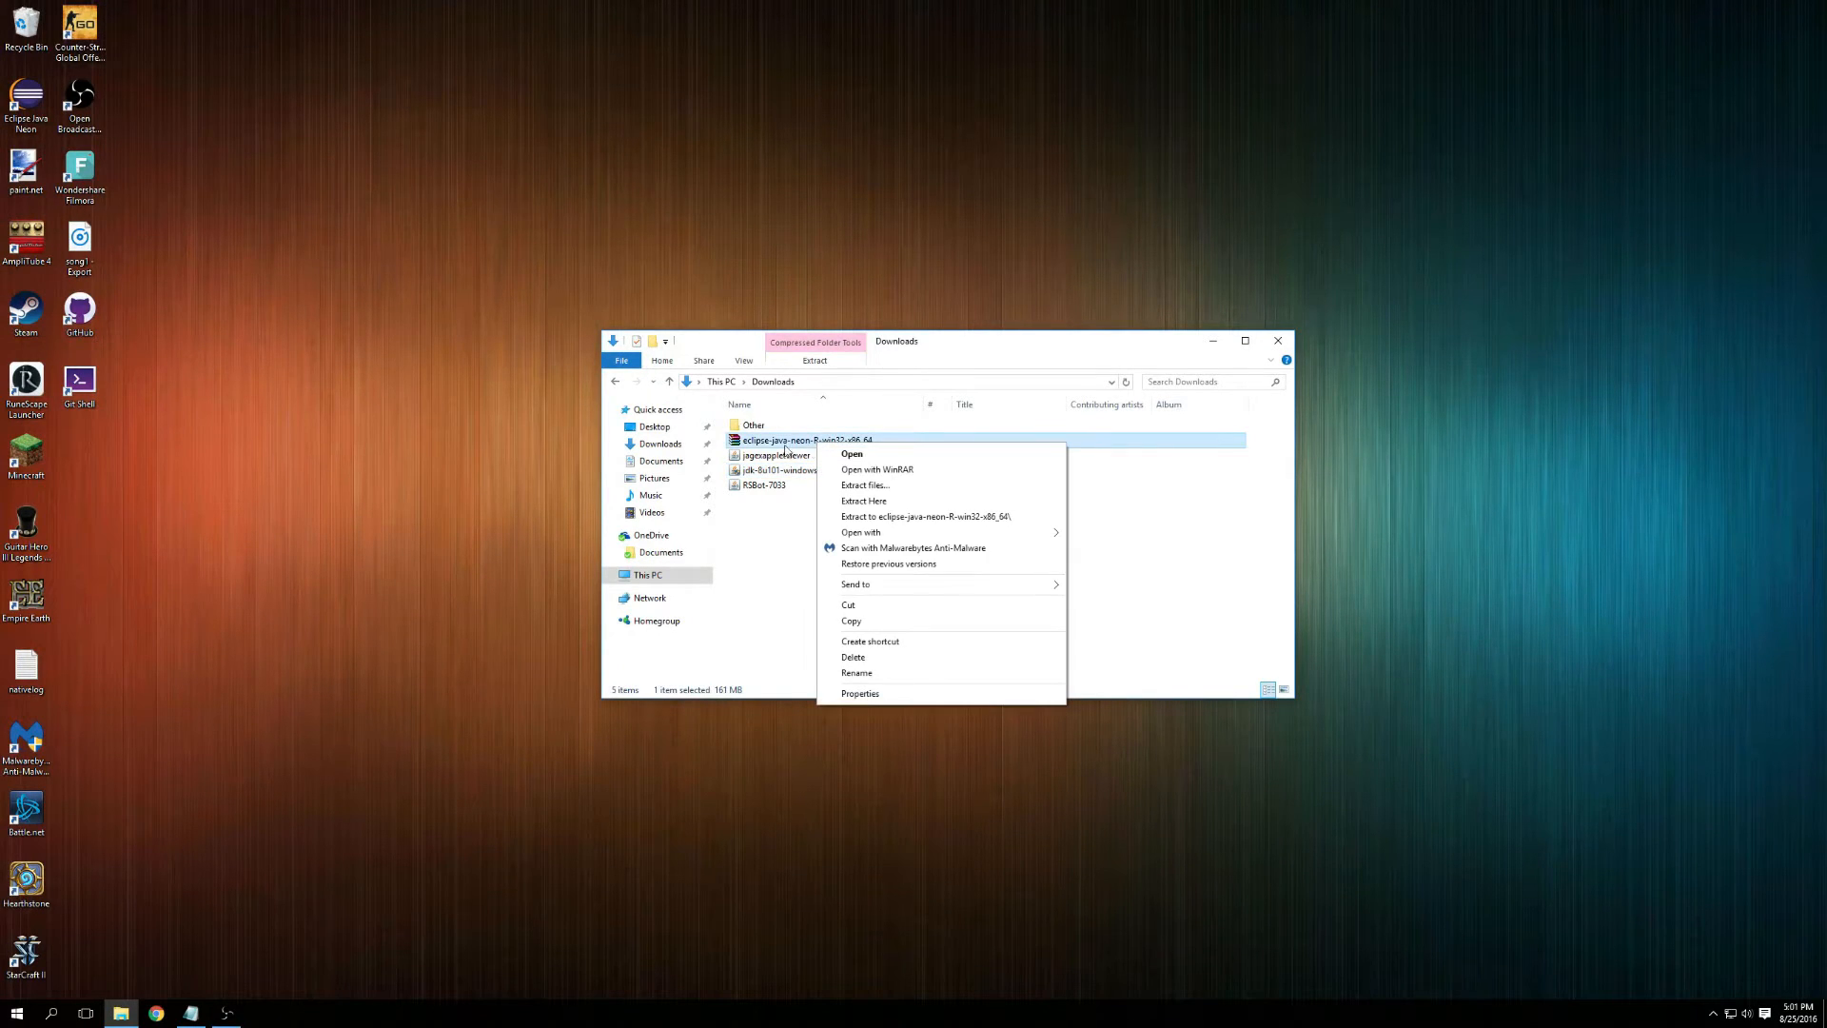
{"action": "mouse_move", "coordinate": [864, 500]}
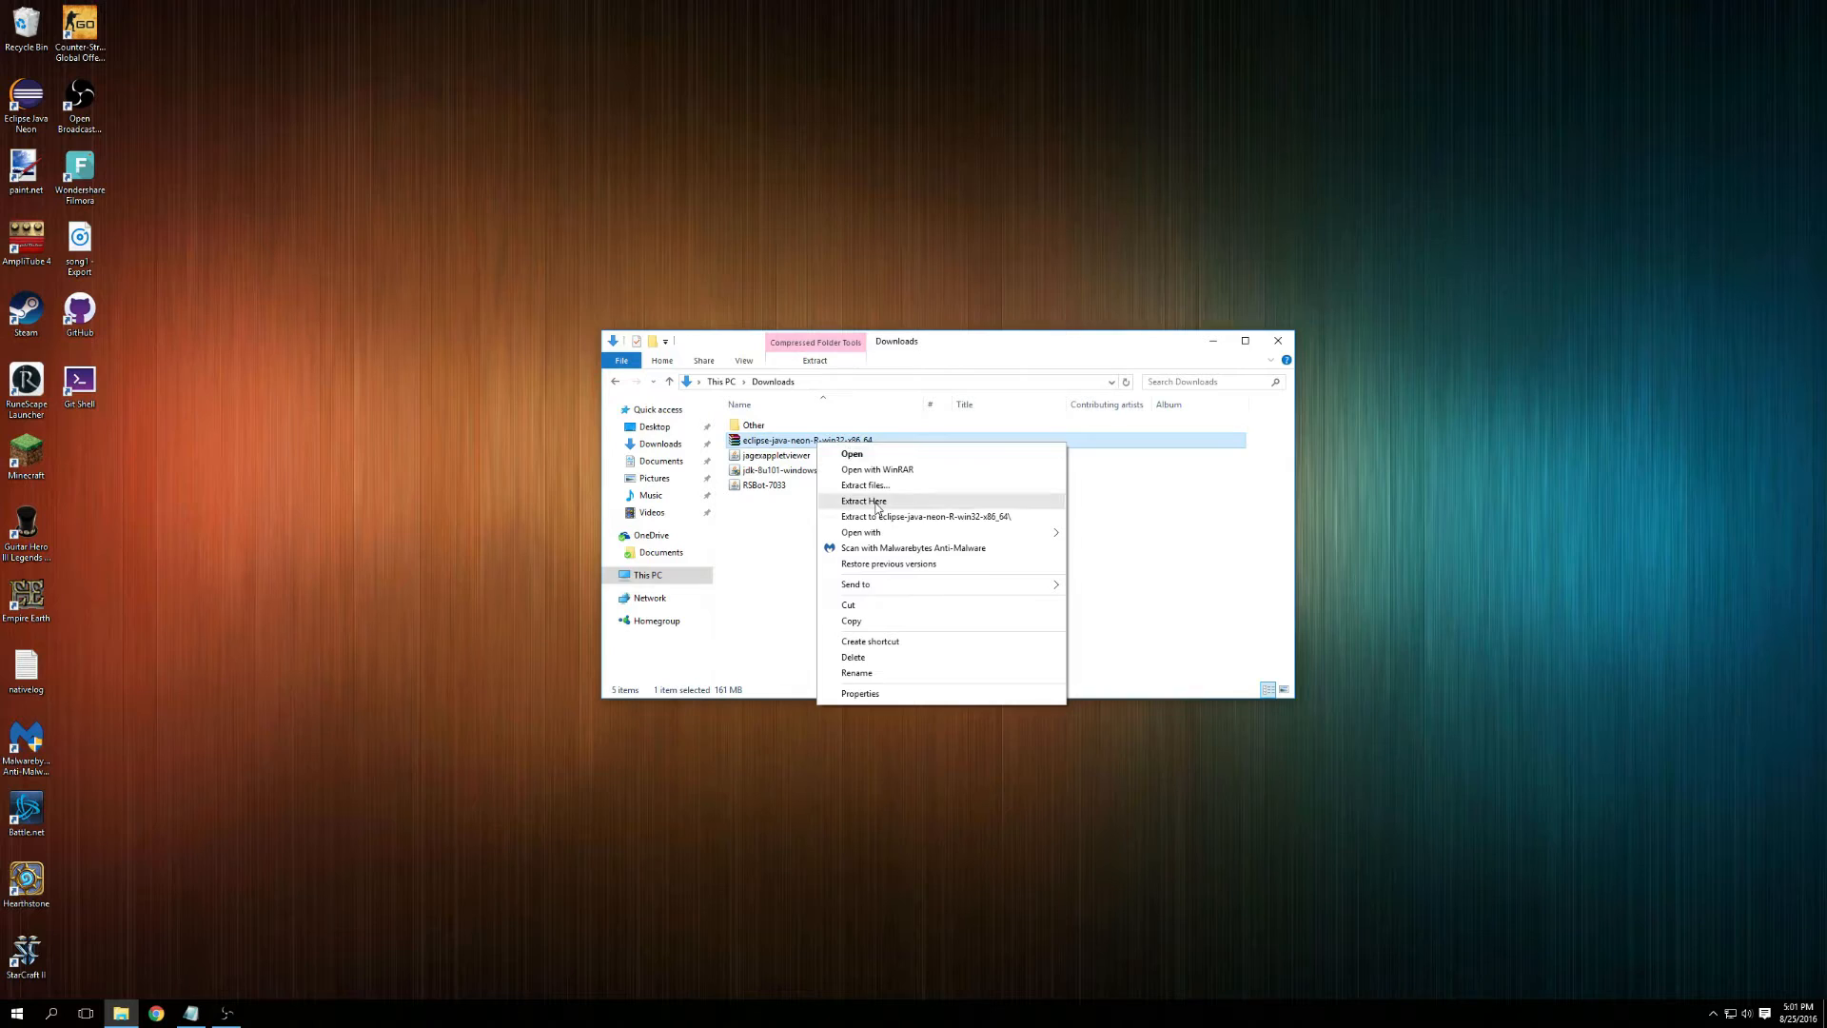
{"action": "left_click", "coordinate": [864, 500]}
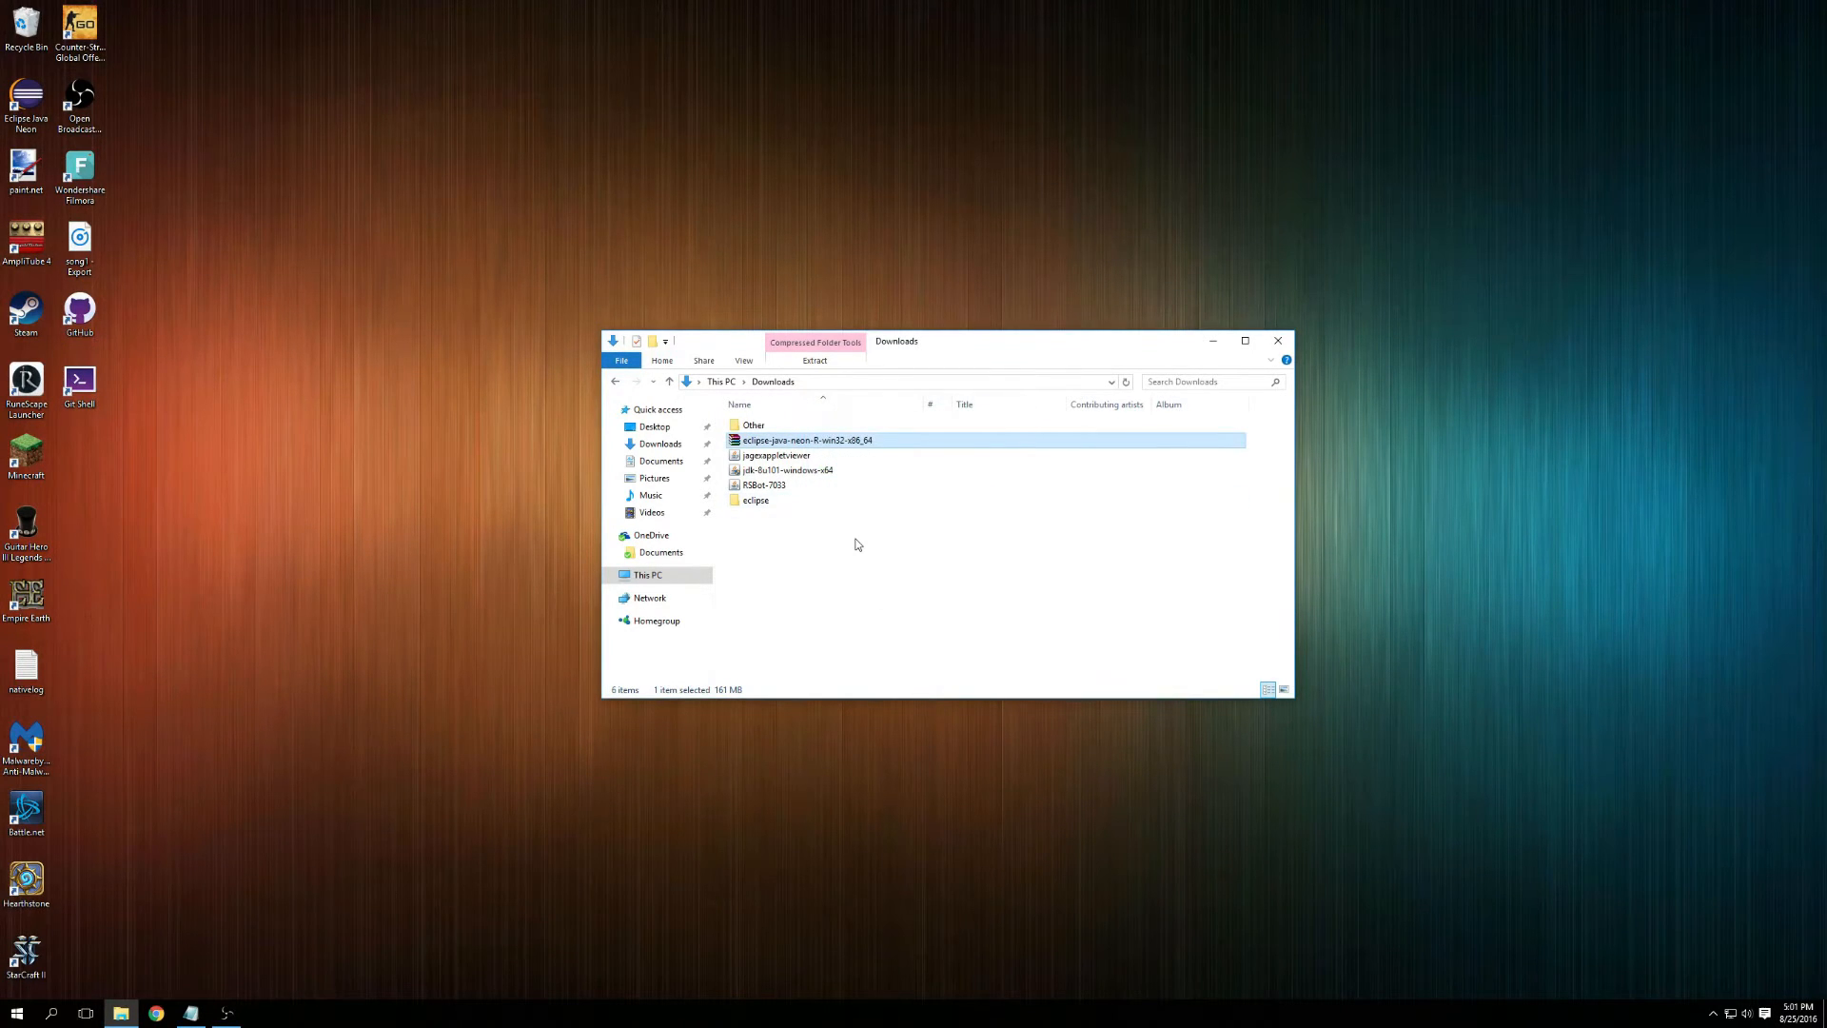
{"action": "left_click", "coordinate": [849, 554]}
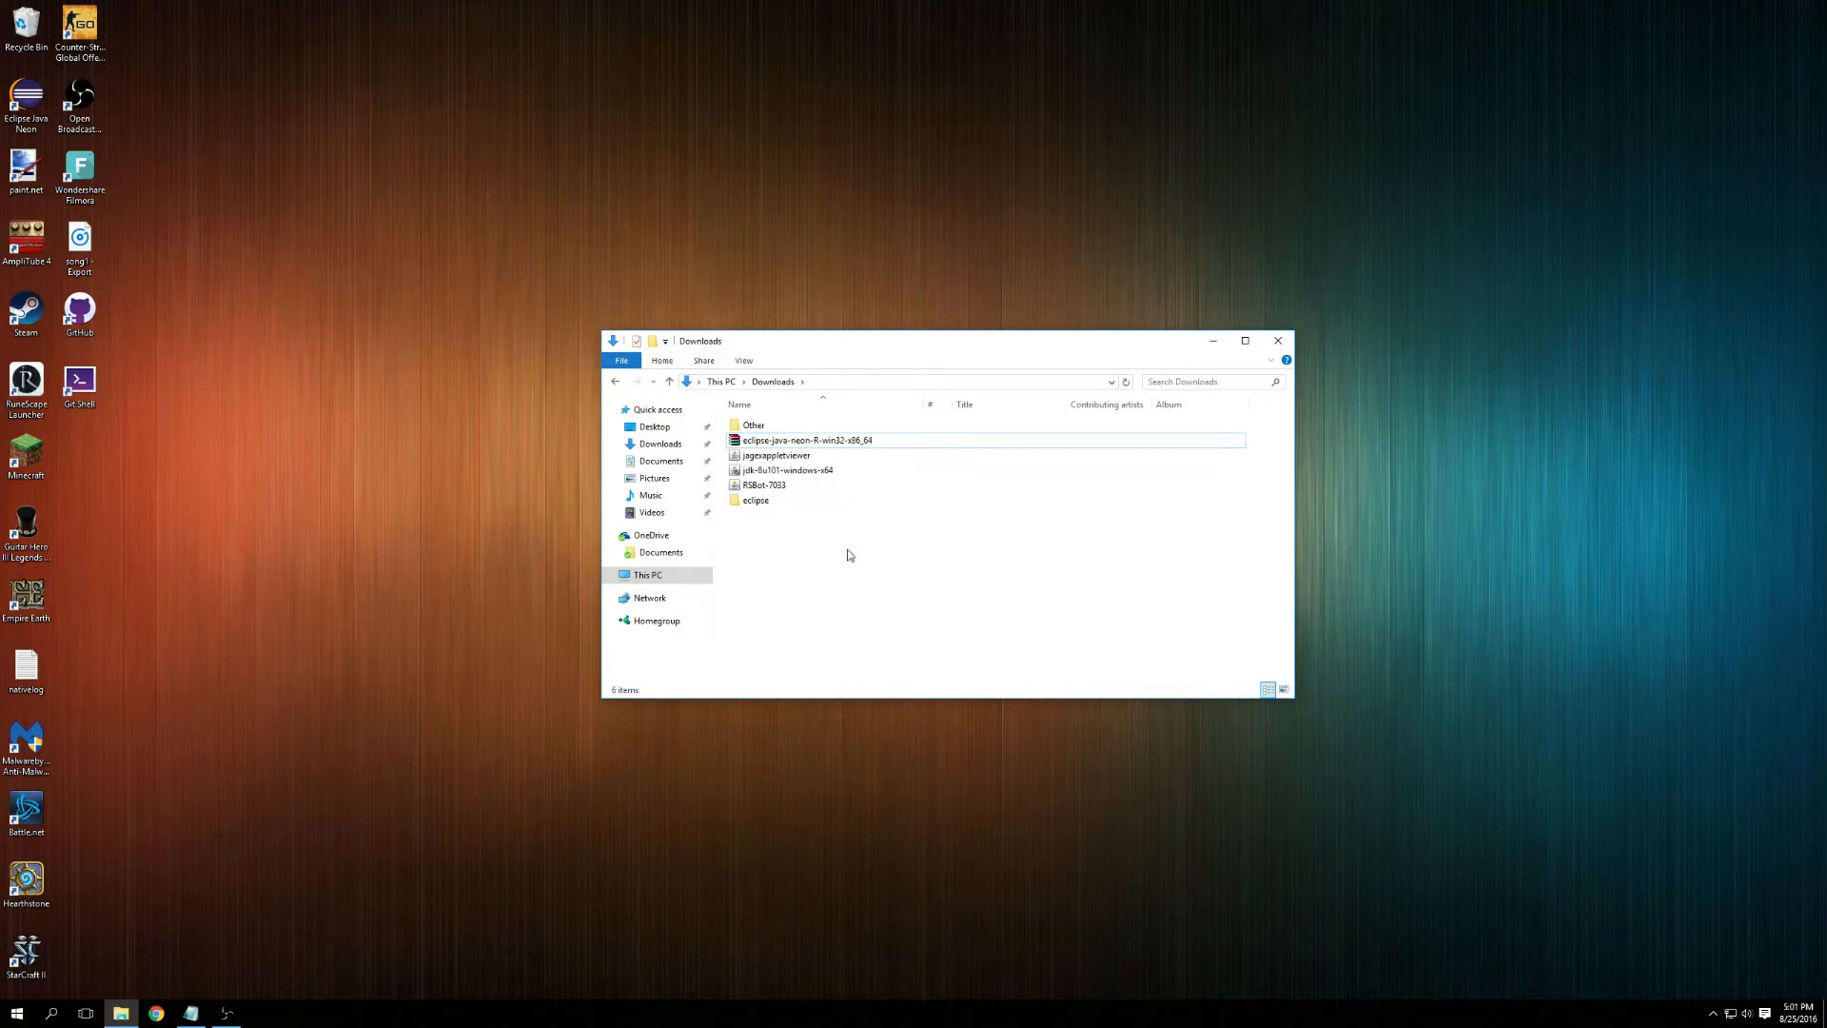
{"action": "right_click", "coordinate": [846, 554]}
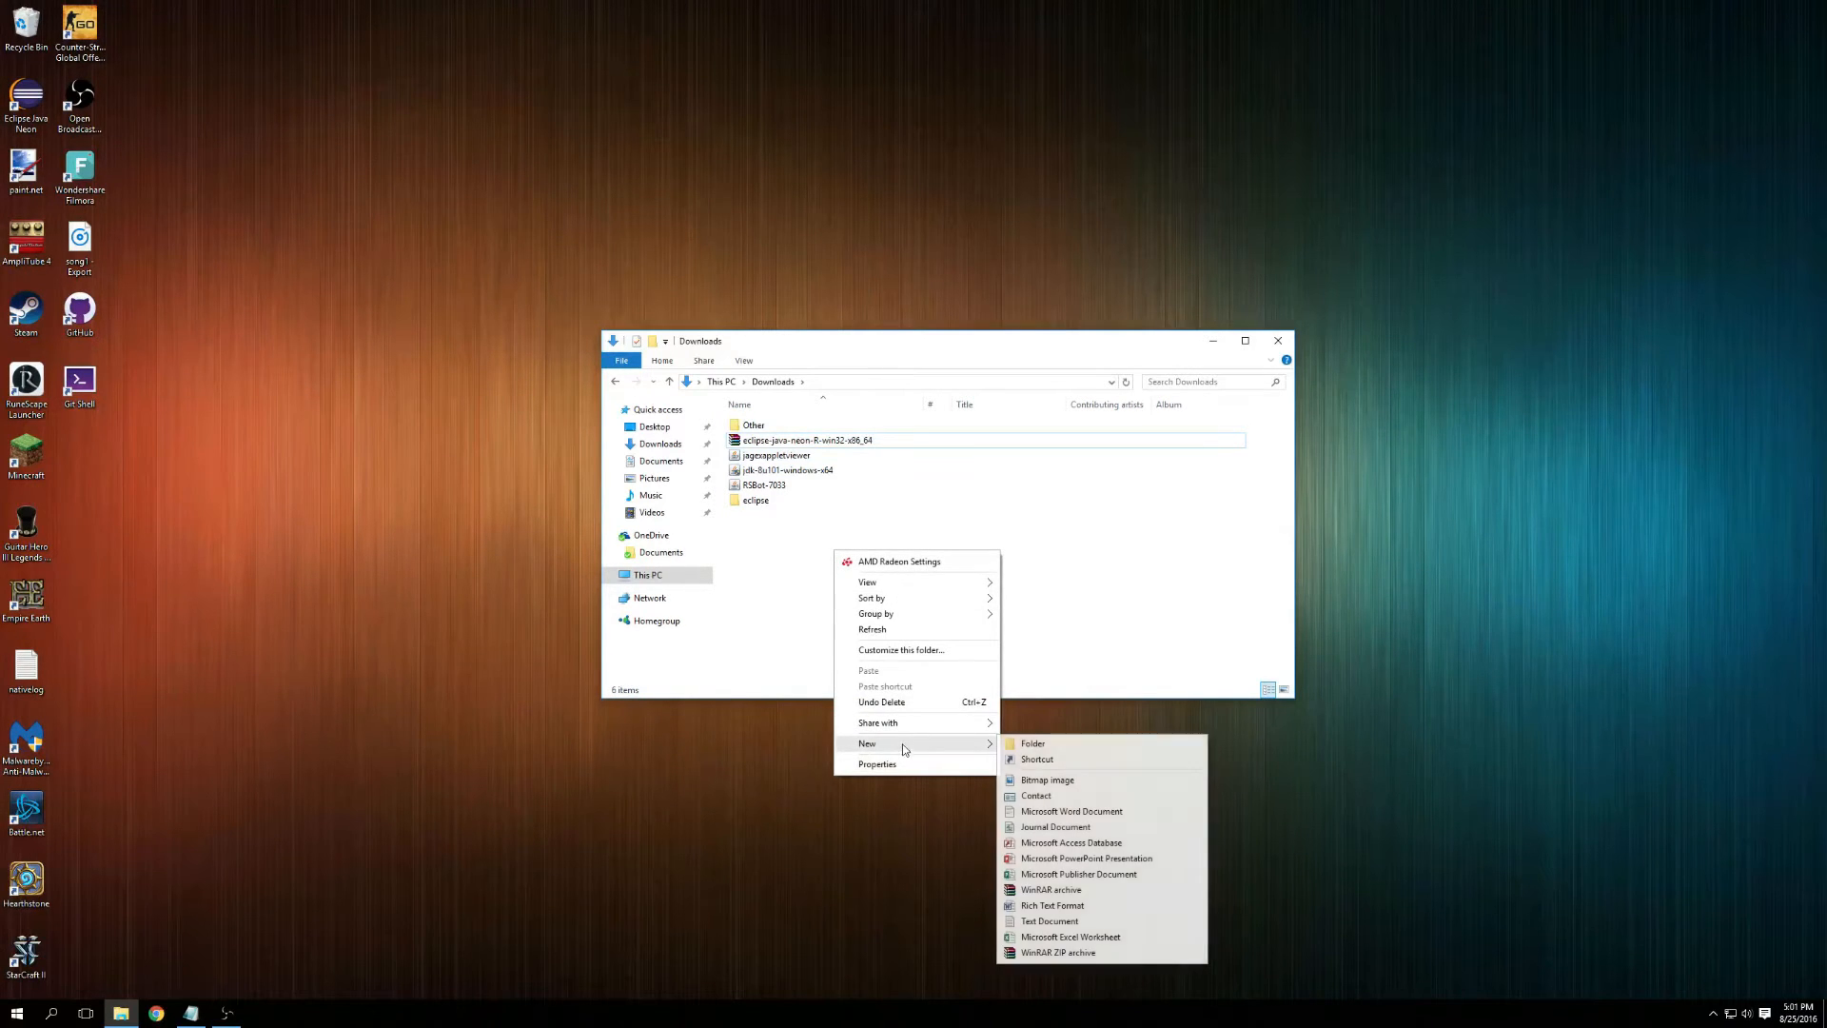
{"action": "left_click", "coordinate": [1031, 744]}
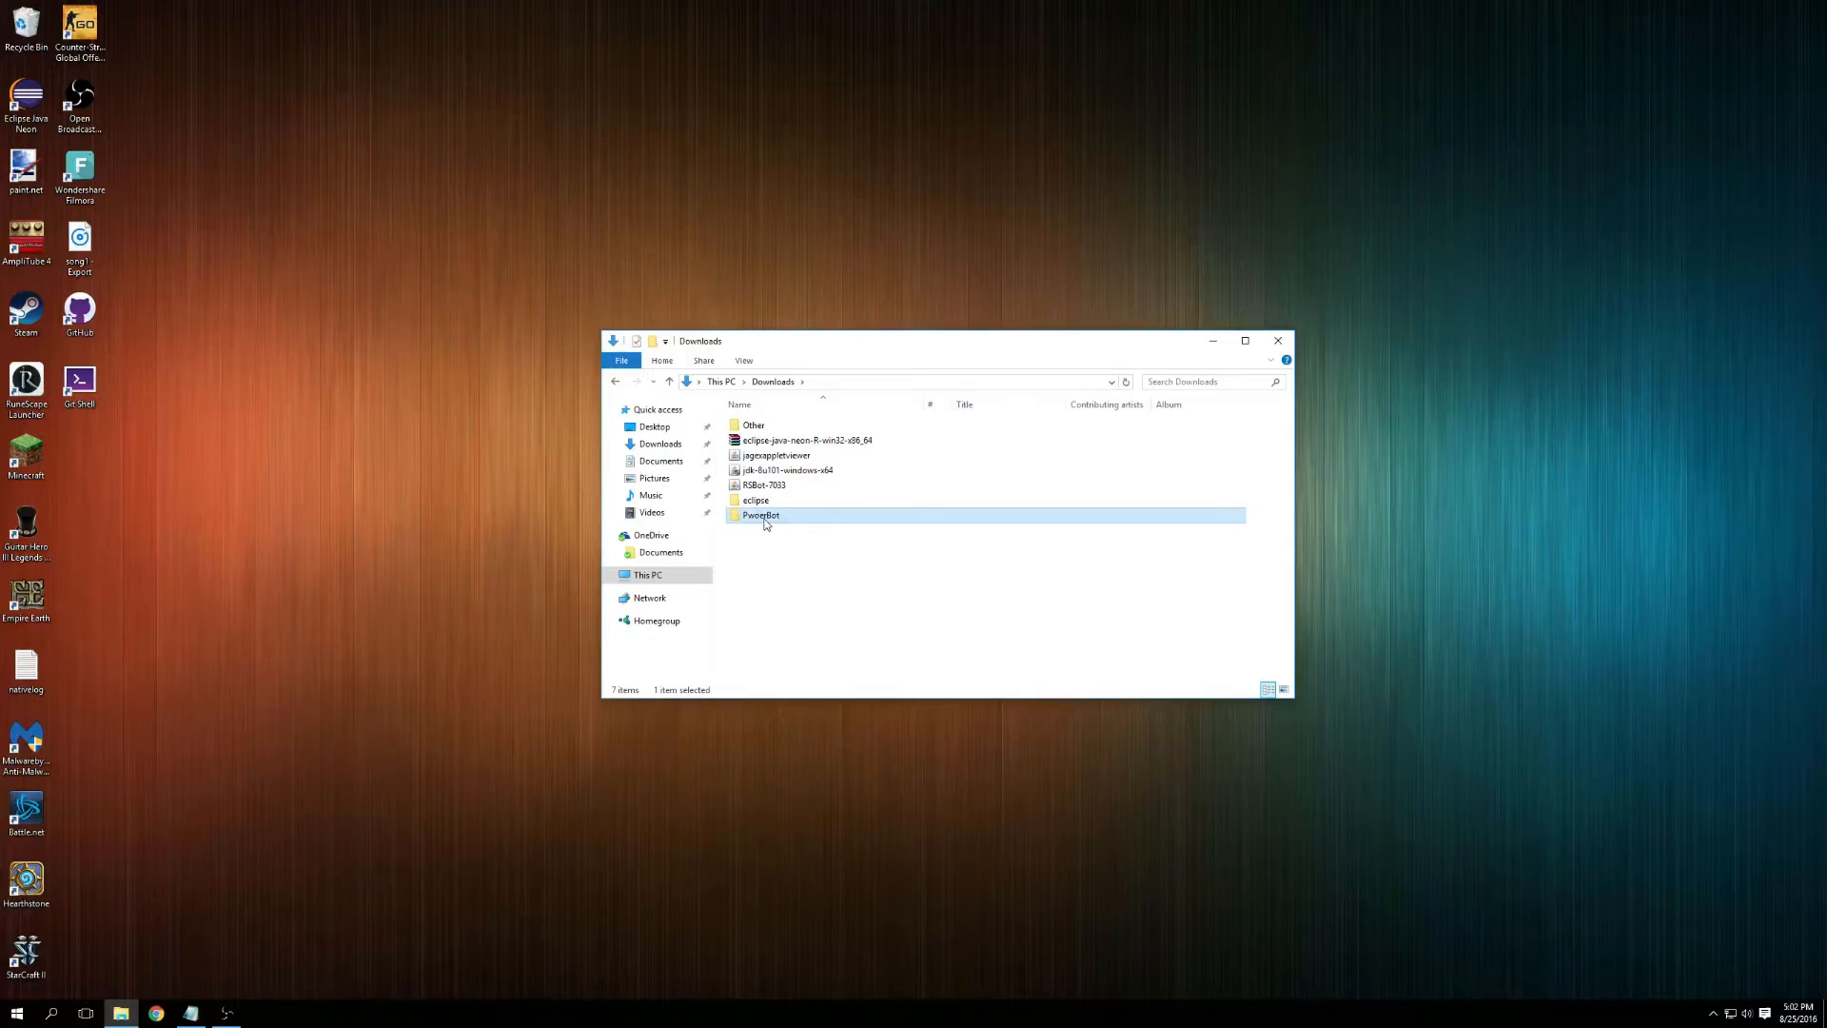
{"action": "mouse_move", "coordinate": [775, 455]}
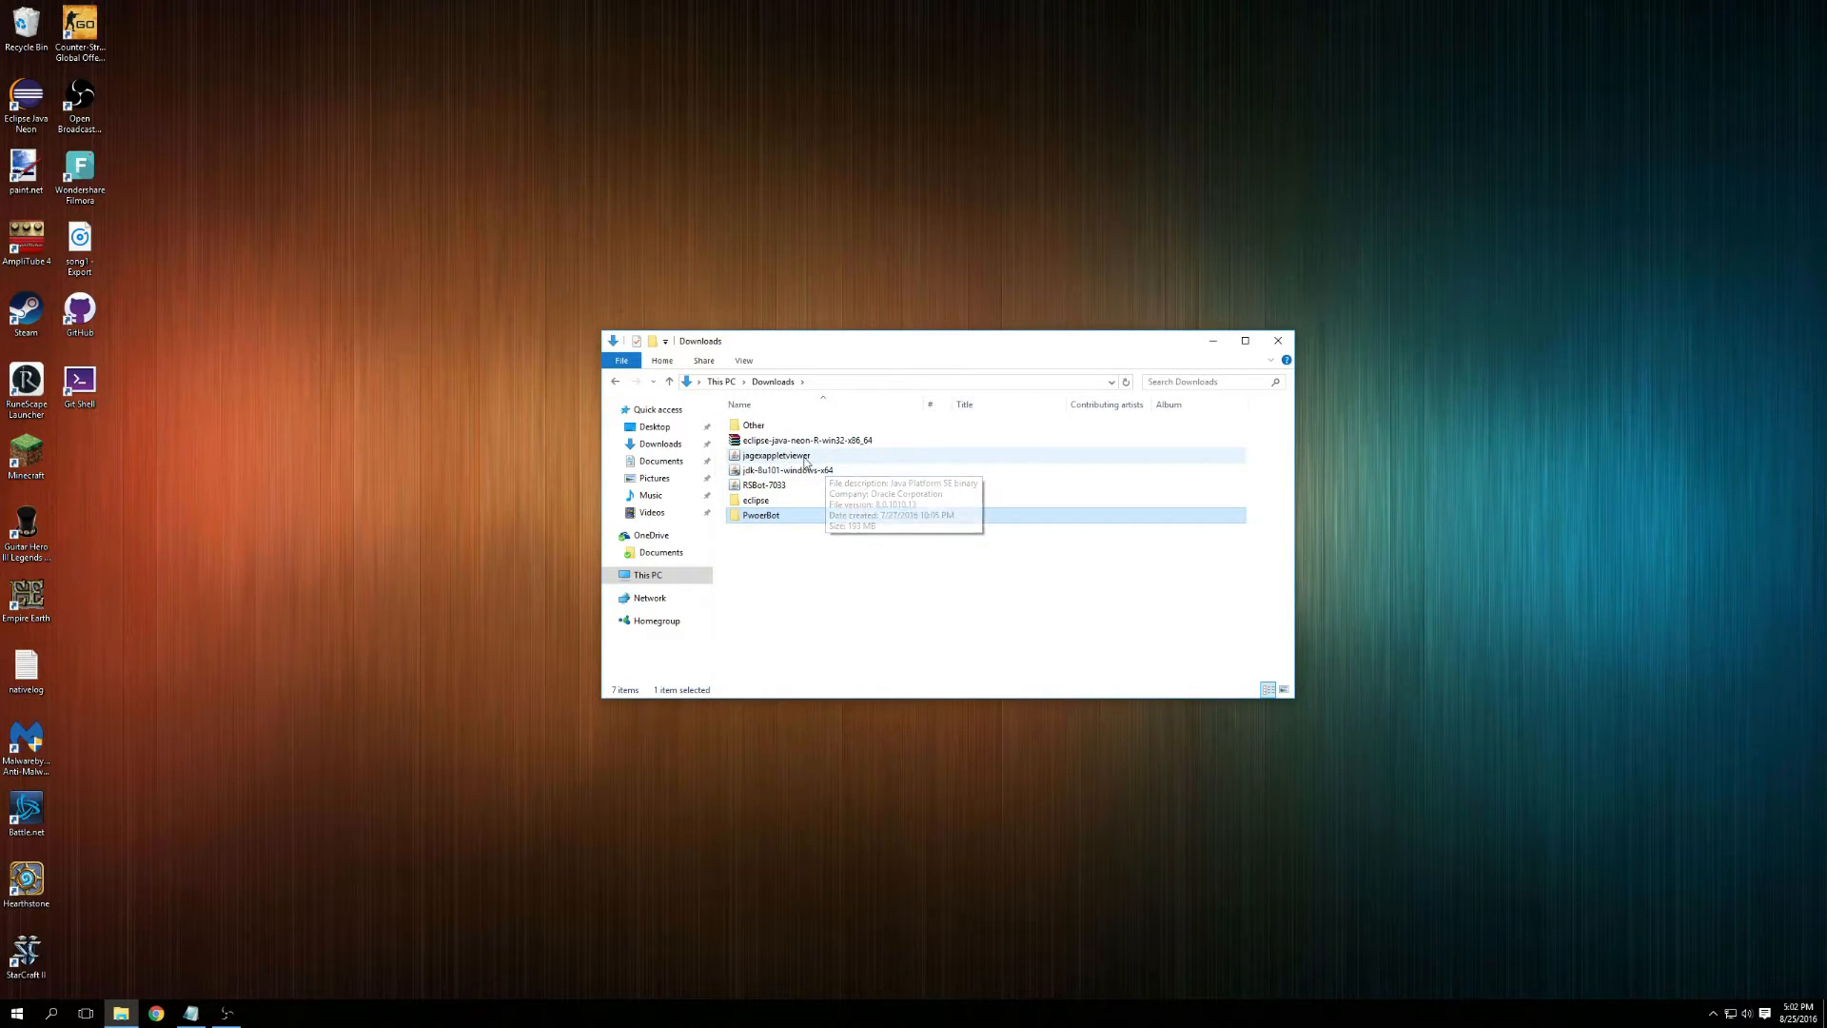
Select the jagexappletviewer and RSBot-7003 files for removal from Downloads
{"action": "left_click", "coordinate": [775, 455]}
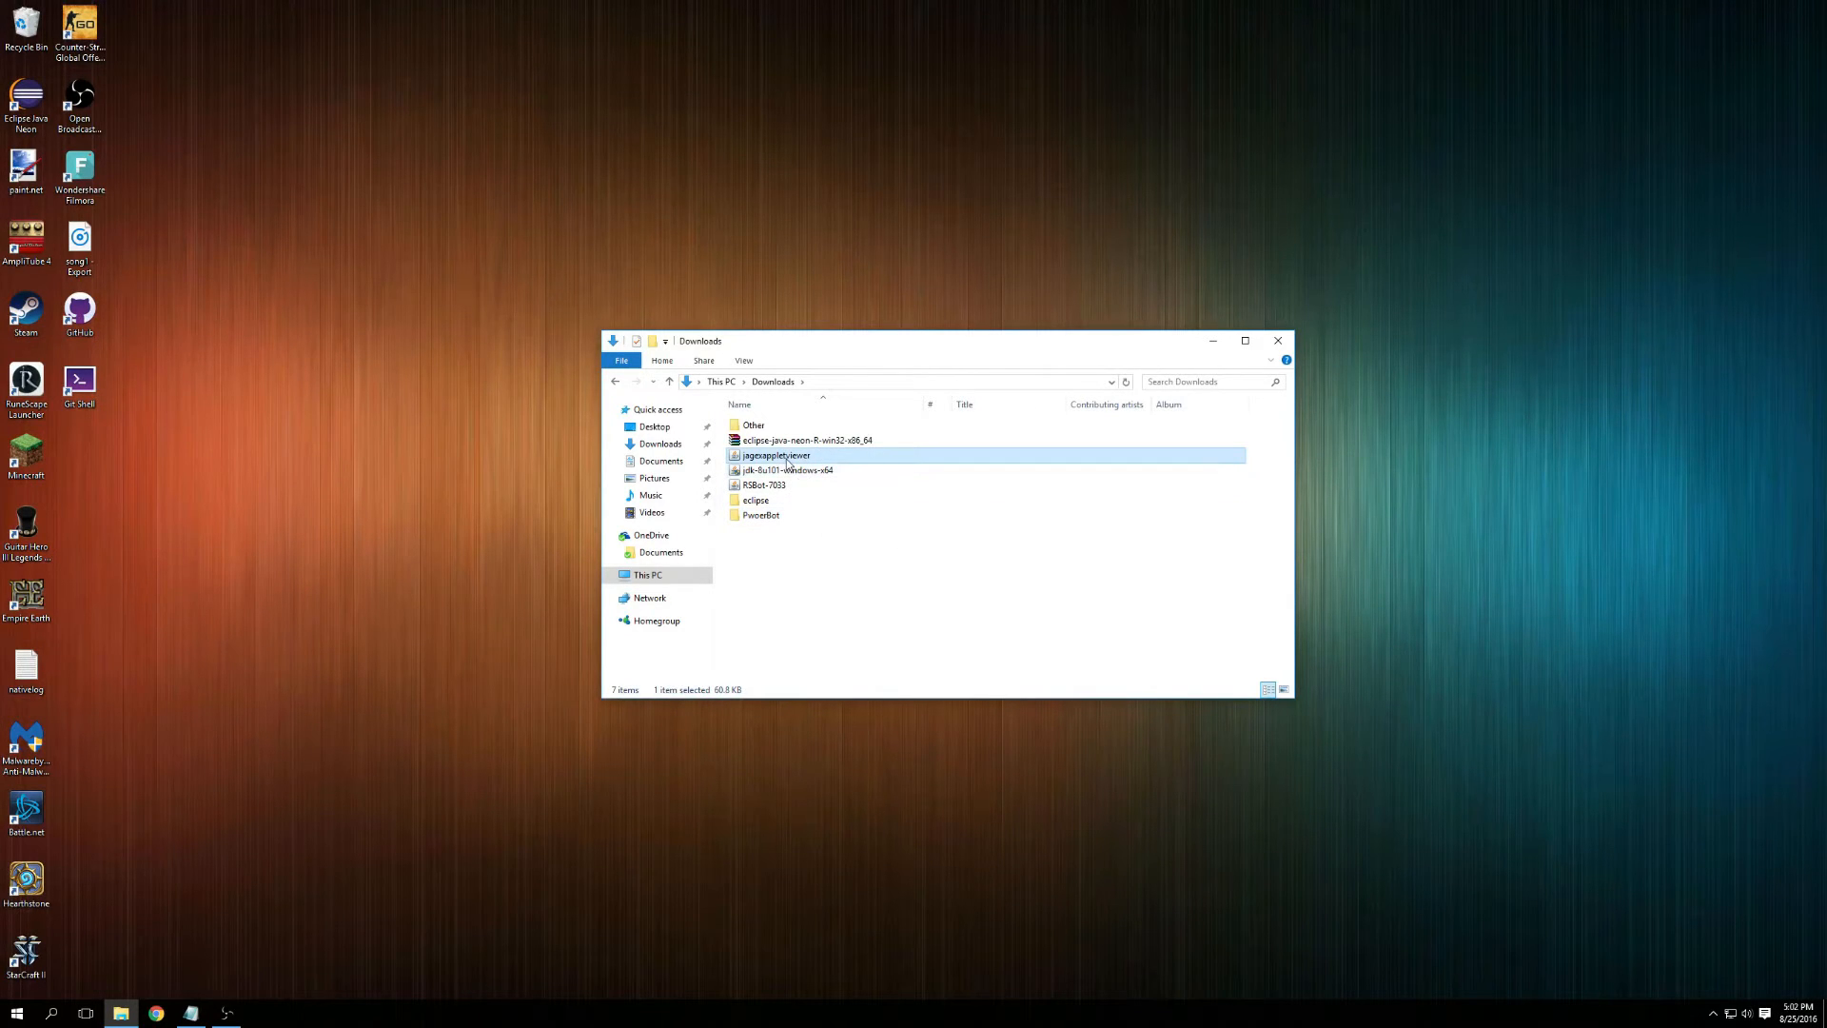
{"action": "left_click", "coordinate": [764, 485]}
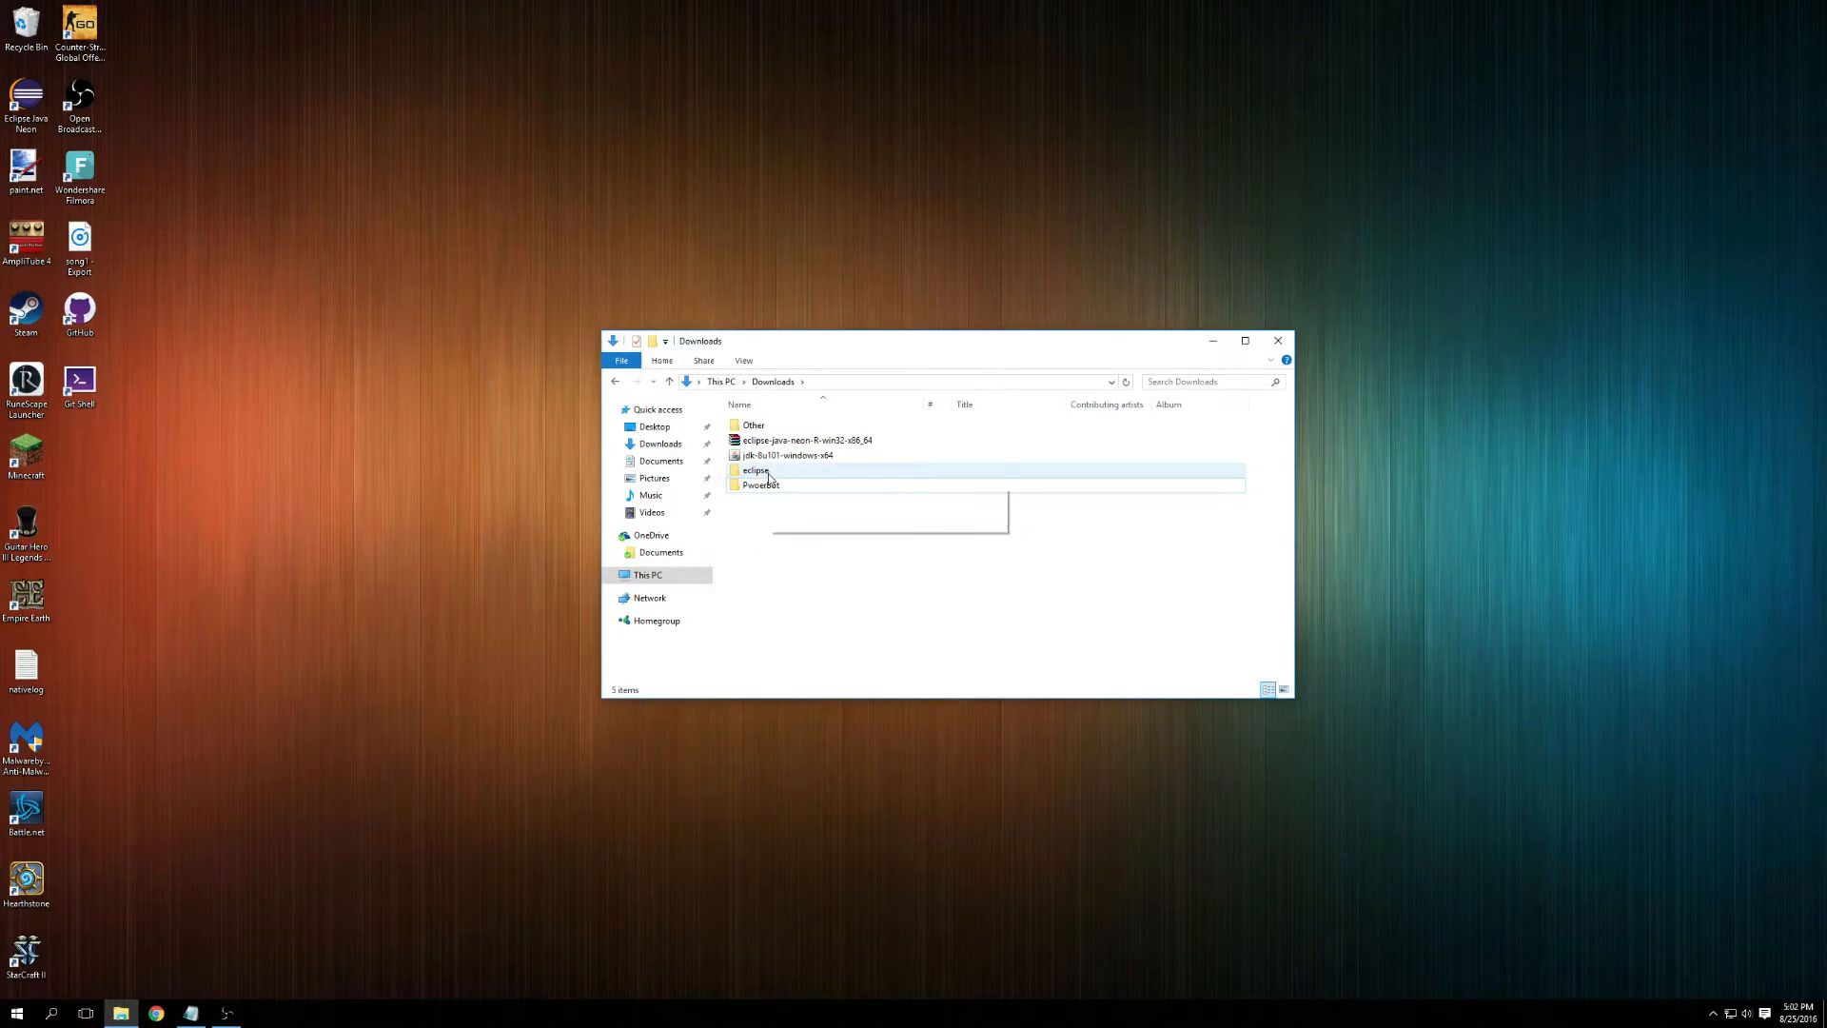
Launch eclipse.exe with Downloads > PowerBot as the workspace folder
{"action": "double_click", "coordinate": [757, 471]}
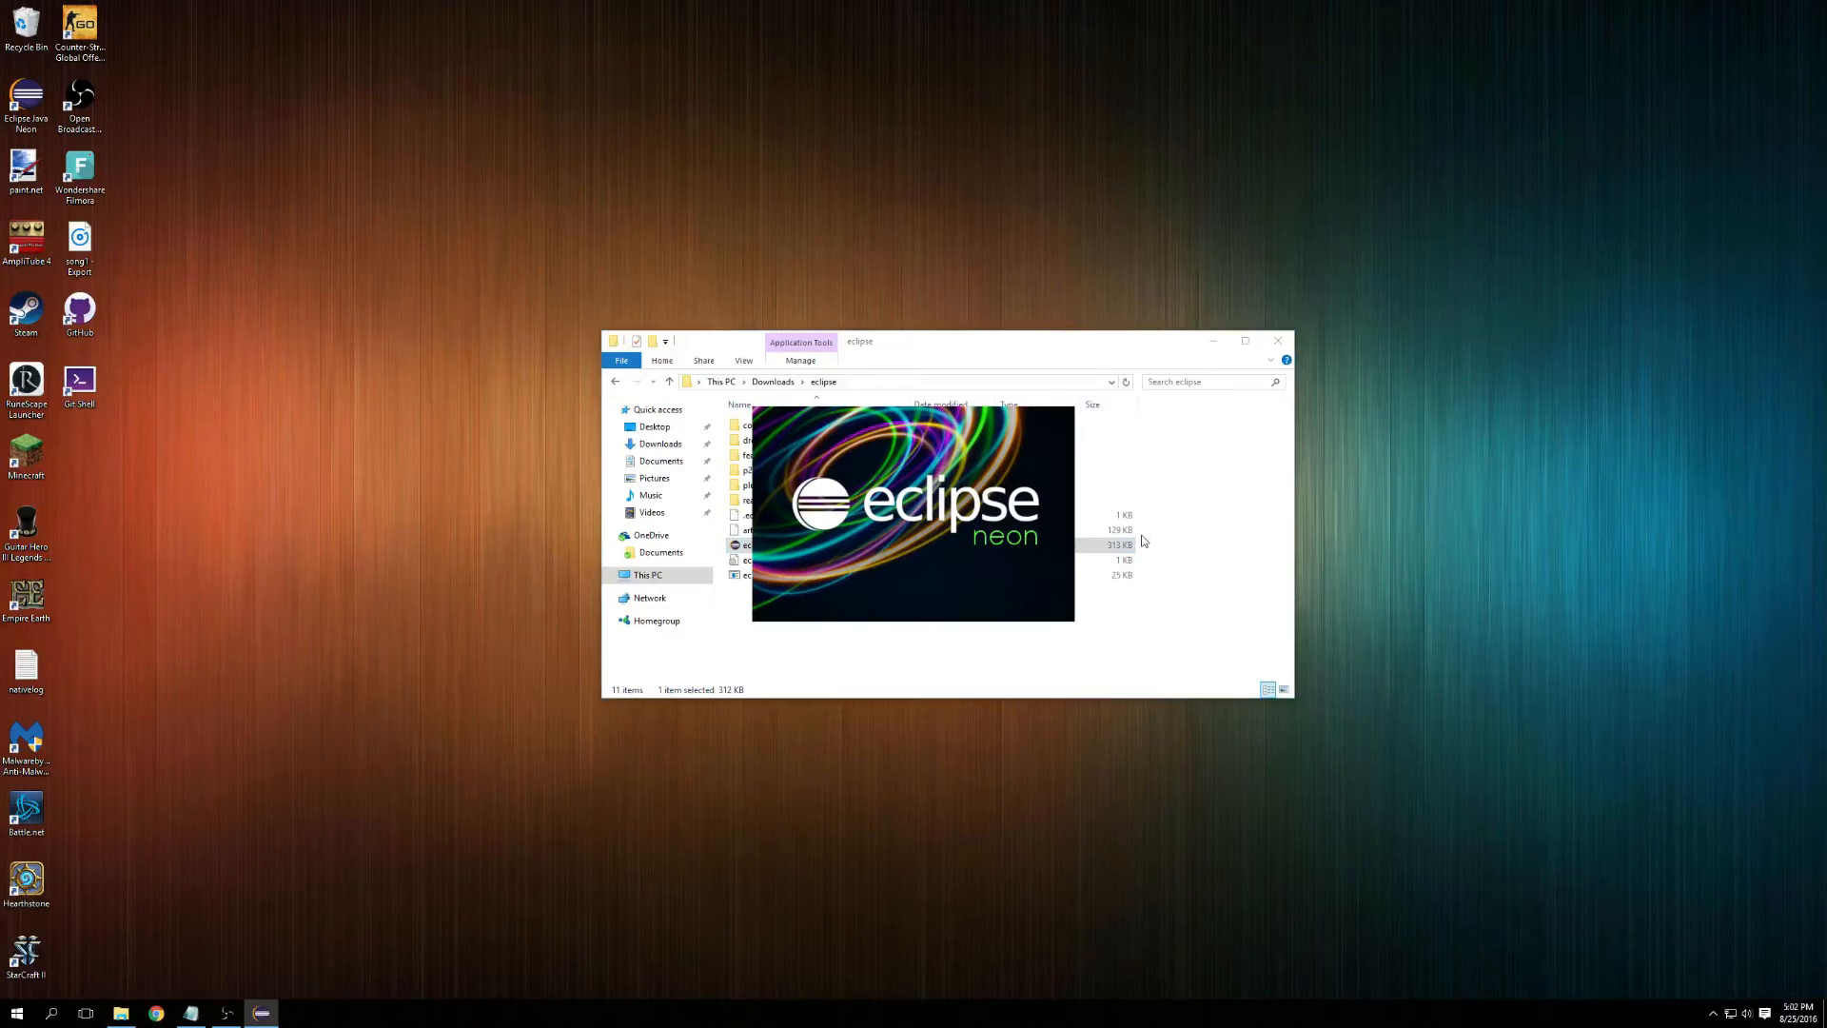
{"action": "mouse_move", "coordinate": [988, 563]}
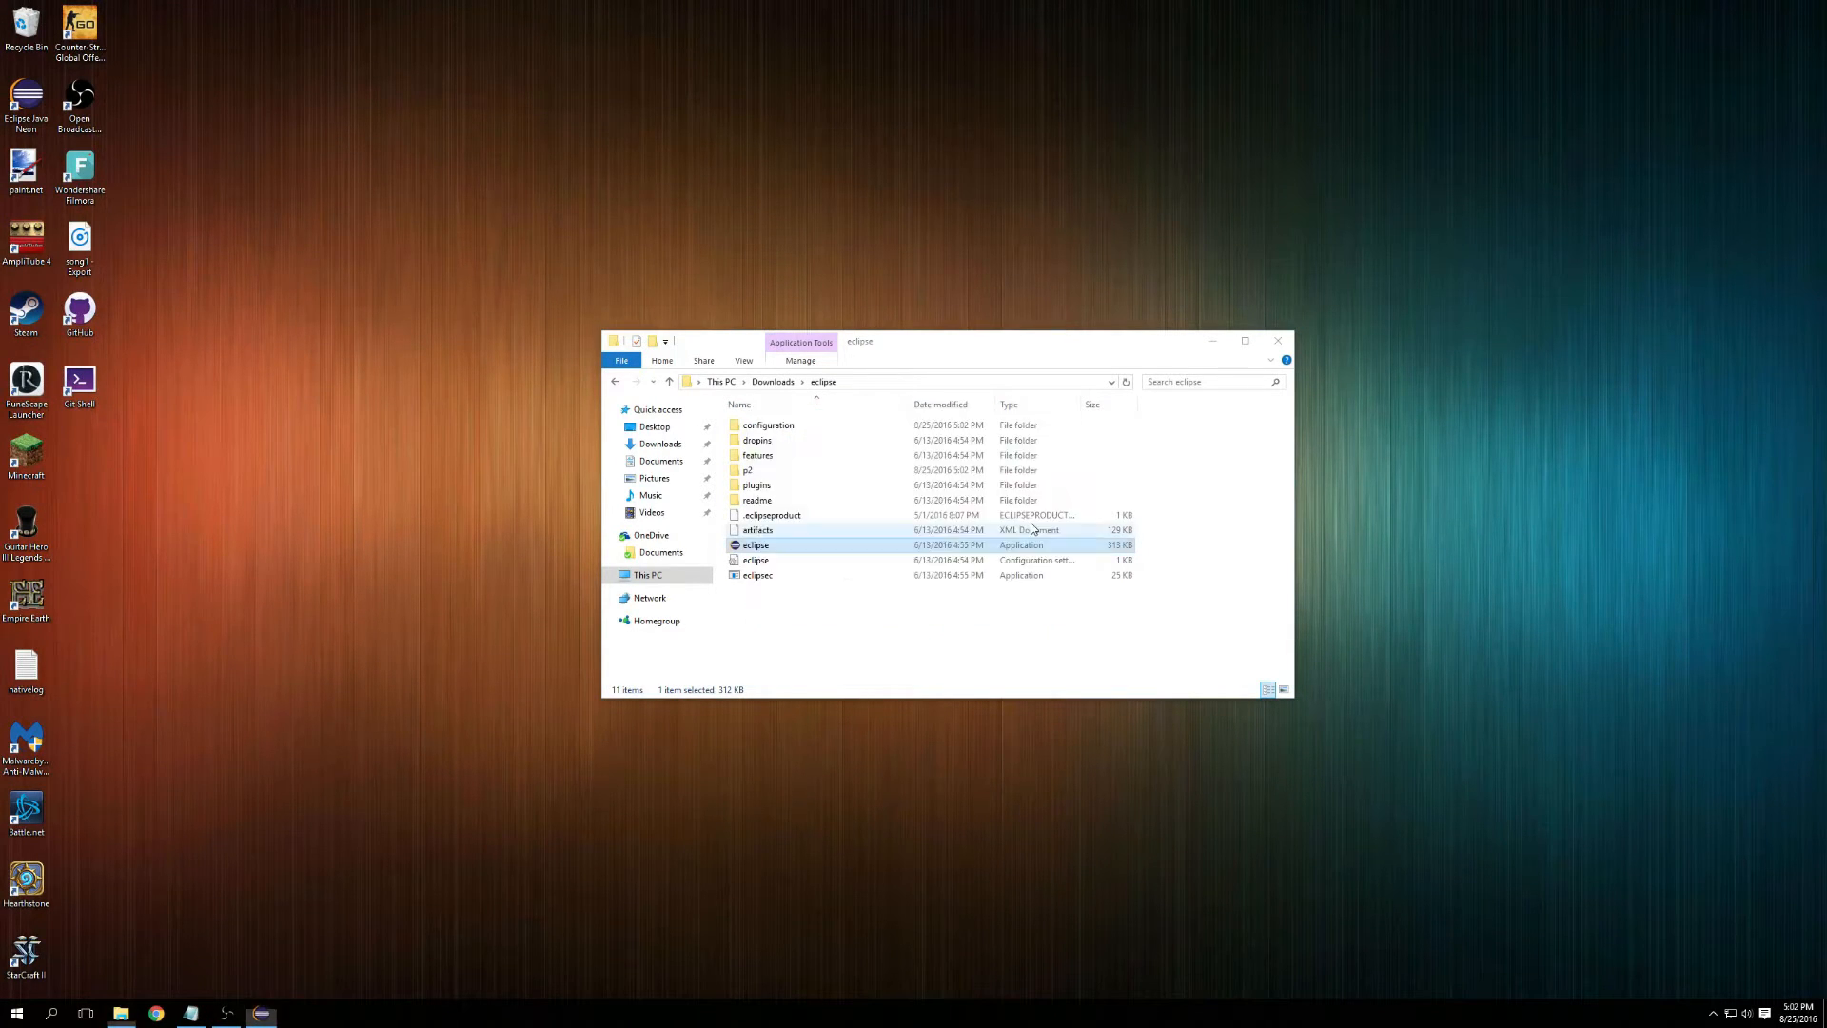
{"action": "double_click", "coordinate": [756, 545]}
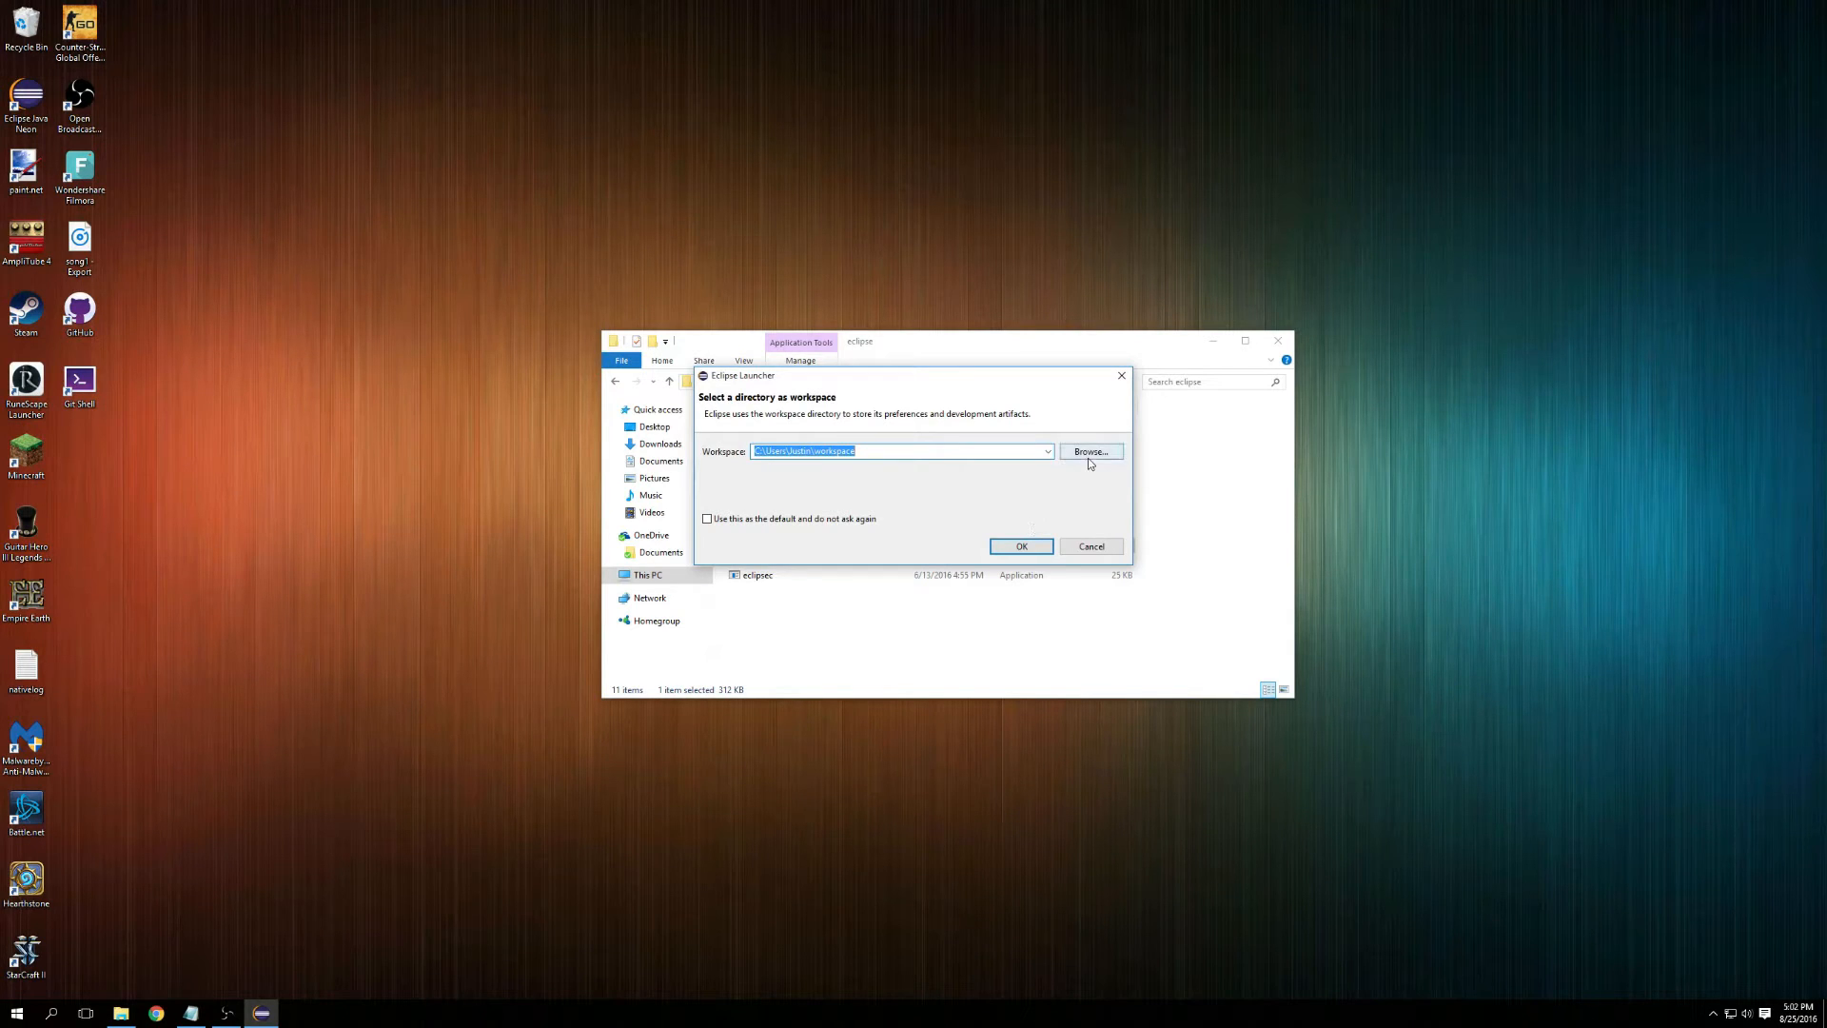
{"action": "left_click", "coordinate": [1088, 451]}
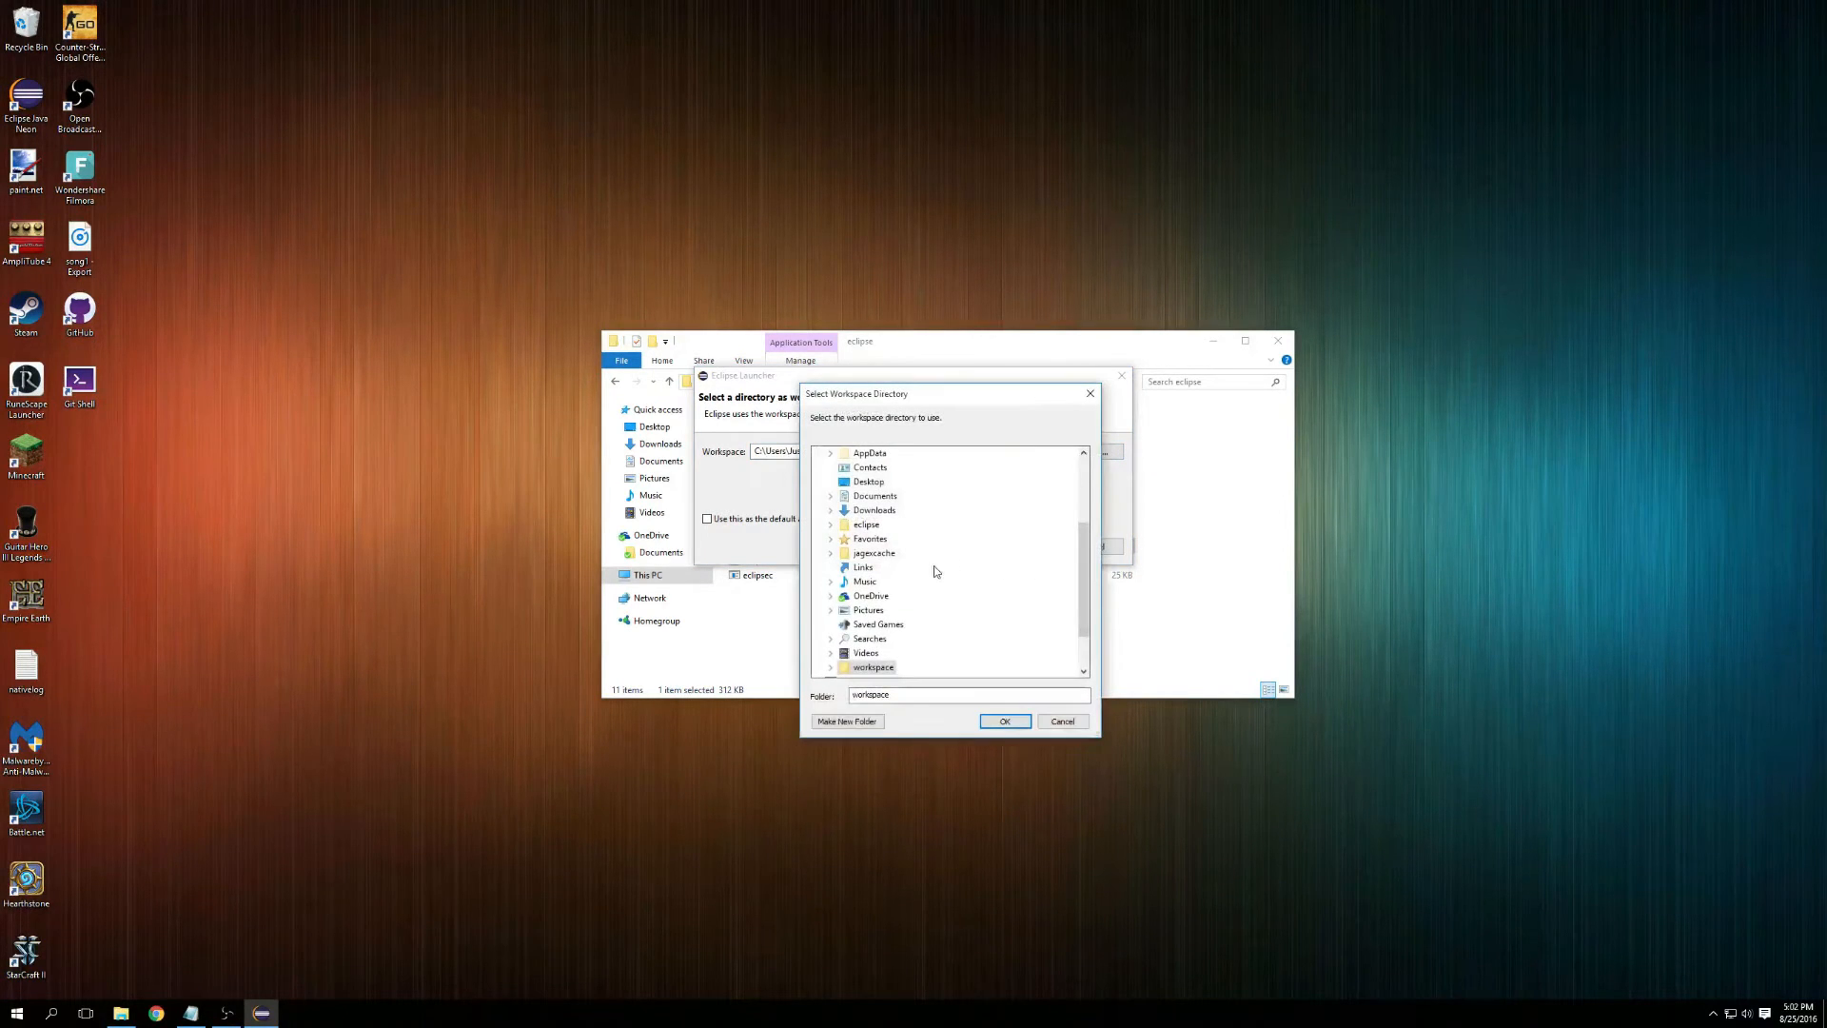
{"action": "scroll", "scroll_direction": "up", "scroll_amount": 3}
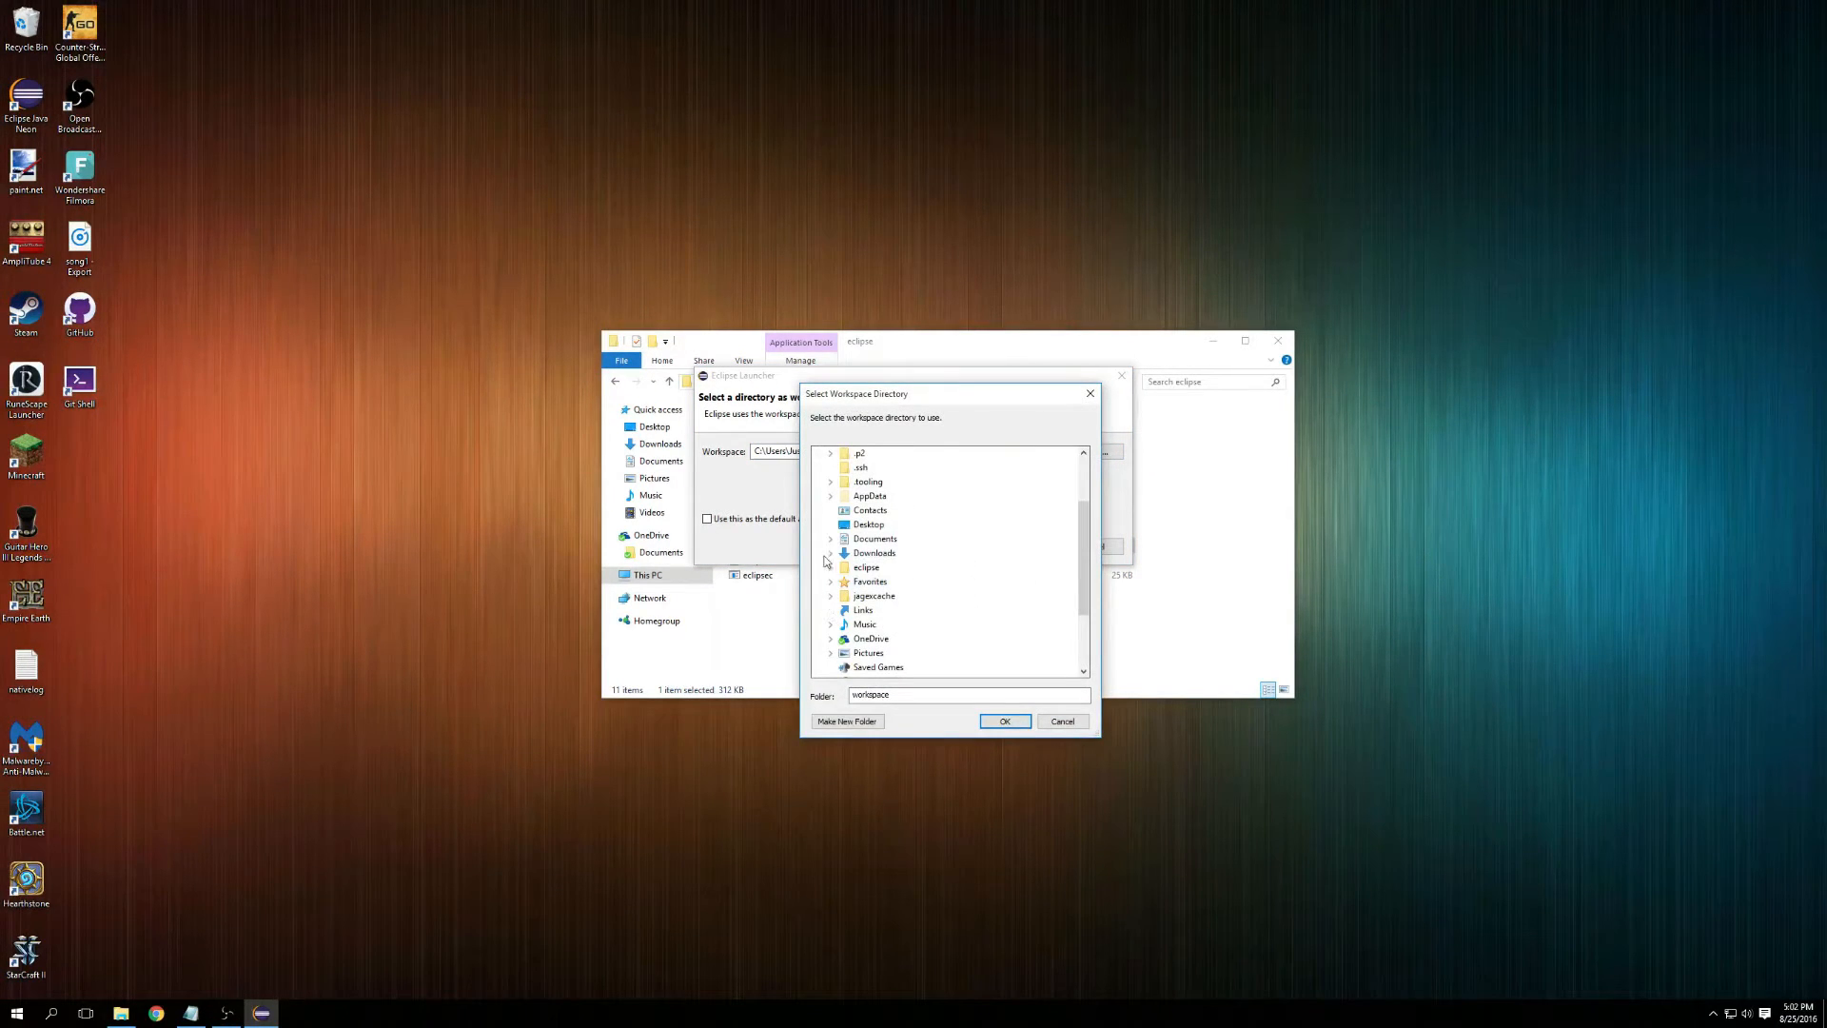
{"action": "left_click", "coordinate": [830, 567]}
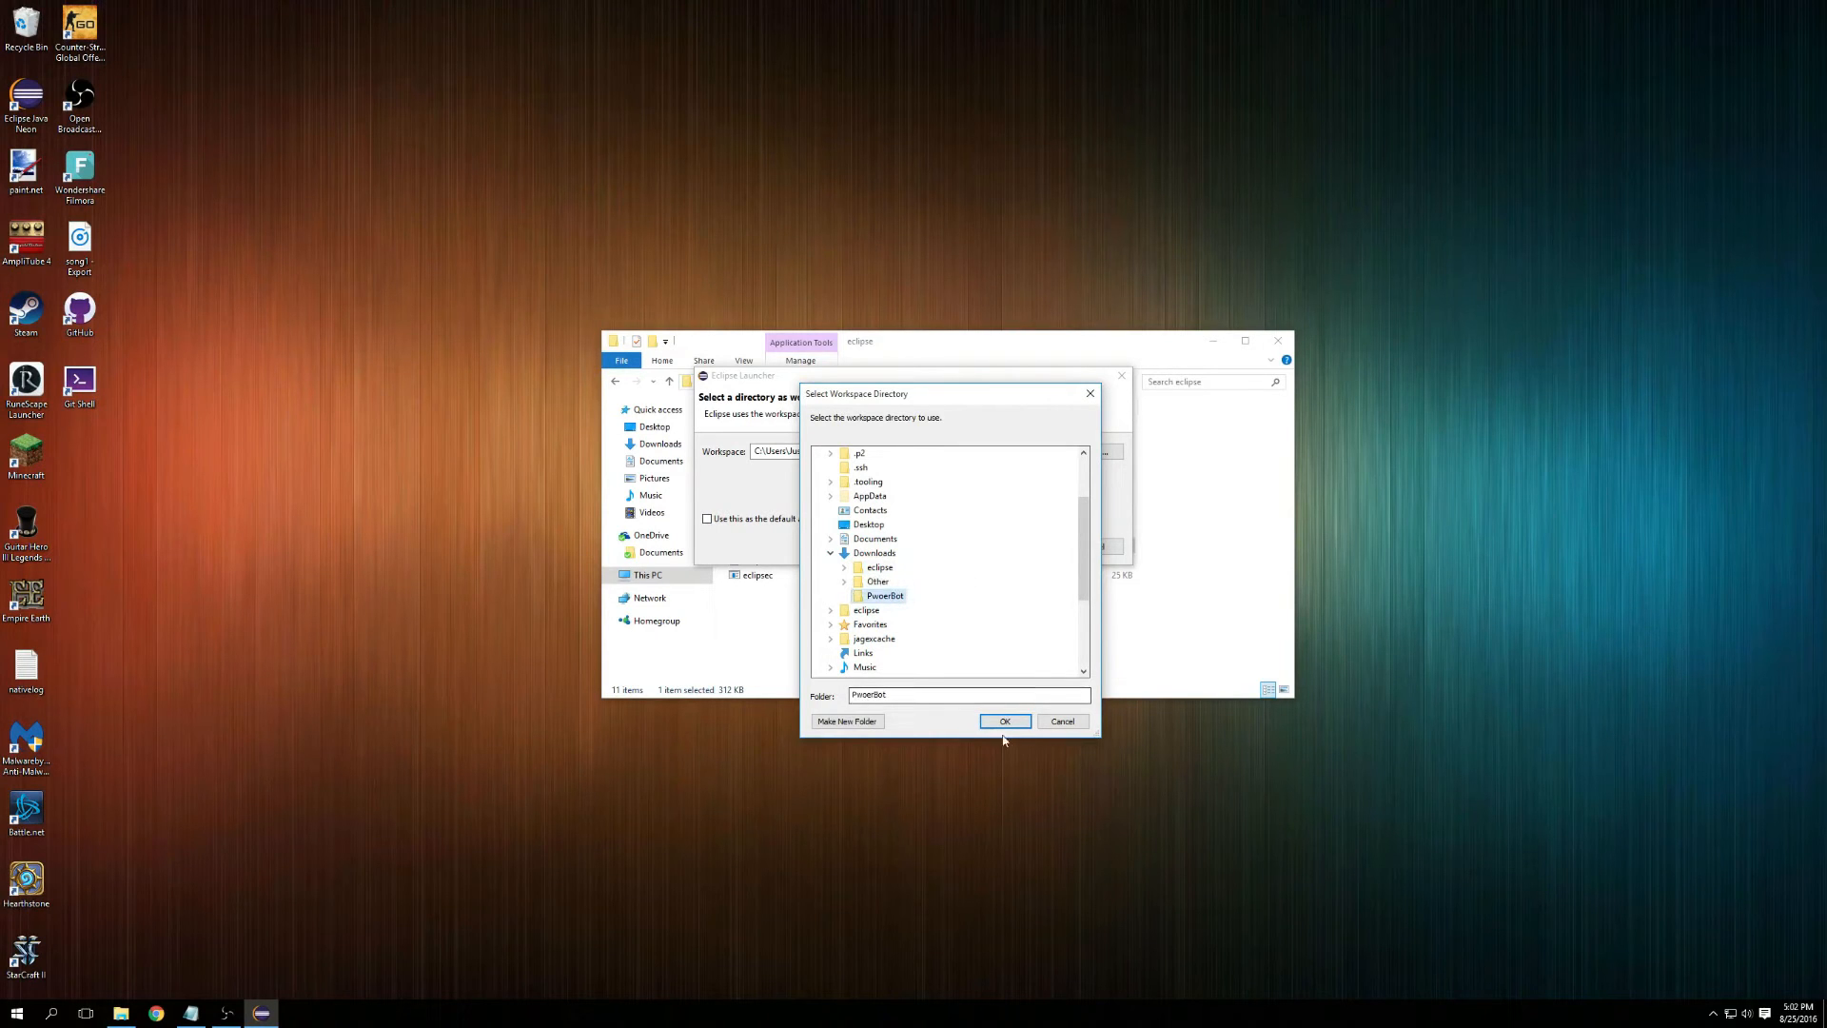
{"action": "left_click", "coordinate": [1005, 720]}
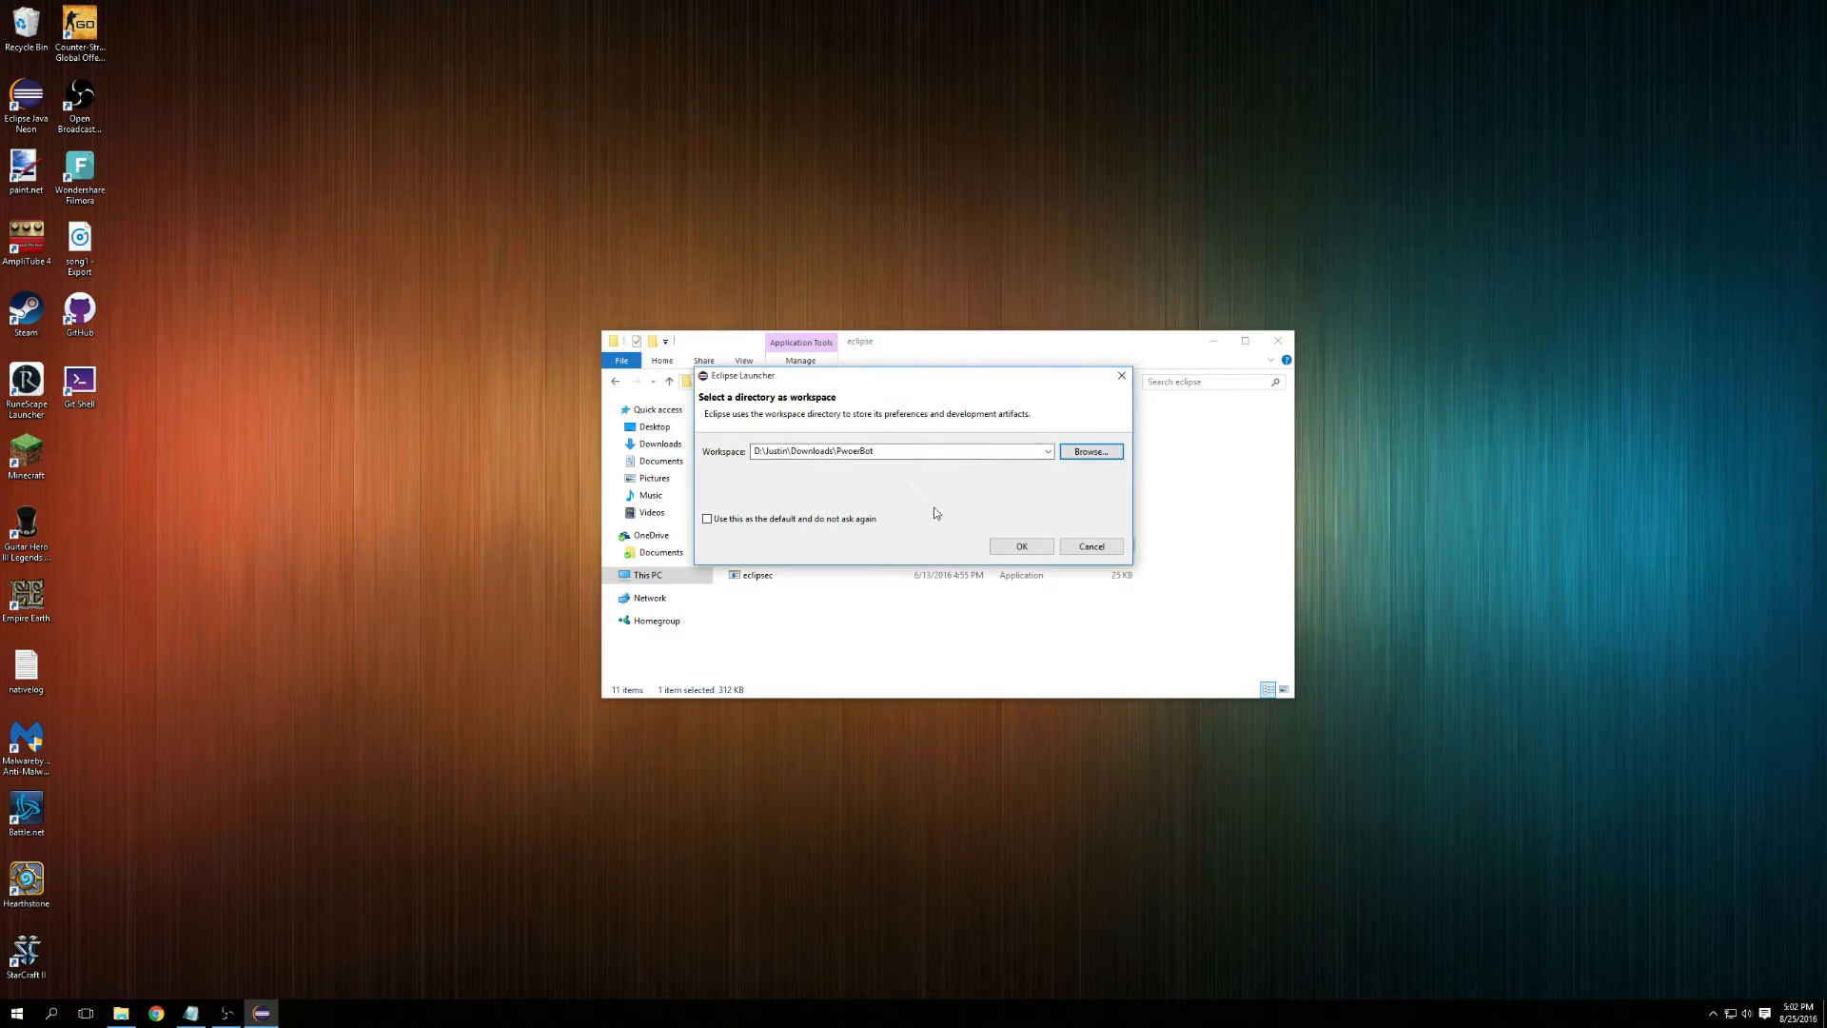
{"action": "left_click", "coordinate": [1020, 546]}
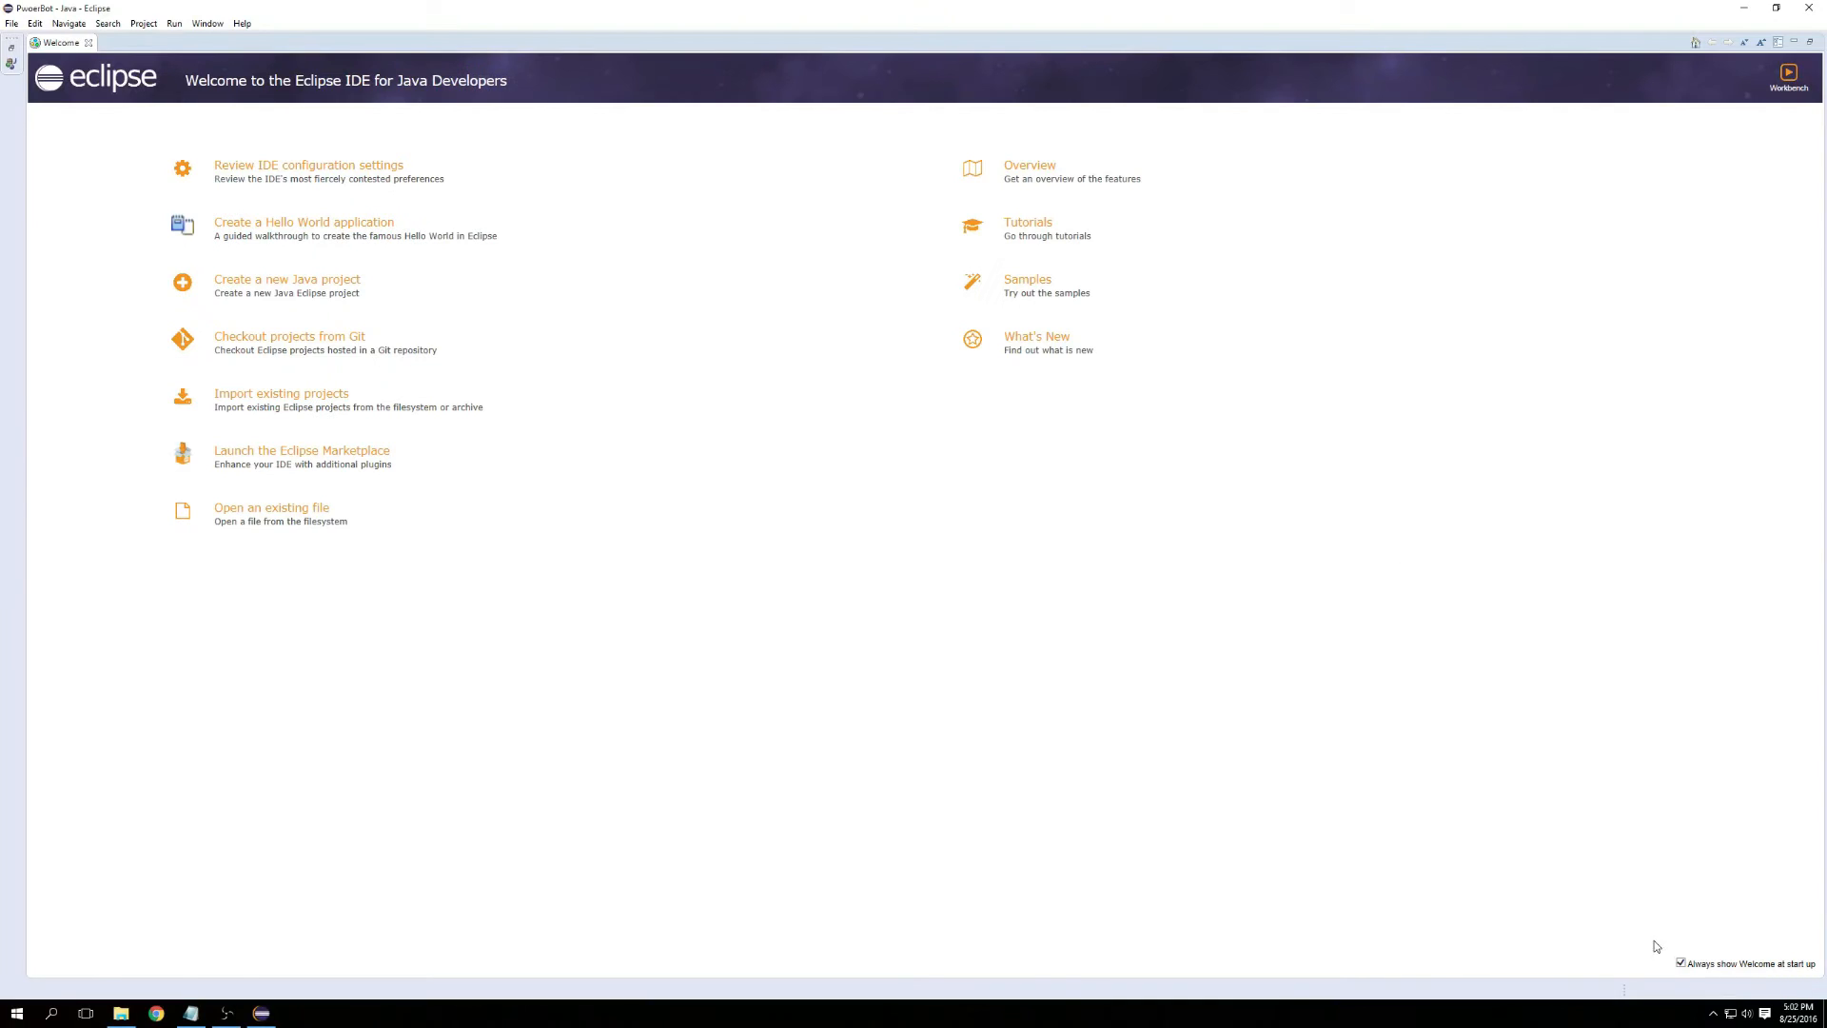
{"action": "mouse_move", "coordinate": [1684, 969]}
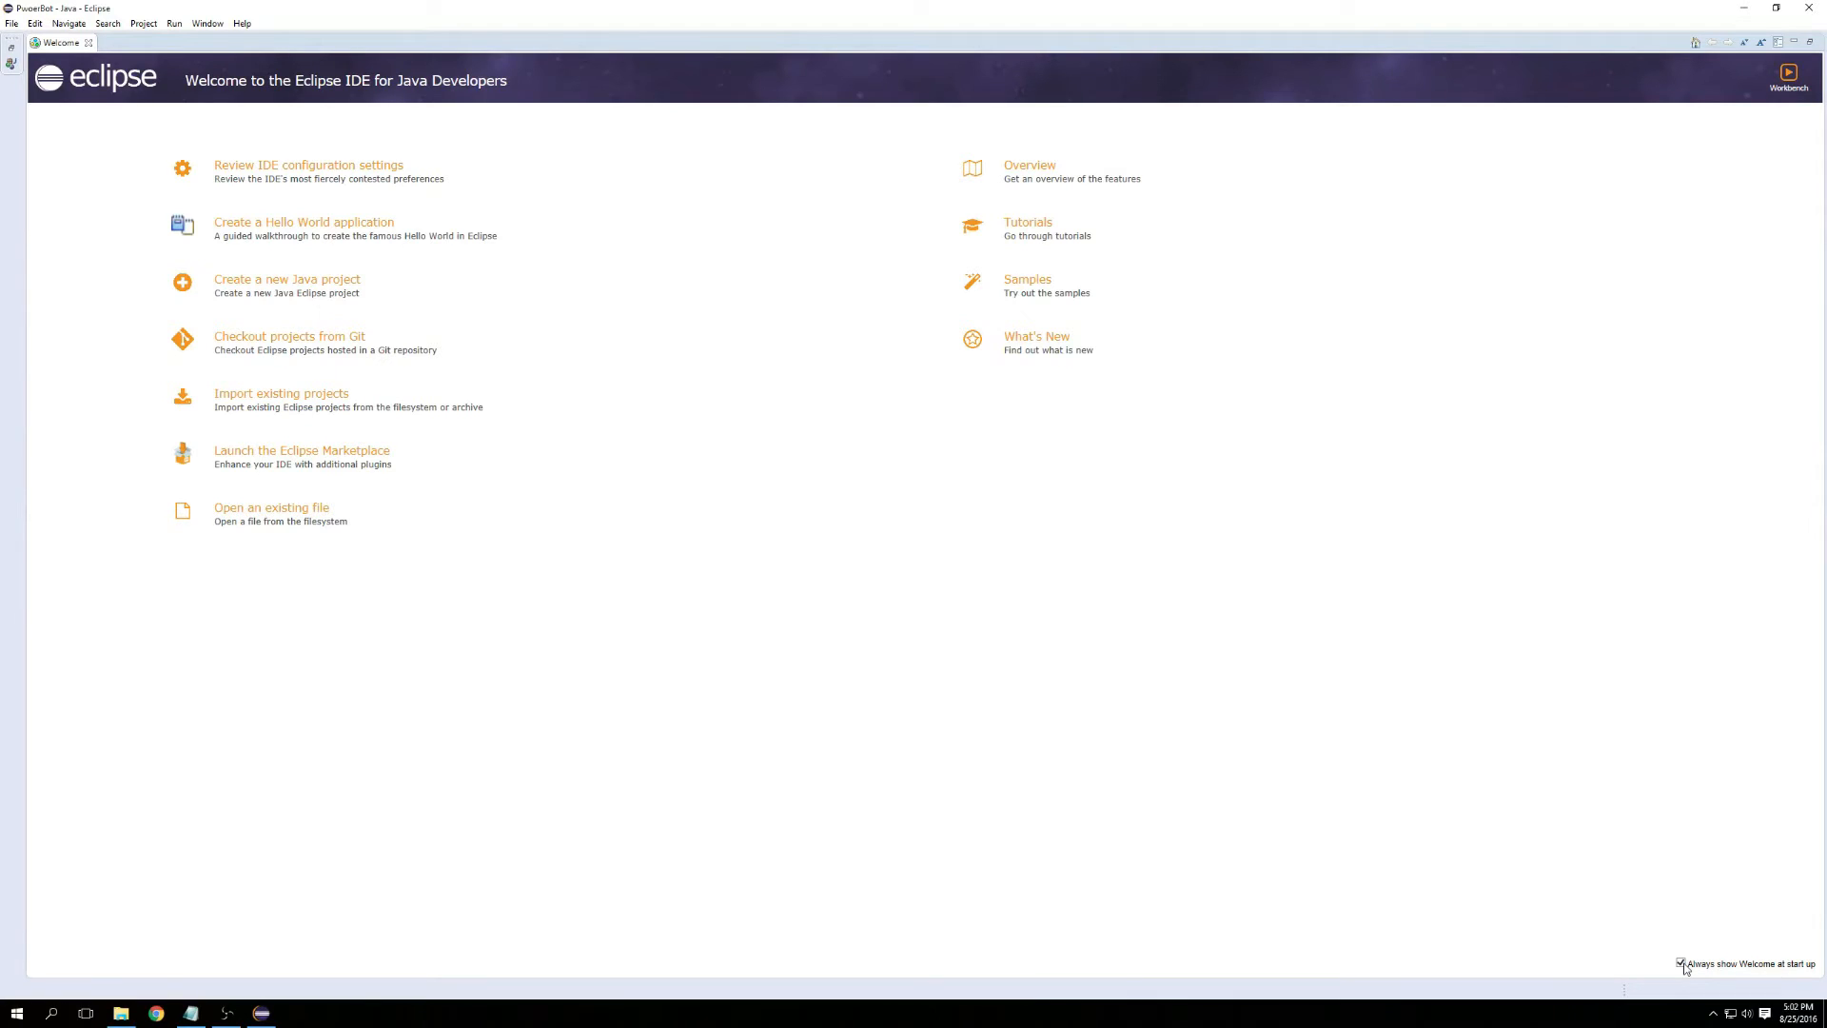
Disable 'Always show Welcome at start up' and go to the Workbench
{"action": "left_click", "coordinate": [1681, 963]}
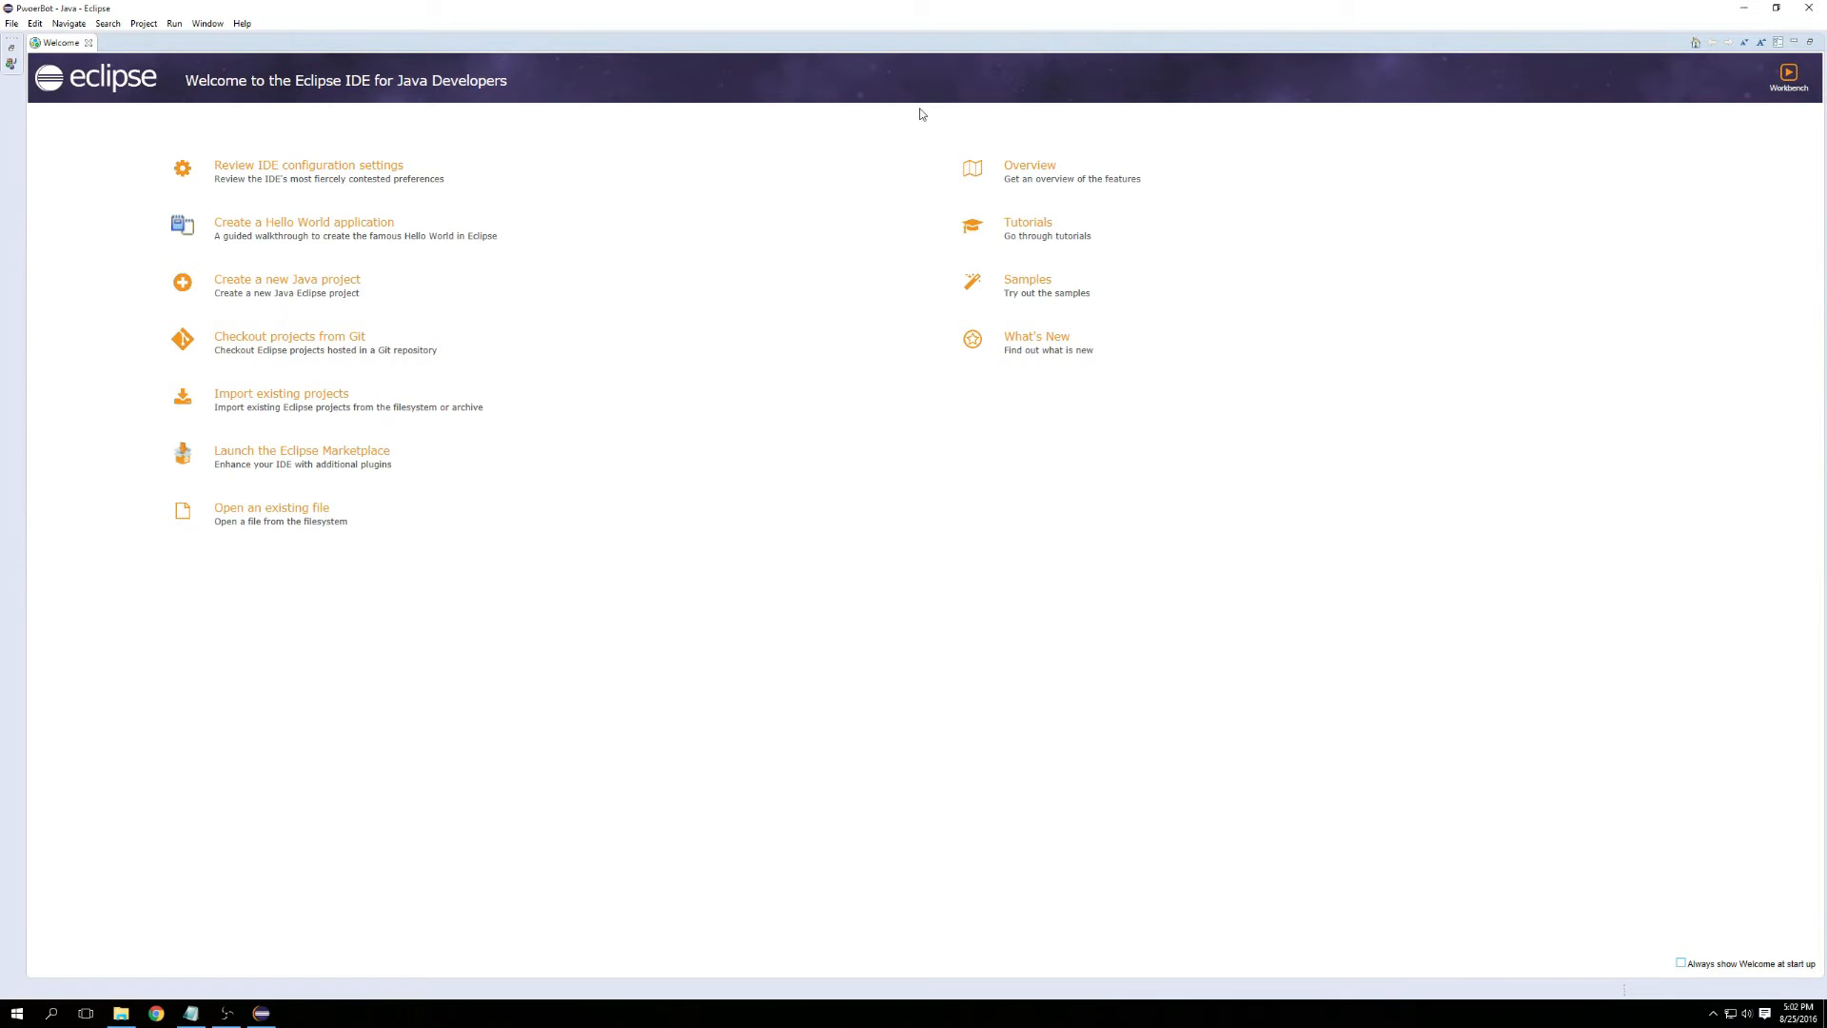
{"action": "mouse_move", "coordinate": [1789, 78]}
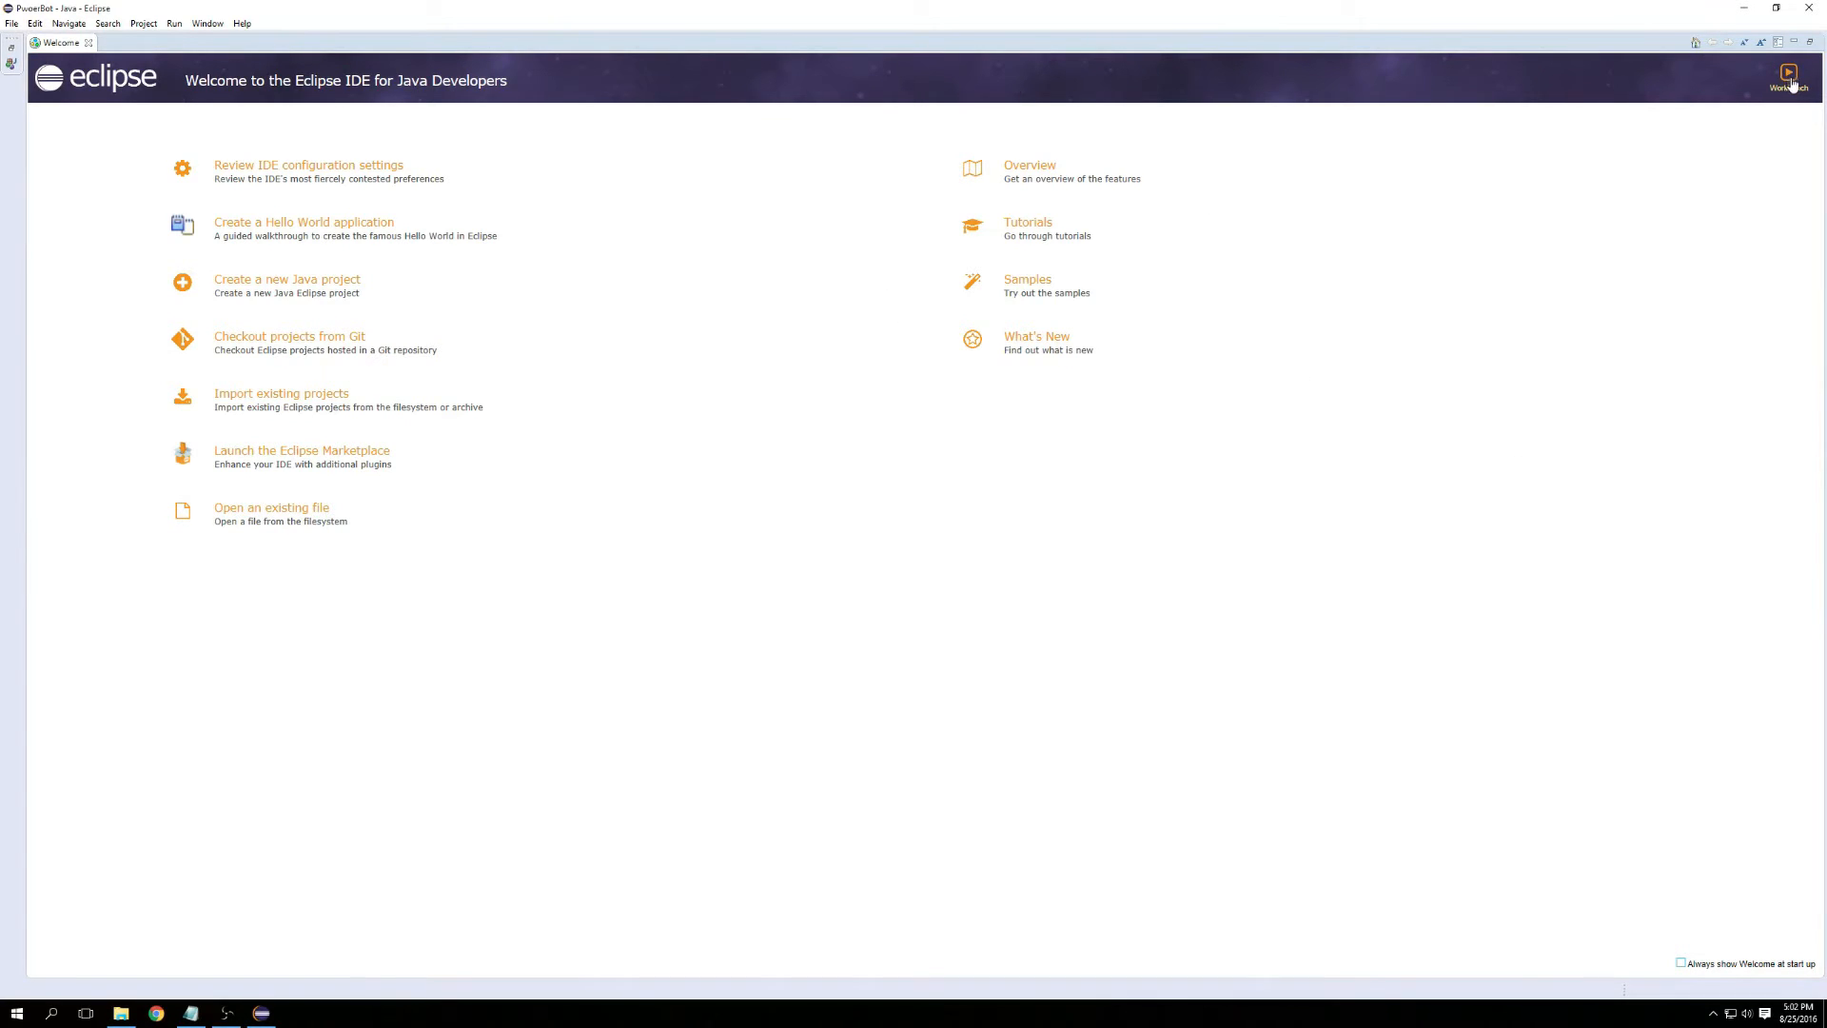
{"action": "left_click", "coordinate": [1787, 74]}
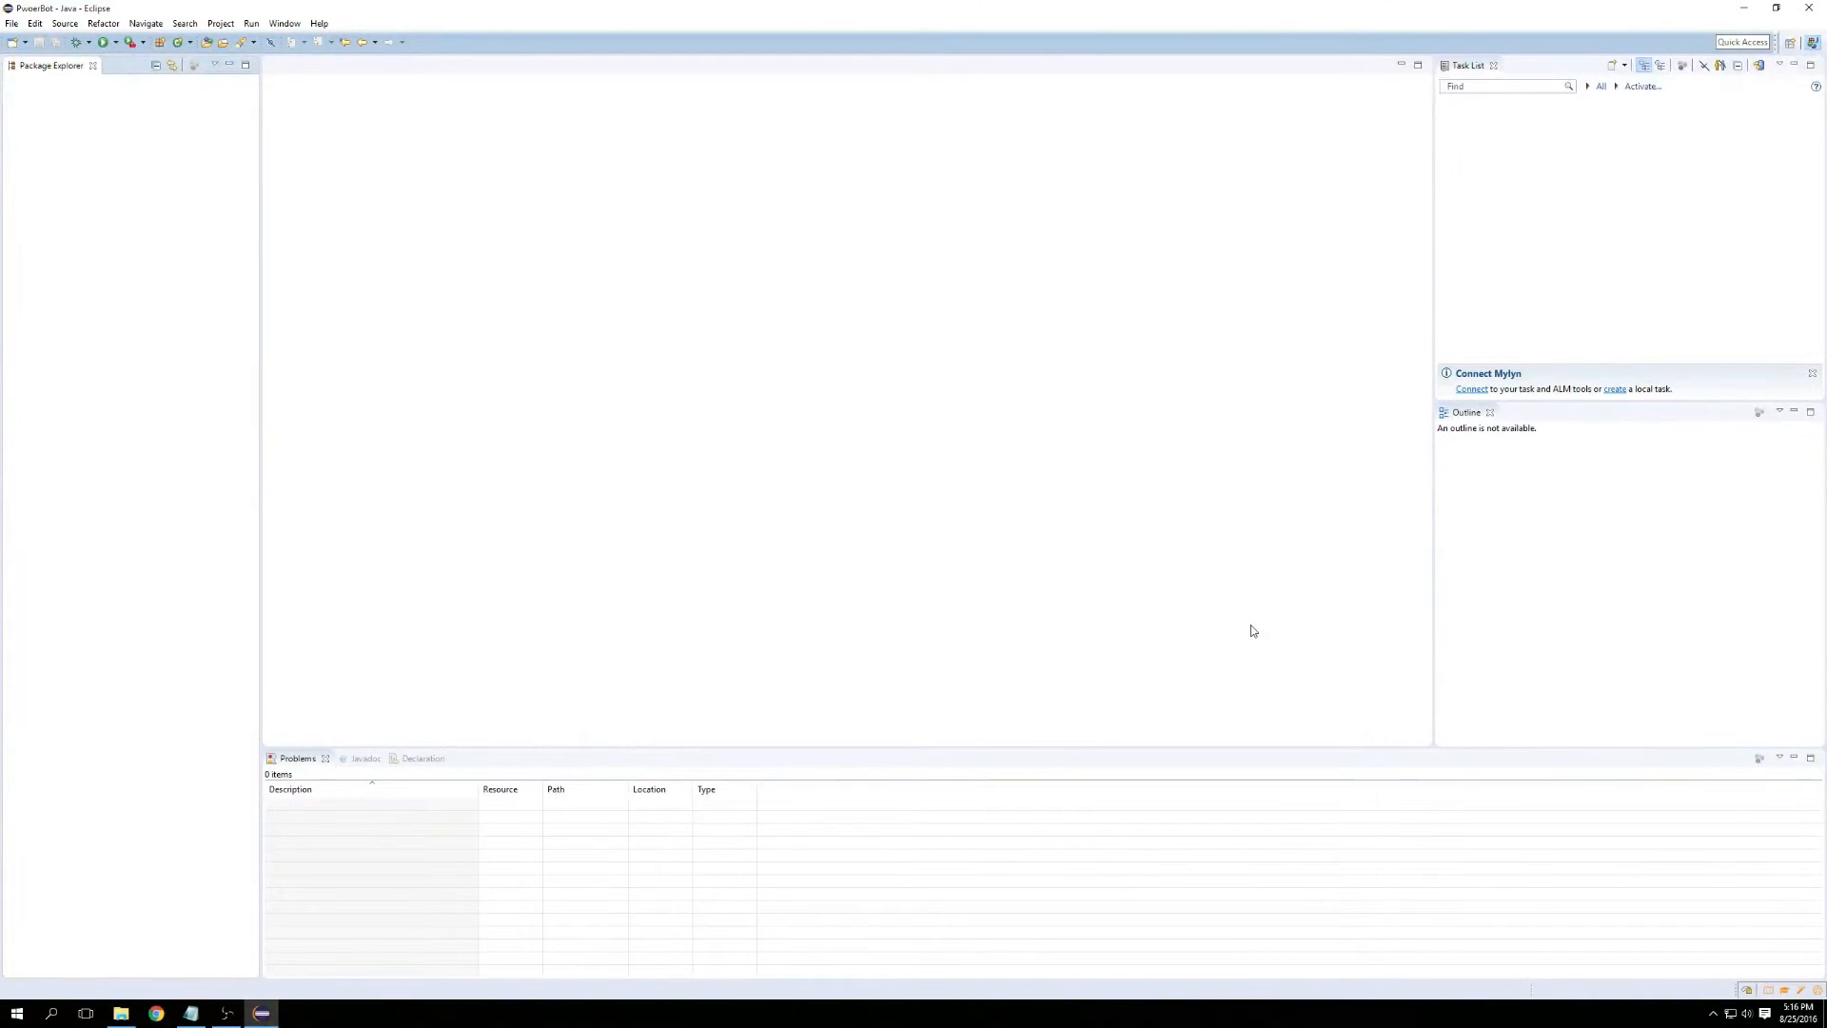
{"action": "mouse_move", "coordinate": [82, 230]}
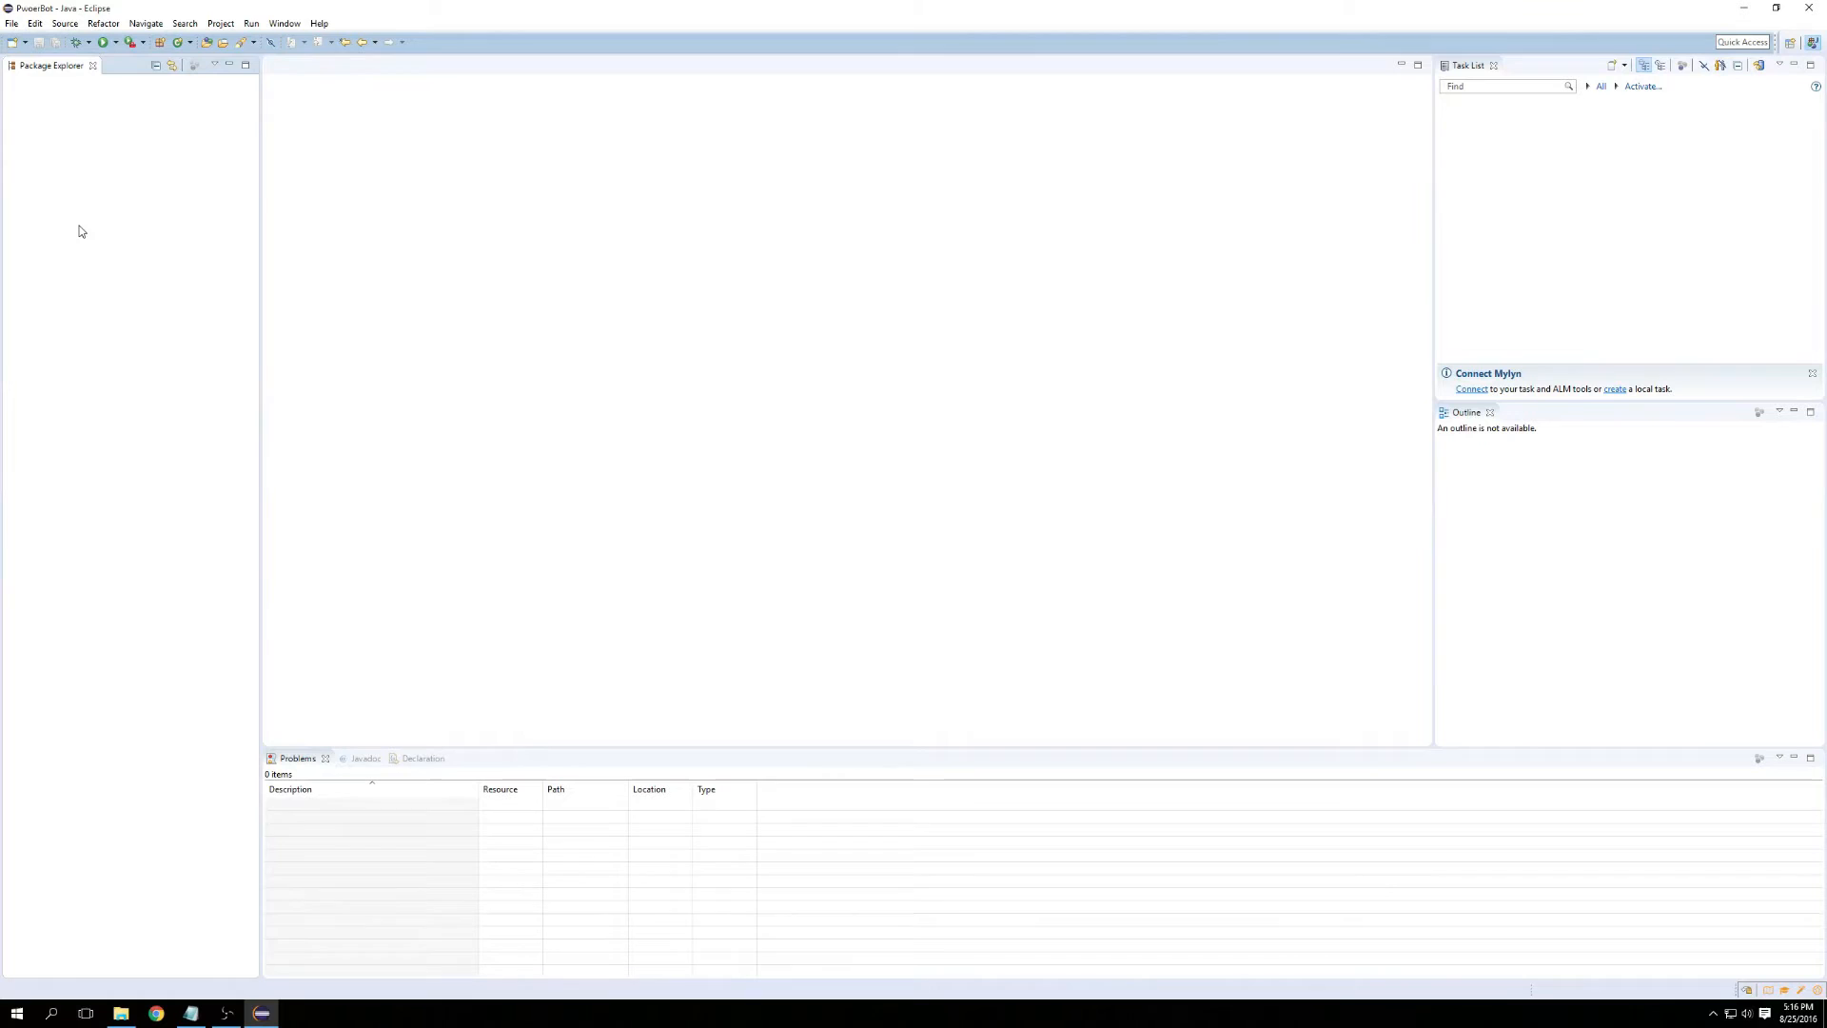
Create a new Java project named PowerBot from the Package Explorer
{"action": "right_click", "coordinate": [82, 231]}
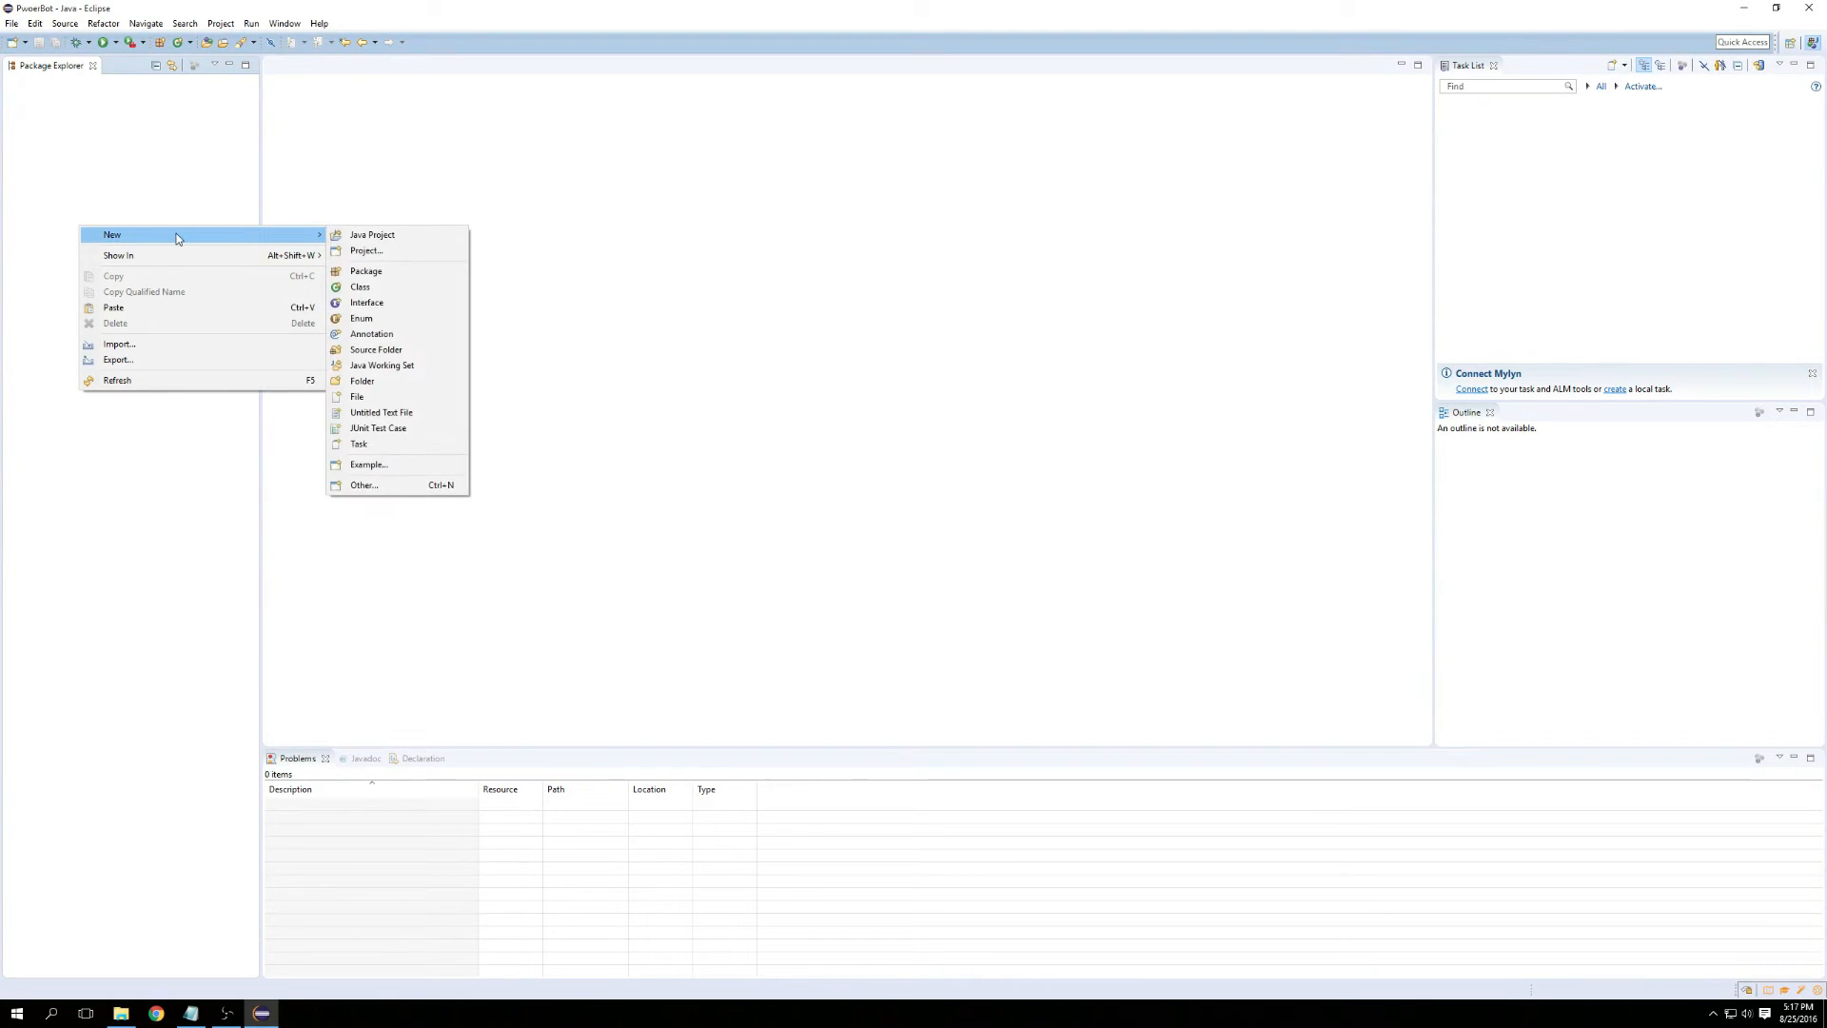
{"action": "left_click", "coordinate": [371, 234]}
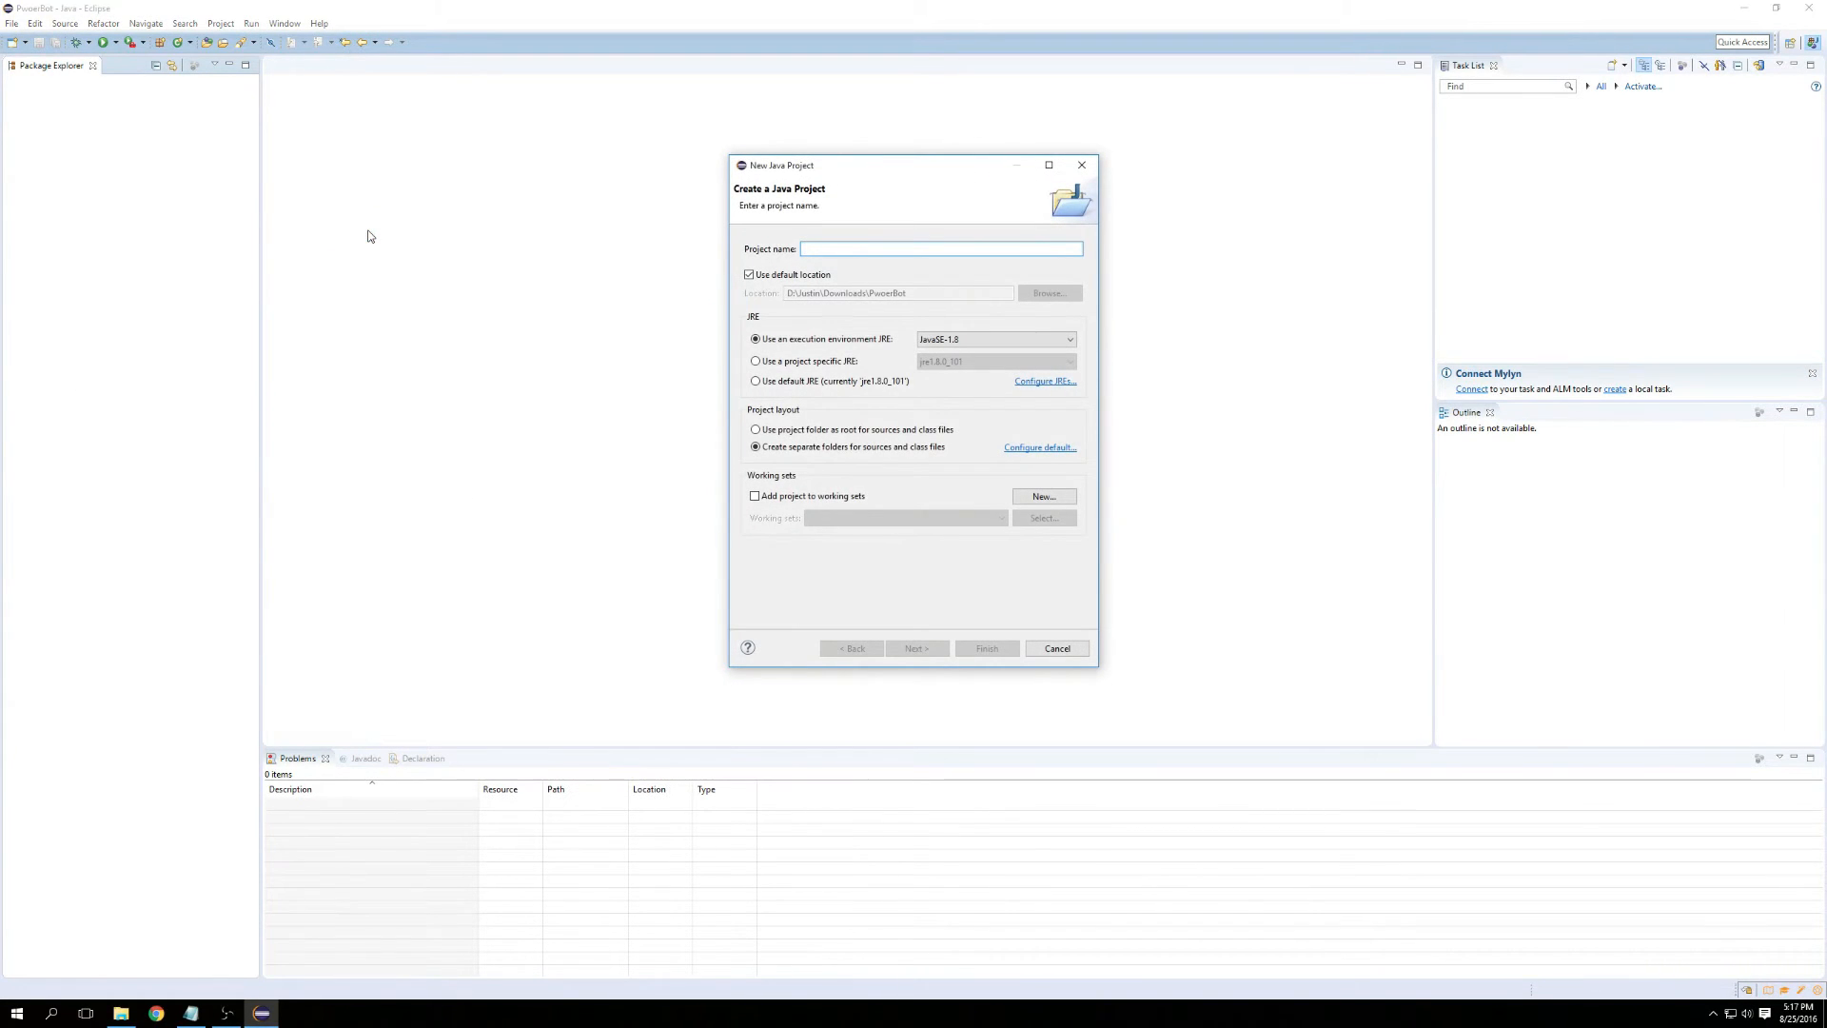
{"action": "type", "text": "PowerBot"}
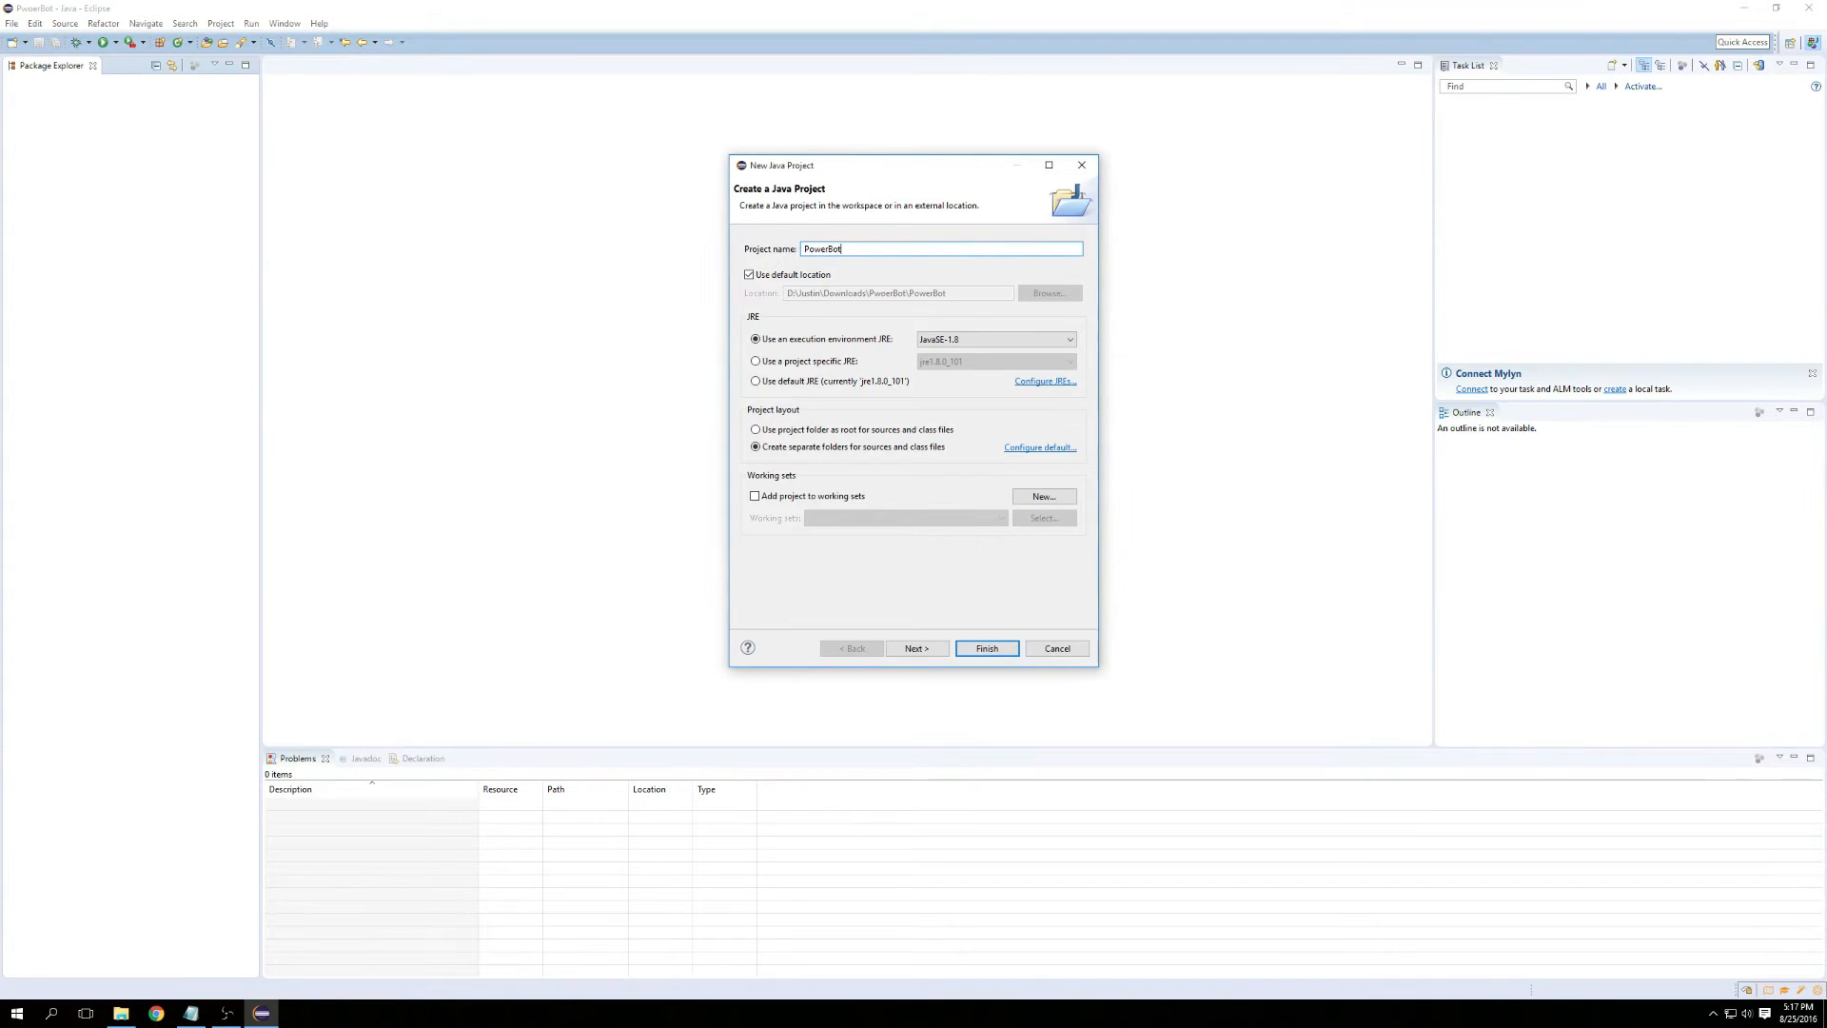
{"action": "left_click", "coordinate": [984, 647]}
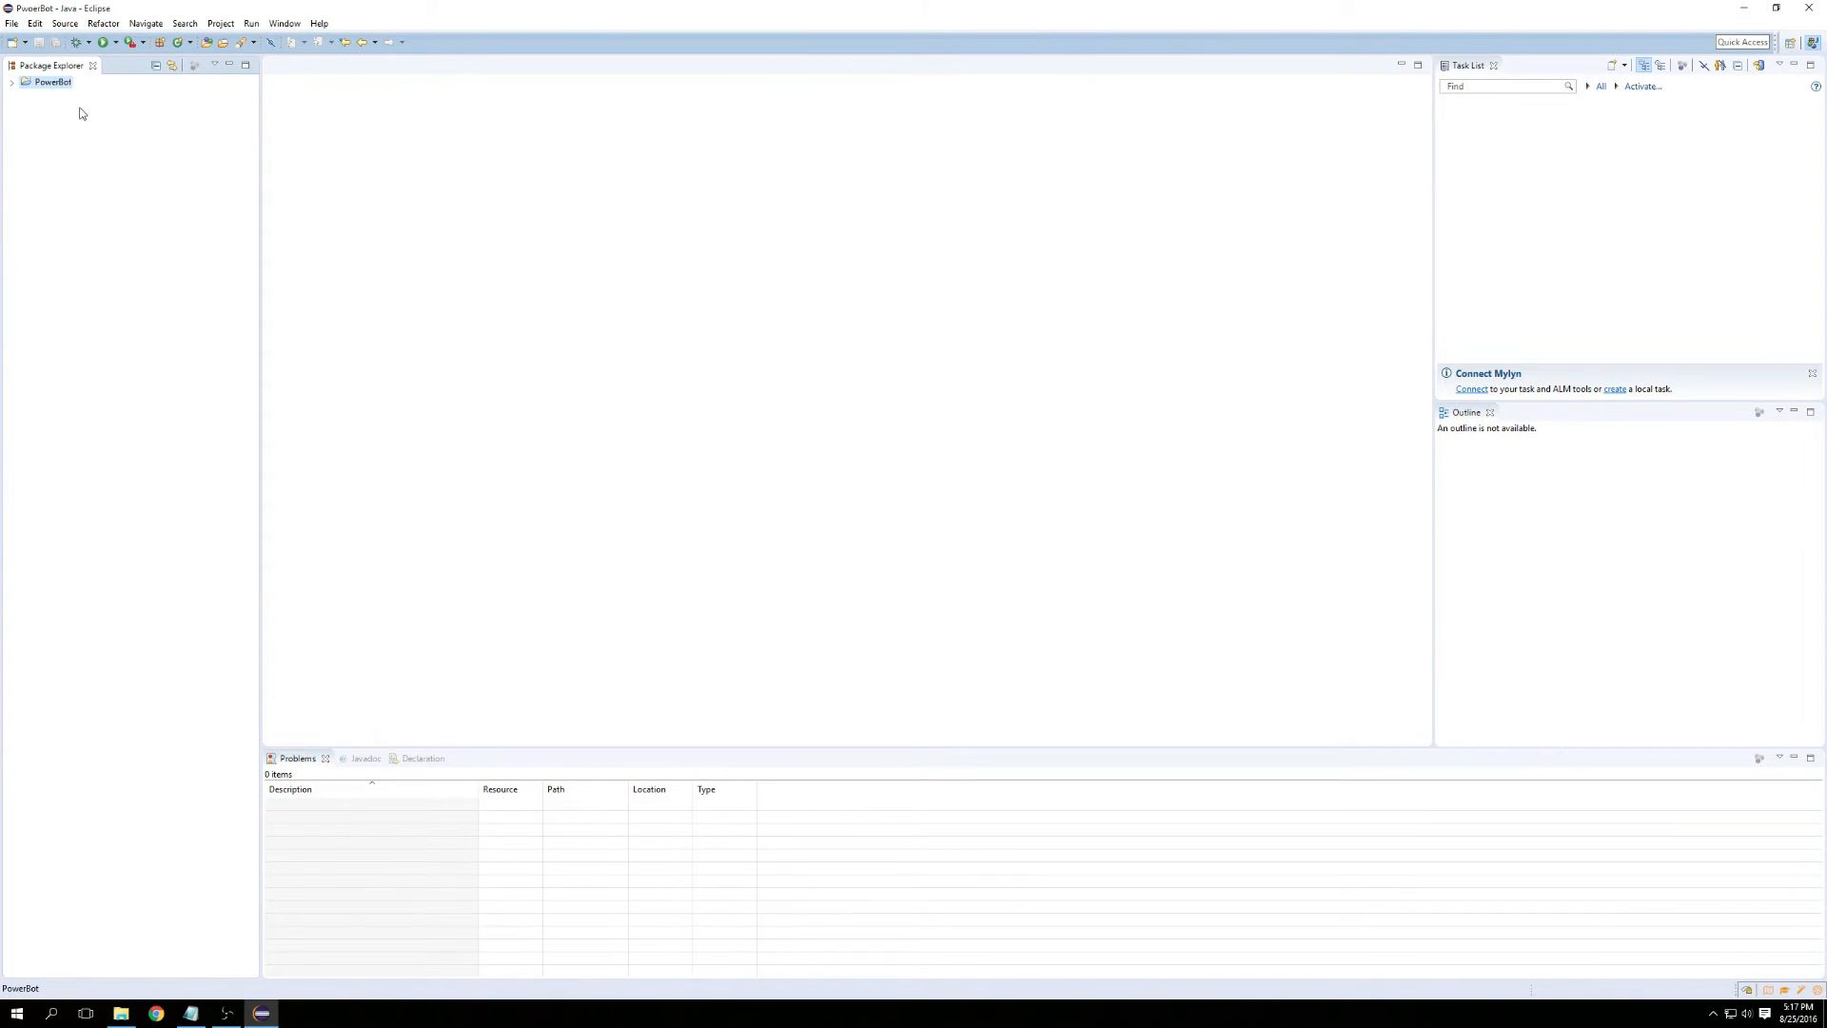
Add the jagexappletviewer and RSBot-7033 external JARs to PowerBot's build path
{"action": "right_click", "coordinate": [51, 81]}
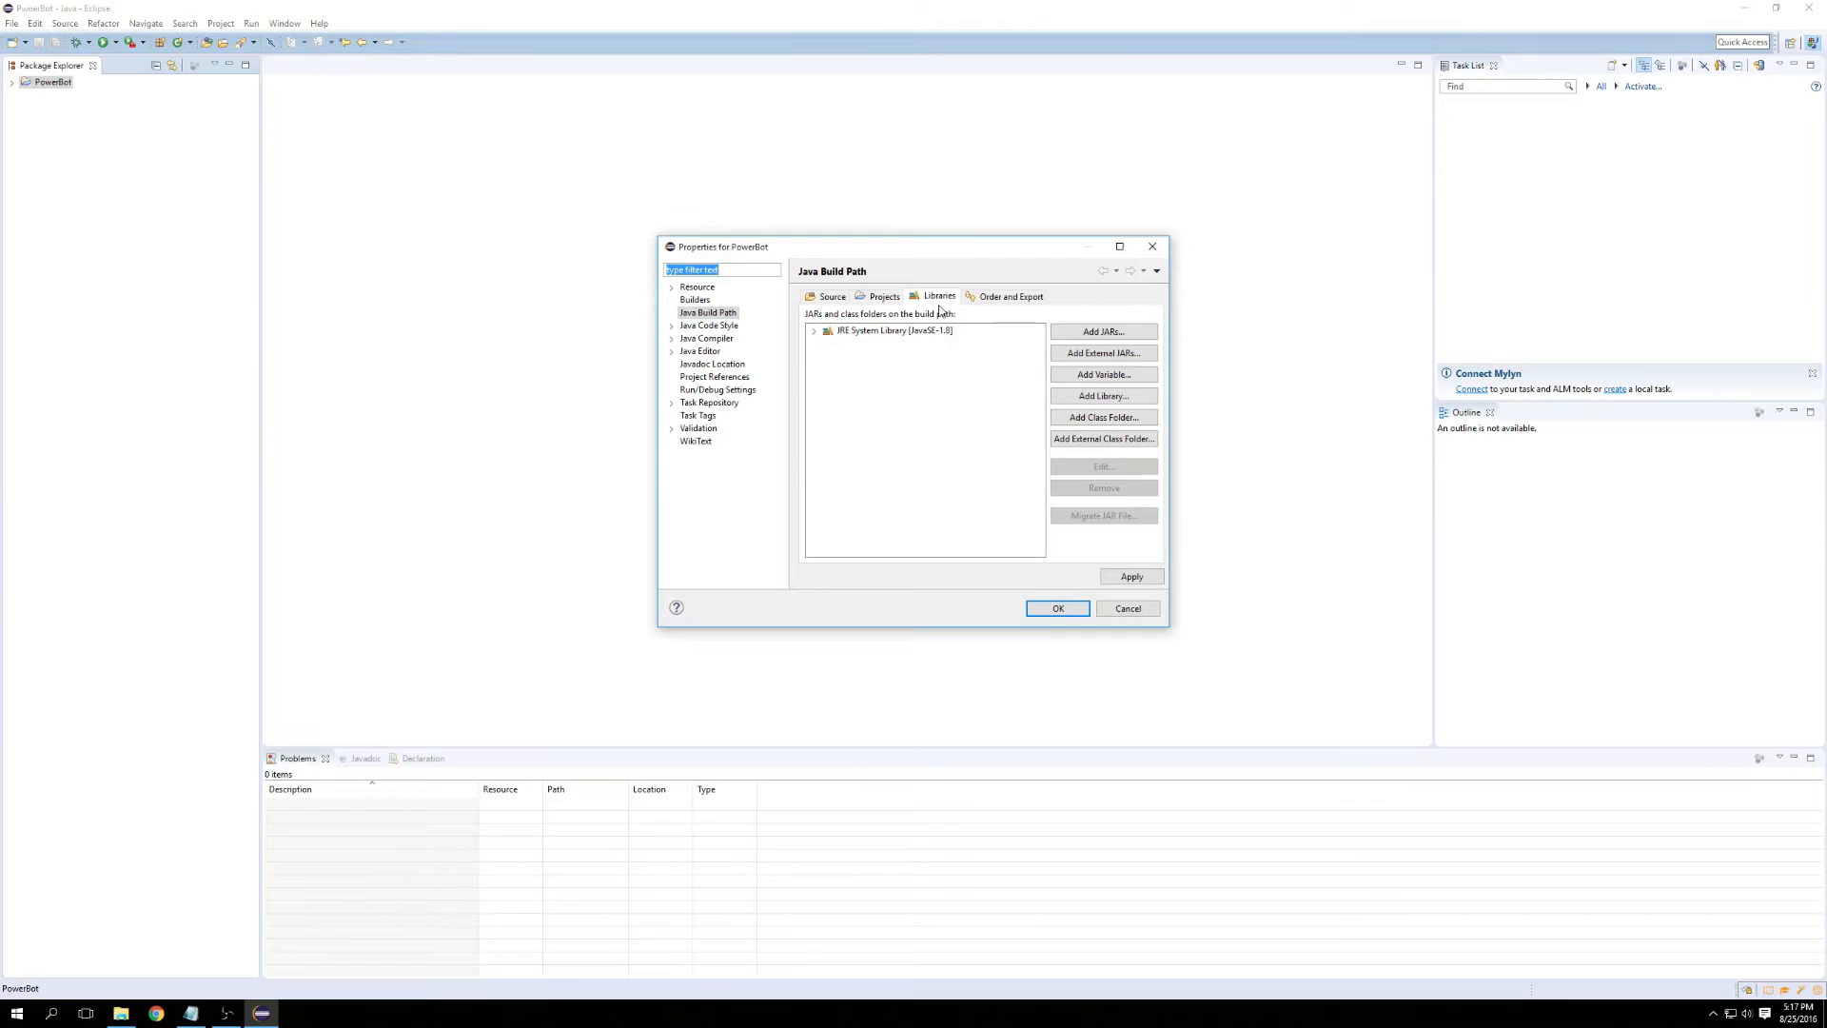
{"action": "left_click", "coordinate": [1102, 354]}
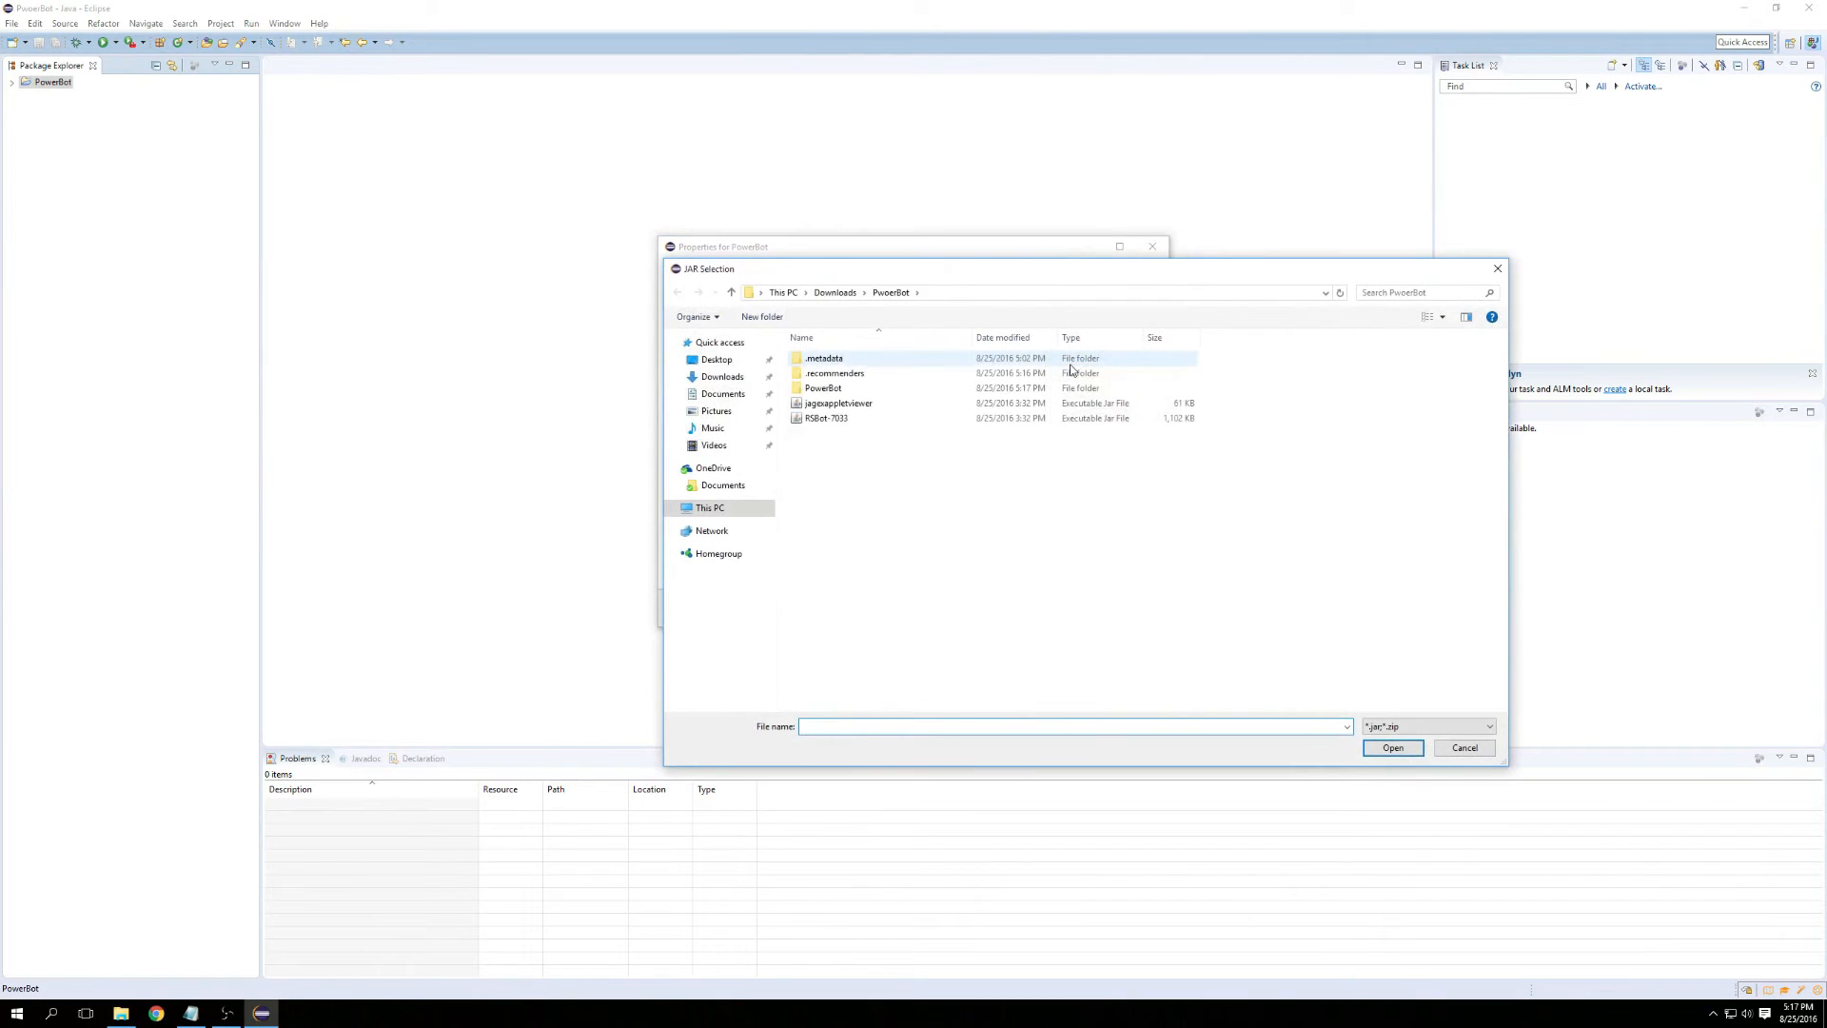
{"action": "mouse_move", "coordinate": [828, 419]}
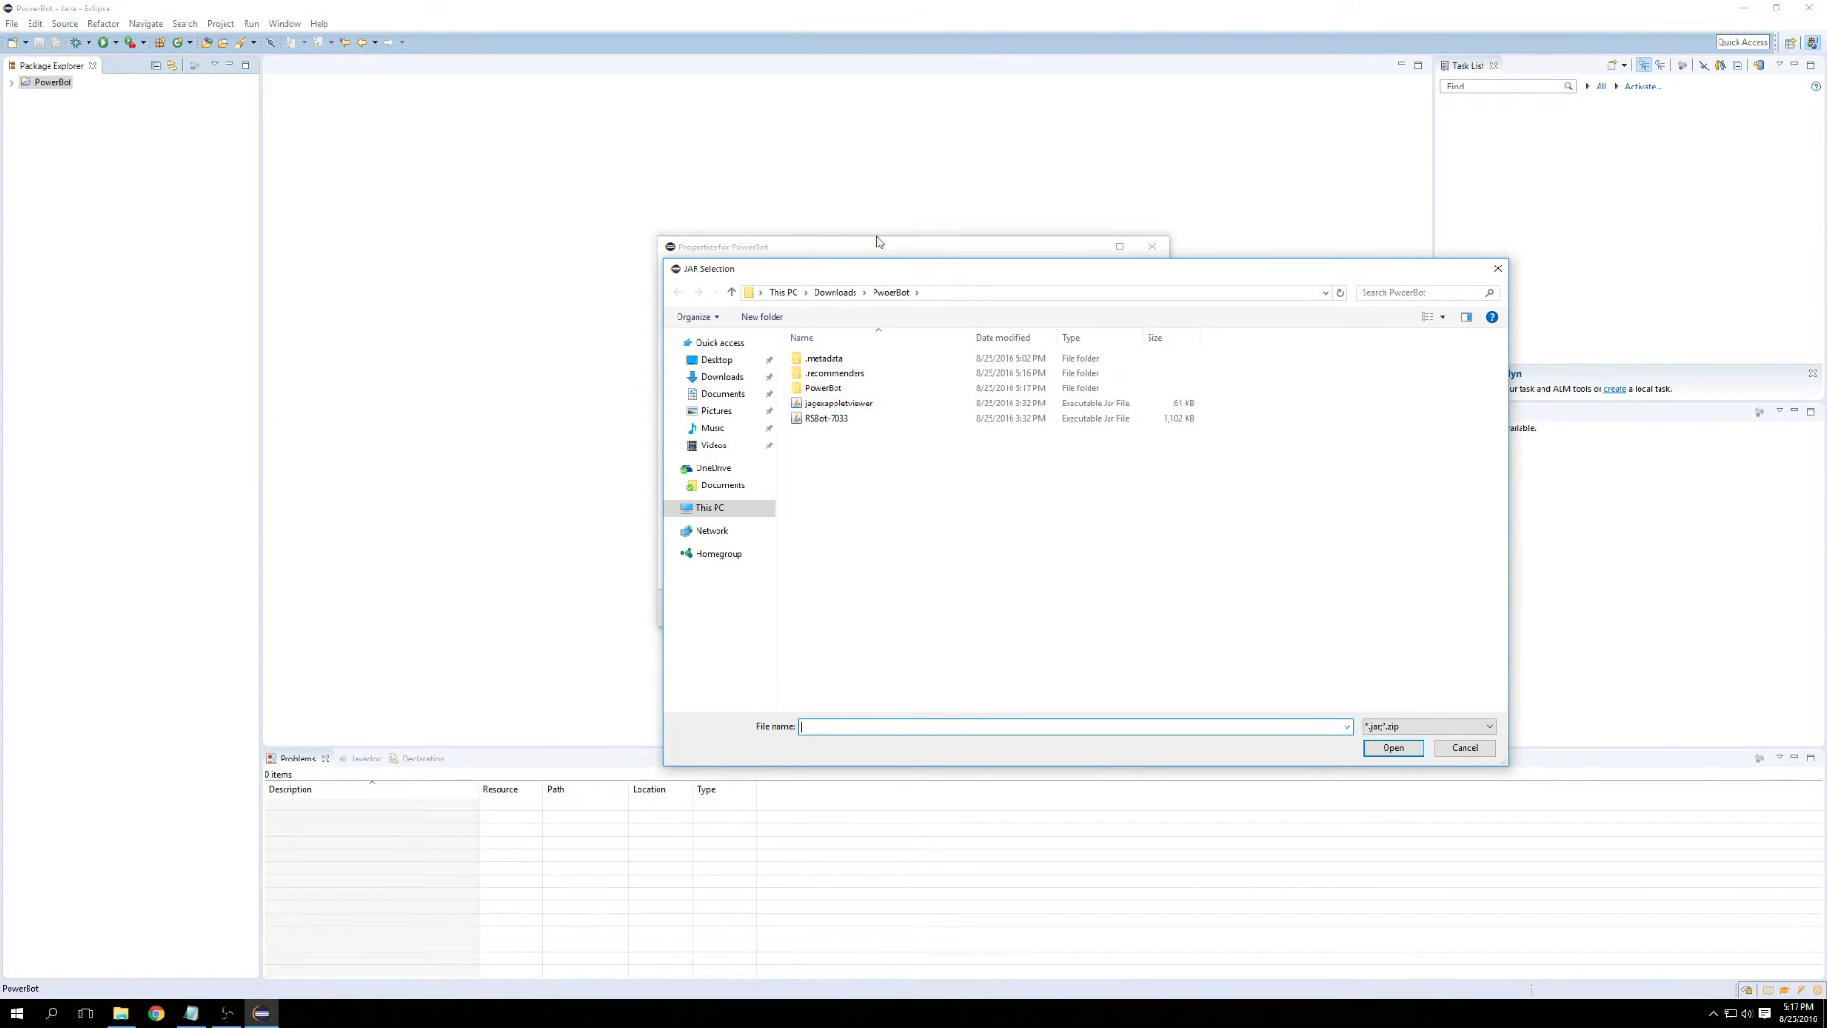
{"action": "left_click", "coordinate": [824, 416]}
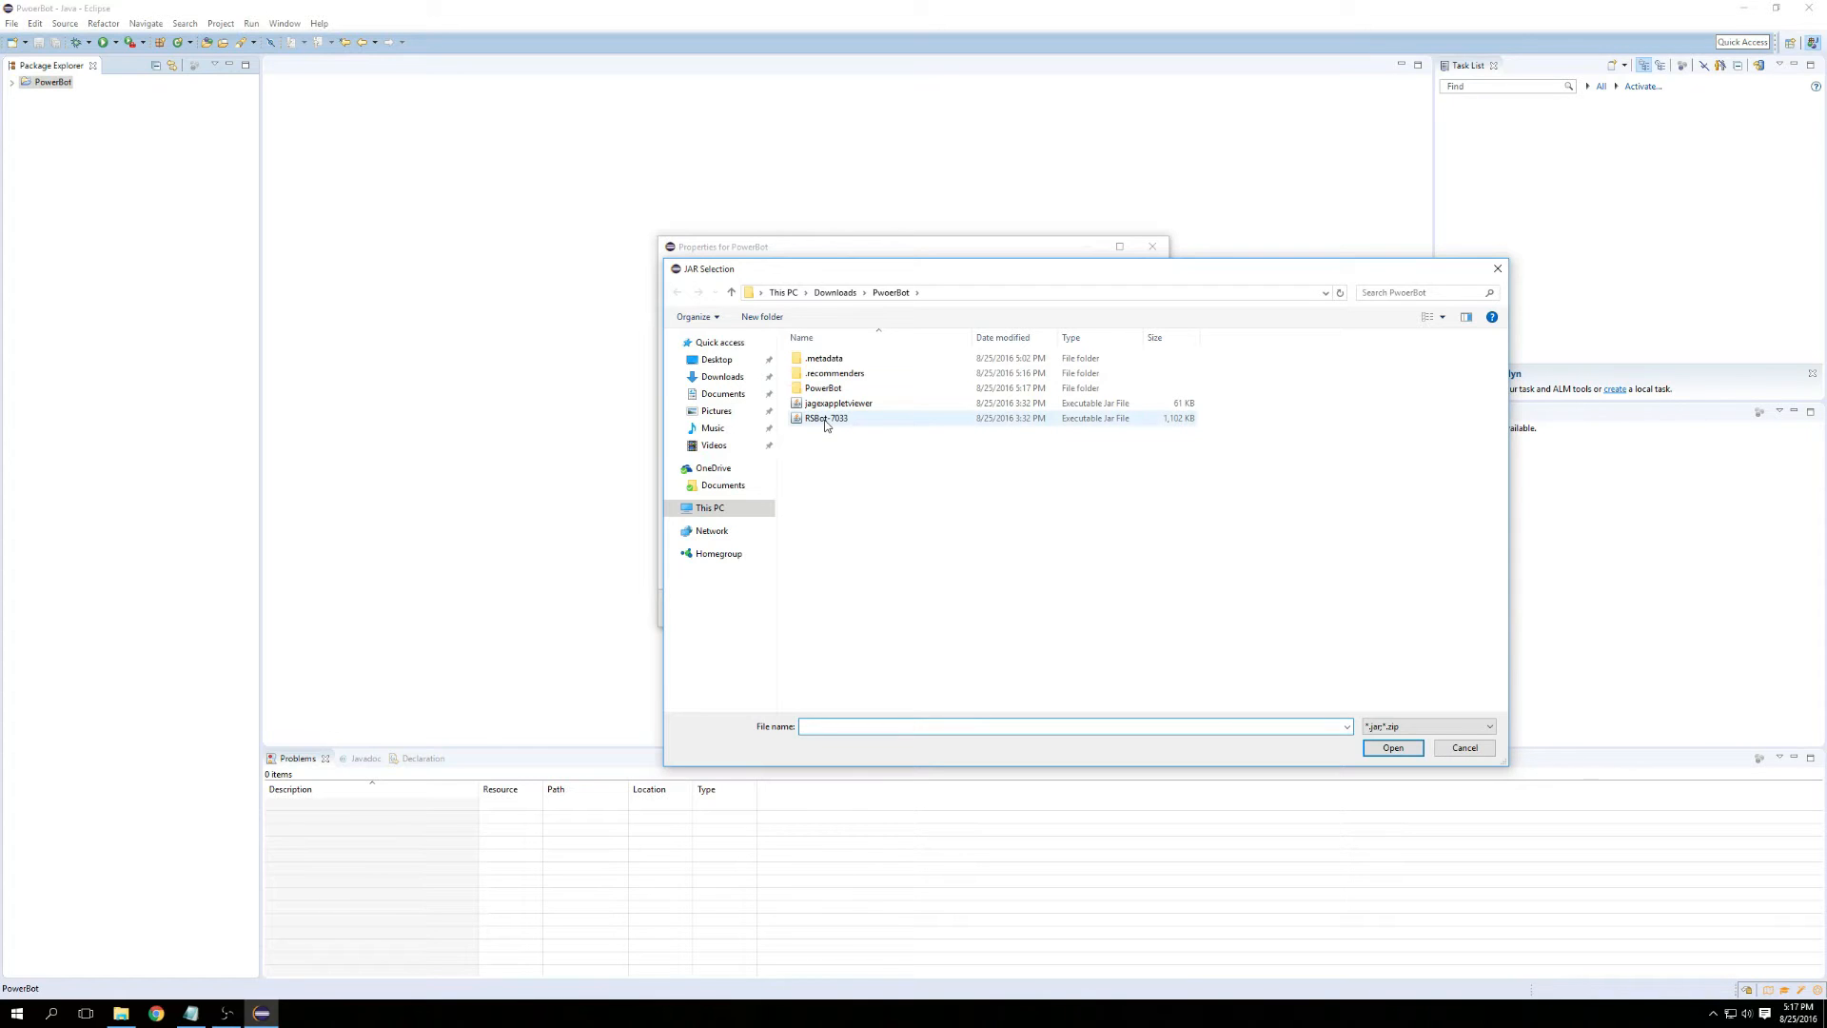
{"action": "left_click", "coordinate": [837, 403]}
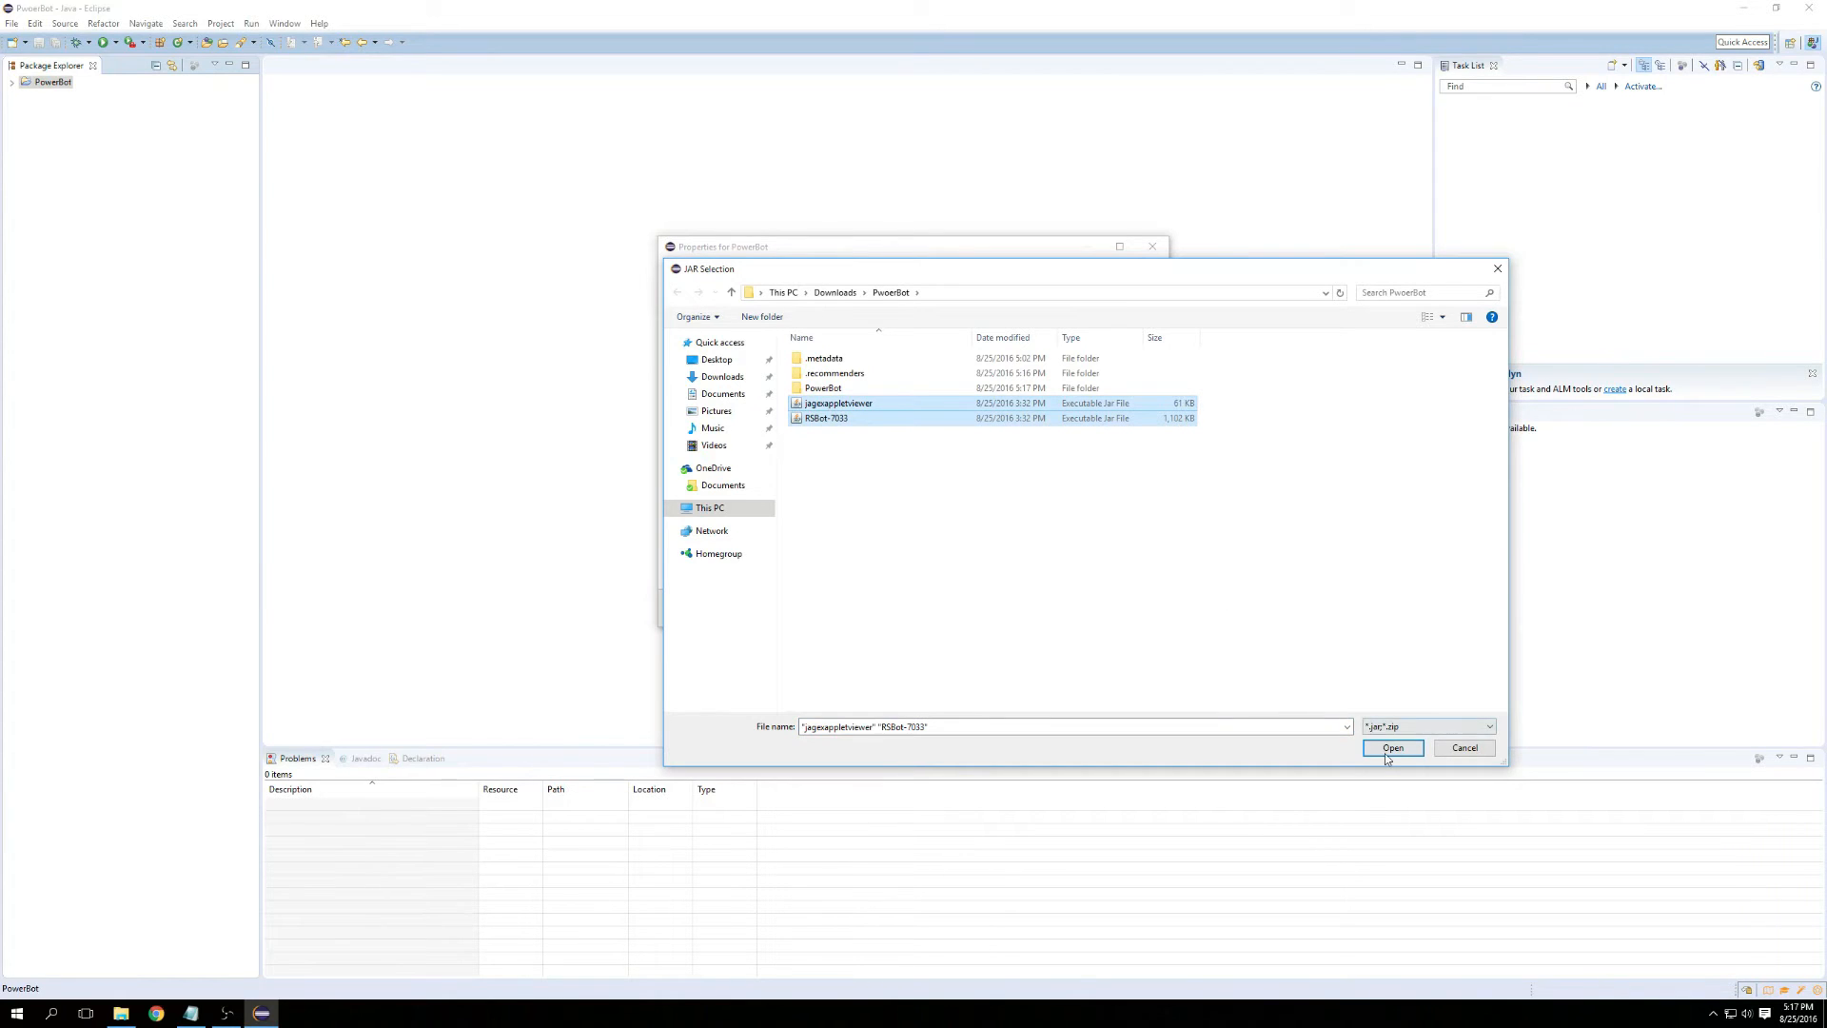
{"action": "left_click", "coordinate": [1391, 746]}
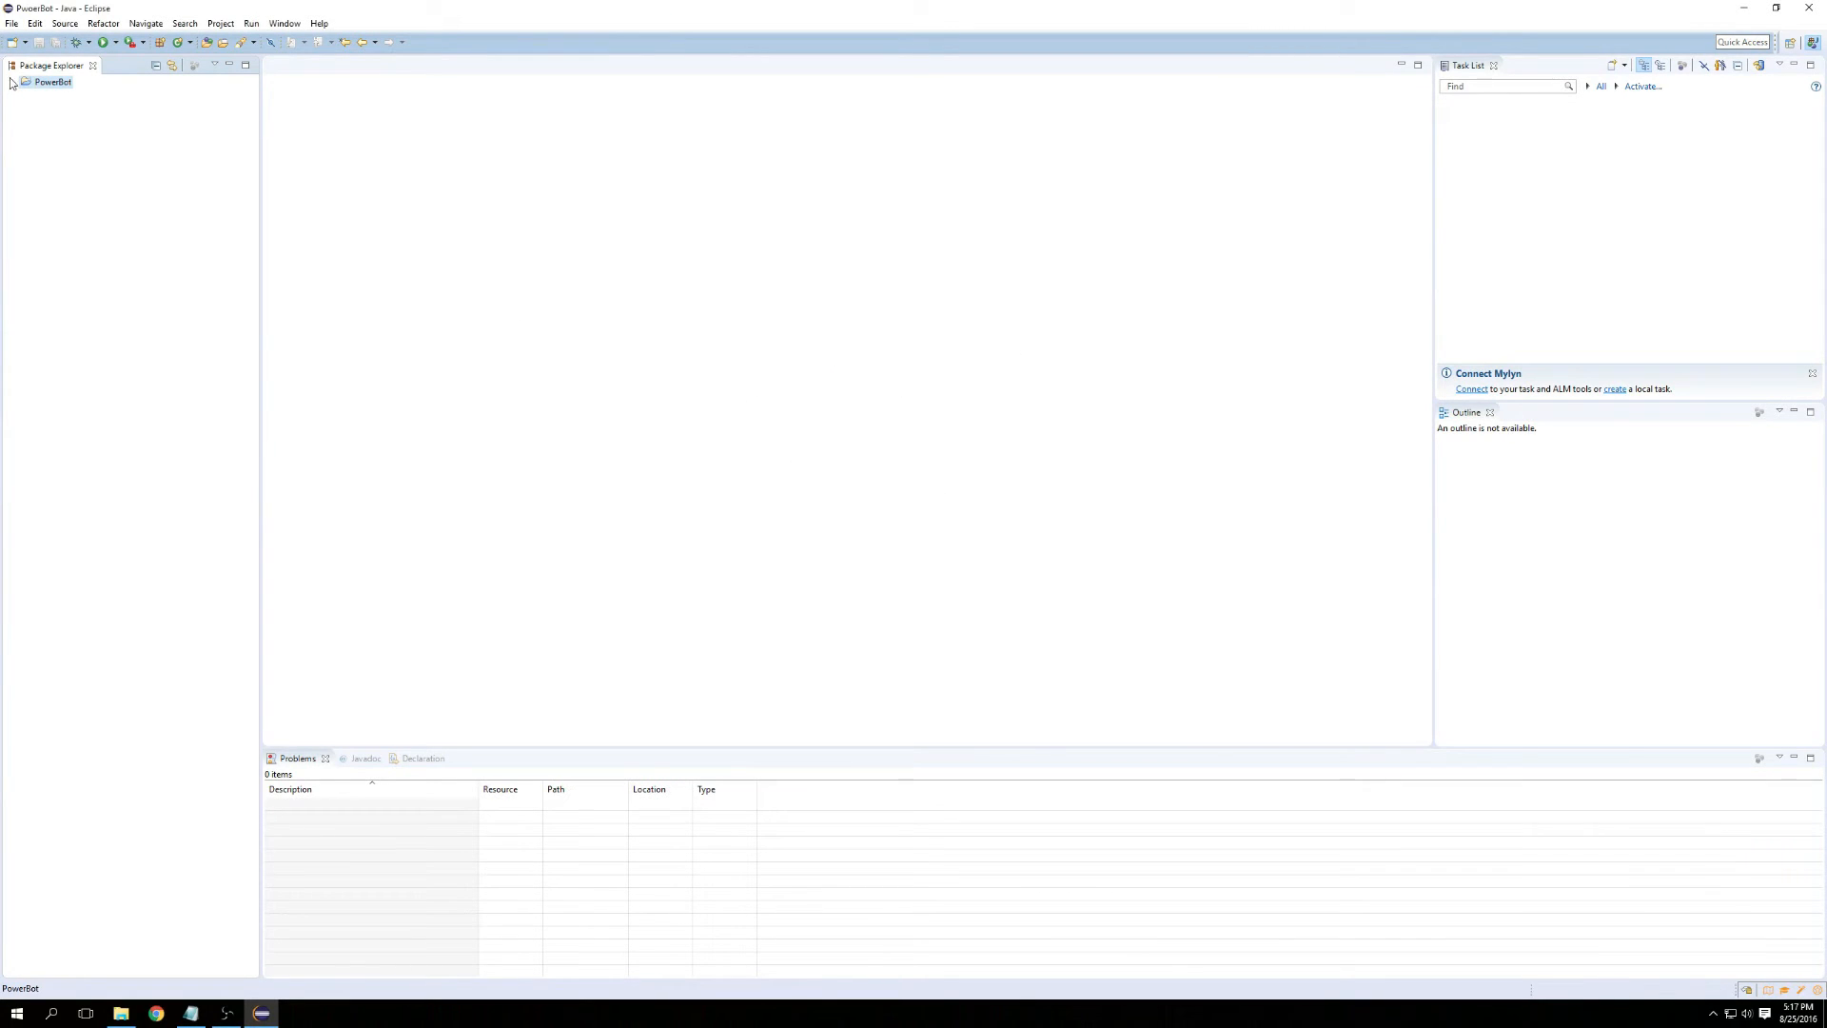
Expand the PowerBot project and Referenced Libraries to verify both jars
{"action": "left_click", "coordinate": [11, 82]}
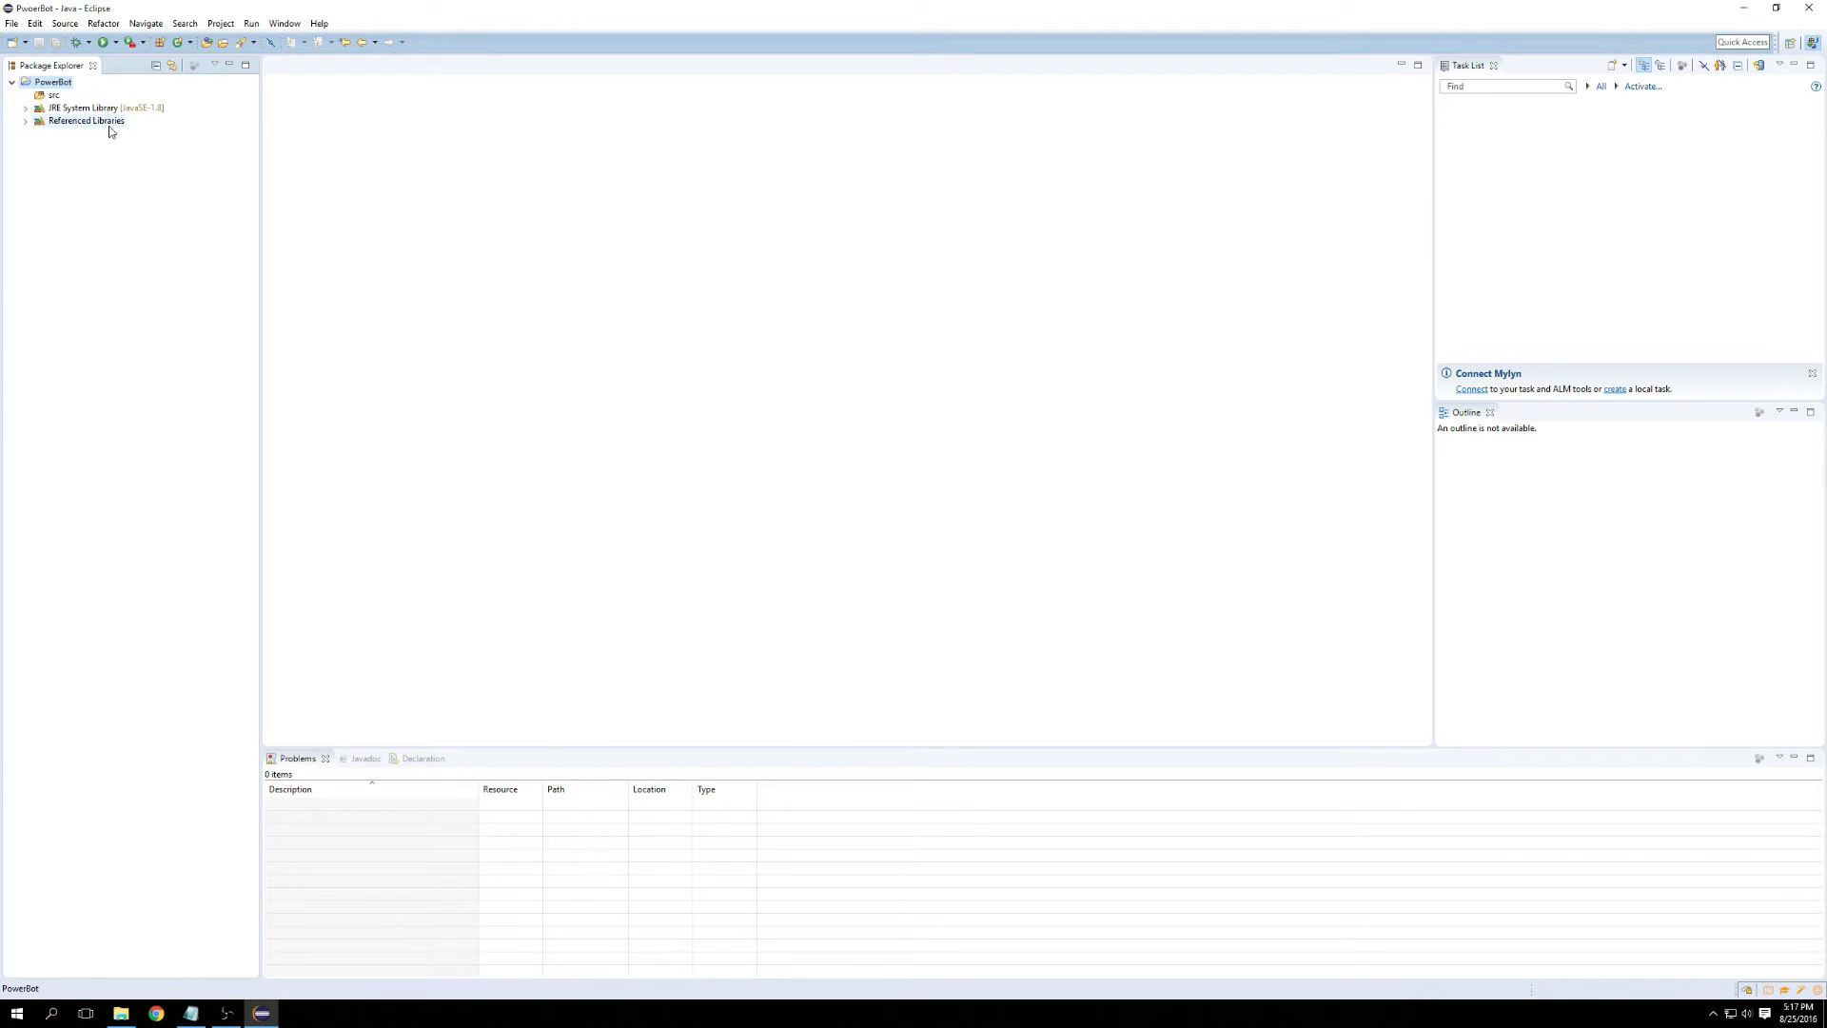
{"action": "left_click", "coordinate": [25, 120]}
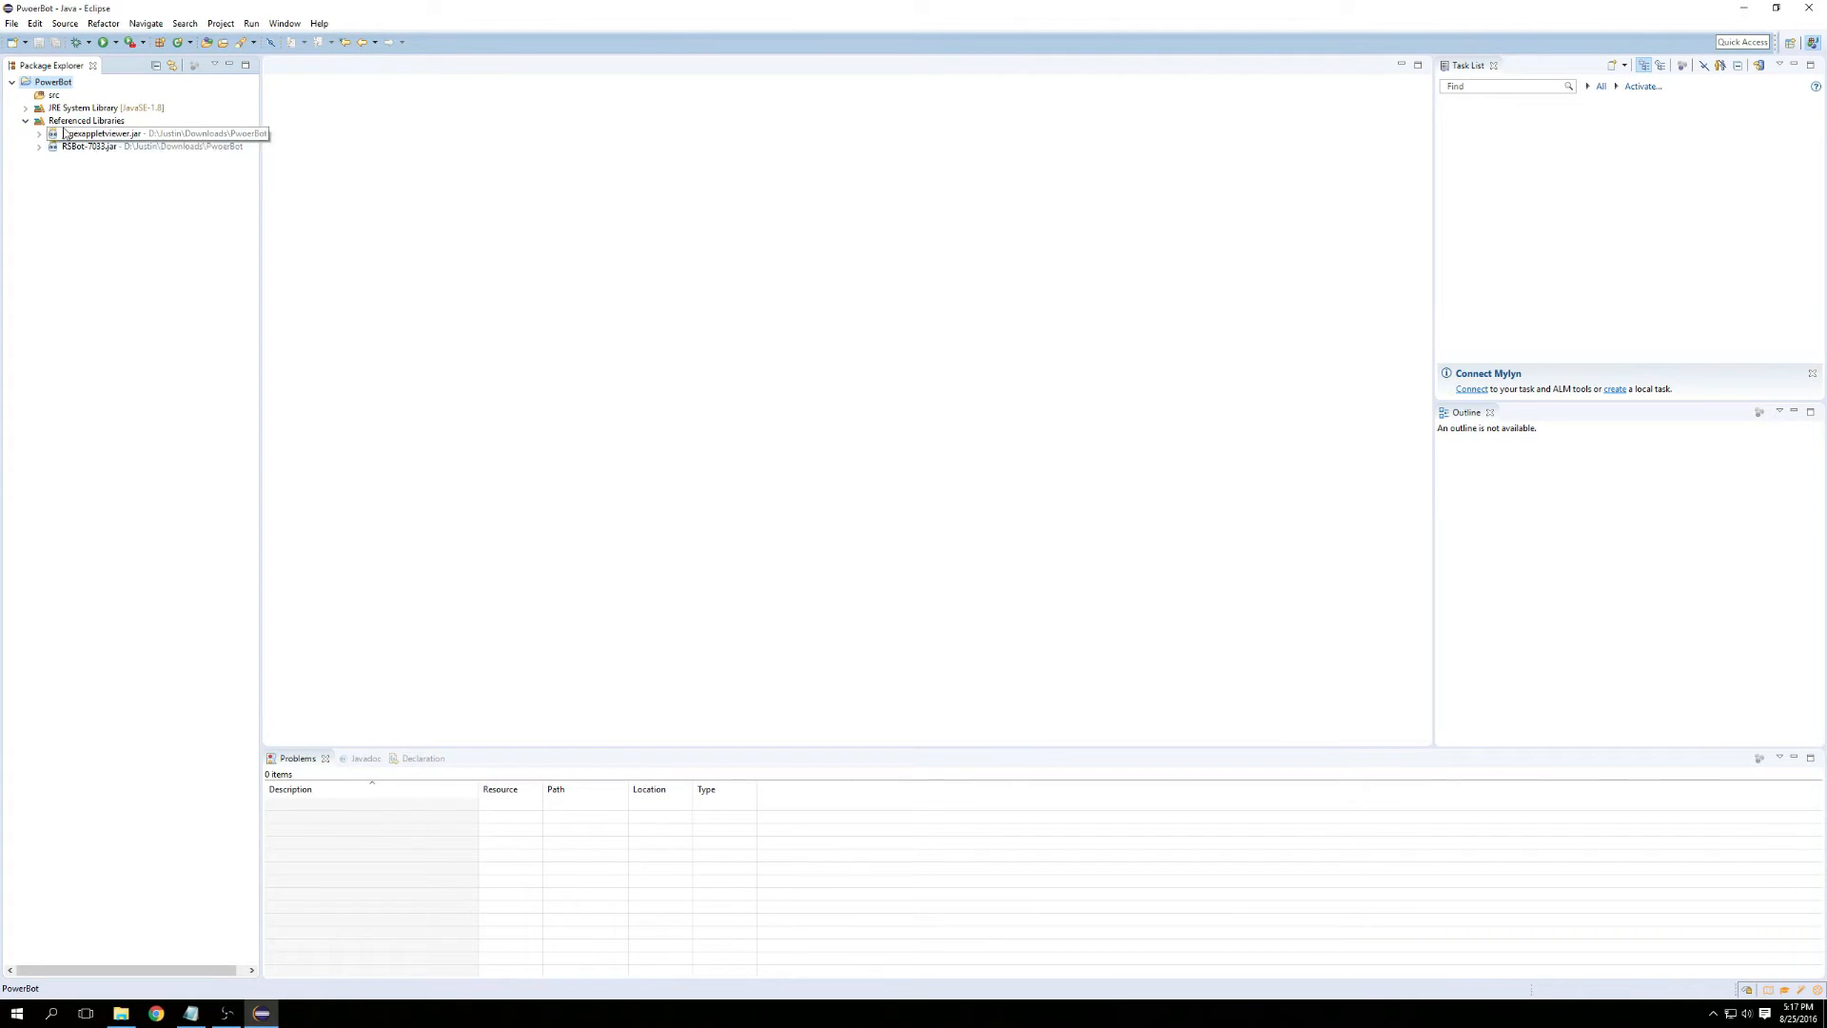
Create a package named jusbmx.videomod in the PowerBot src folder
{"action": "right_click", "coordinate": [55, 95]}
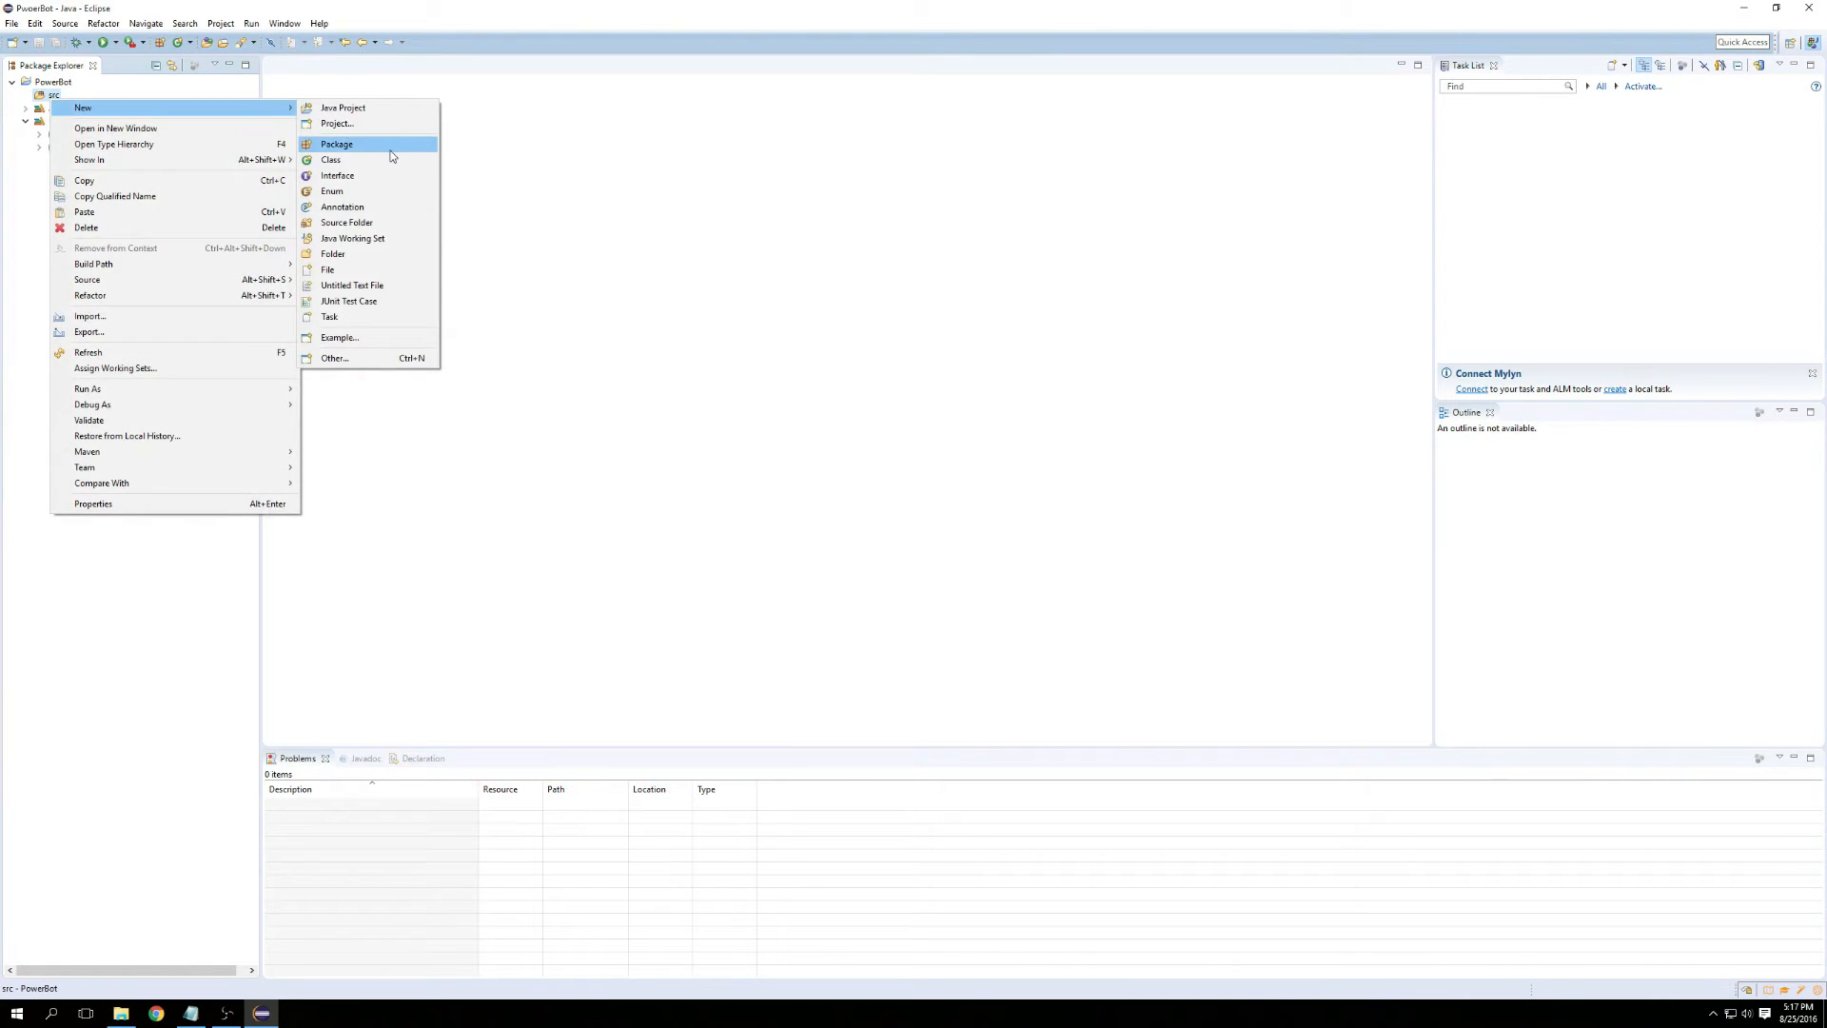
{"action": "left_click", "coordinate": [335, 143]}
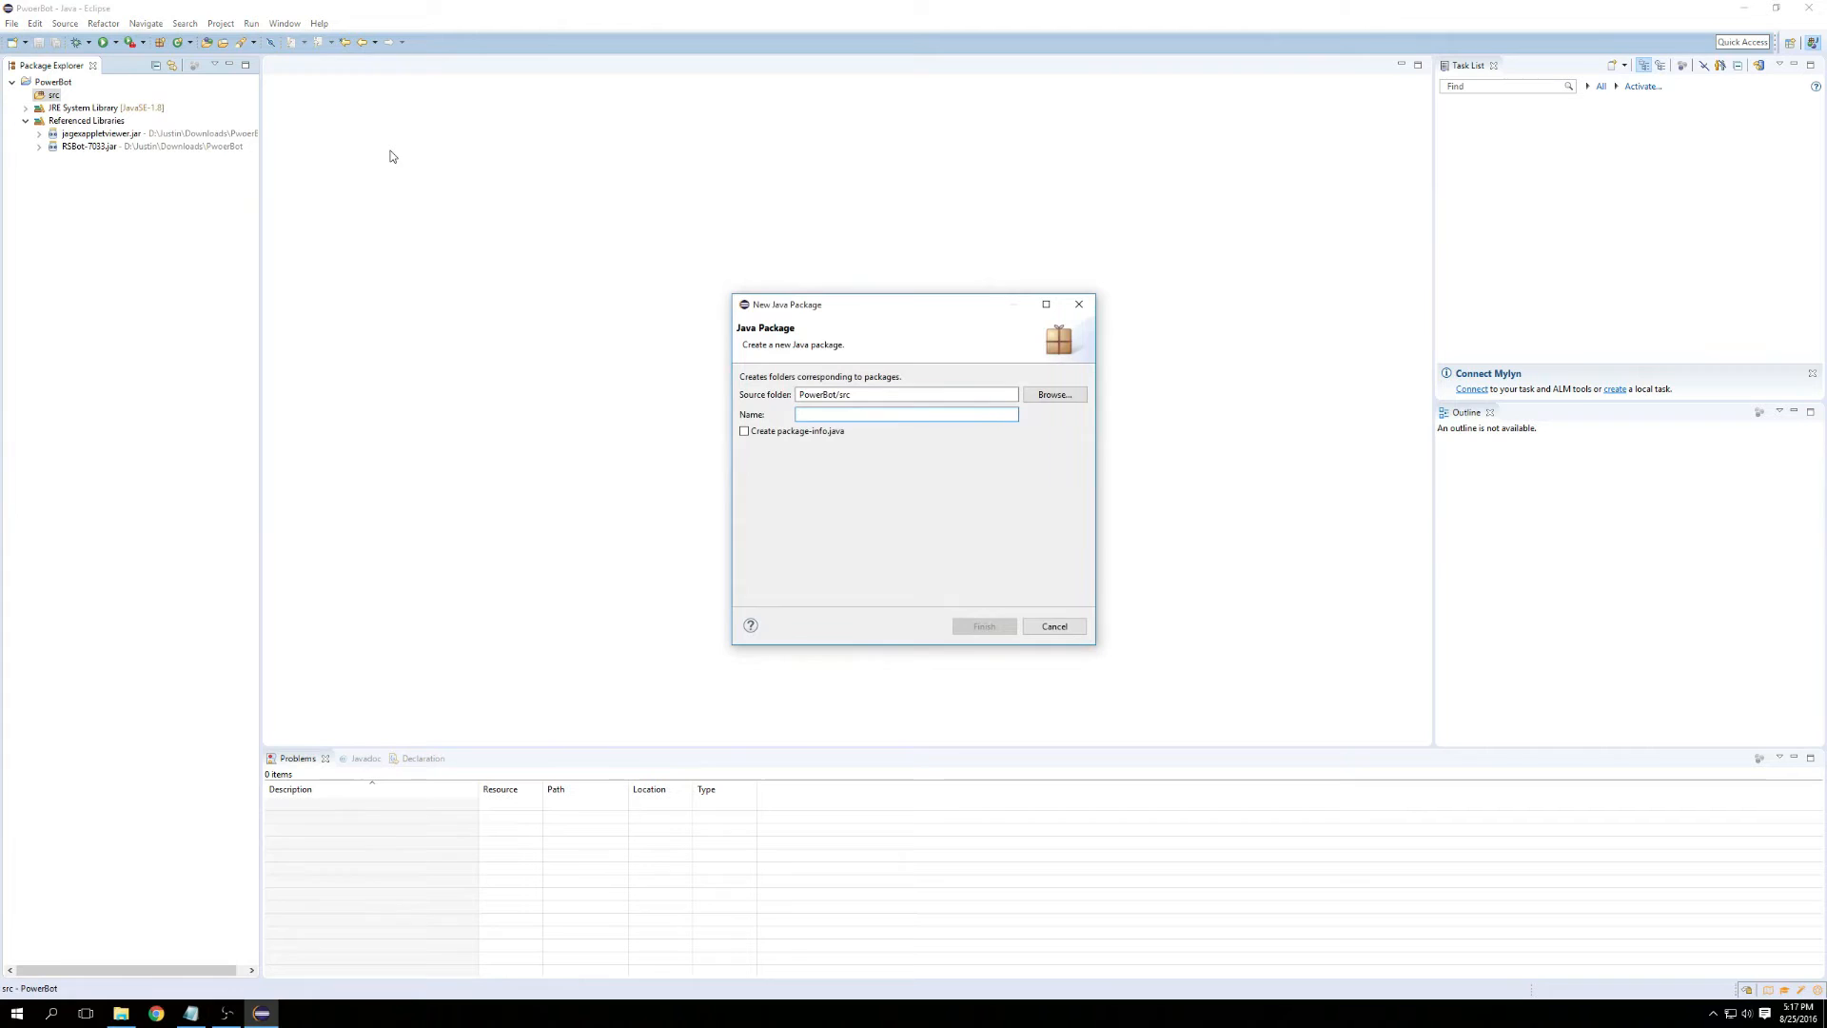
{"action": "type", "text": "jusb."}
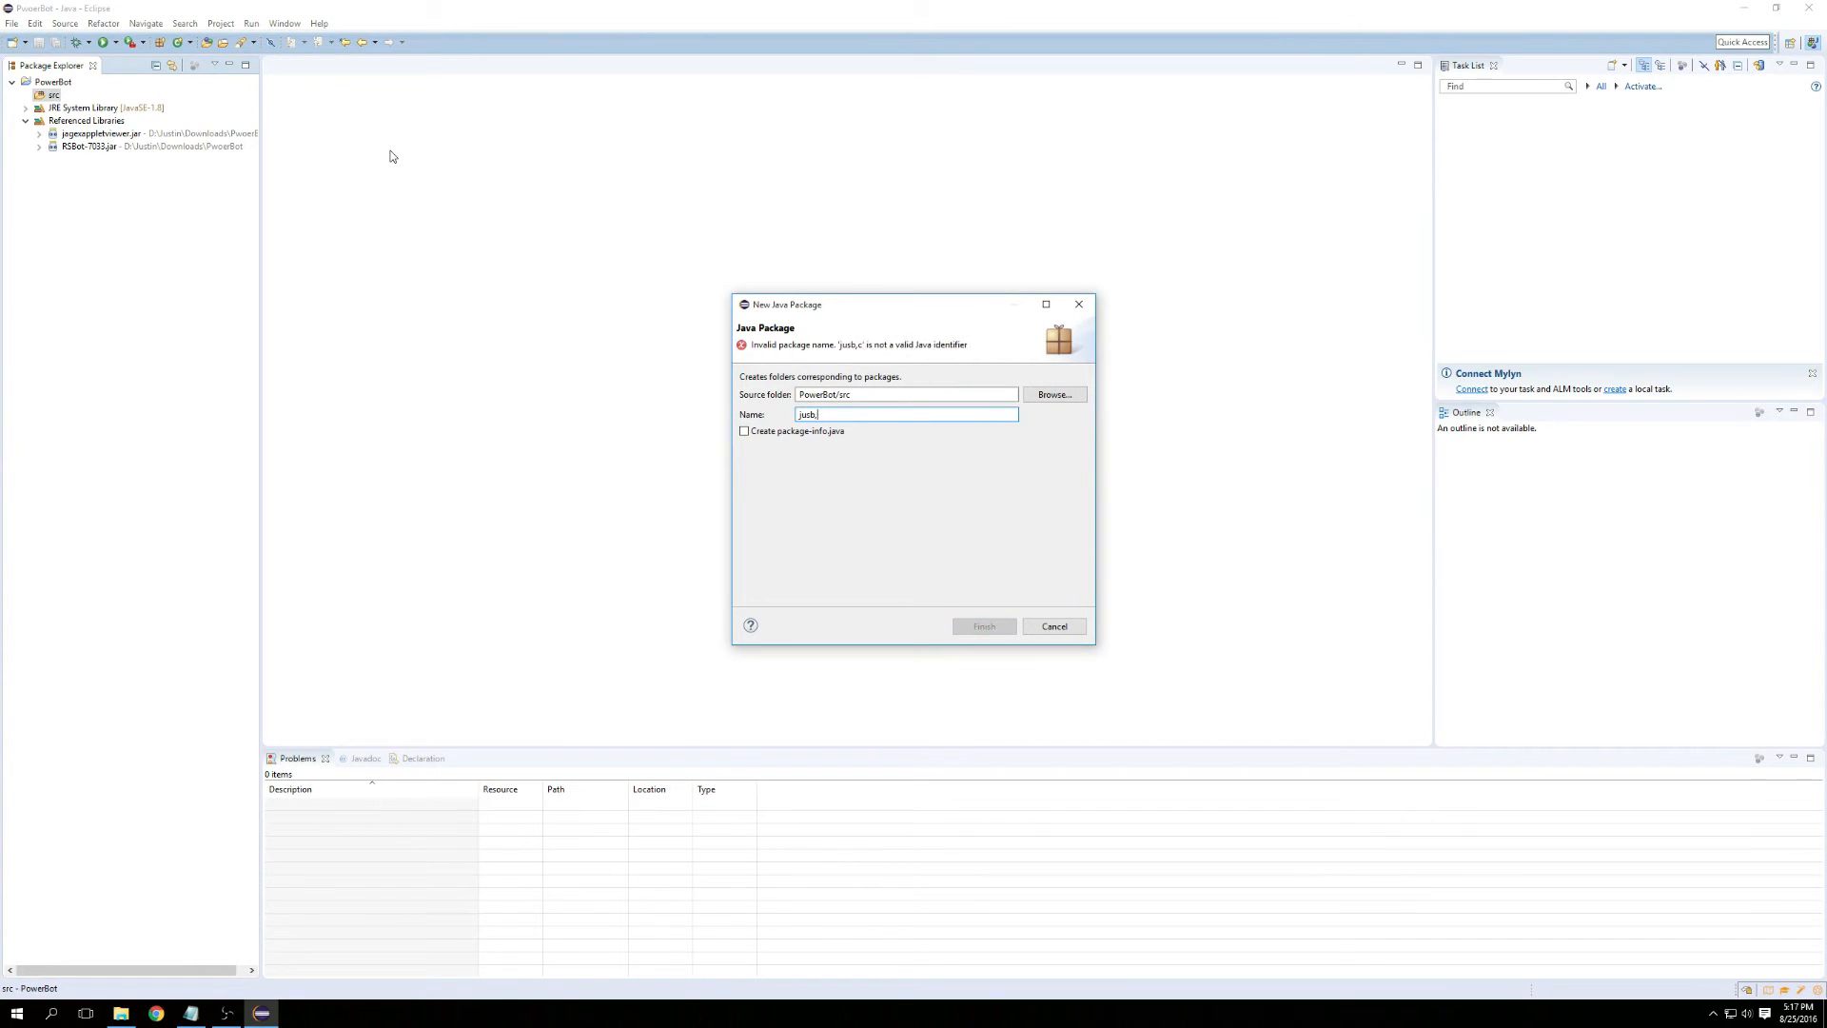
{"action": "type", "text": "mx"}
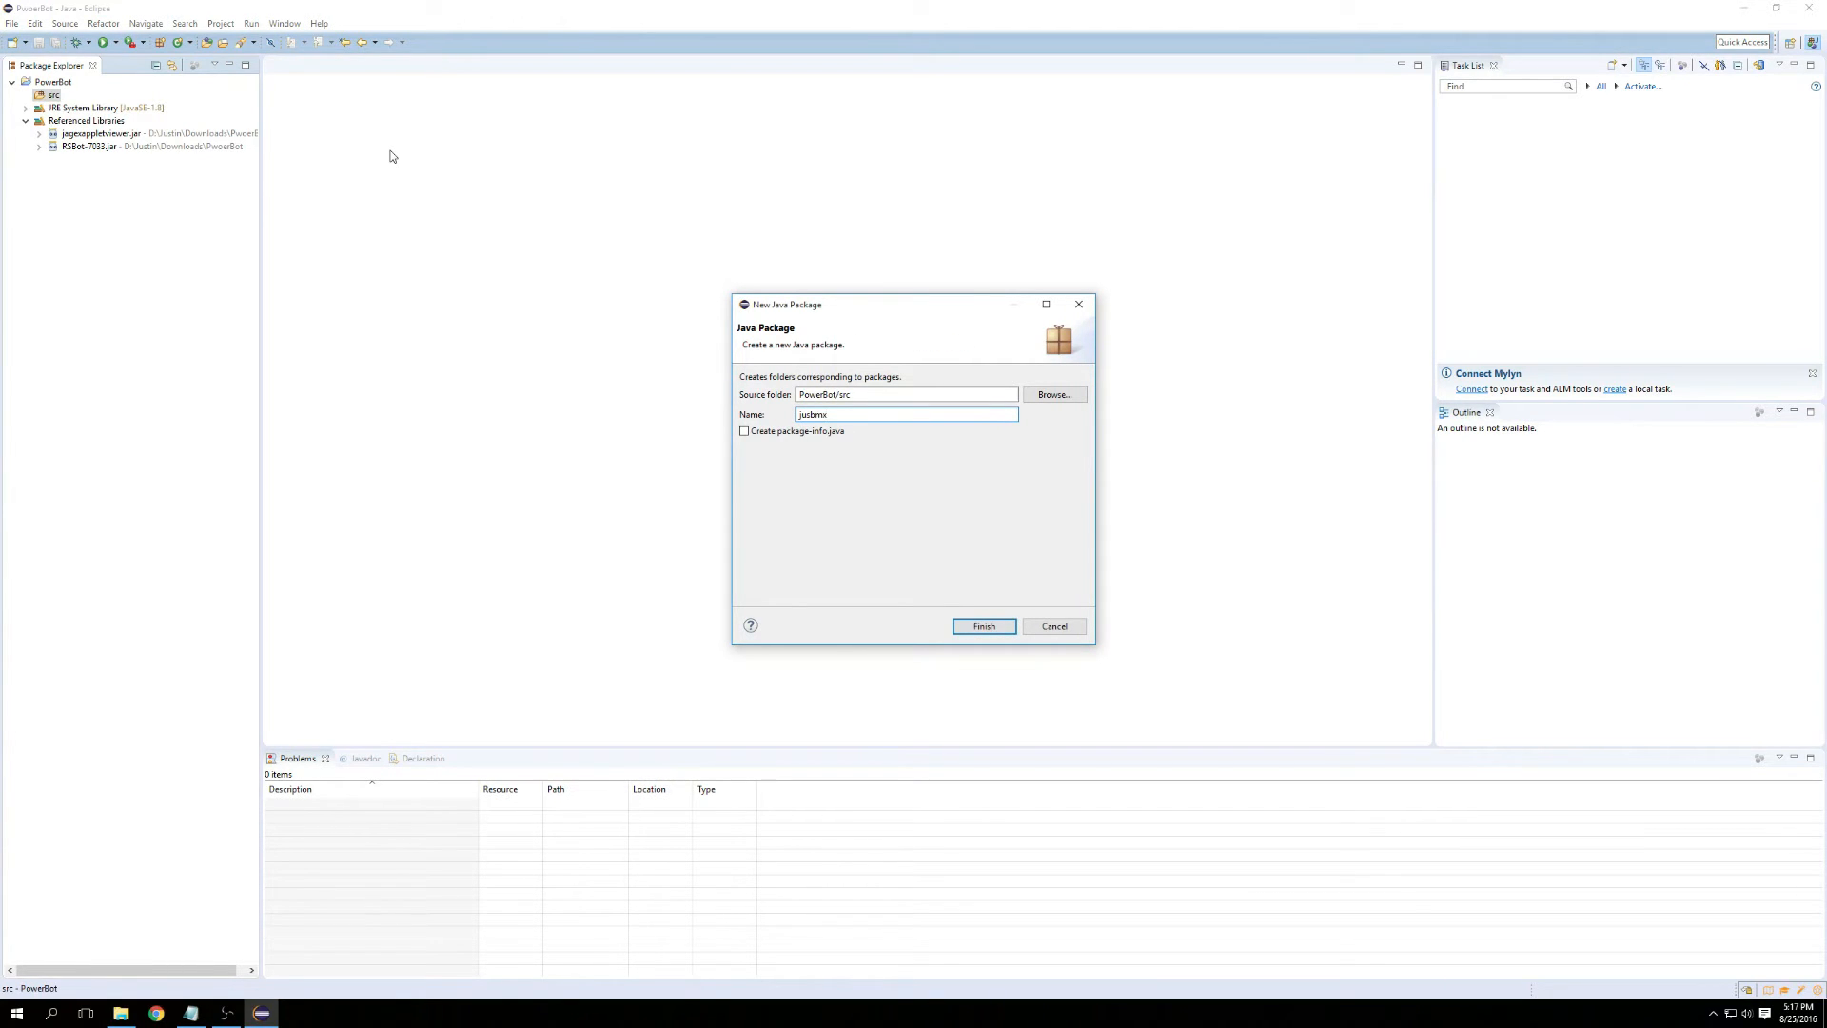
{"action": "type", "text": "."}
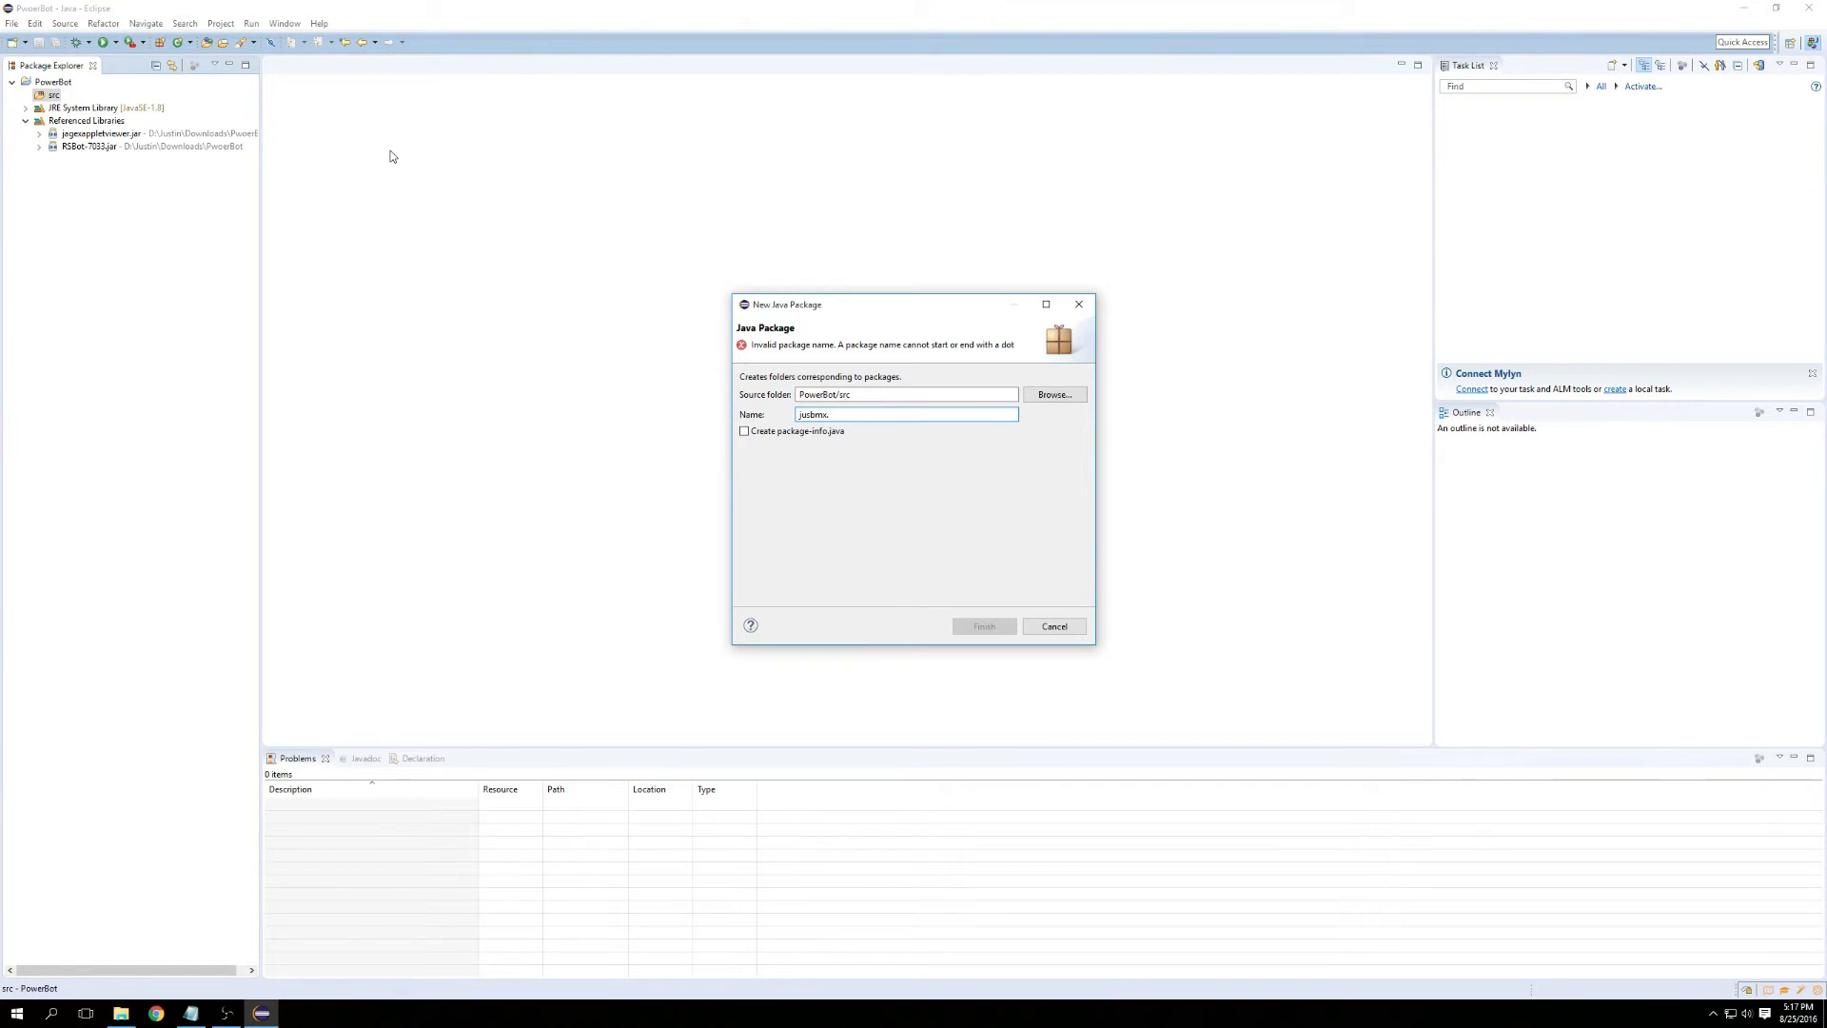
{"action": "type", "text": "video"}
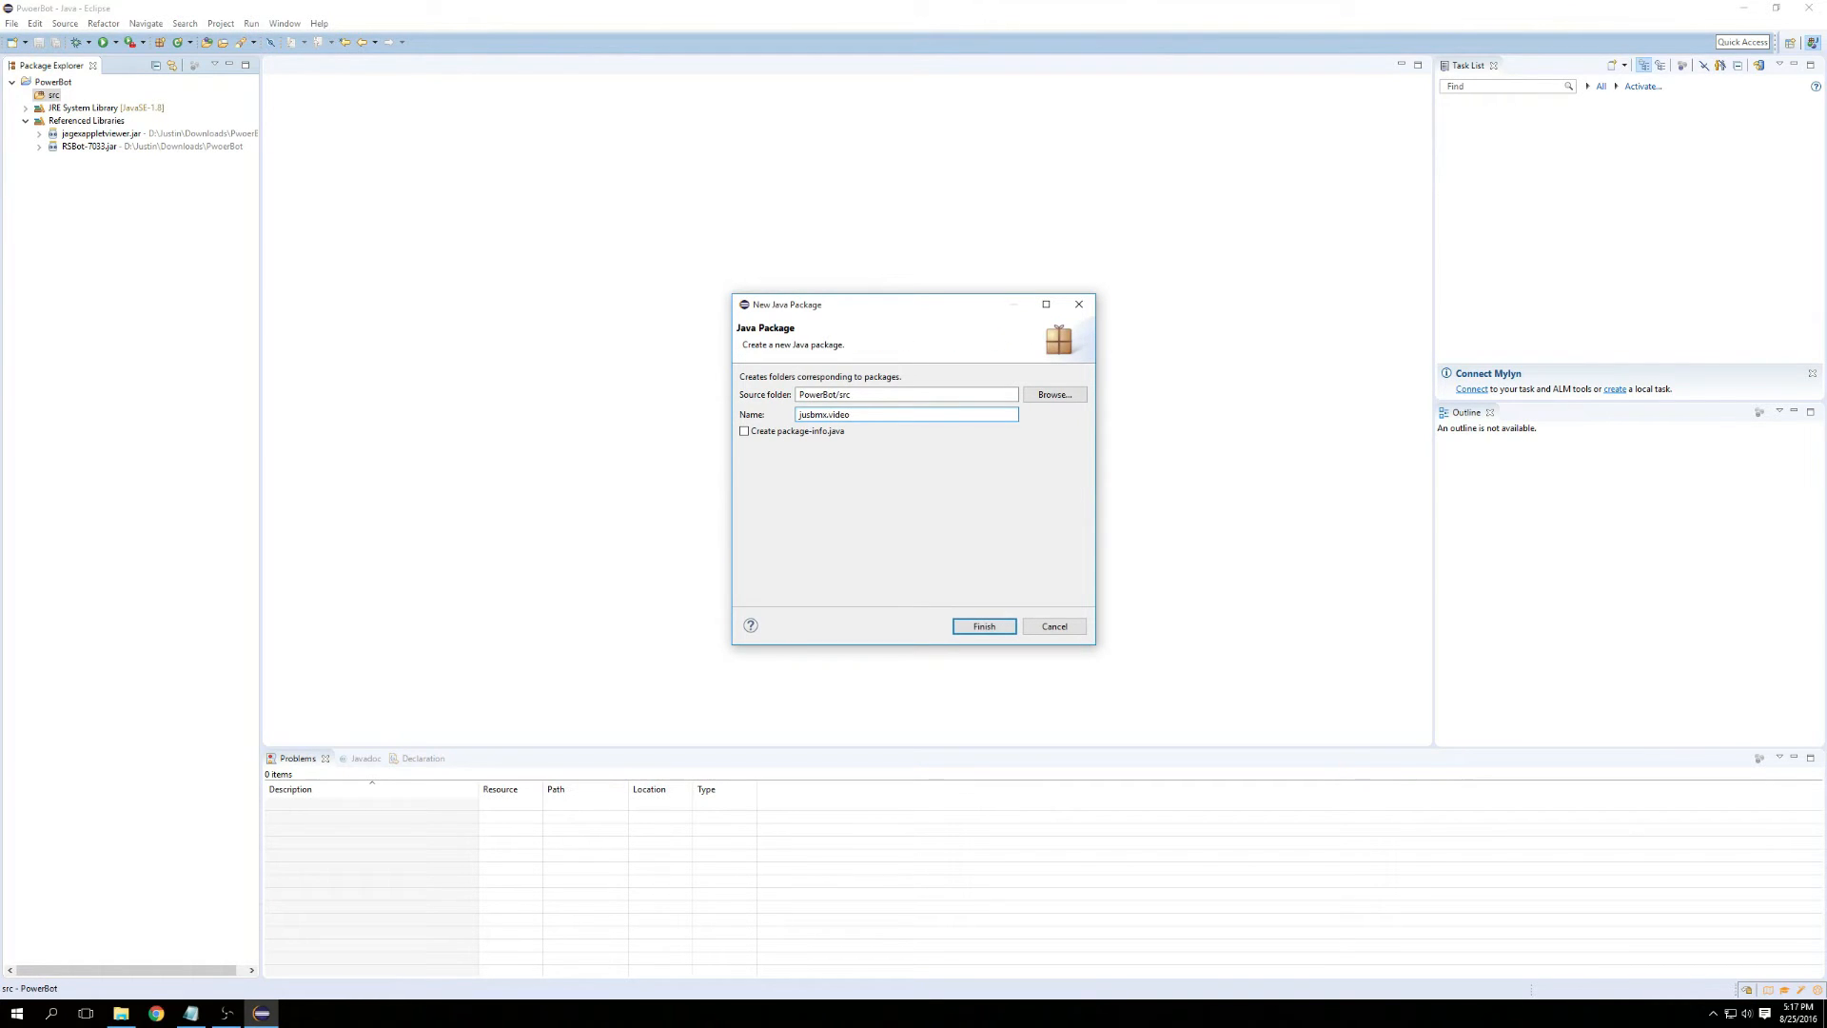
{"action": "type", "text": "mod"}
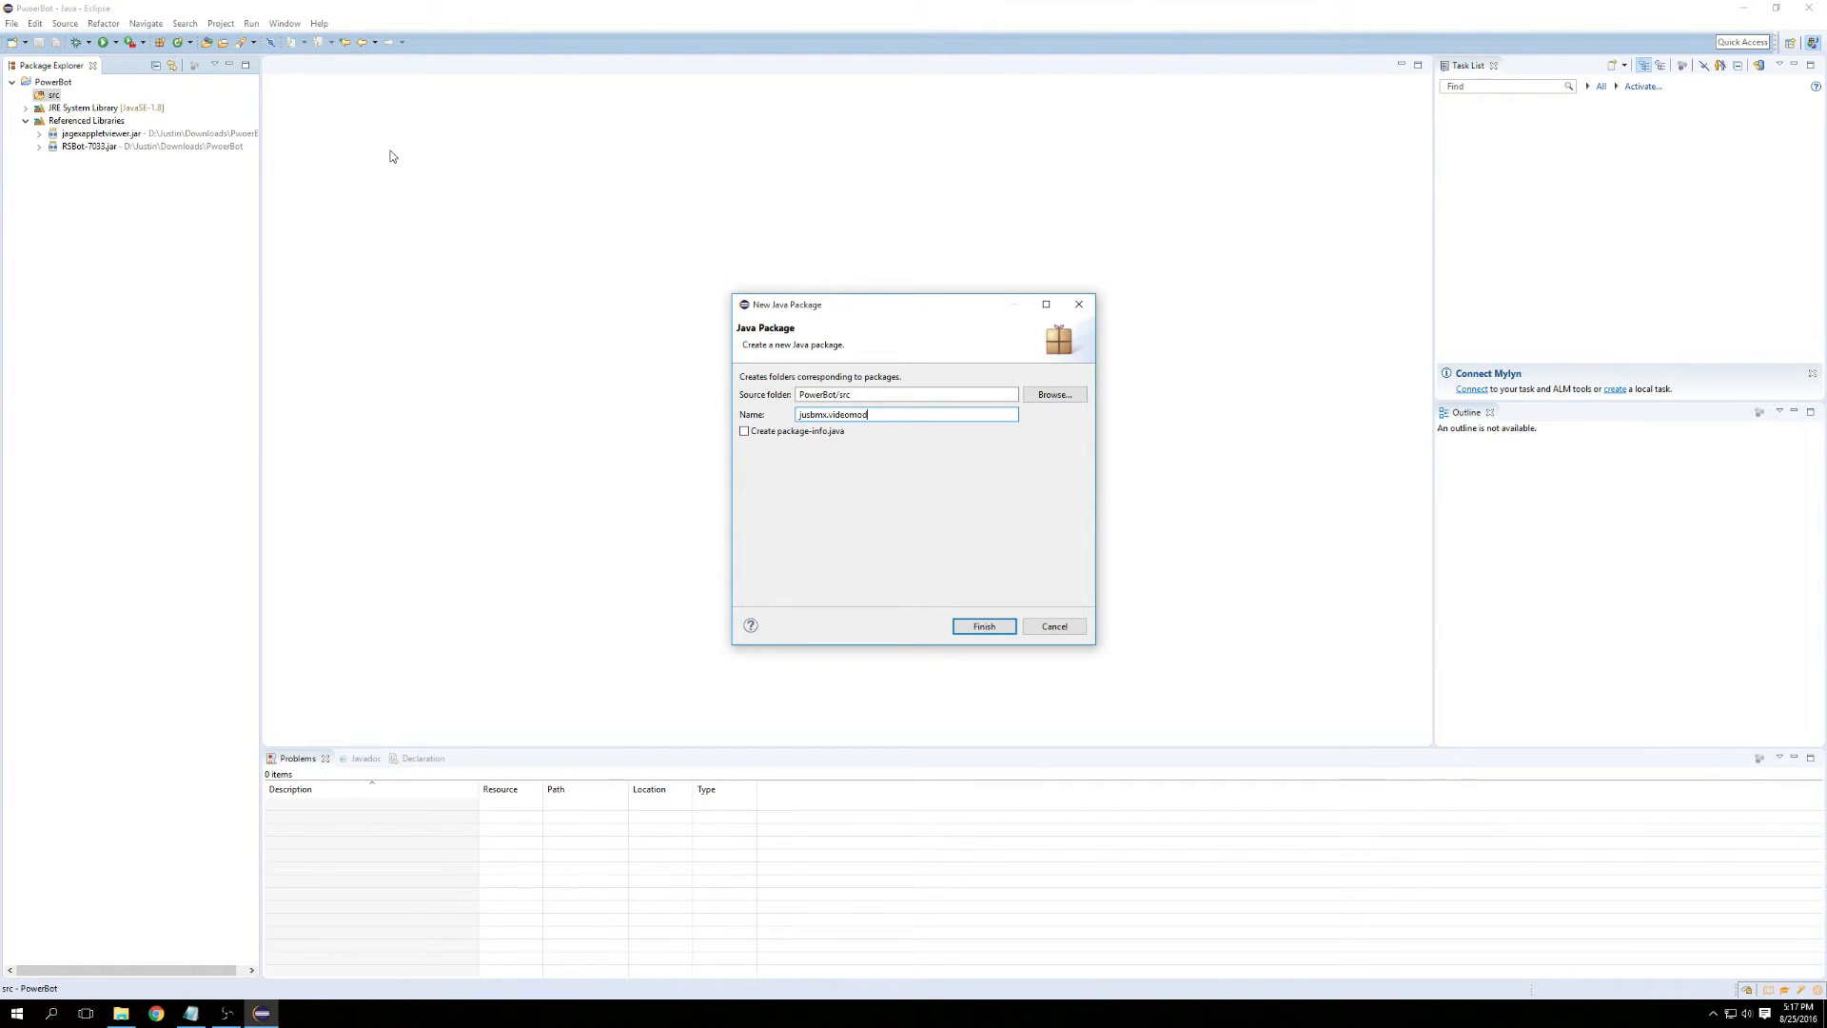
{"action": "left_click", "coordinate": [982, 627]}
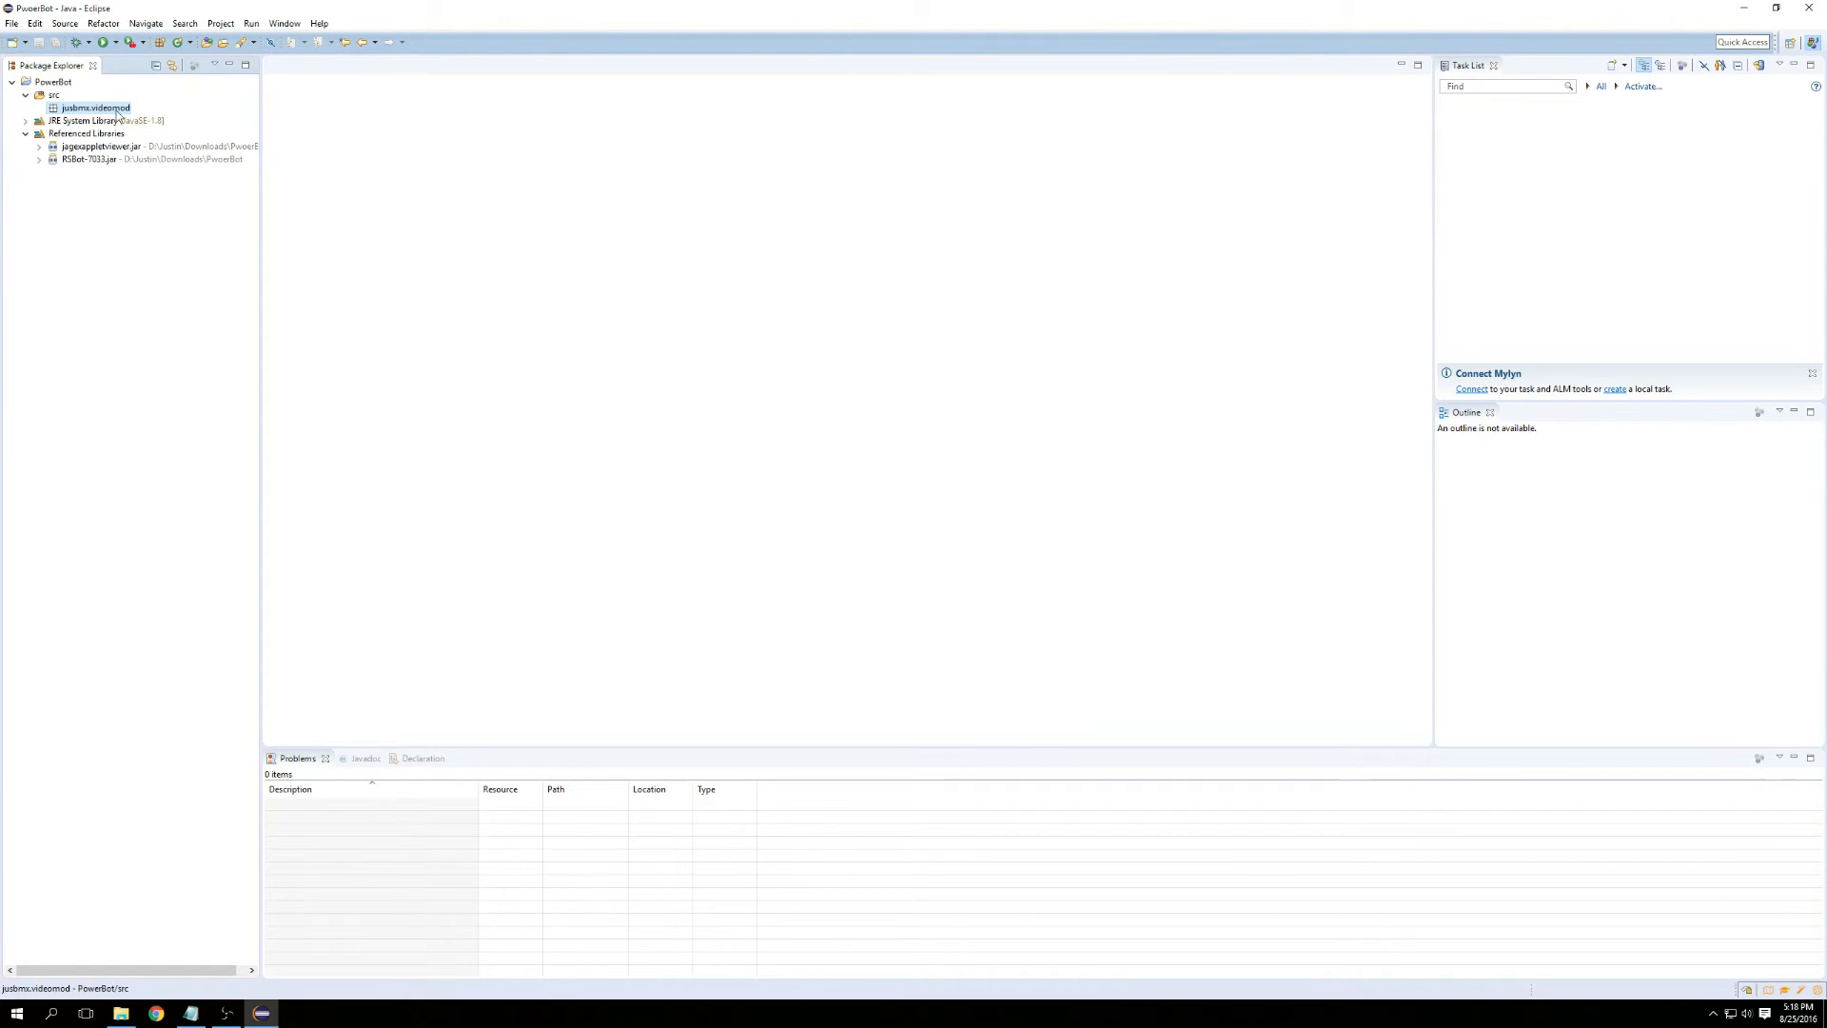
Create a new Java class named Videomod in the jusbmx.videomod package
{"action": "right_click", "coordinate": [95, 107]}
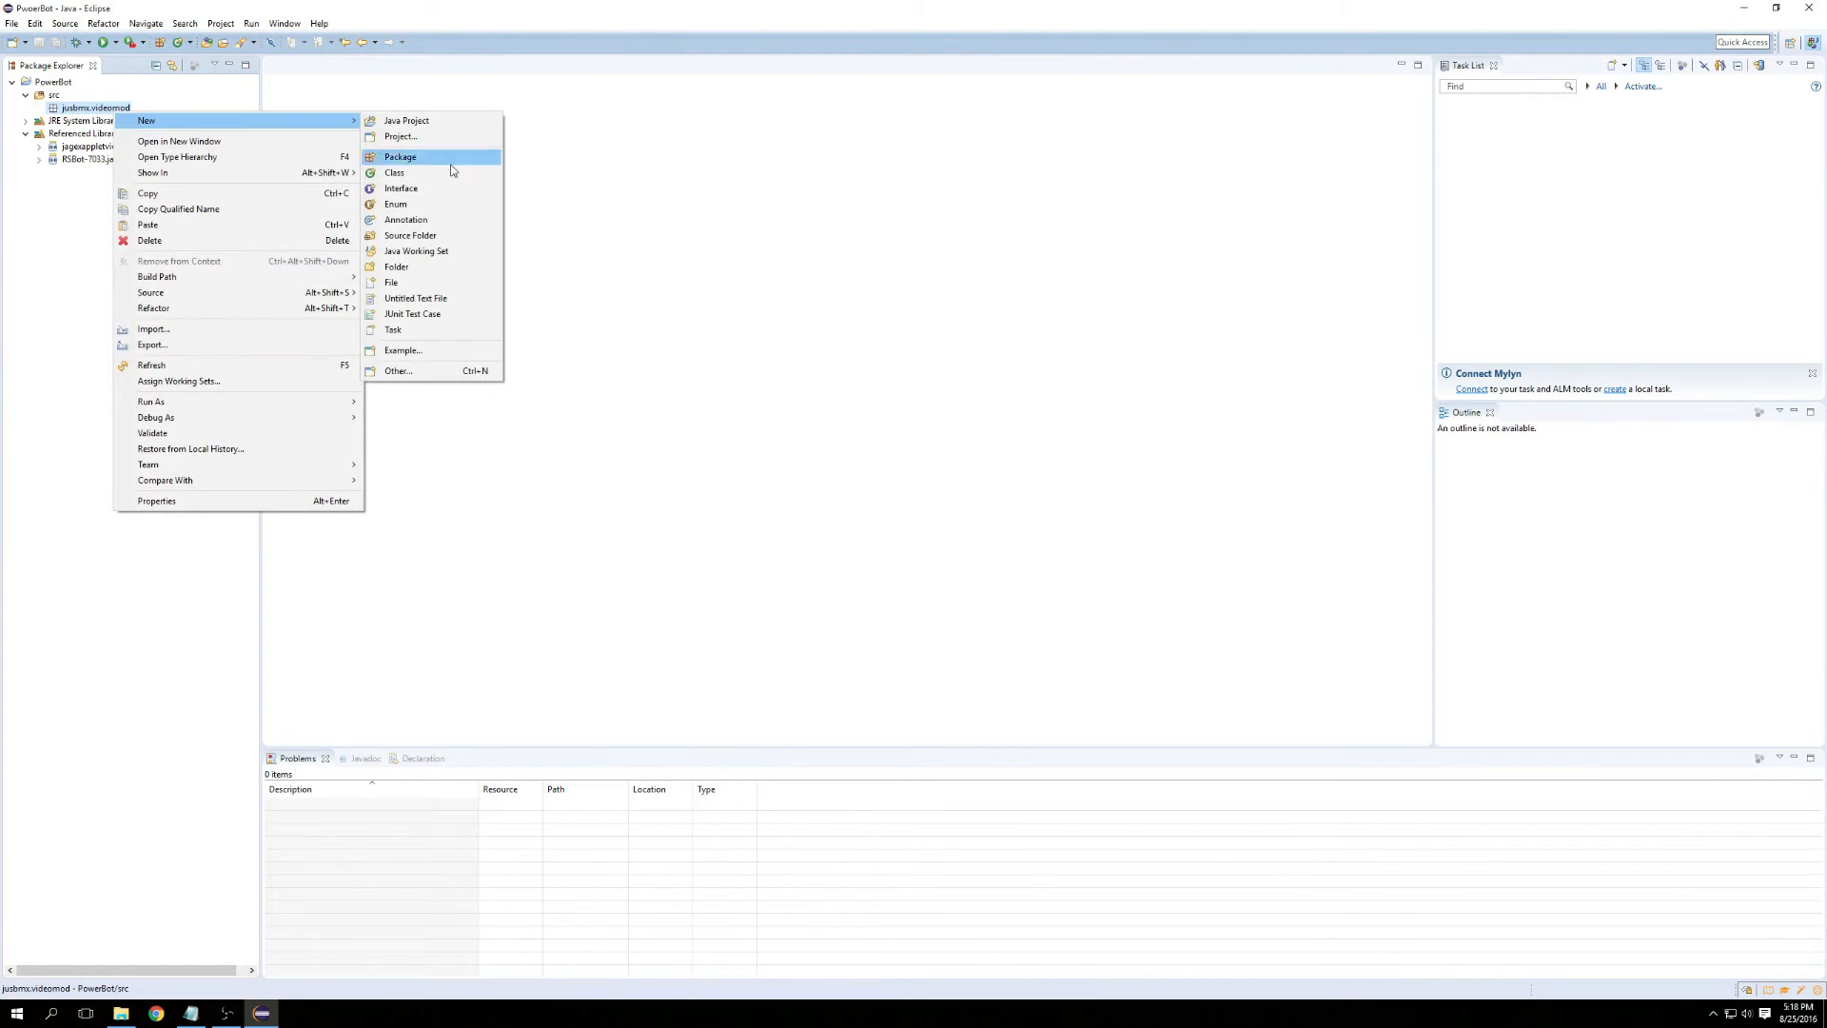
{"action": "left_click", "coordinate": [393, 173]}
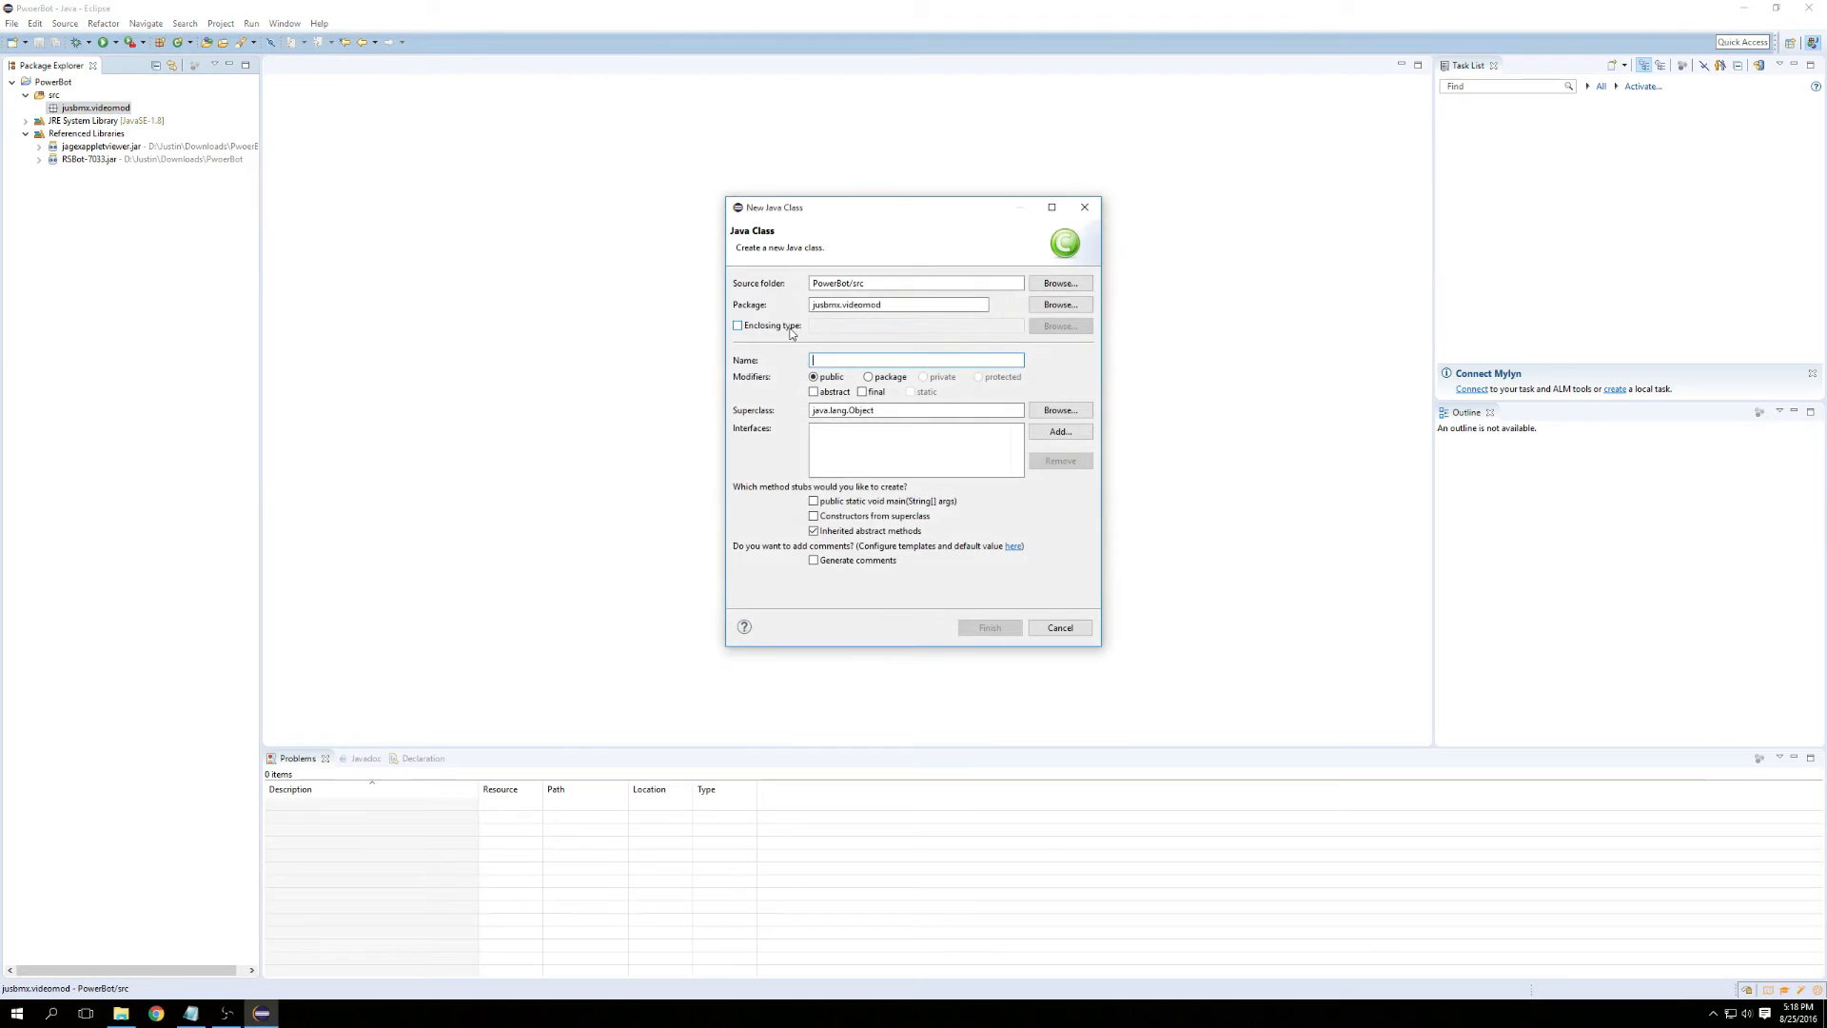
{"action": "type", "text": "Video"}
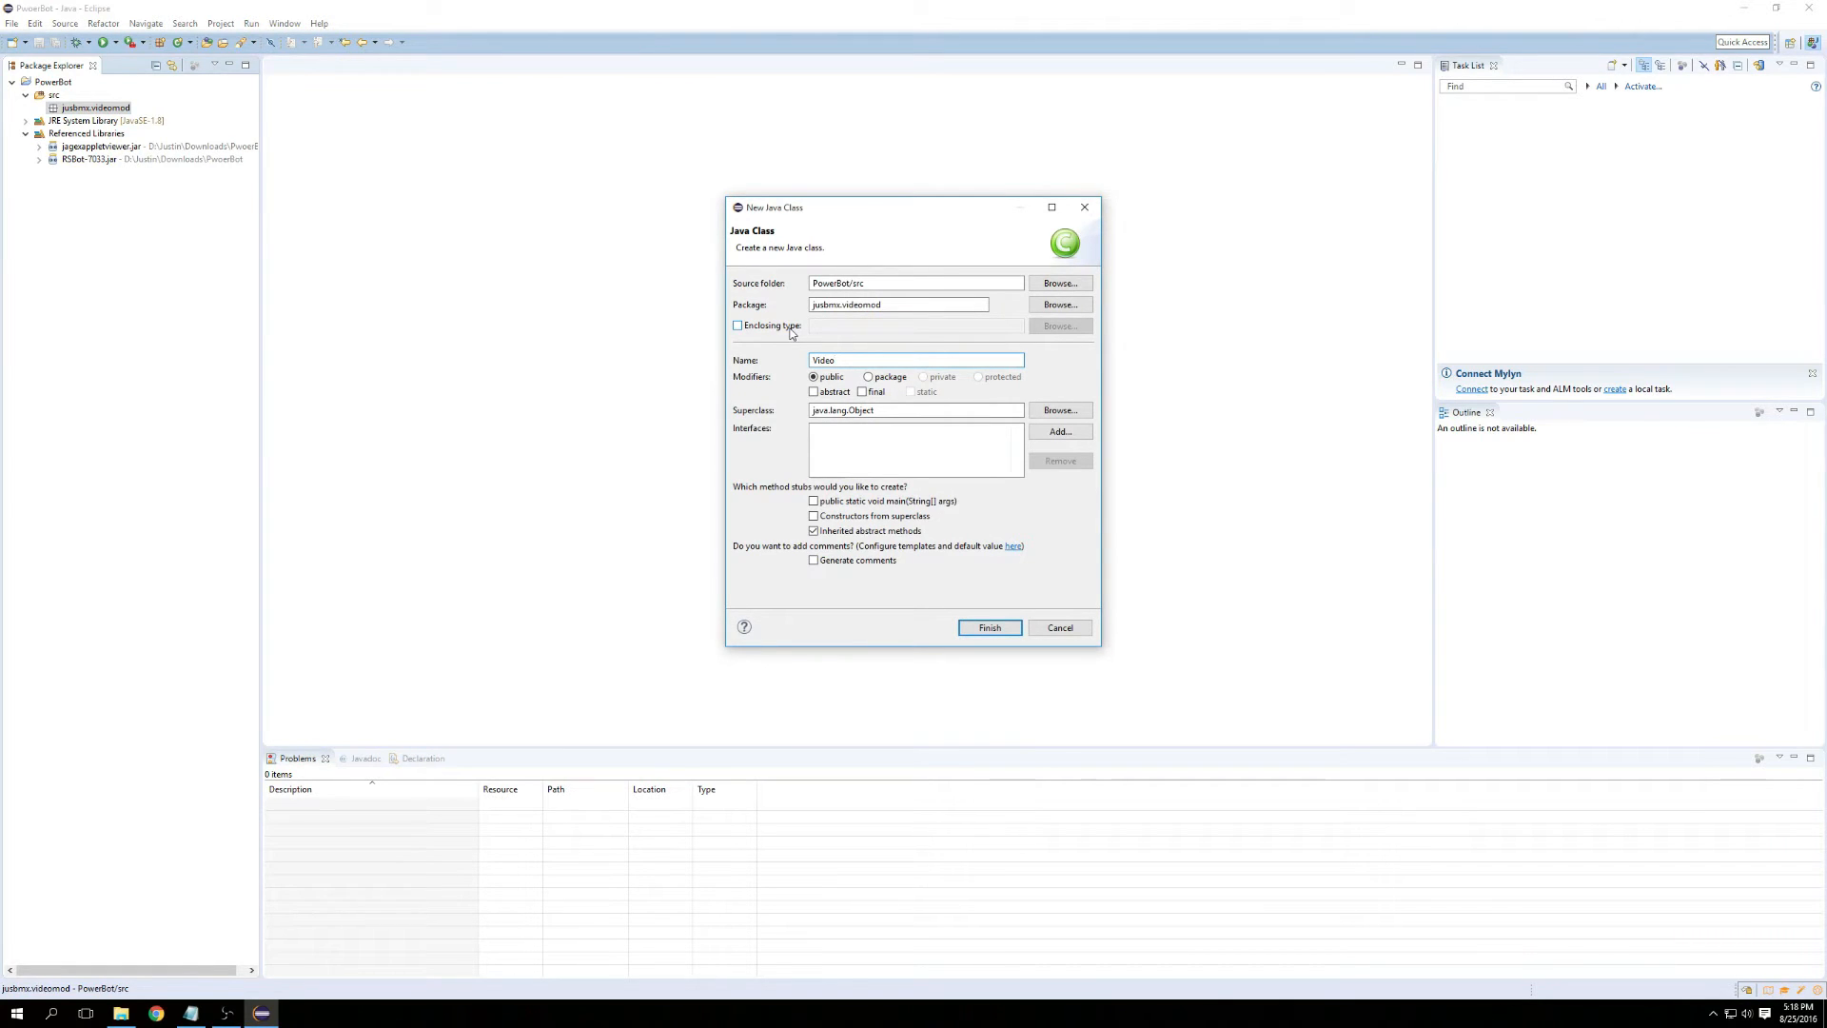
{"action": "type", "text": "mod"}
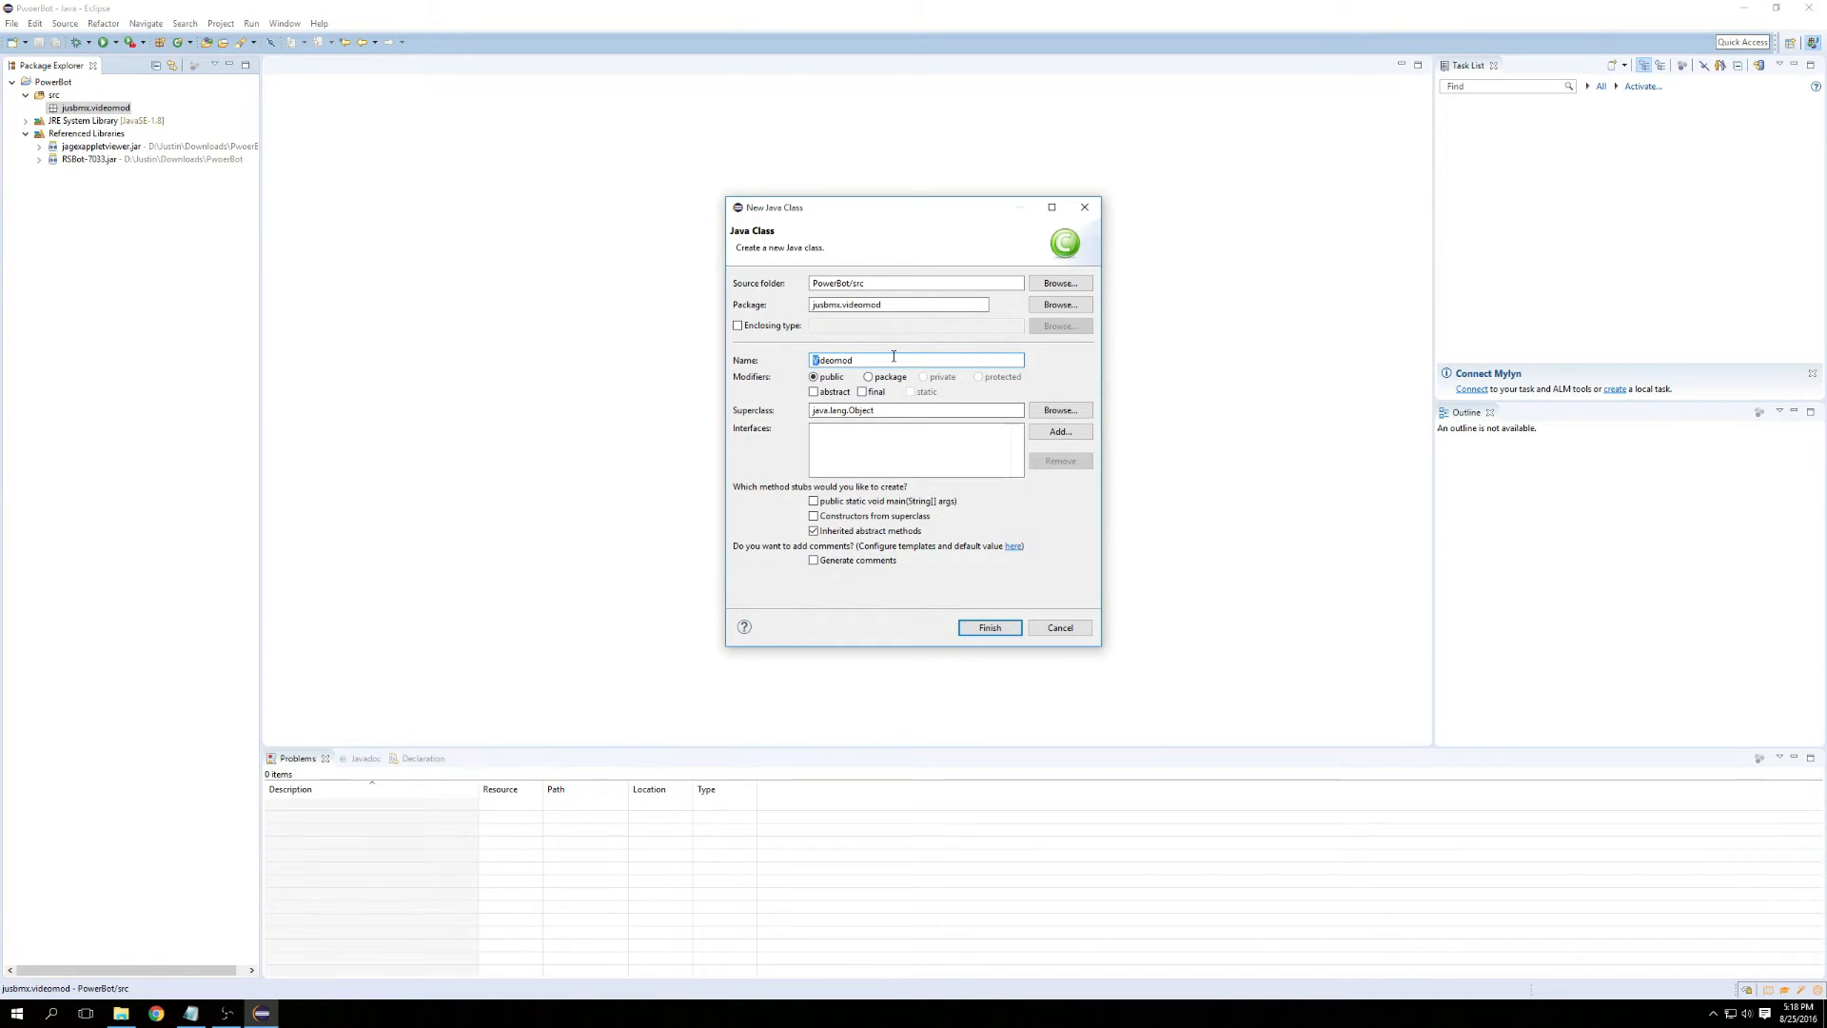
{"action": "left_click", "coordinate": [988, 626]}
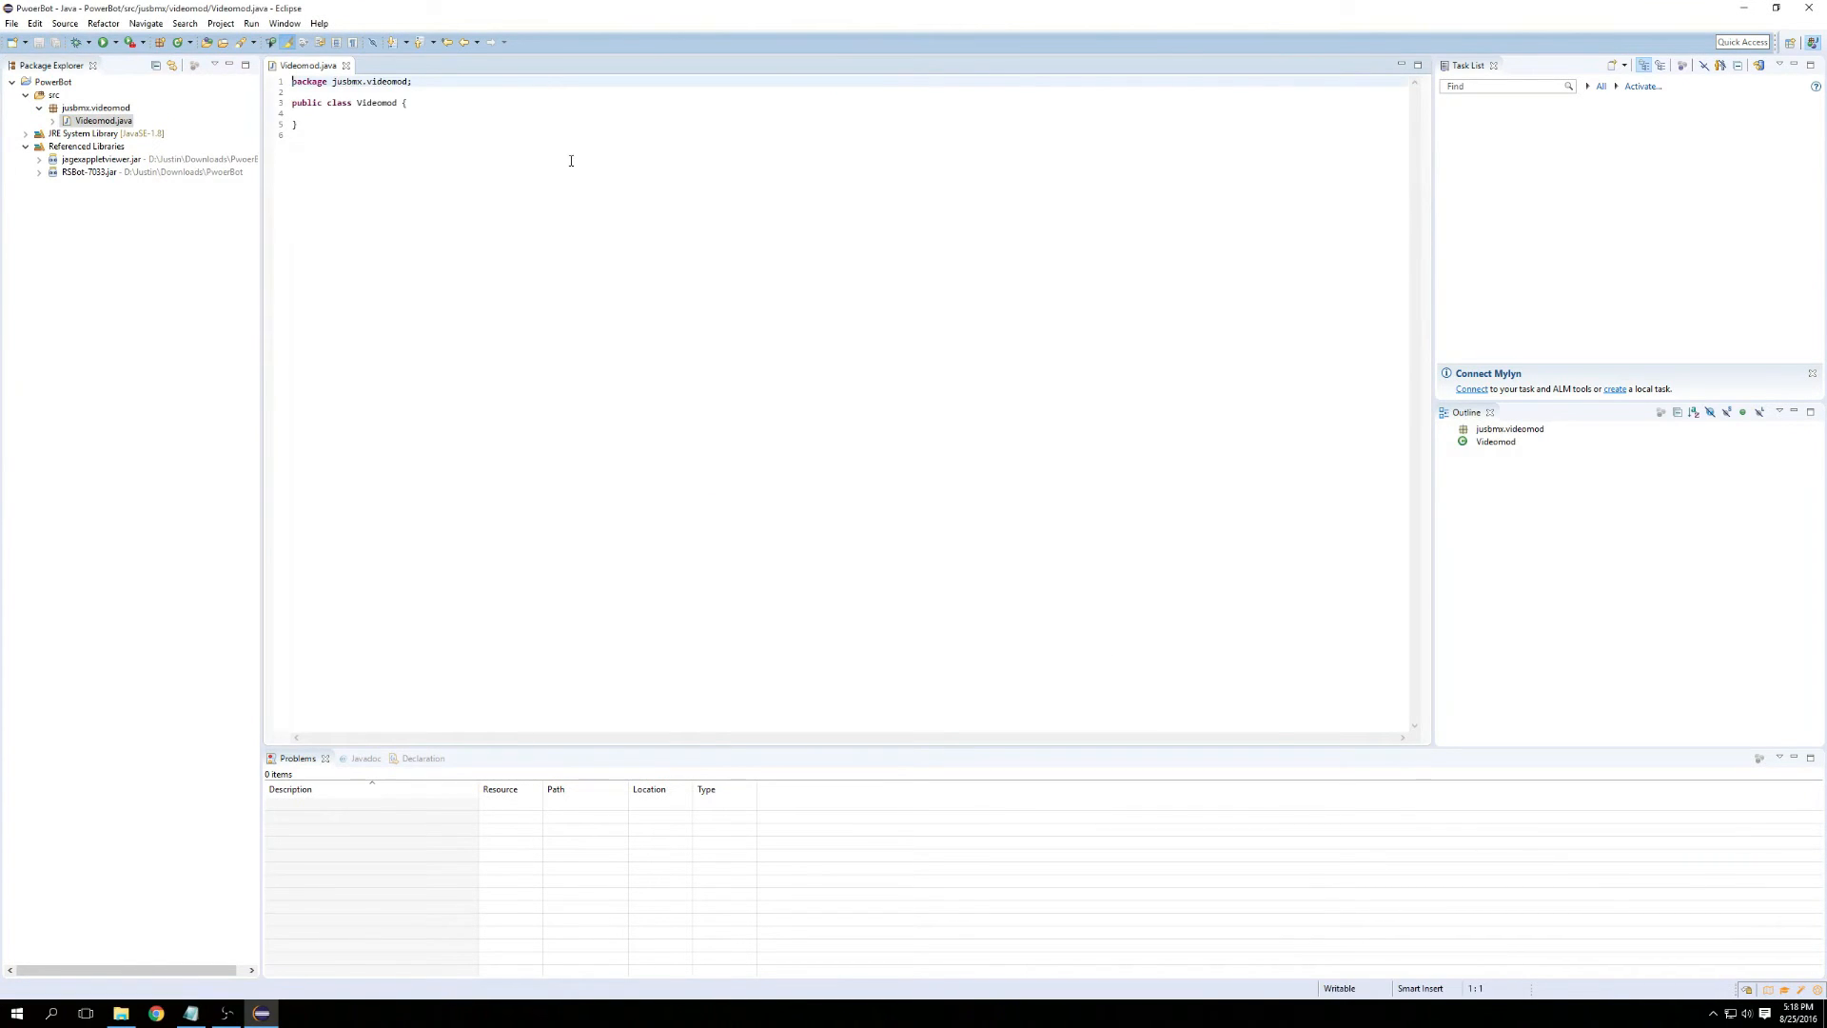
Import org.powerbot.script.* and org.powerbot.script.rt6.ClientContext below the package line
{"action": "left_click", "coordinate": [422, 92]}
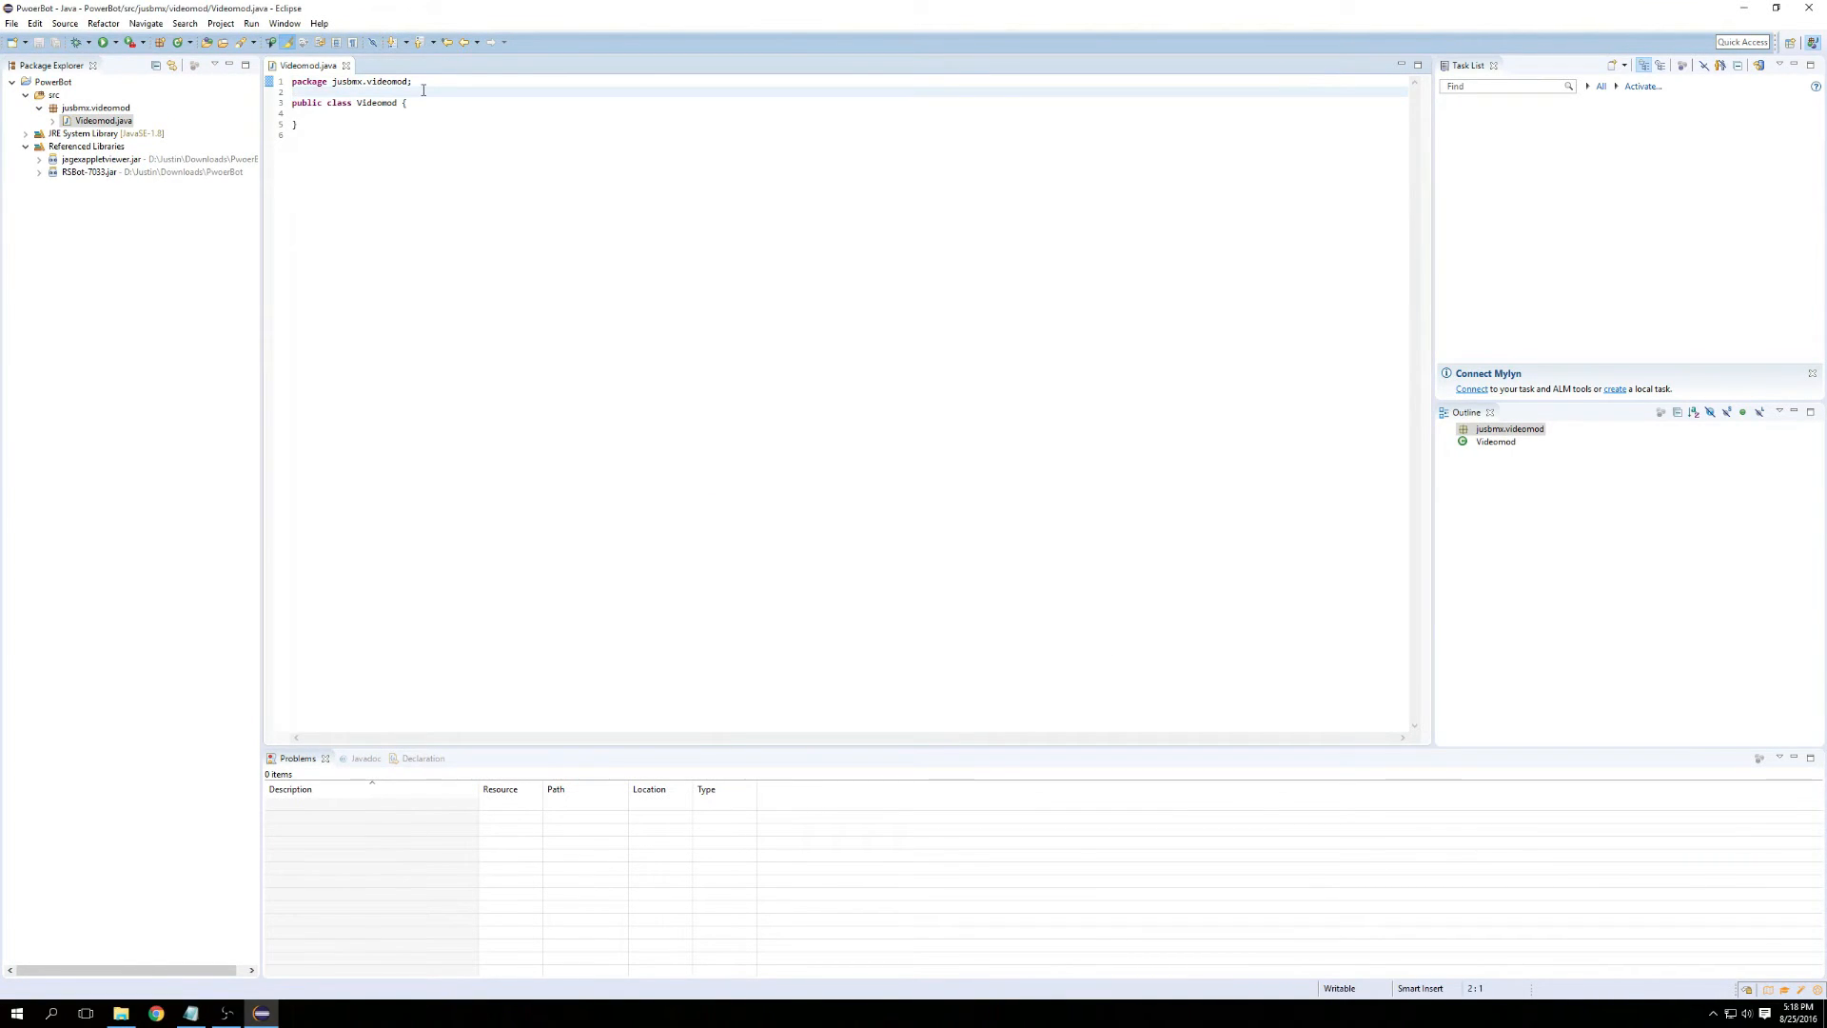
{"action": "key", "text": "Return"}
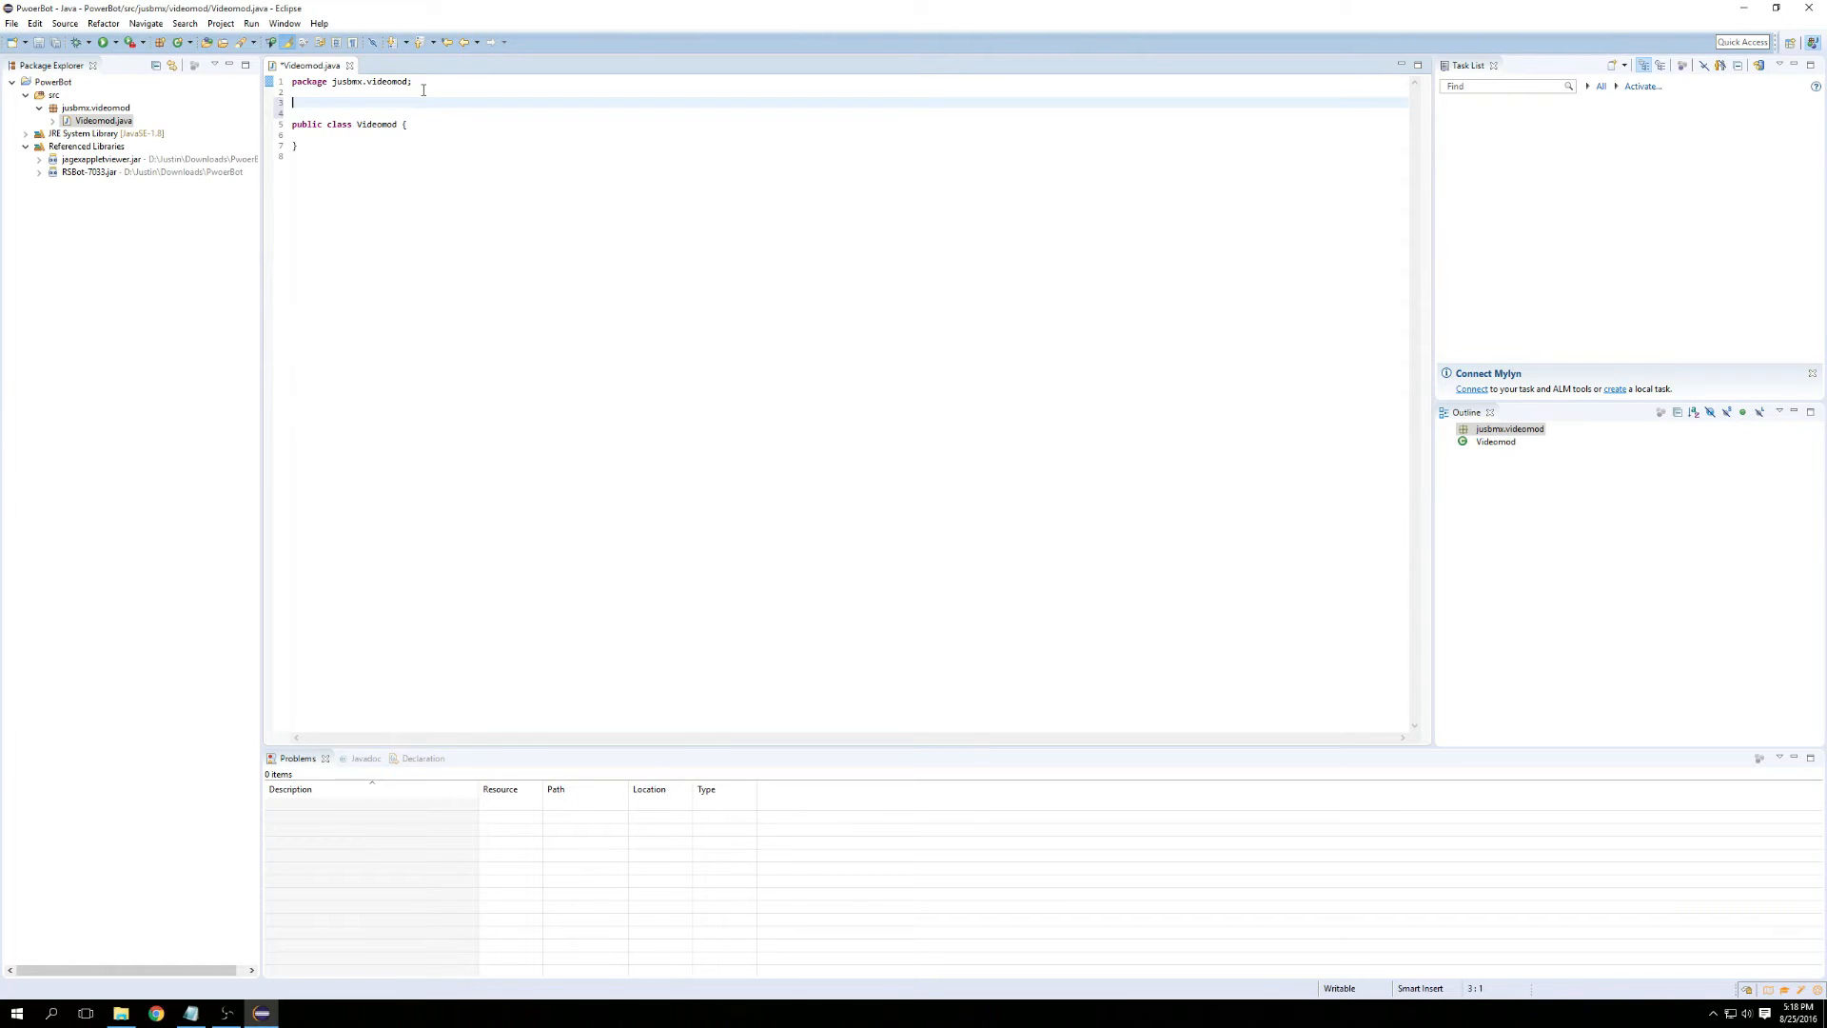
{"action": "type", "text": "import"}
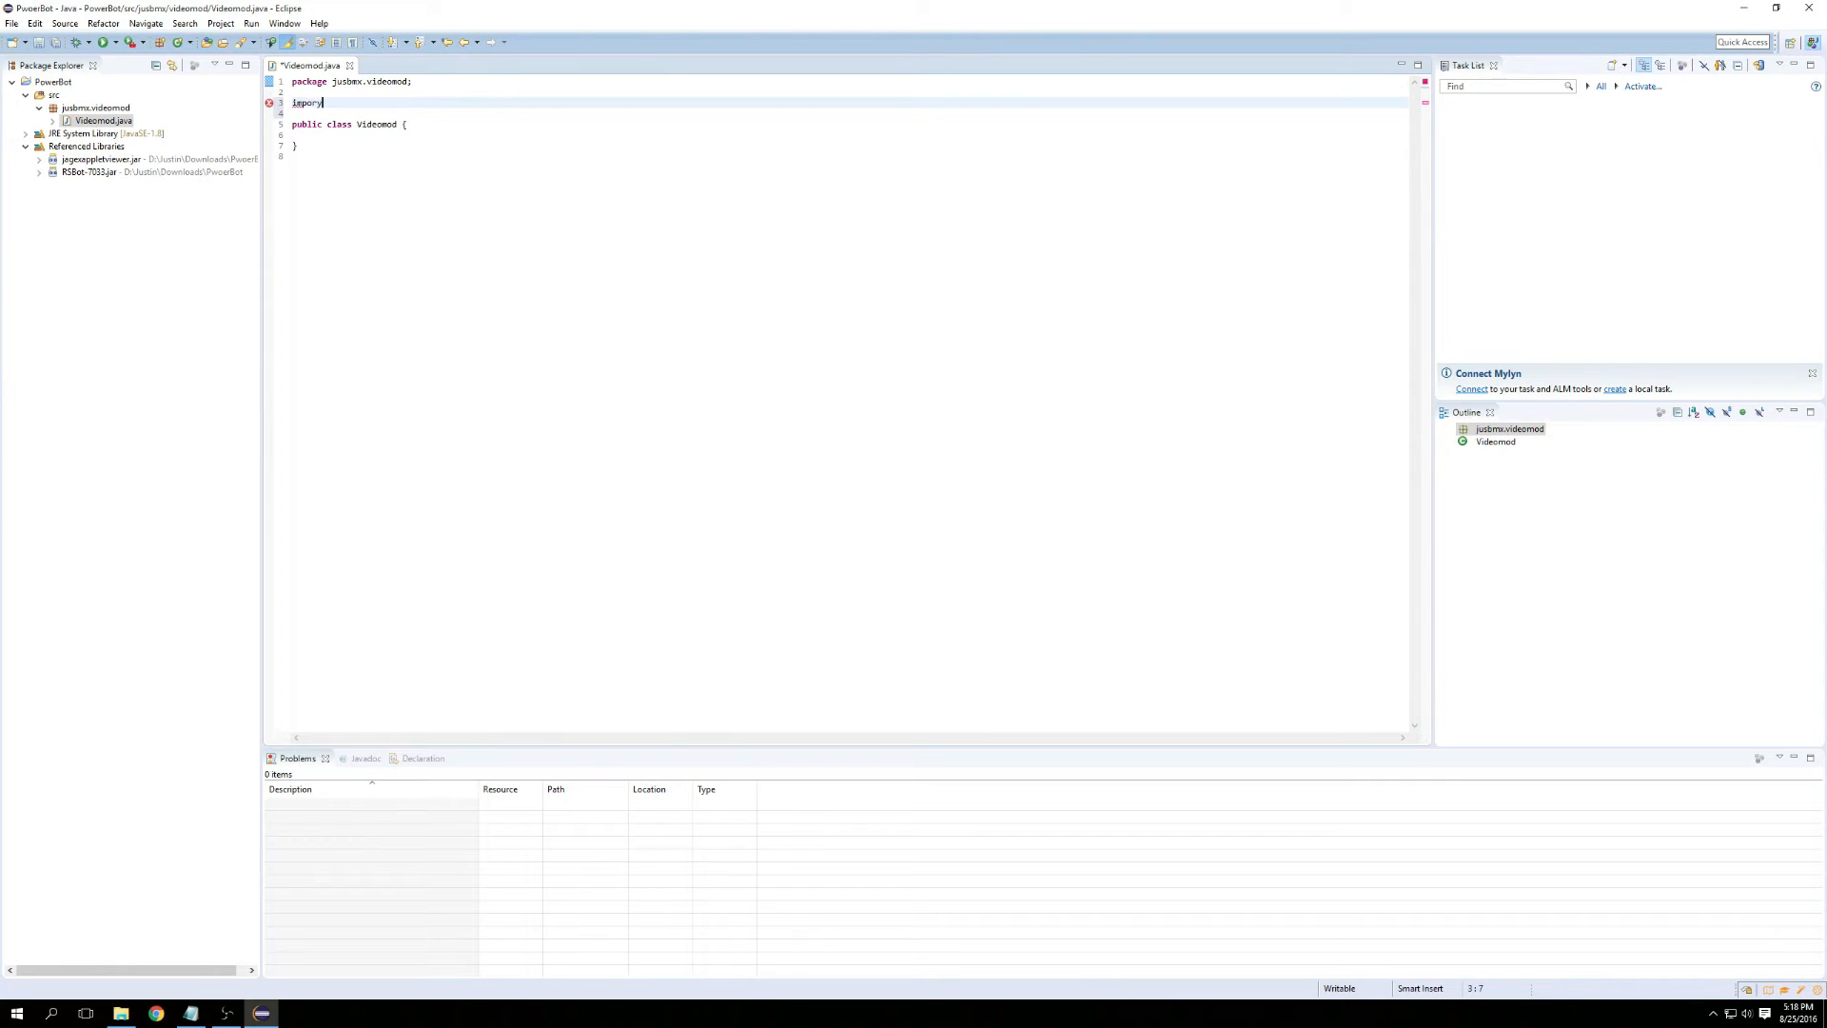
{"action": "type", "text": "org"}
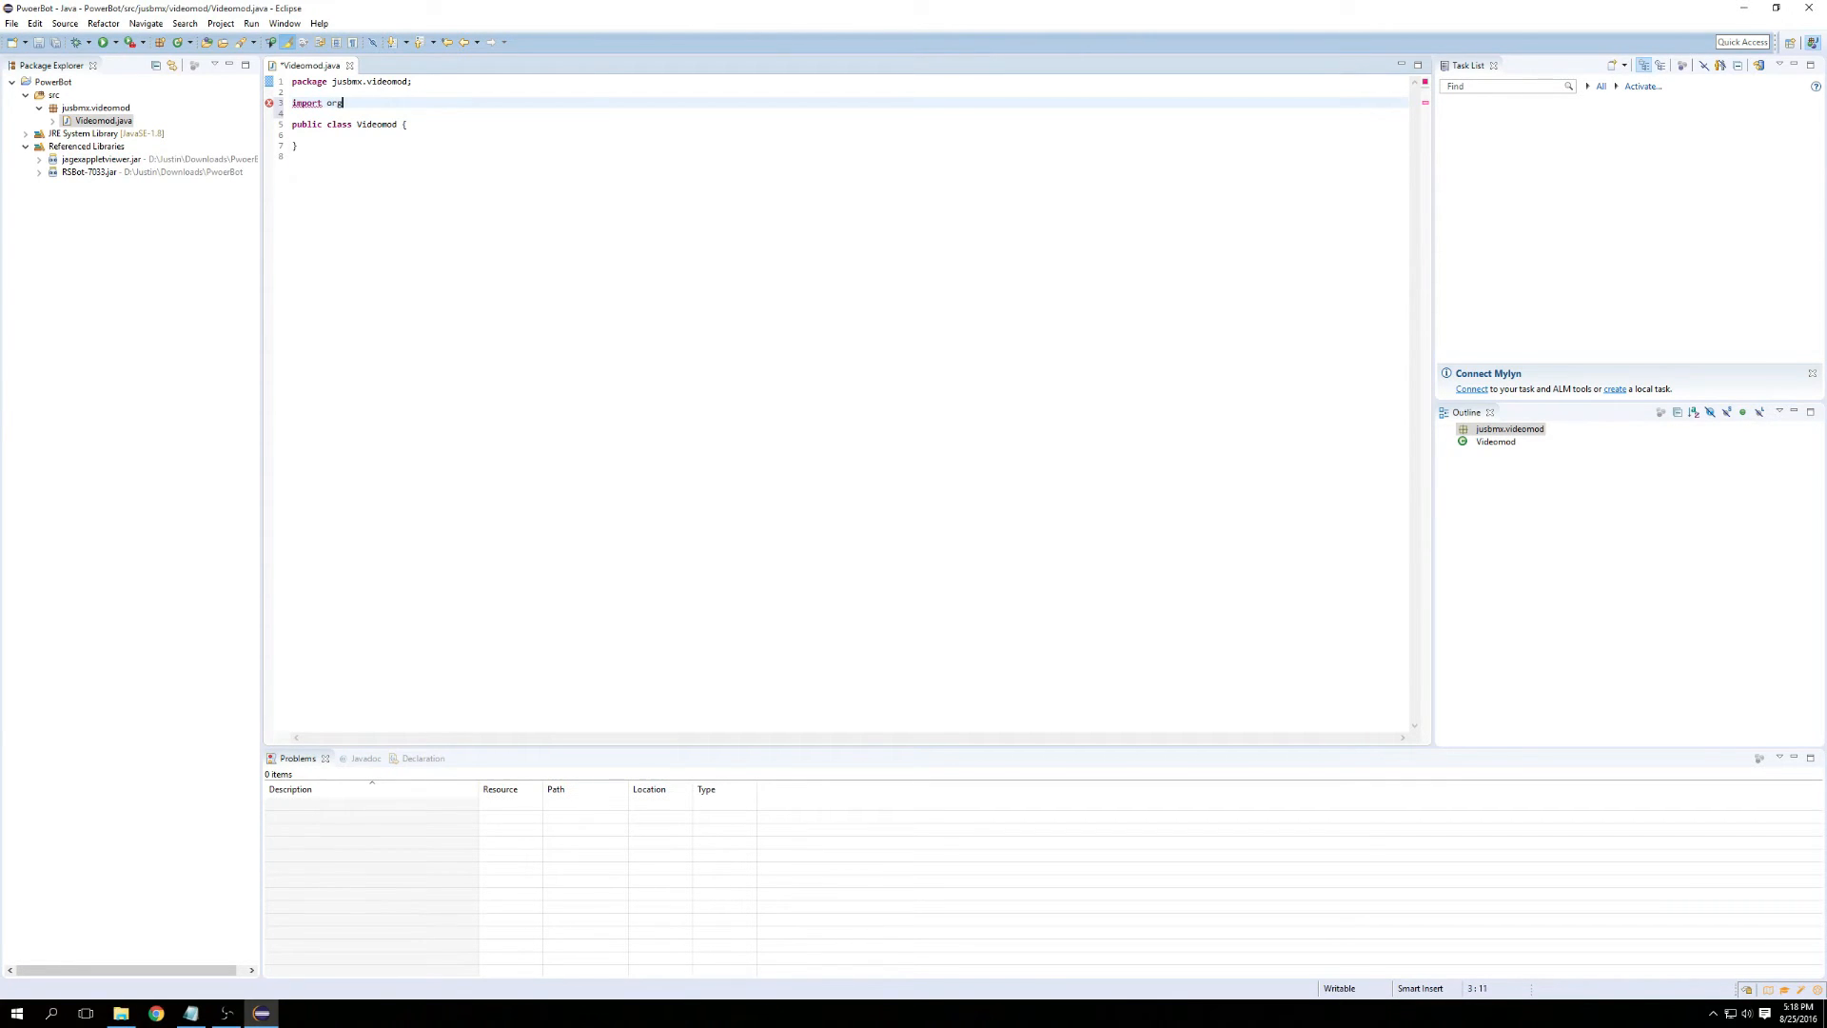
{"action": "type", "text": ".powerbot.script.*;"}
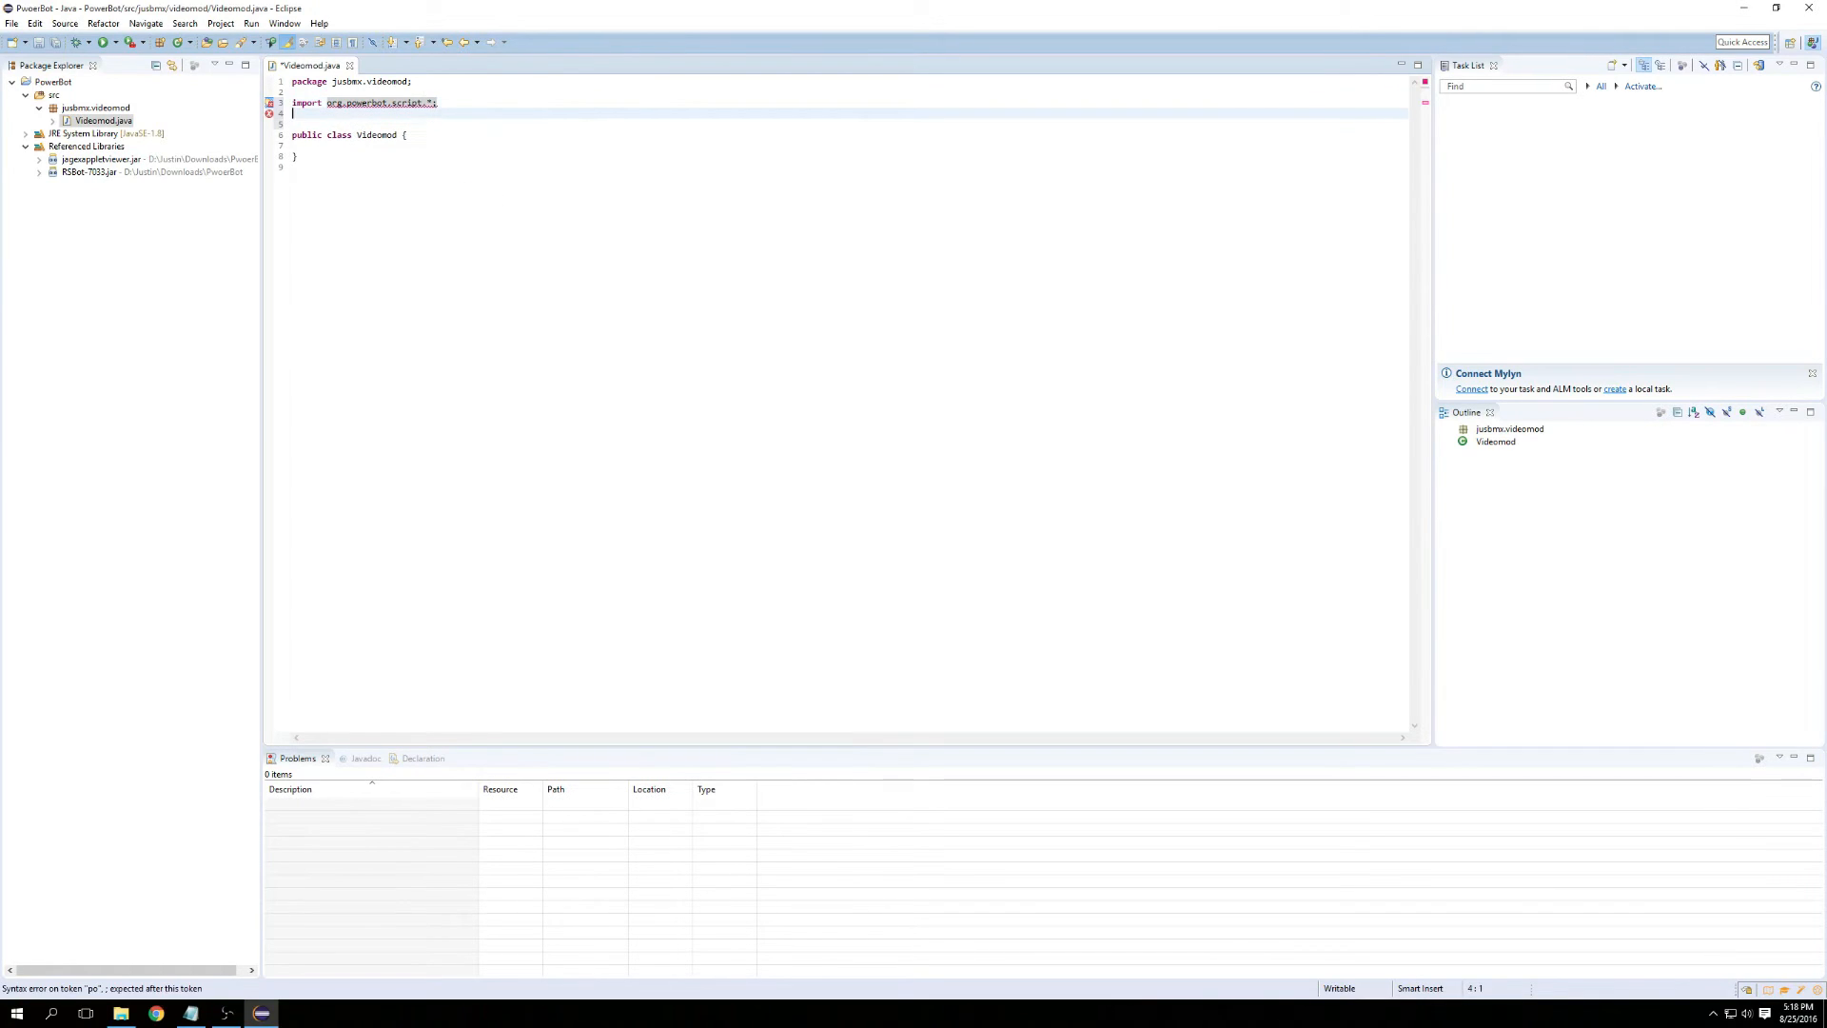
{"action": "type", "text": "impor"}
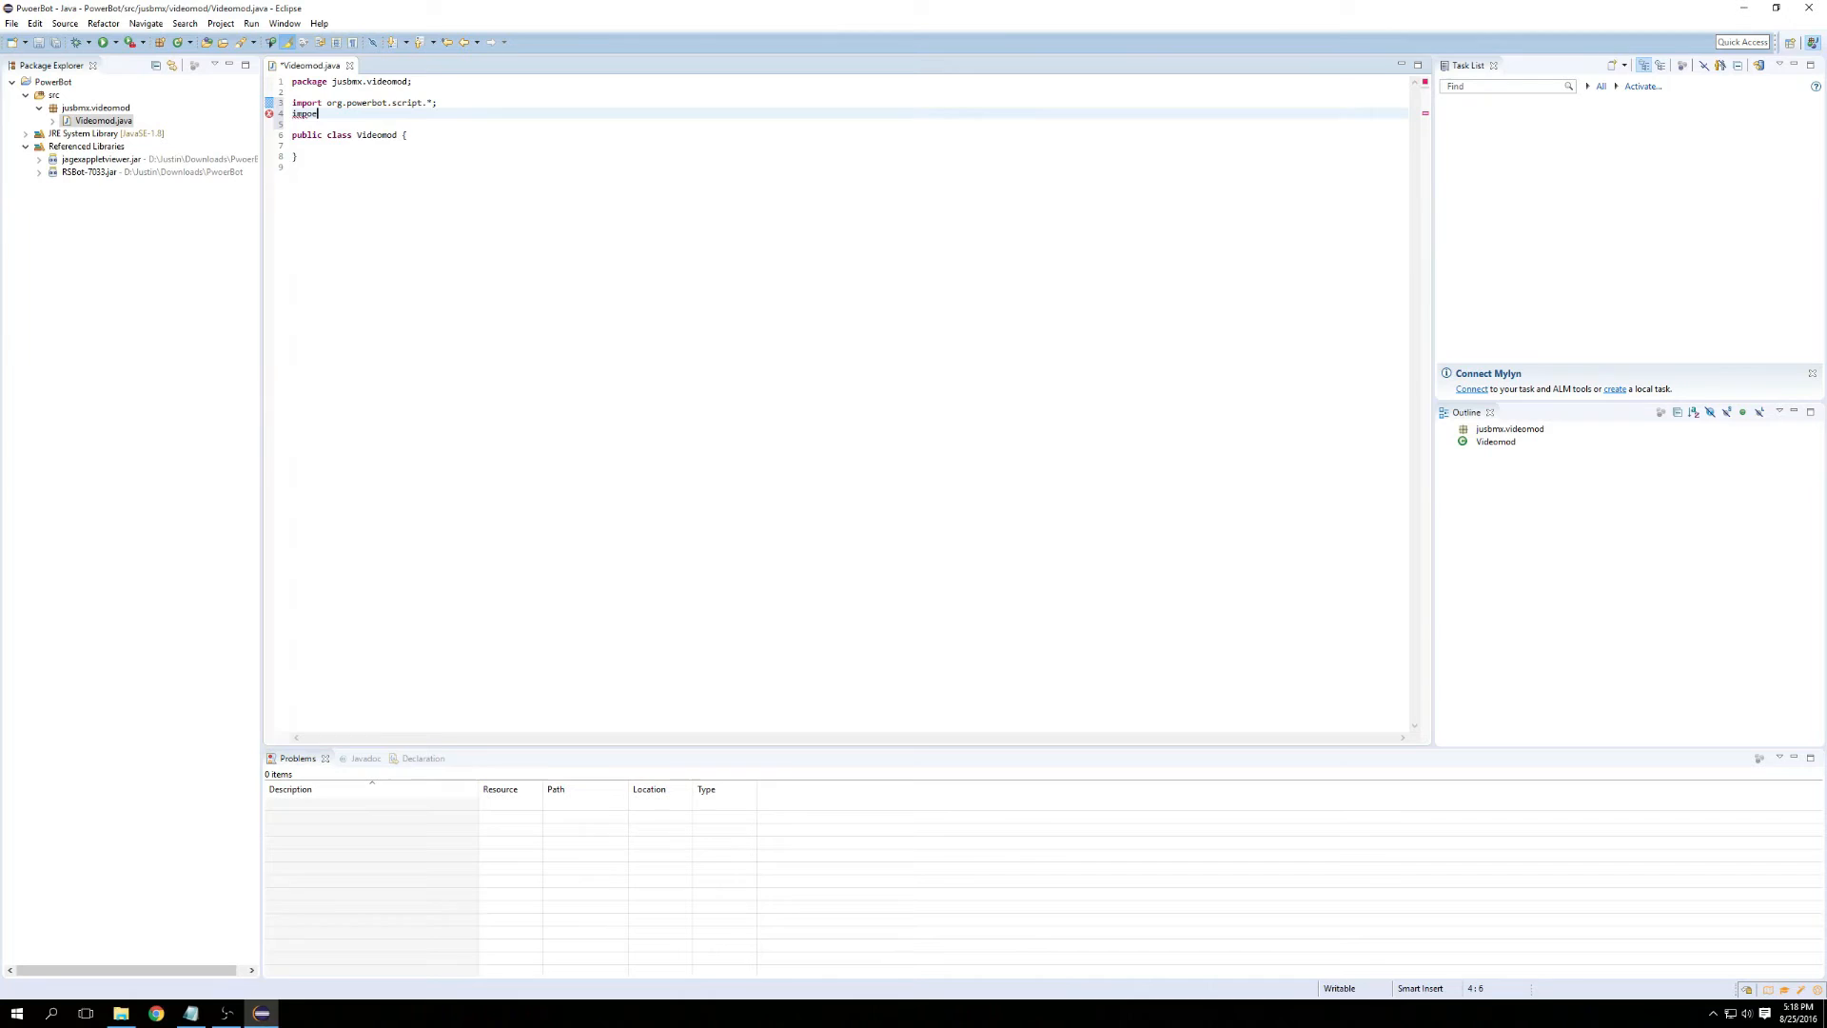
{"action": "type", "text": "org.po"}
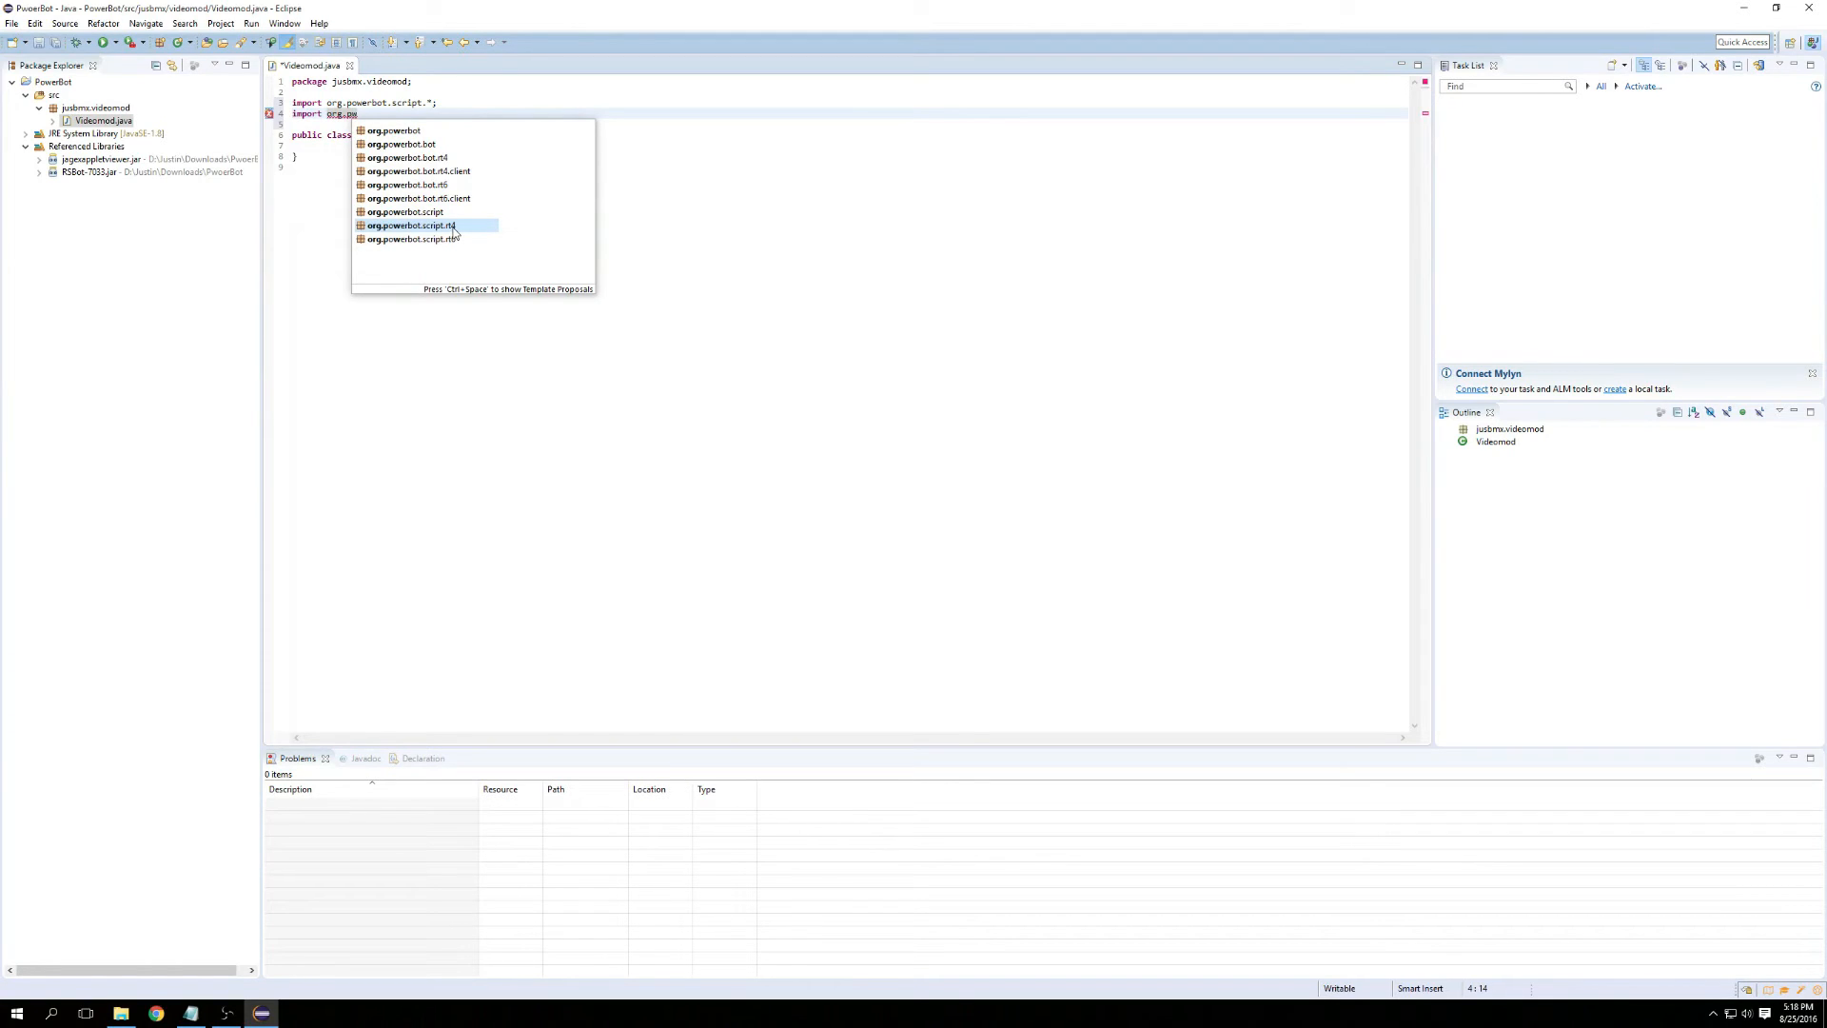
{"action": "mouse_move", "coordinate": [455, 239]}
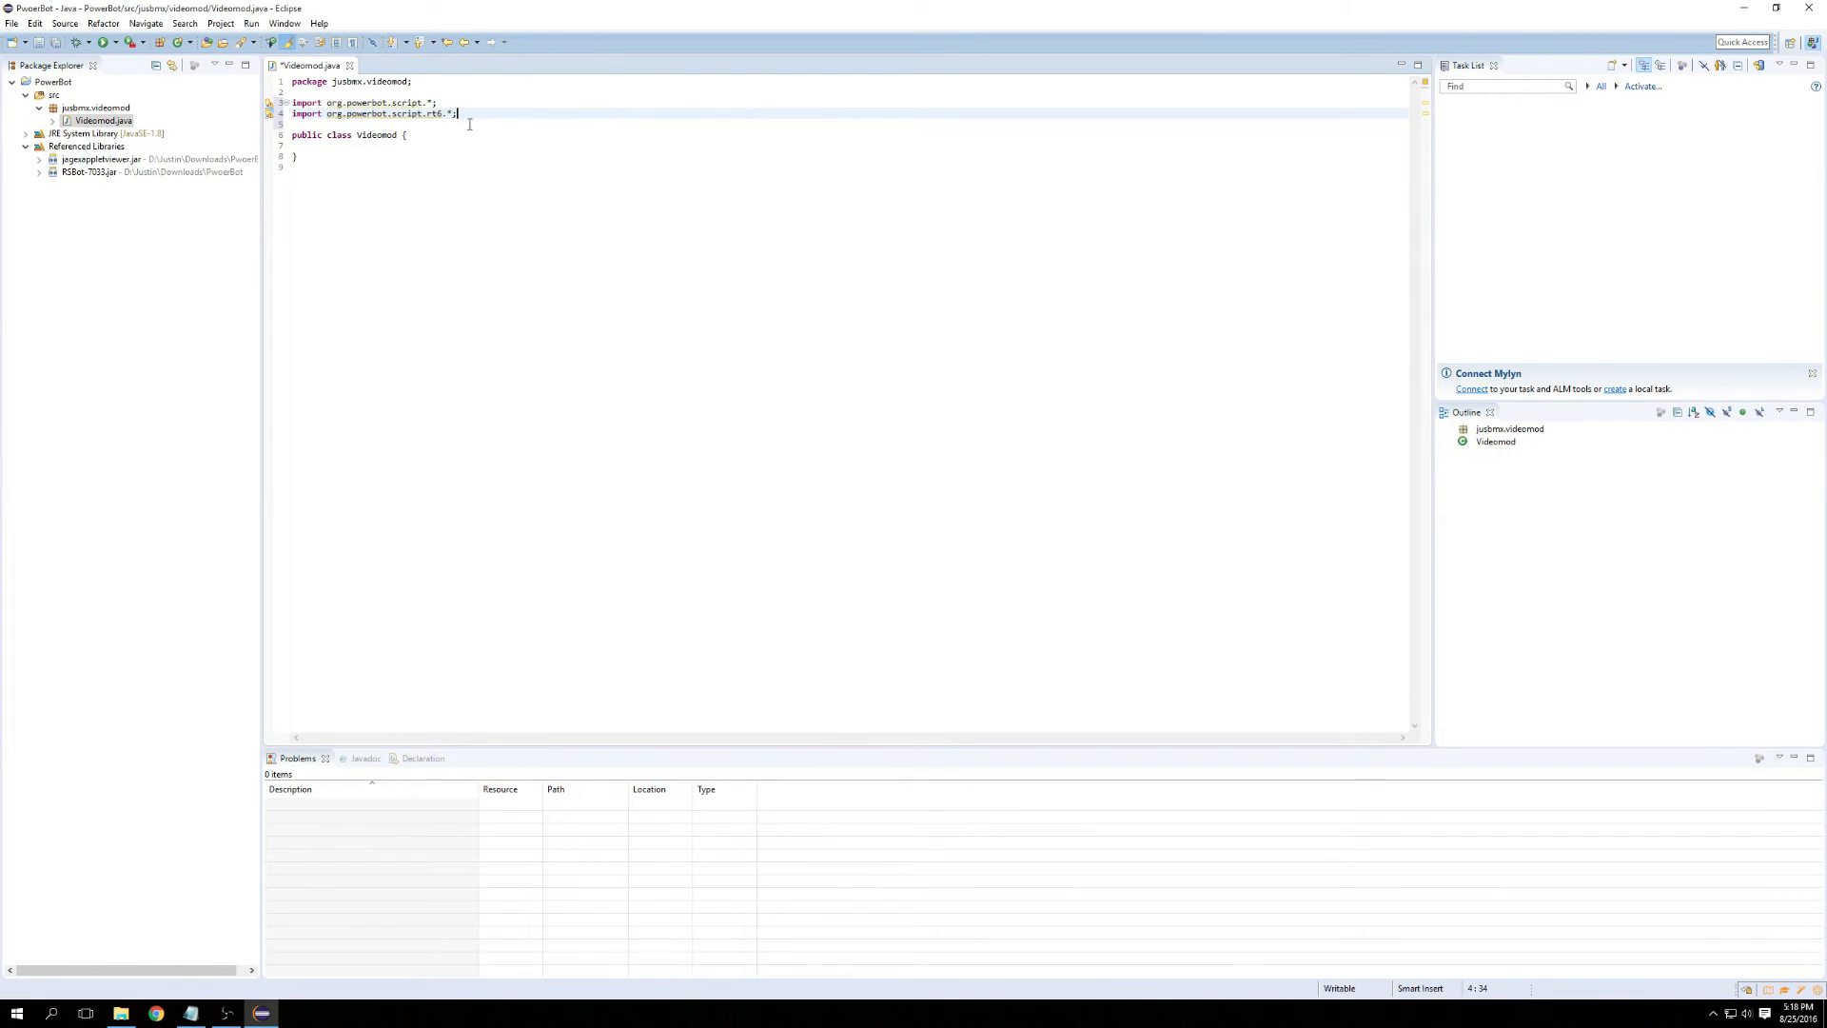
{"action": "key", "text": "BackSpace"}
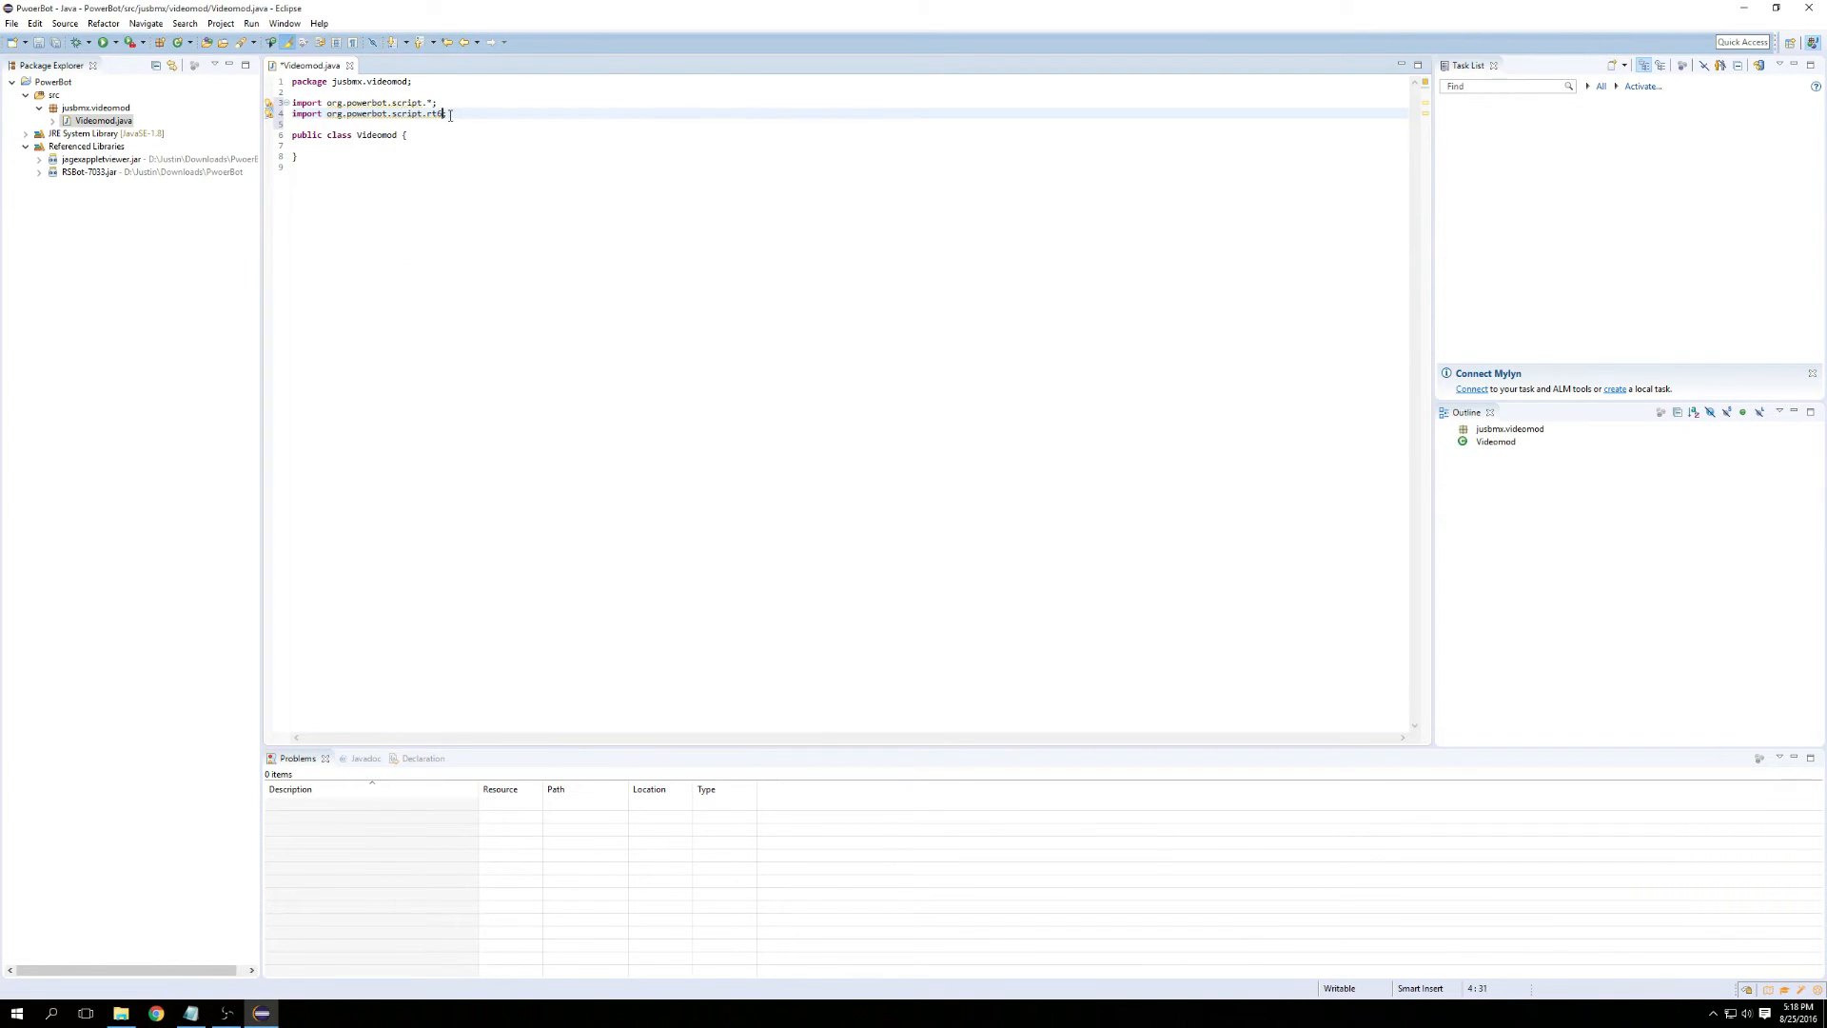
{"action": "type", "text": ".ClientContext;"}
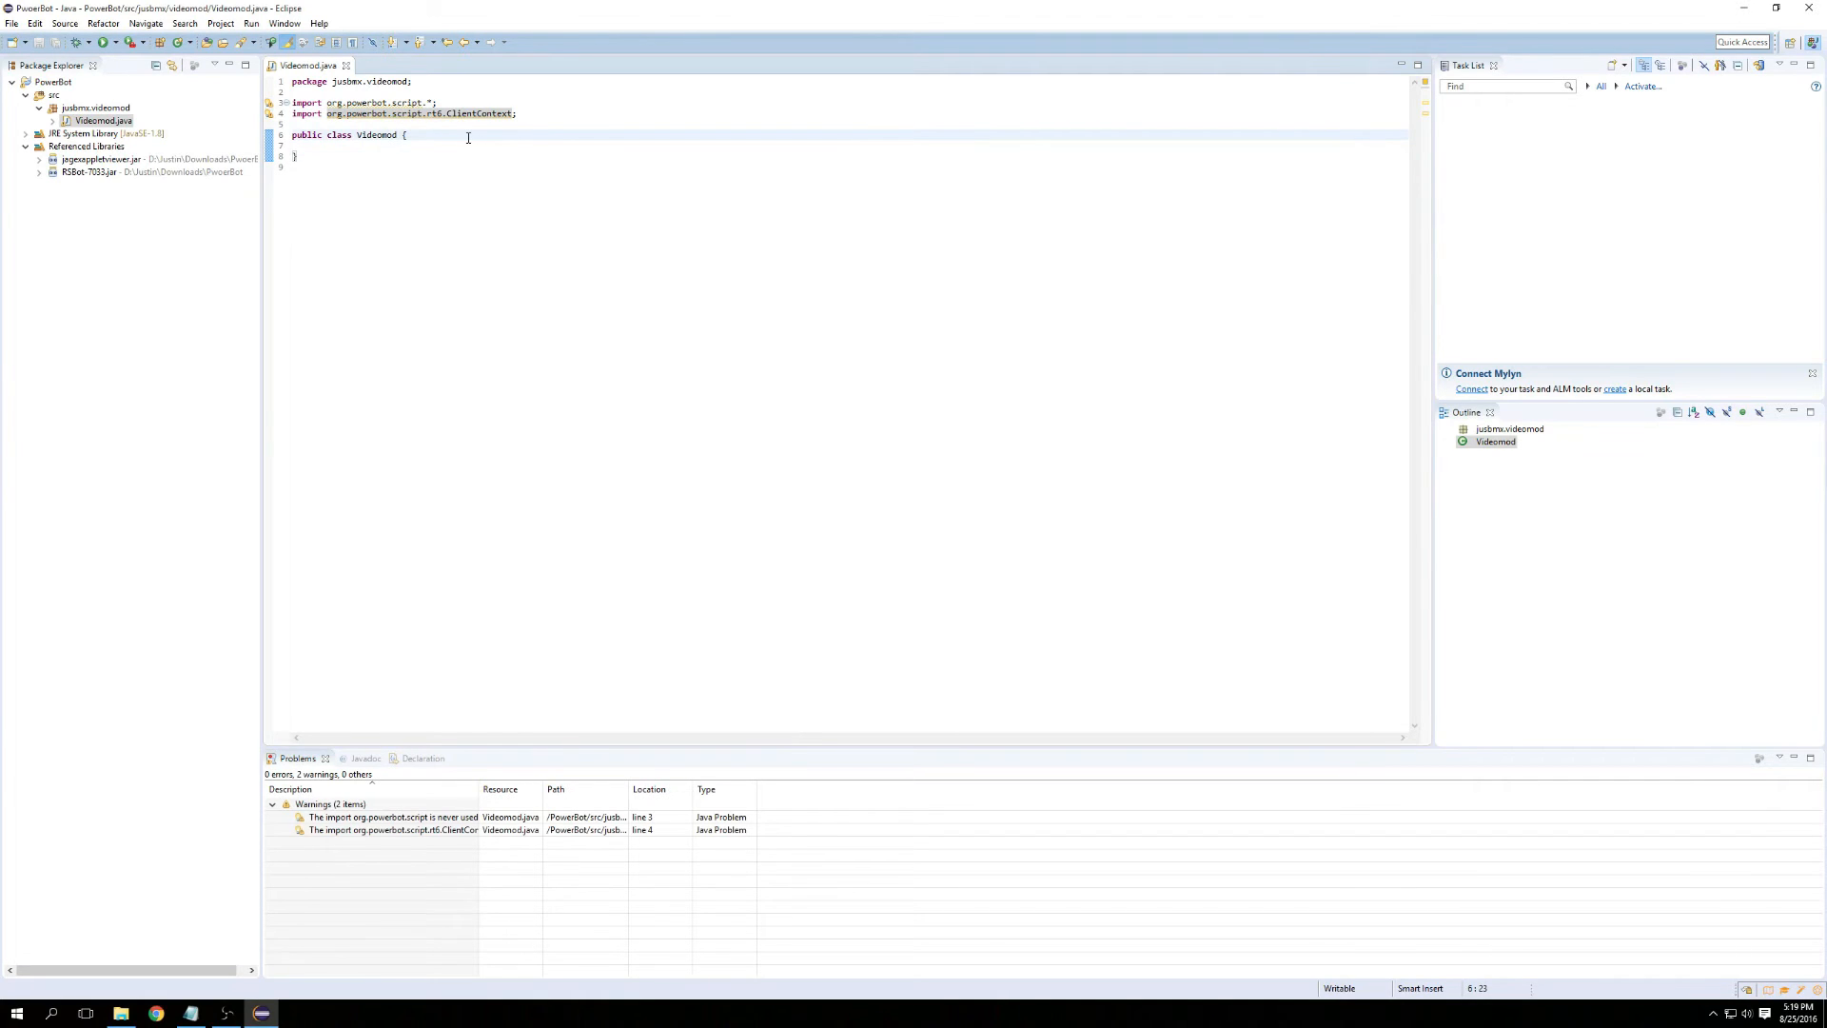
Make Videomod extend PollingScript<ClientContext> and add the unimplemented poll() method via quick fix
{"action": "type", "text": "extends"}
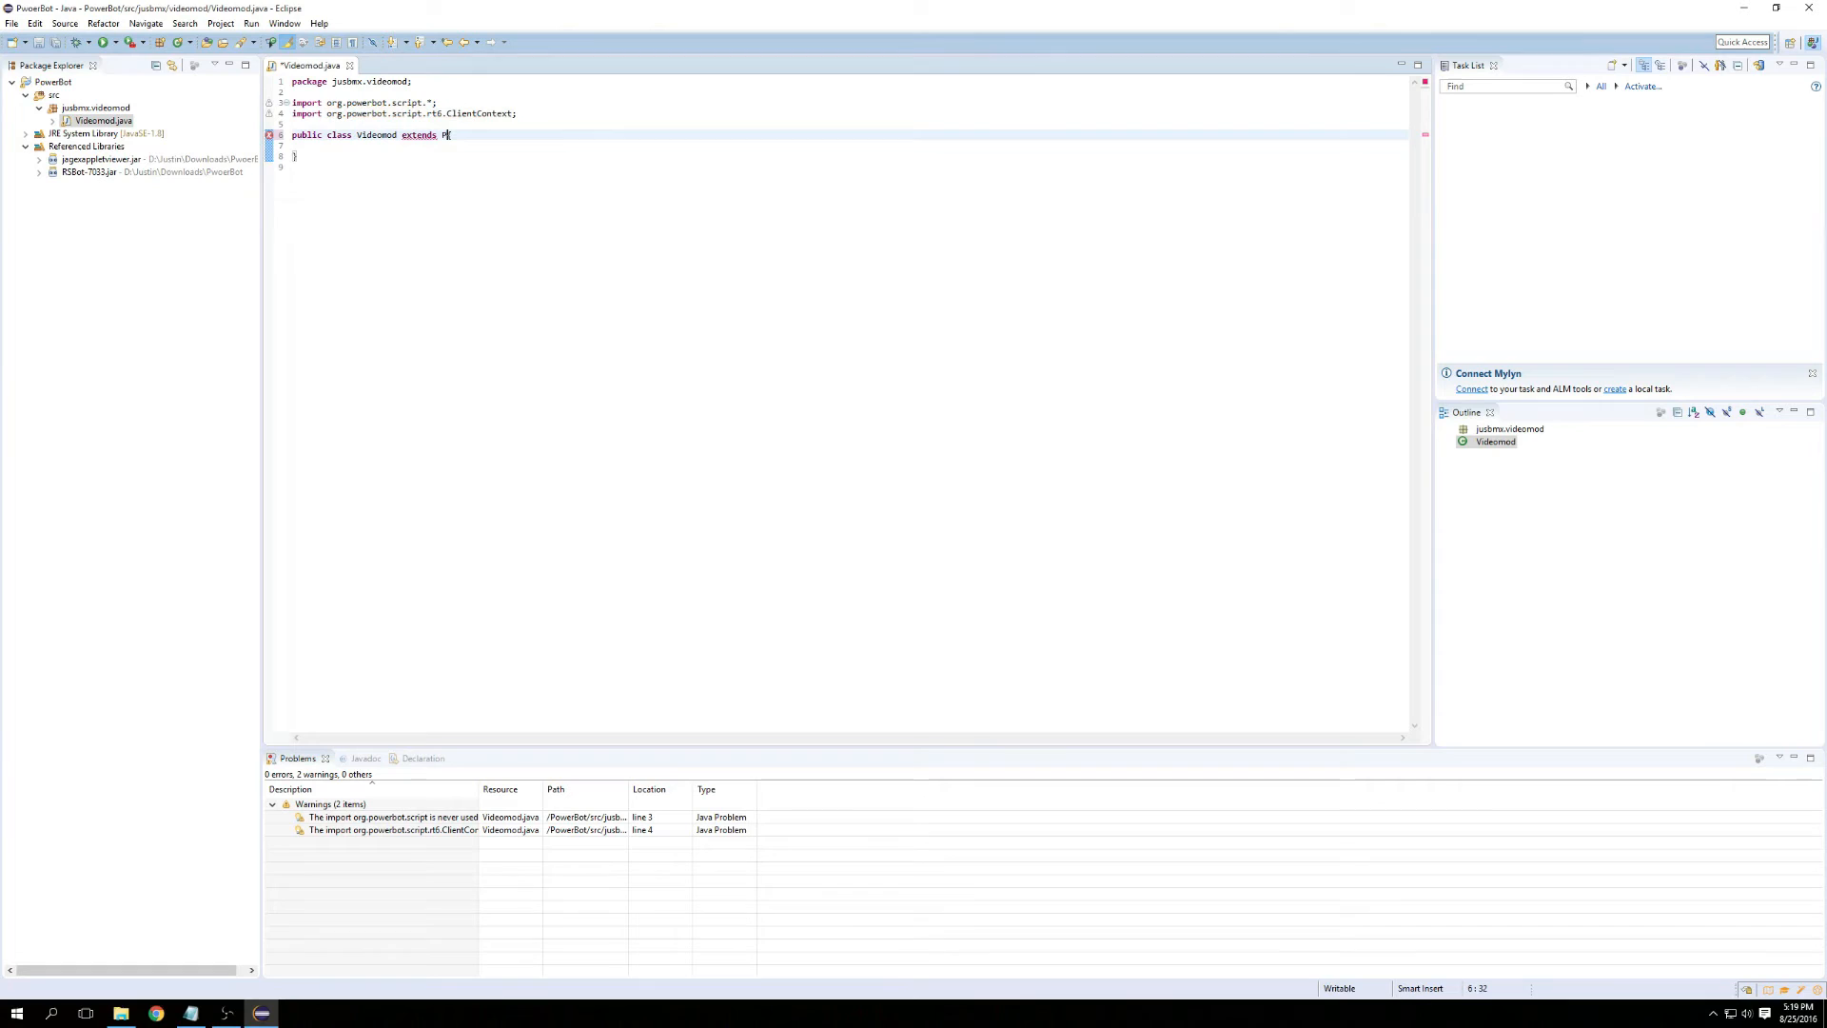
{"action": "type", "text": "PollingScript<>{"}
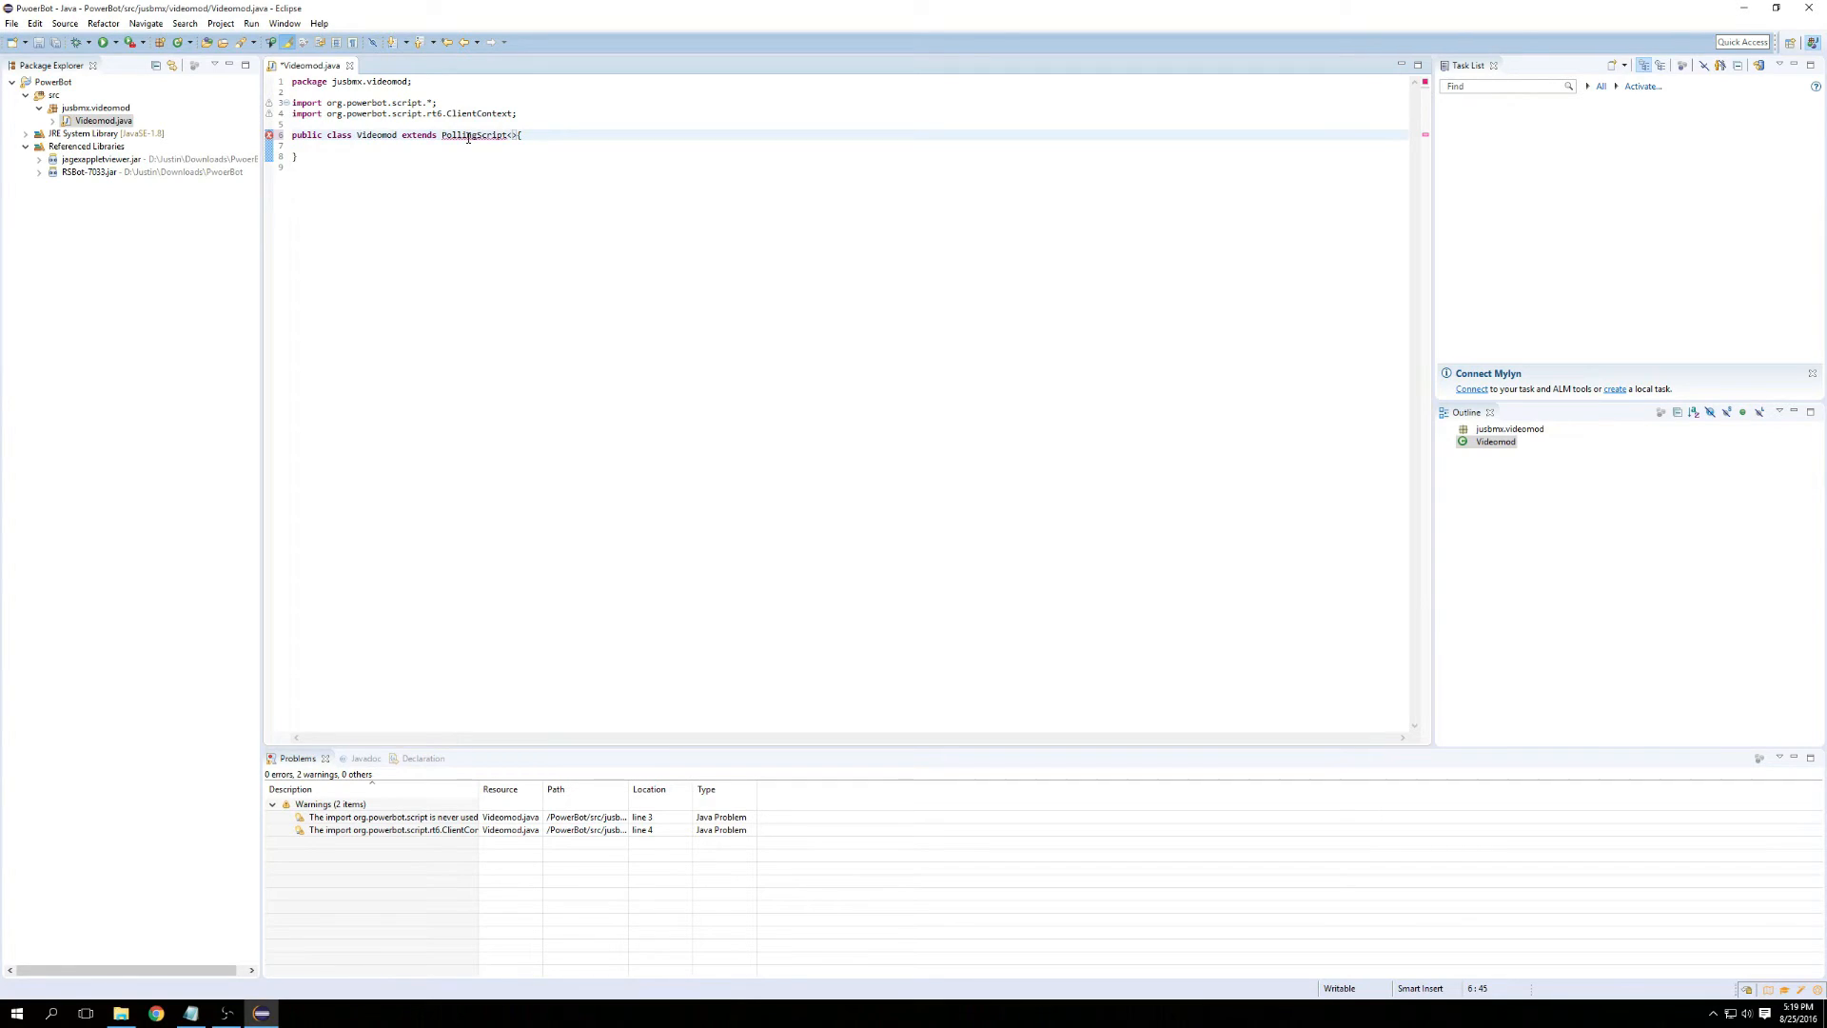
{"action": "double_click", "coordinate": [479, 112]}
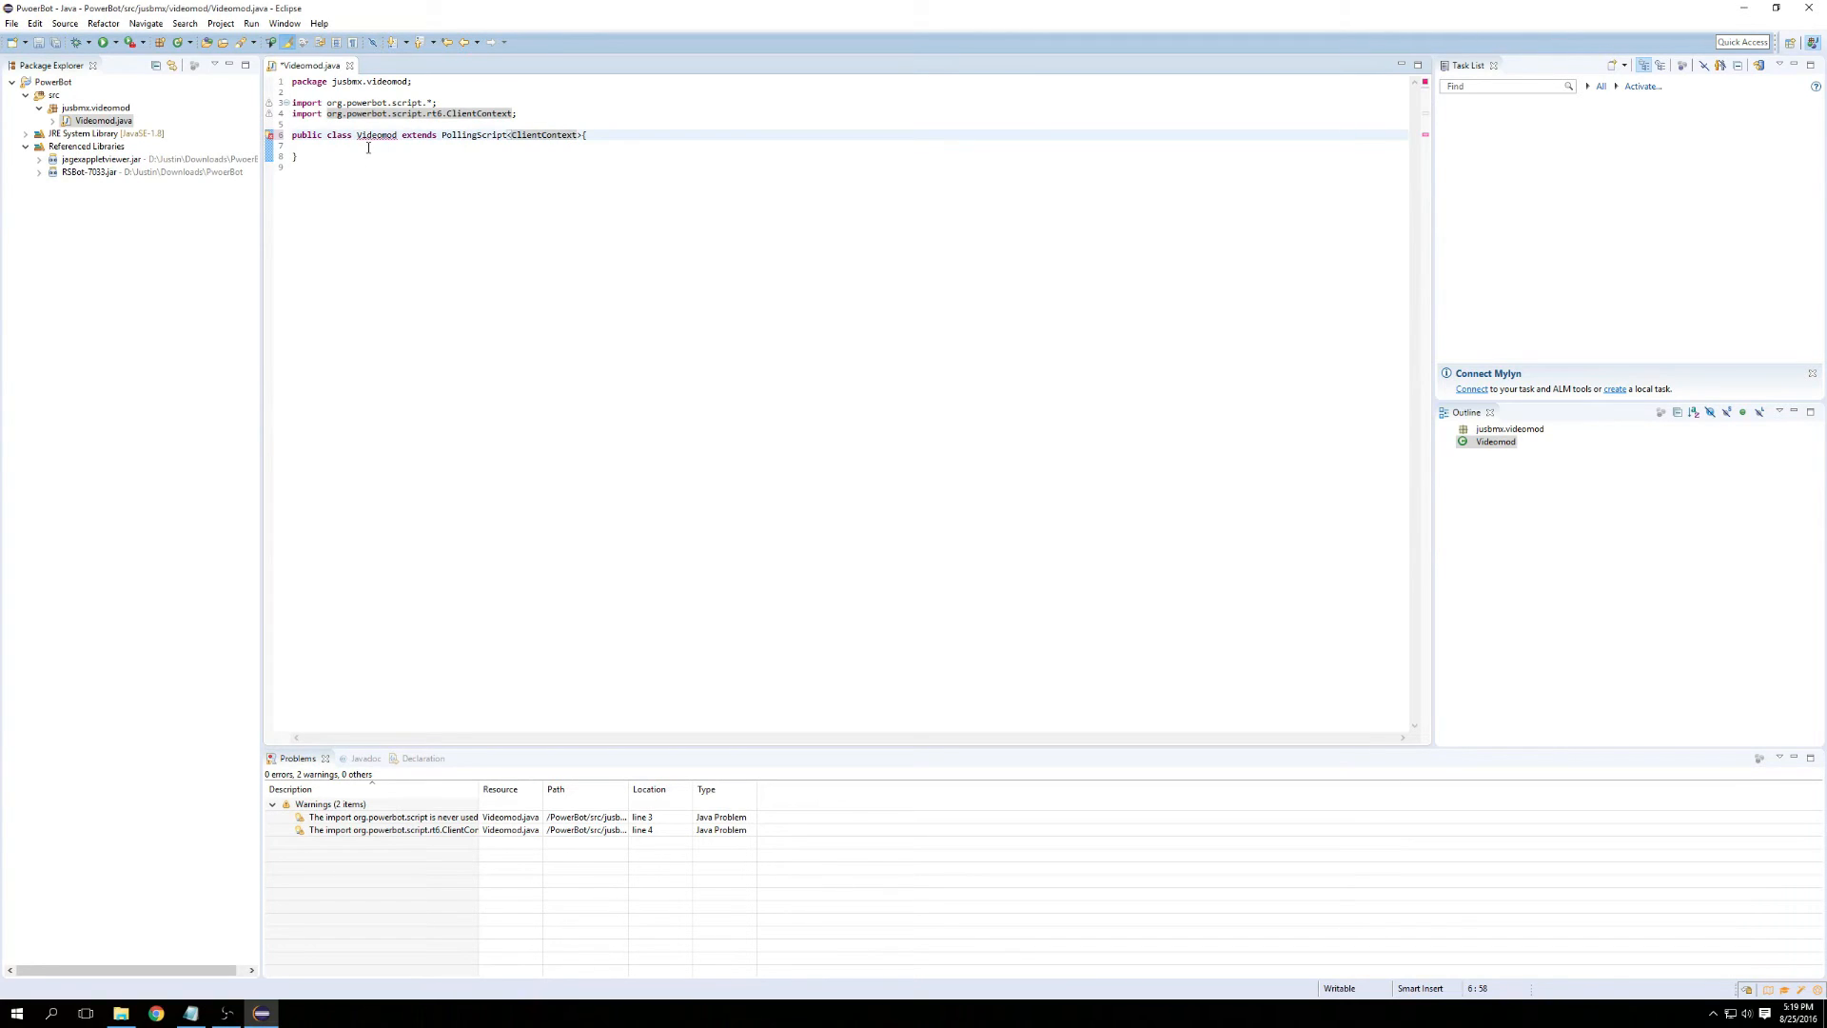
{"action": "left_click", "coordinate": [268, 133]}
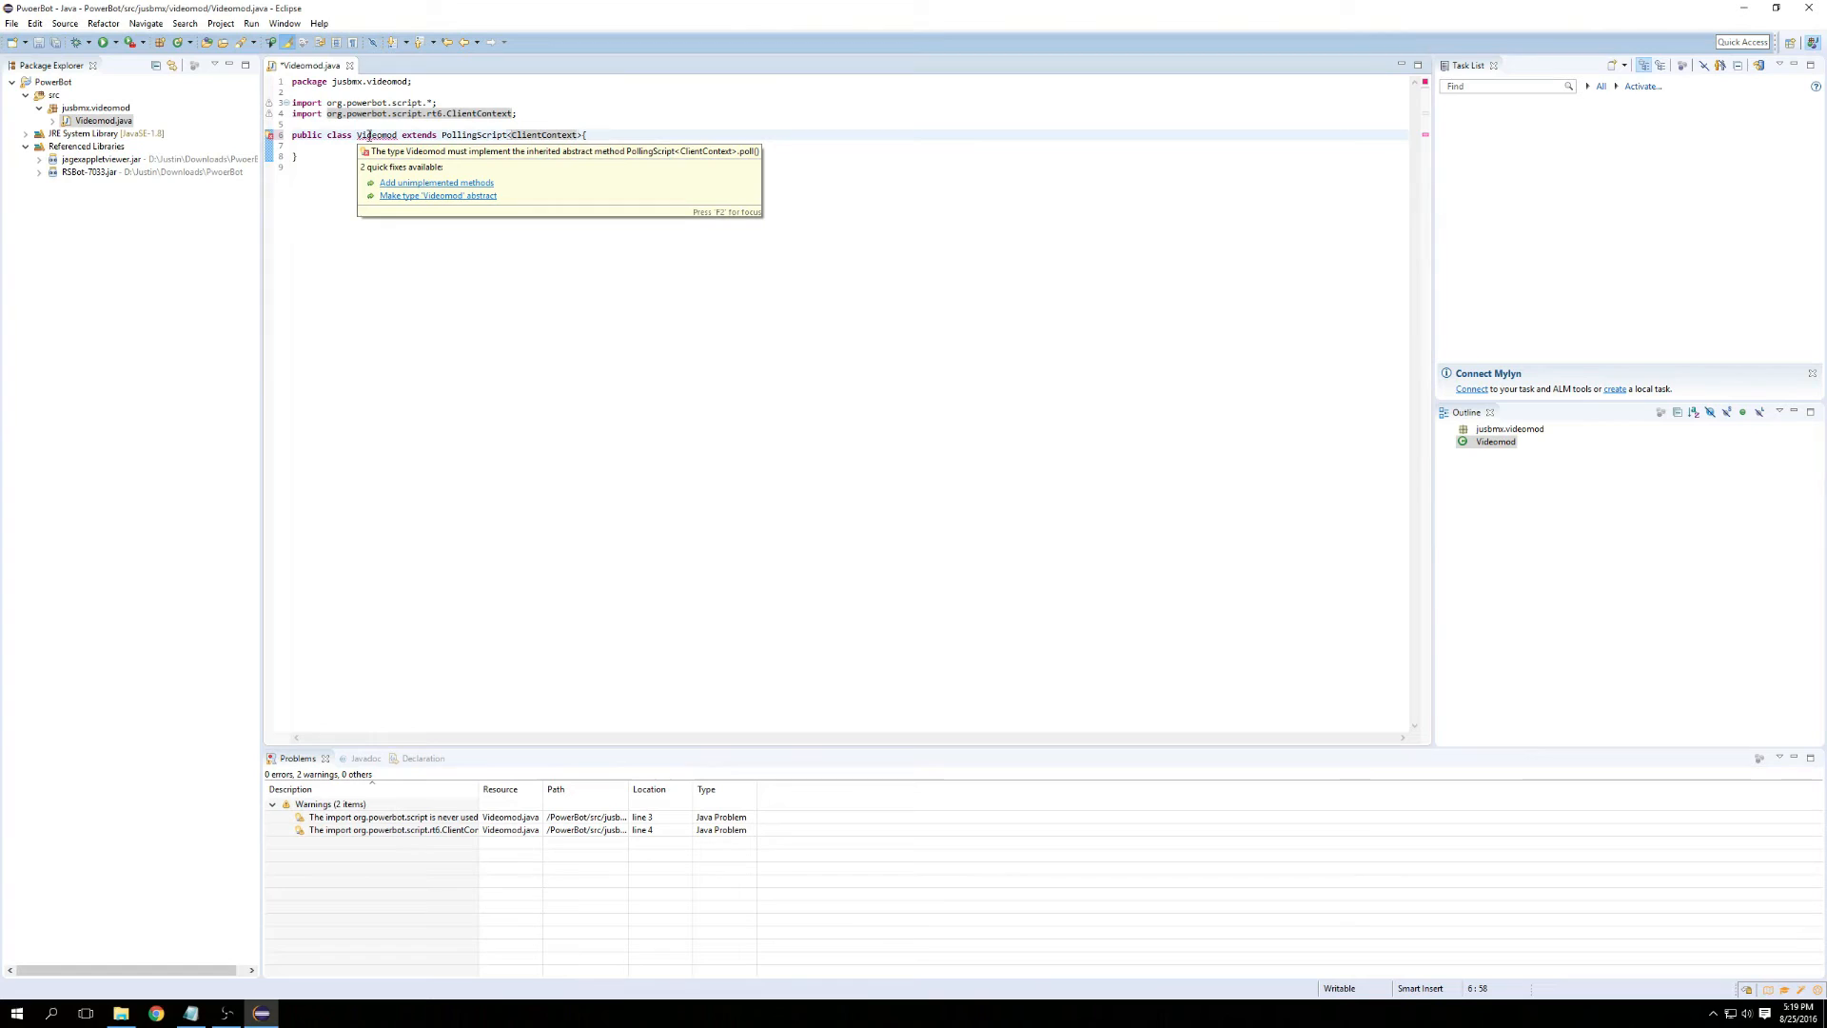
{"action": "left_click", "coordinate": [436, 183]}
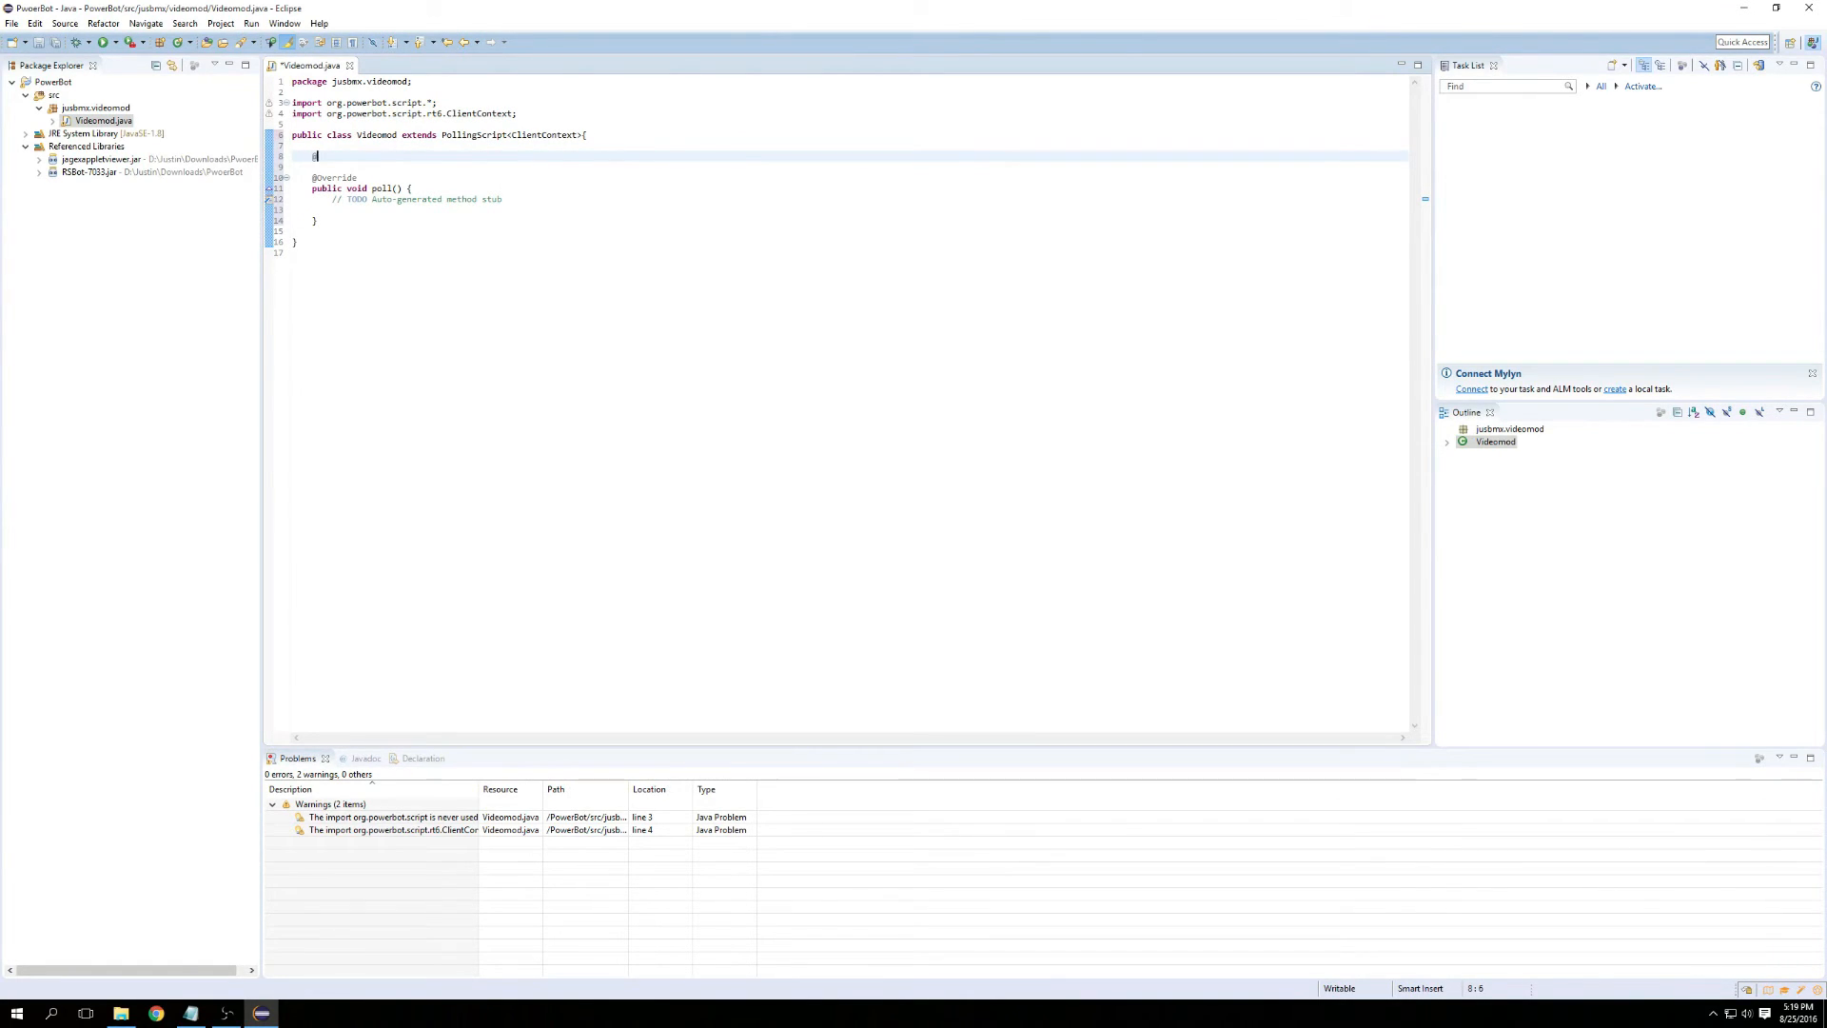
{"action": "type", "text": "@Override"}
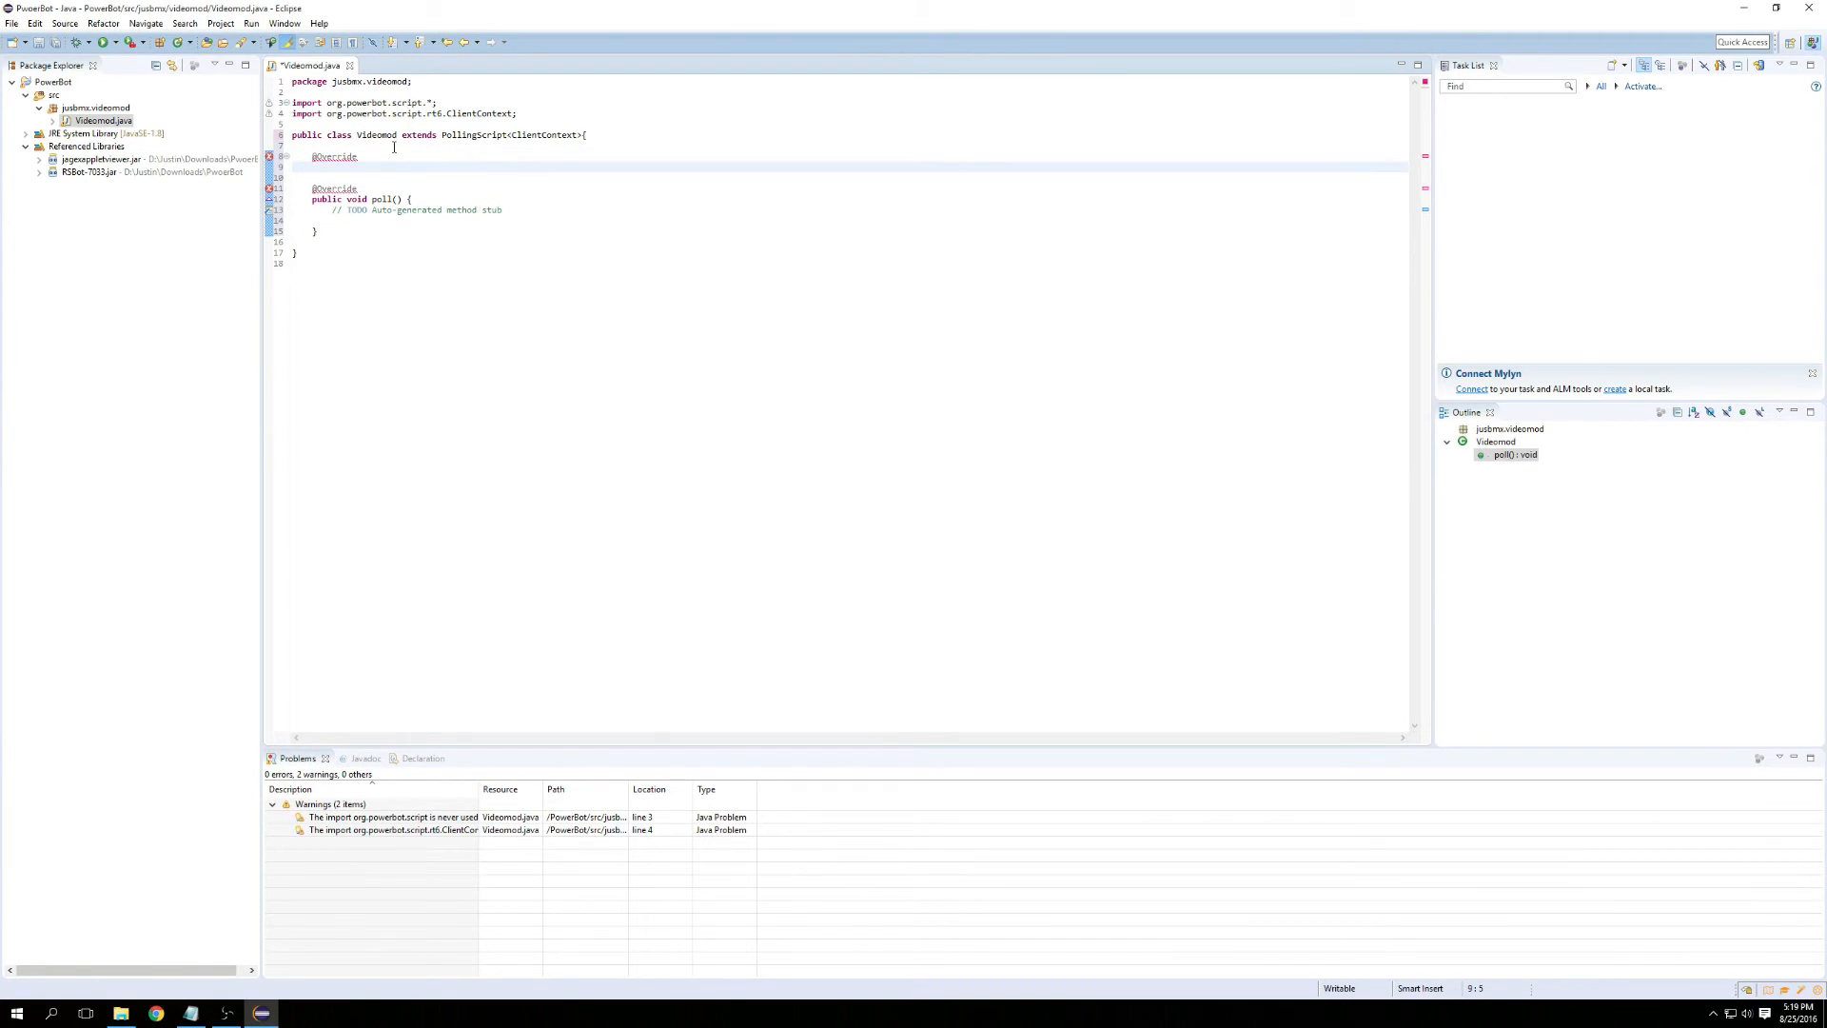
{"action": "type", "text": "public void start"}
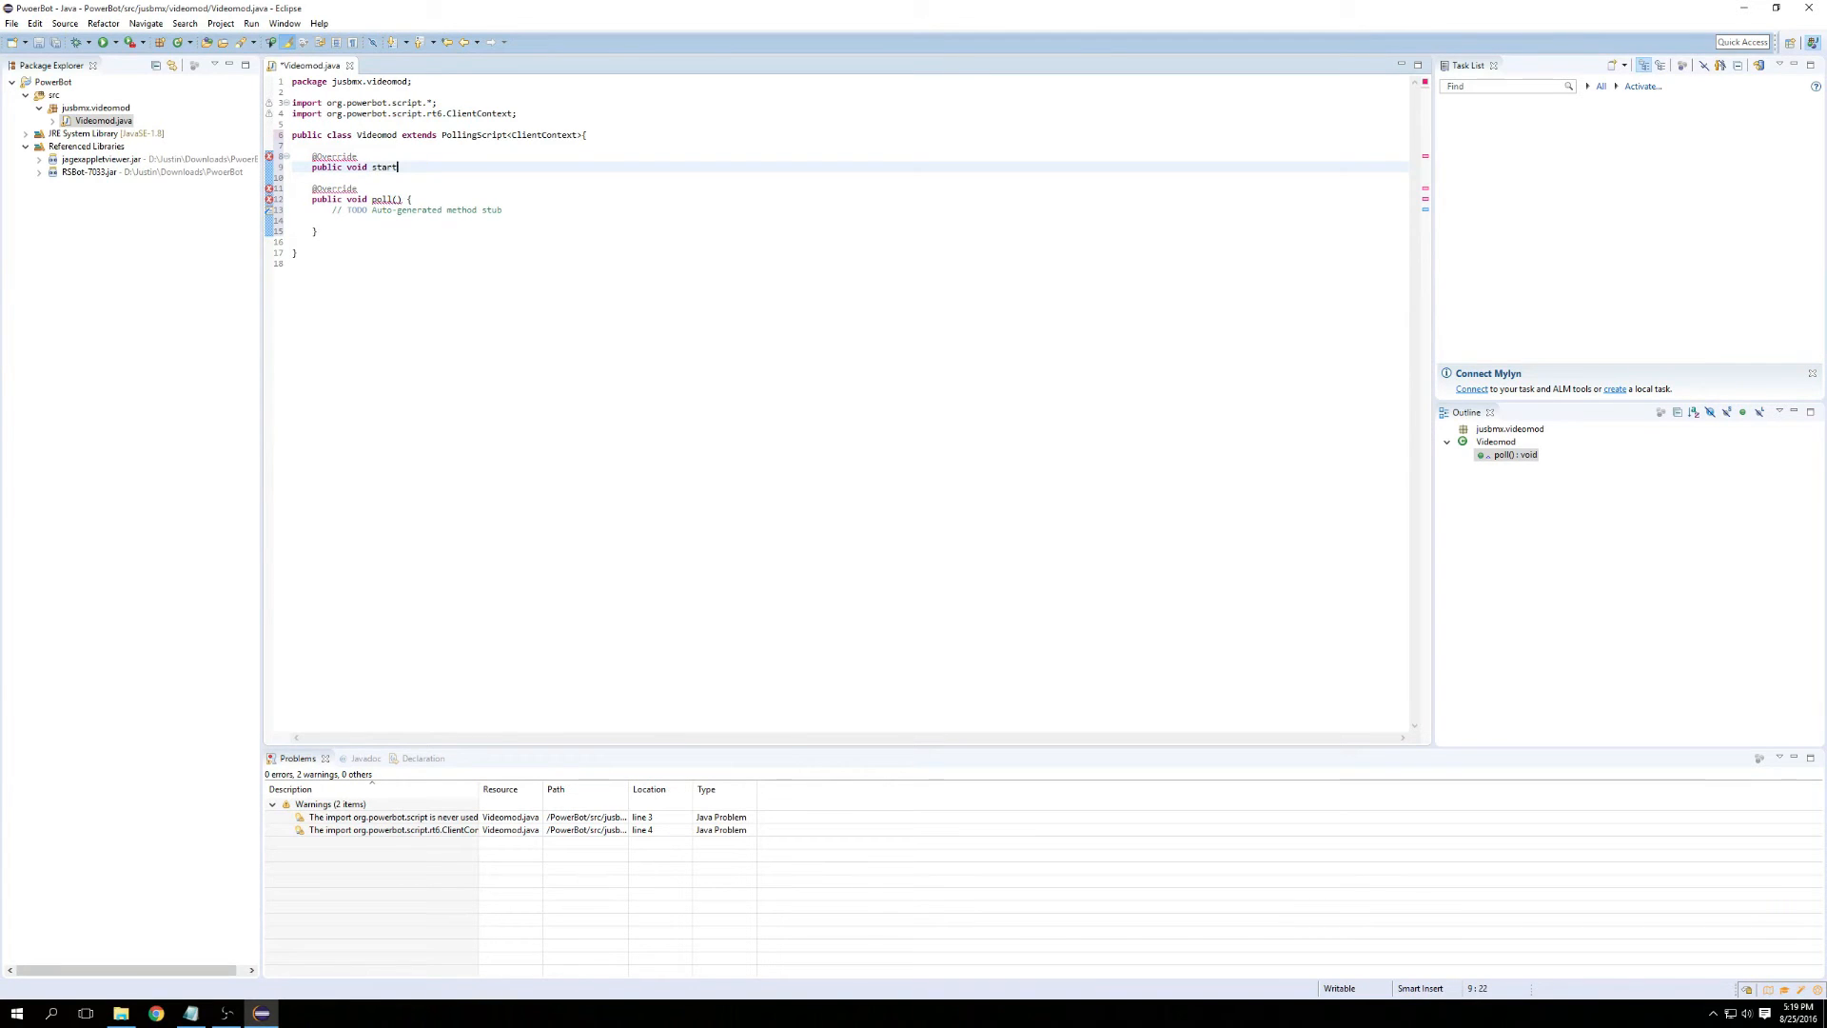
{"action": "type", "text": "(){"}
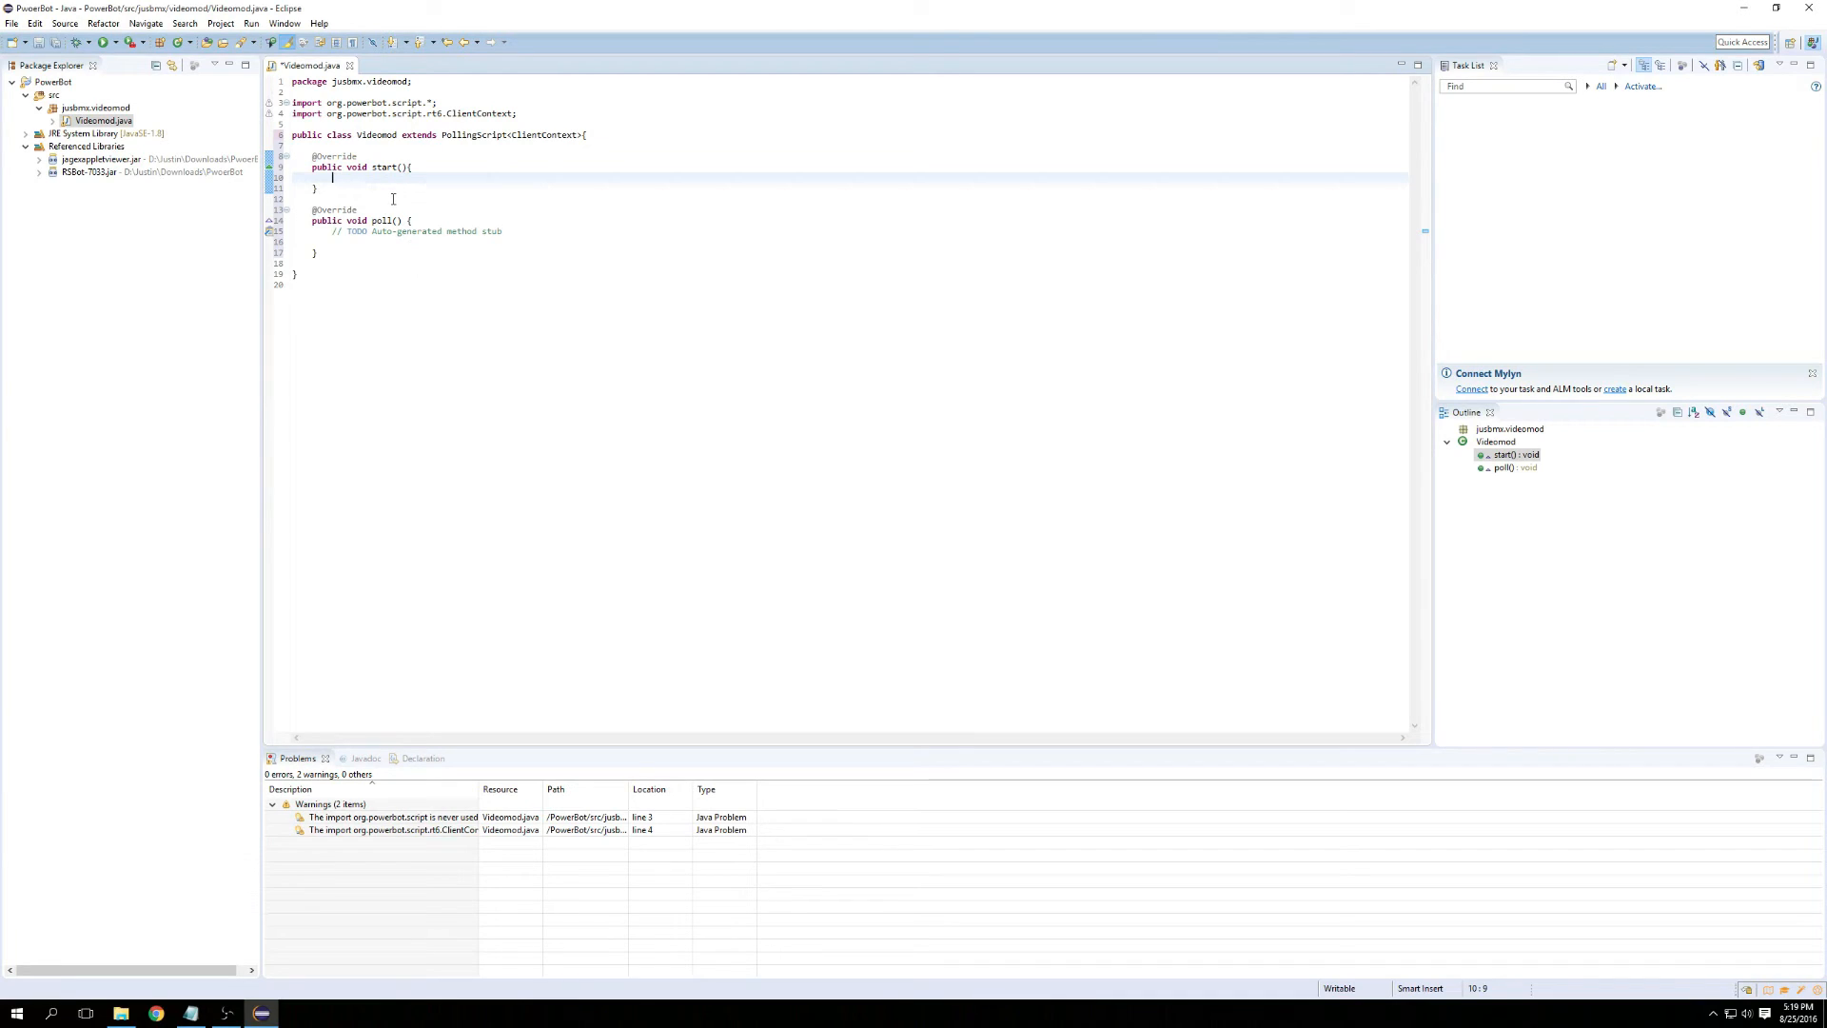
{"action": "type", "text": "log."}
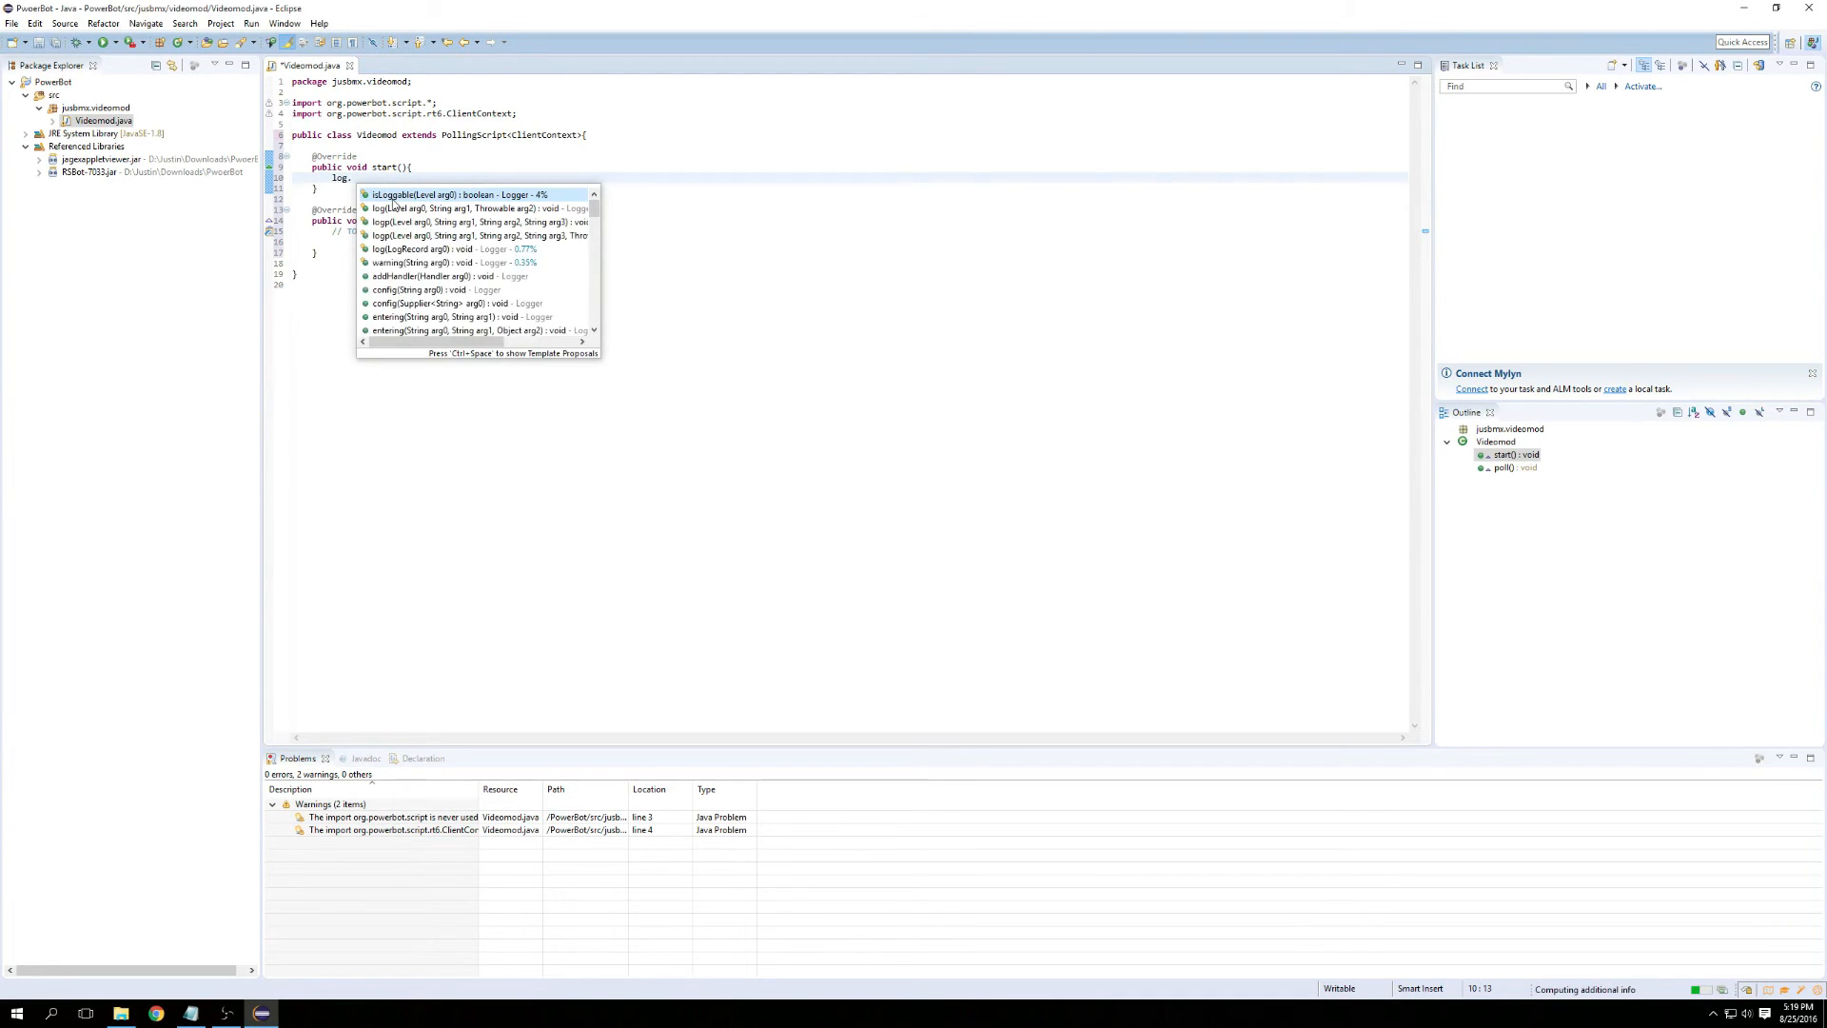
{"action": "type", "text": "info(\"\");"}
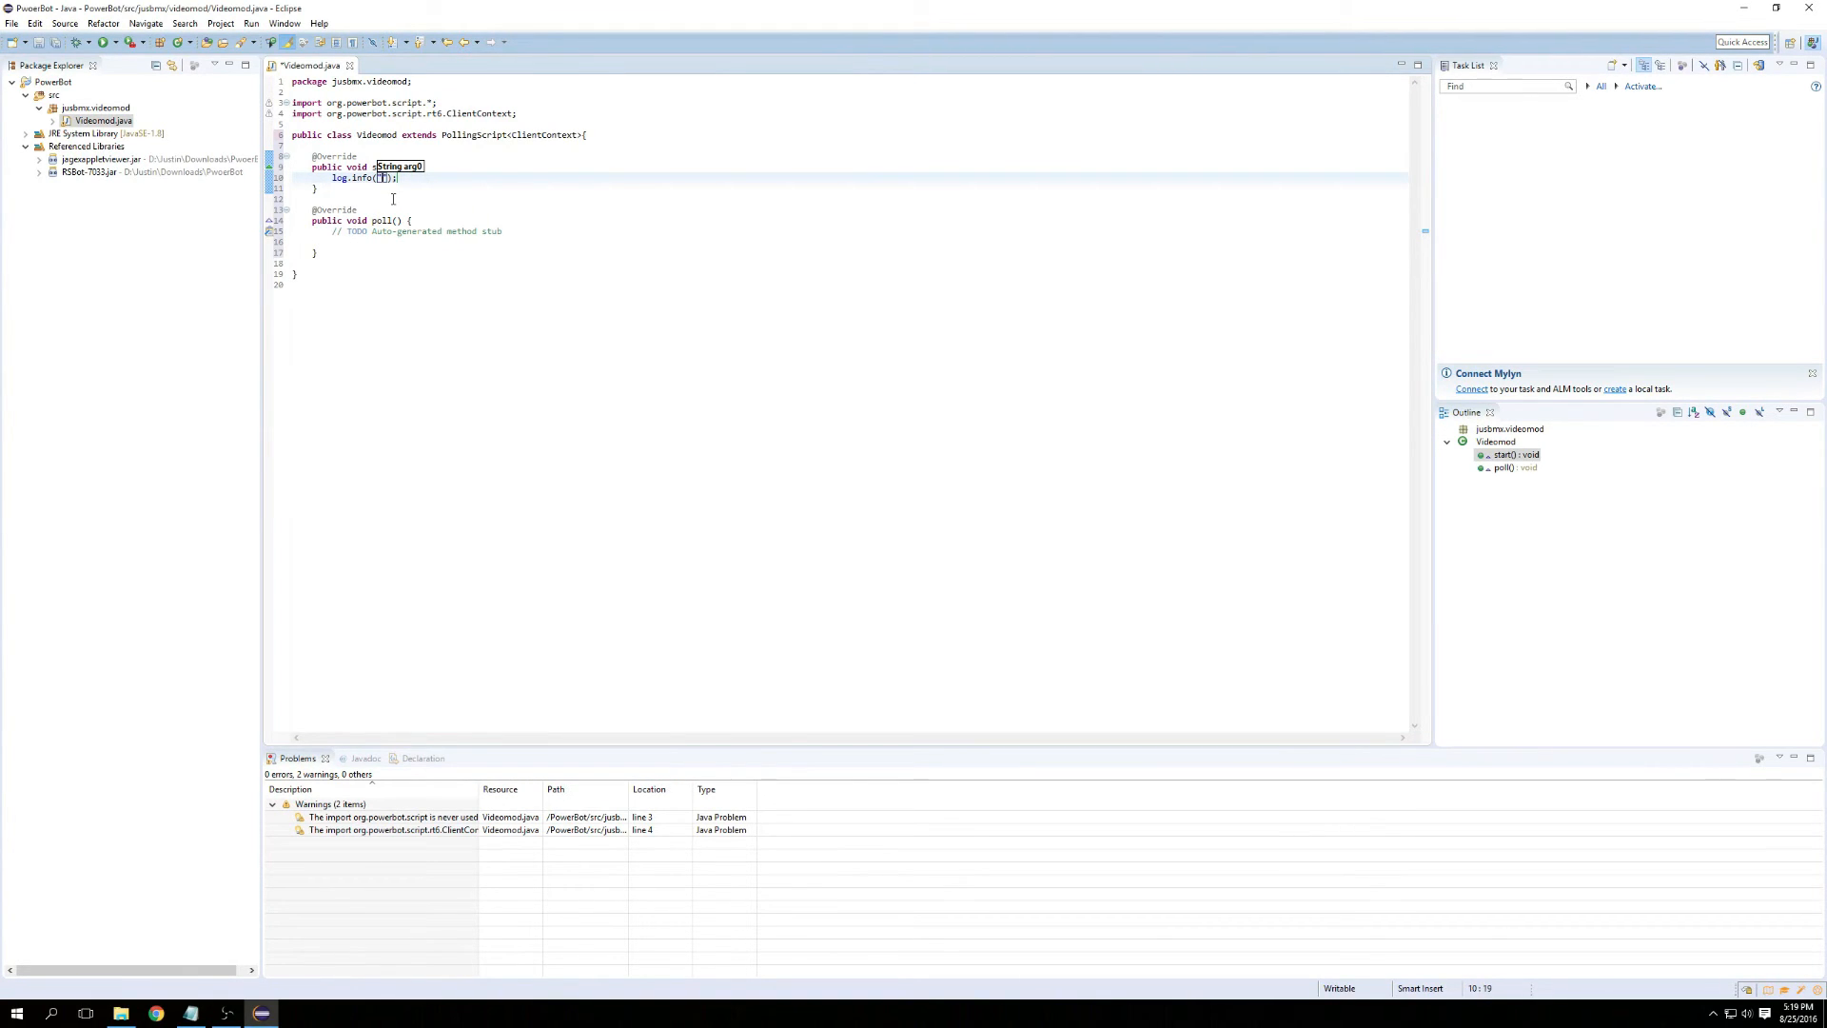
{"action": "type", "text": "Hello"}
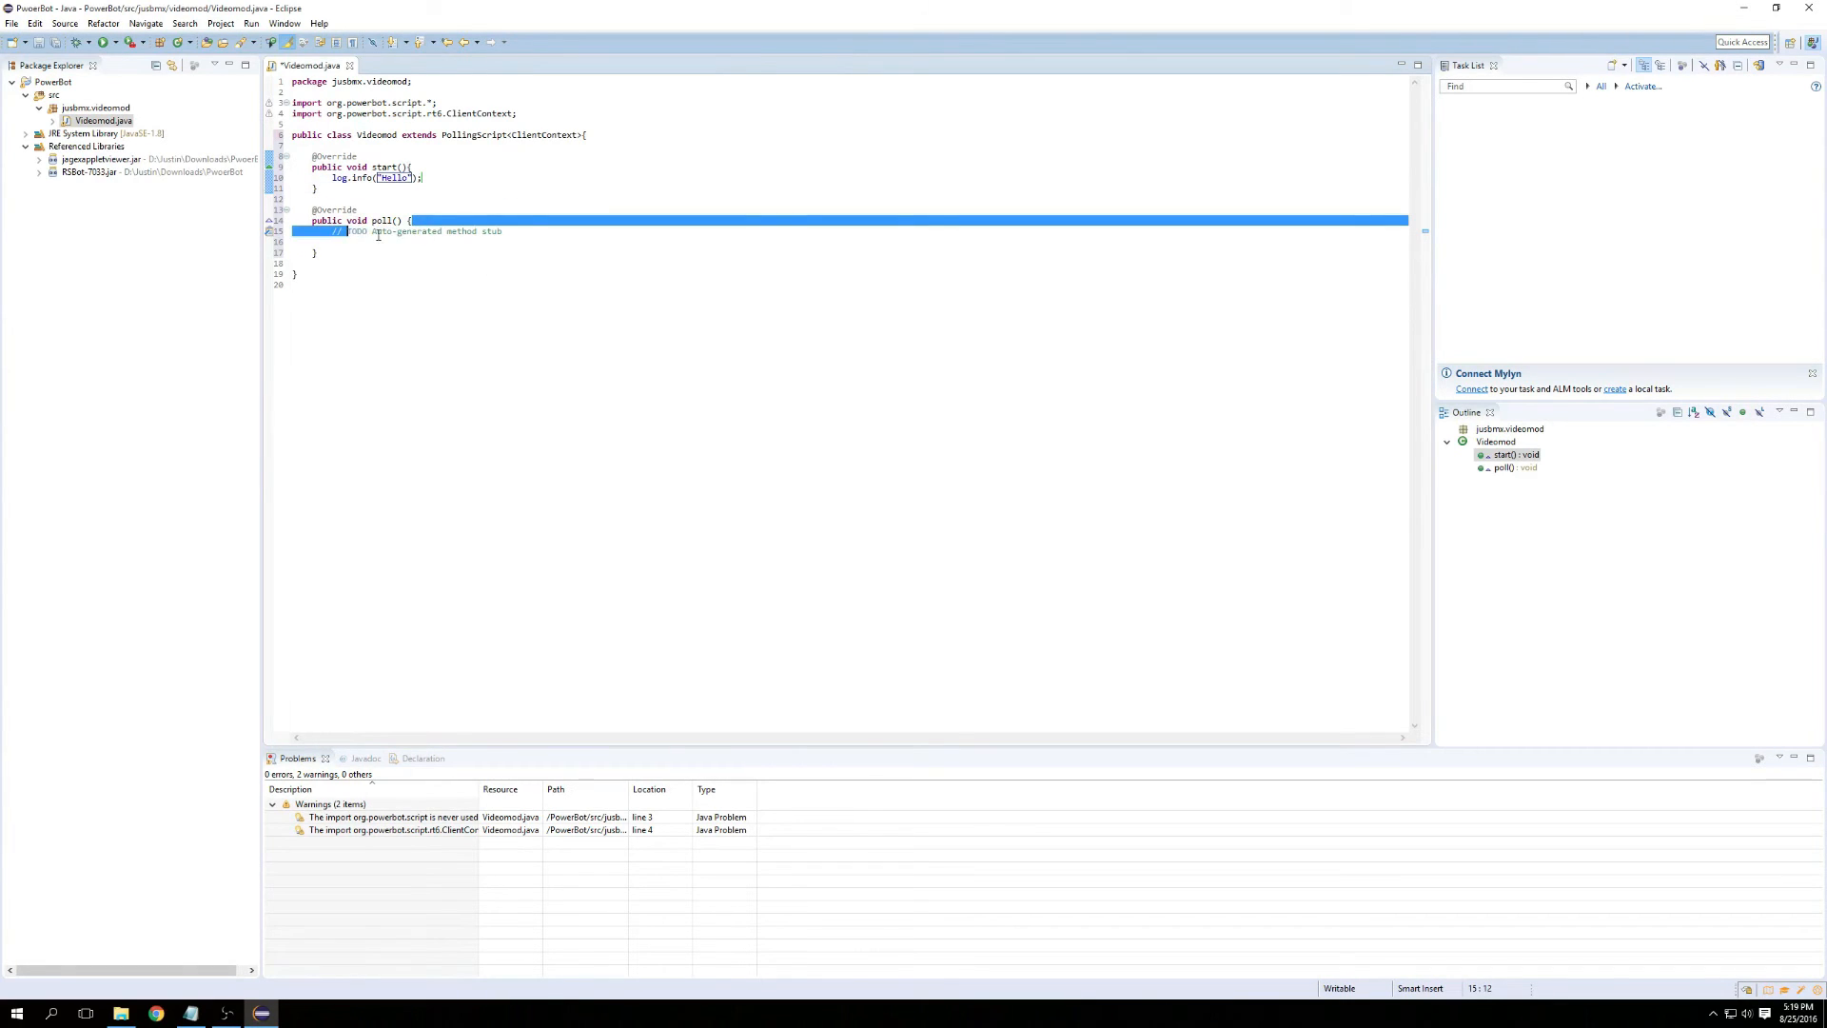
Replace poll()'s TODO comment with ctx.controller.suspend();
{"action": "key", "text": "Delete"}
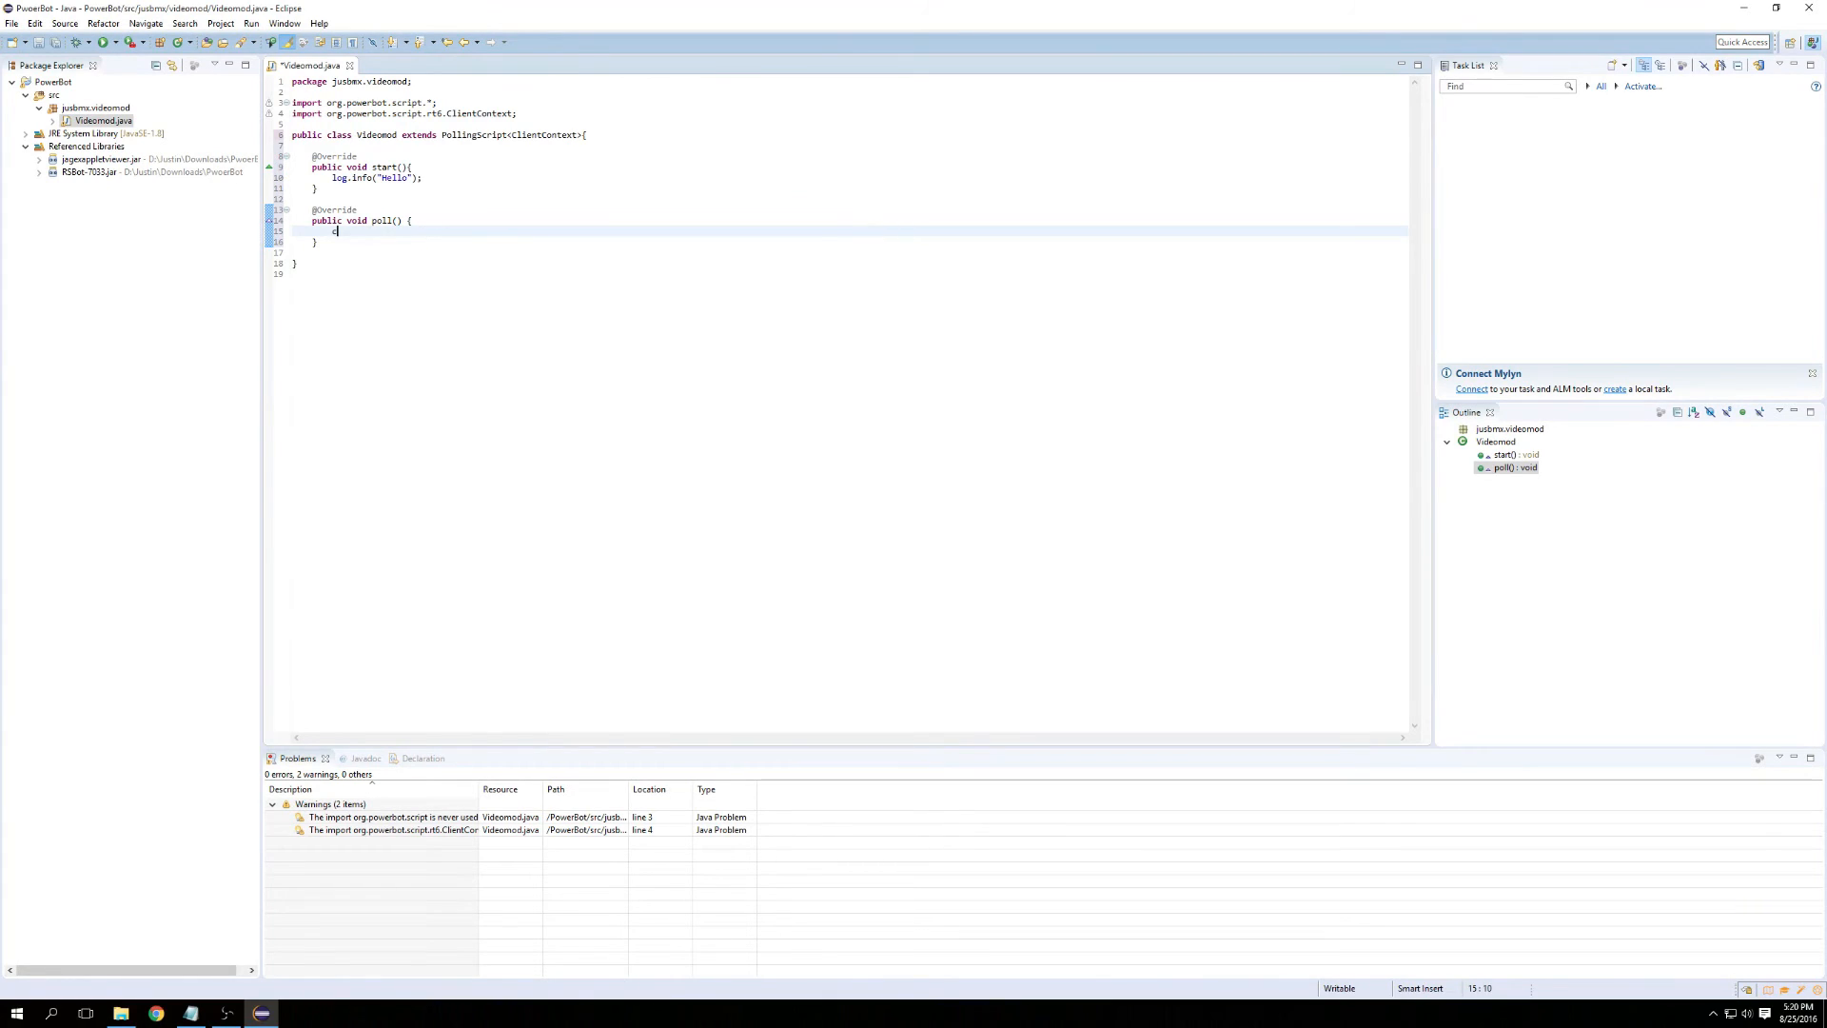
{"action": "type", "text": "ctx."}
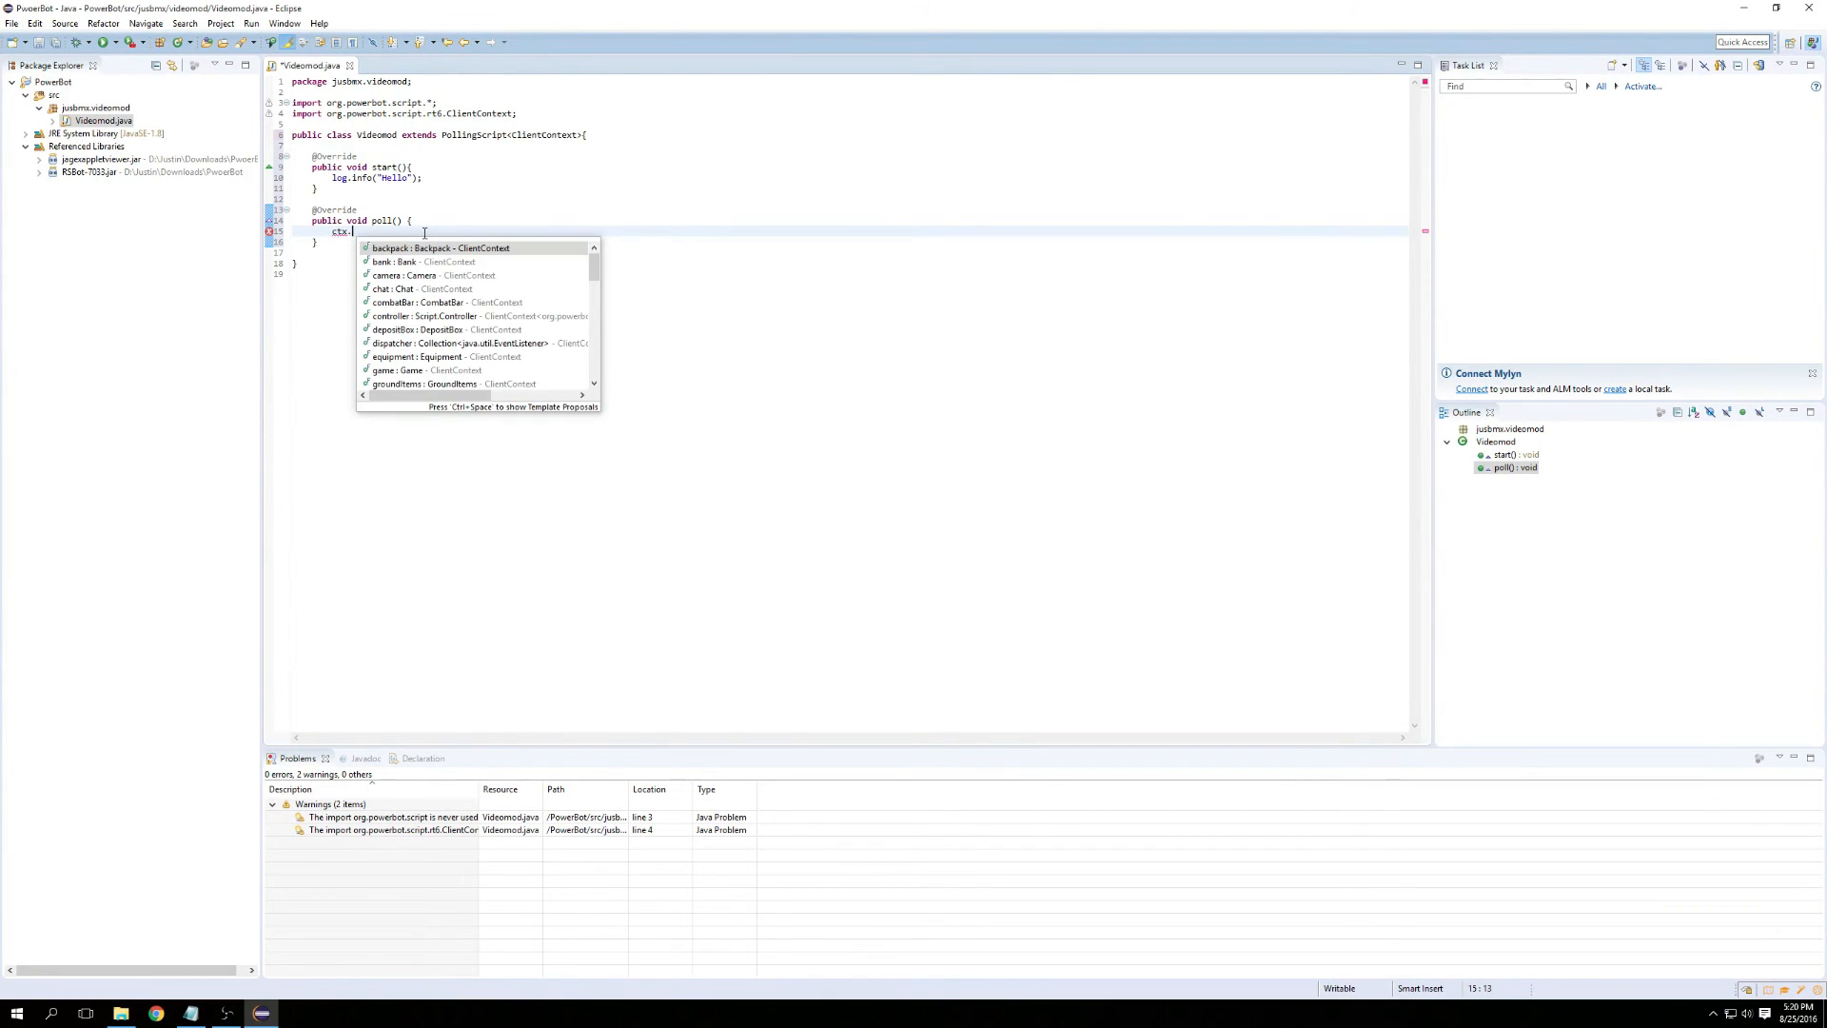
{"action": "type", "text": "controller"}
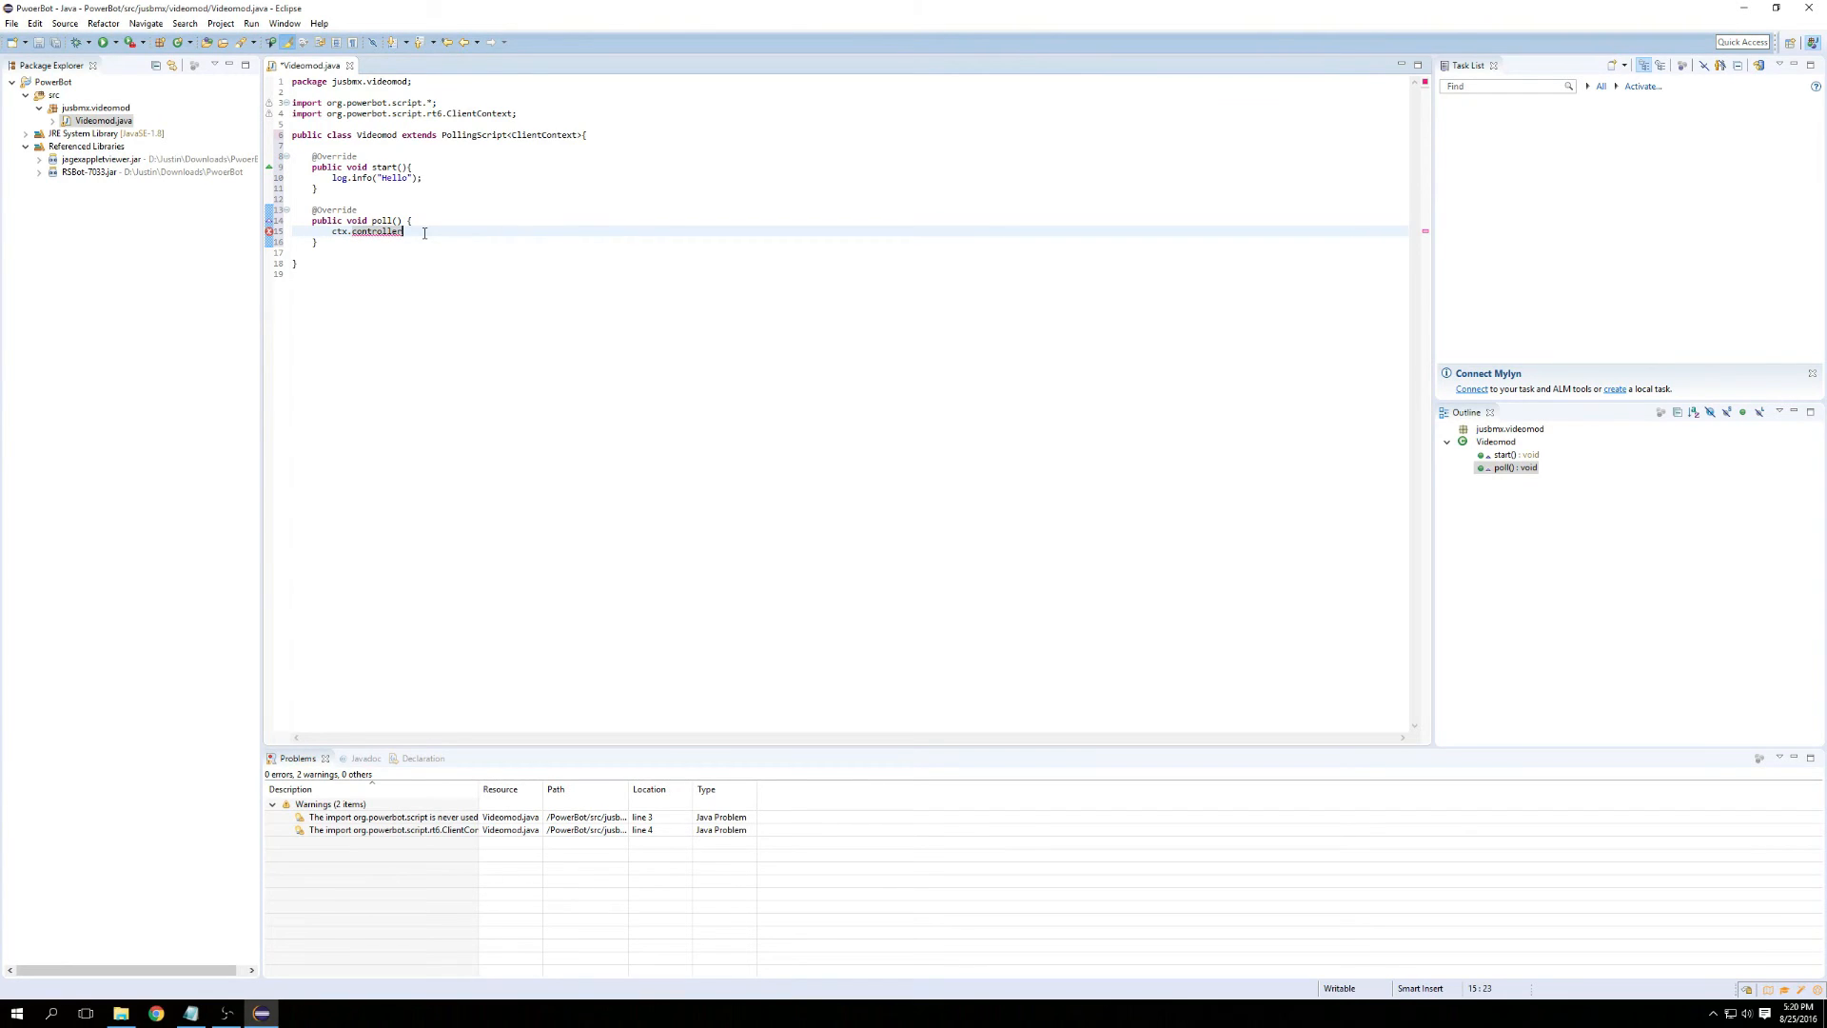
{"action": "type", "text": ".suspend();"}
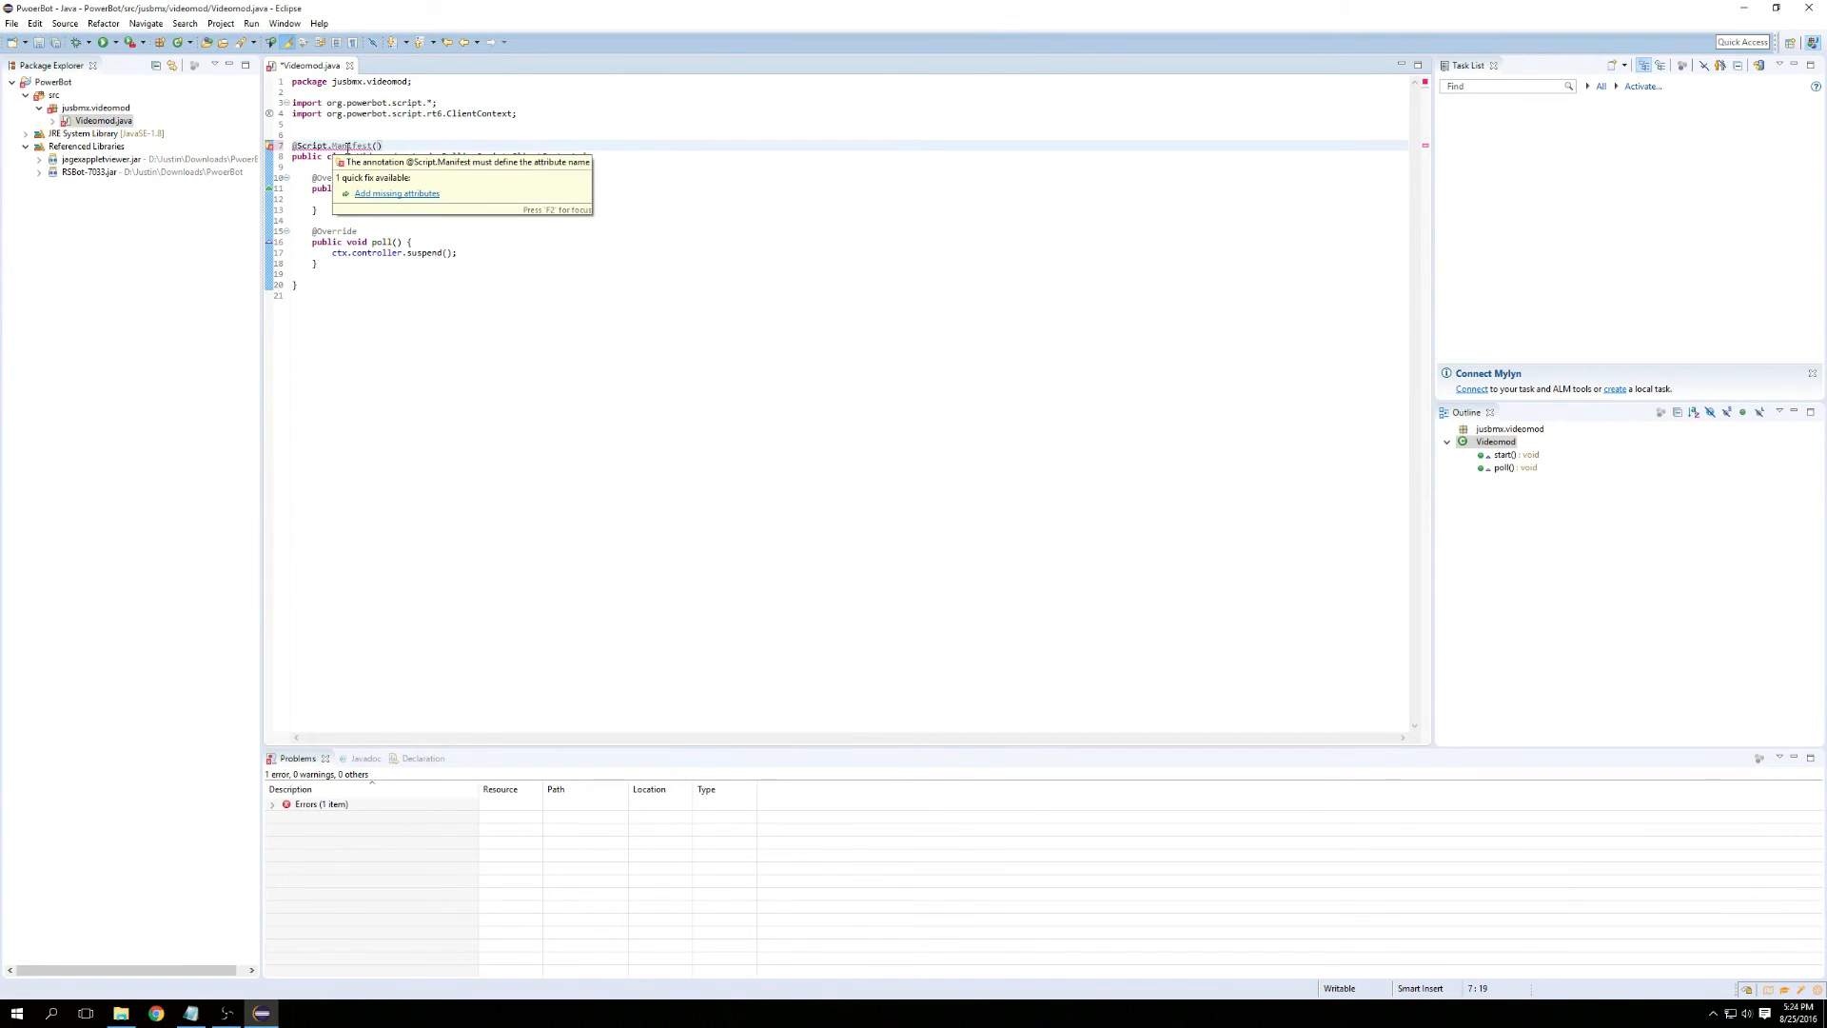
{"action": "left_click", "coordinate": [396, 195]}
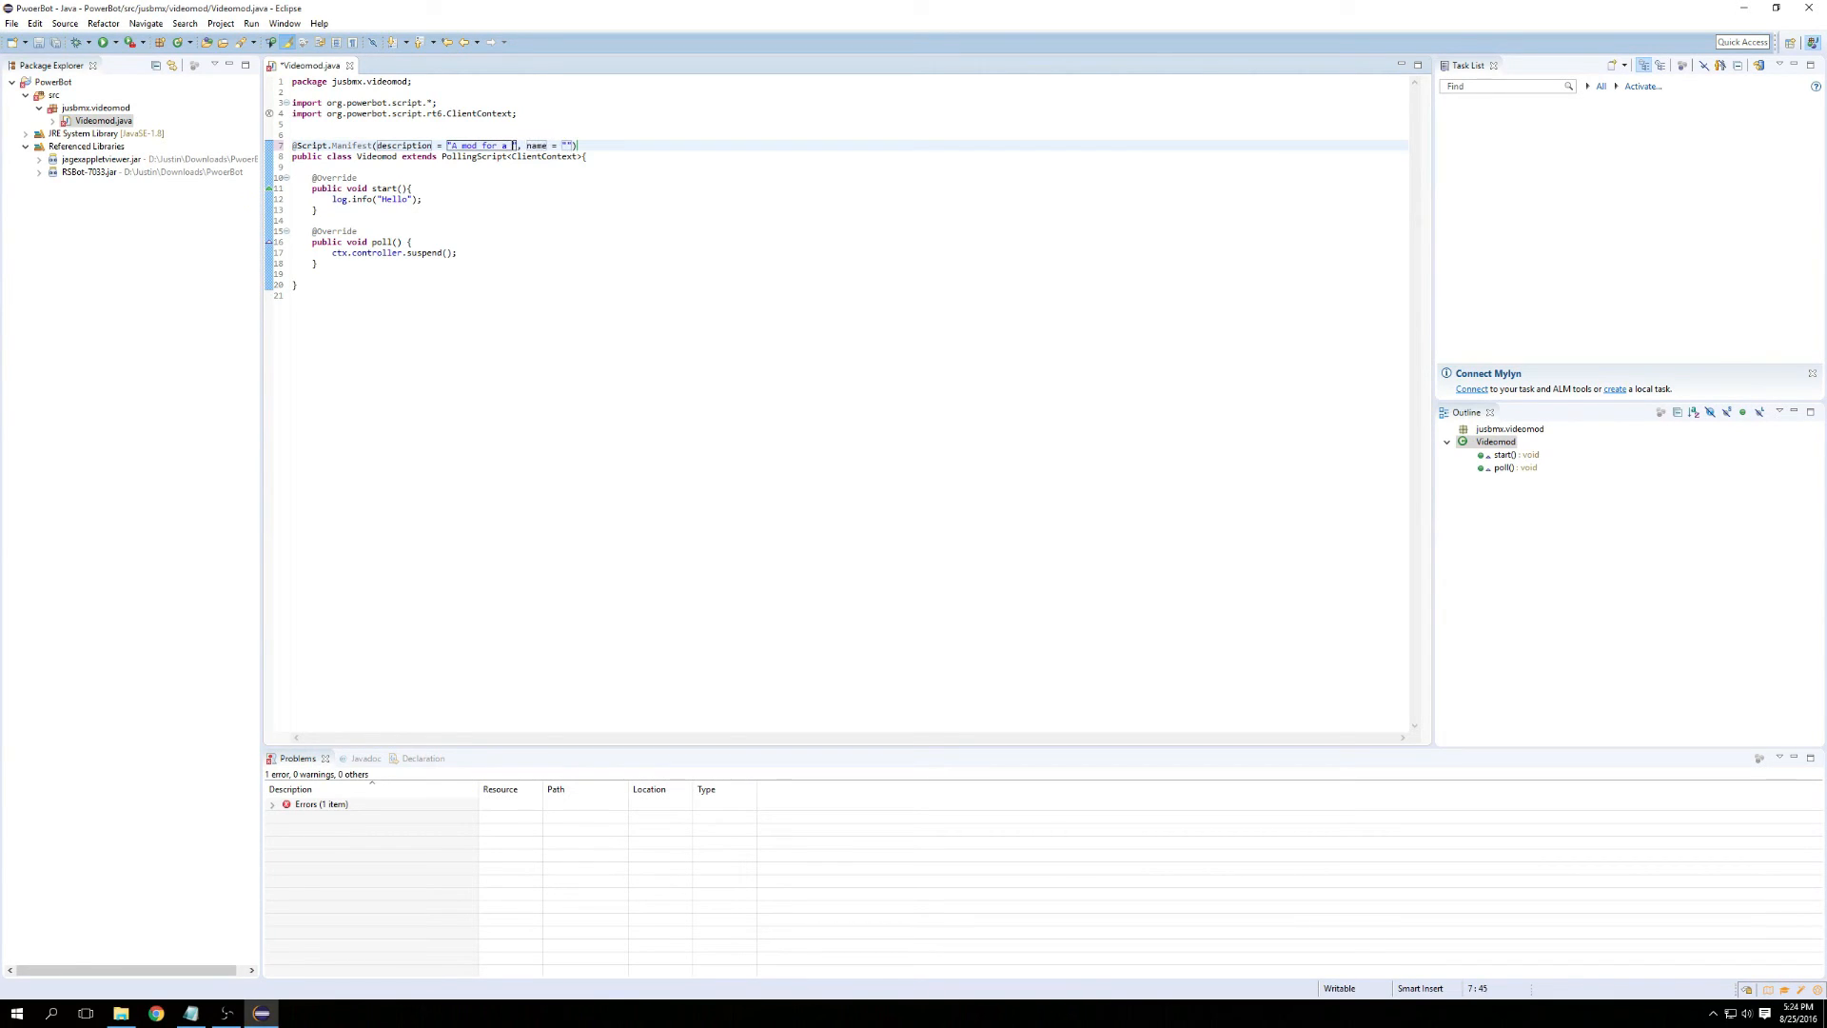
{"action": "type", "text": "video"}
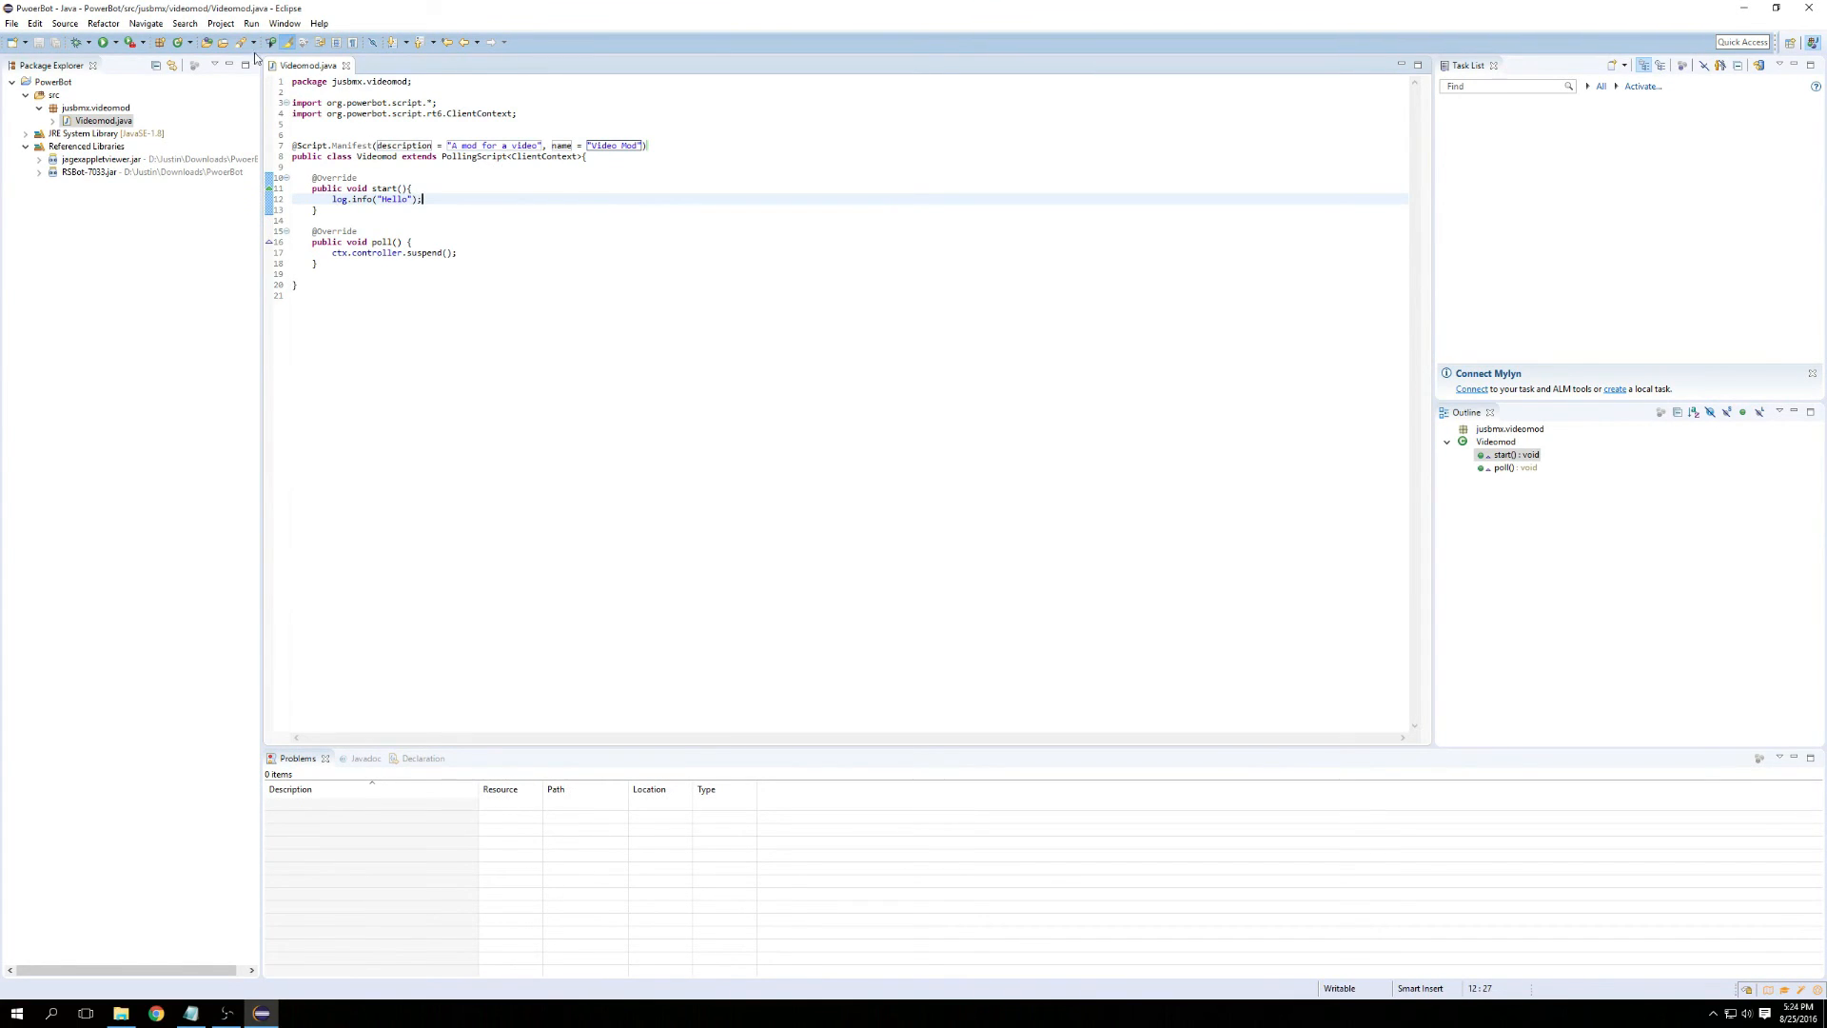
{"action": "mouse_move", "coordinate": [160, 43]}
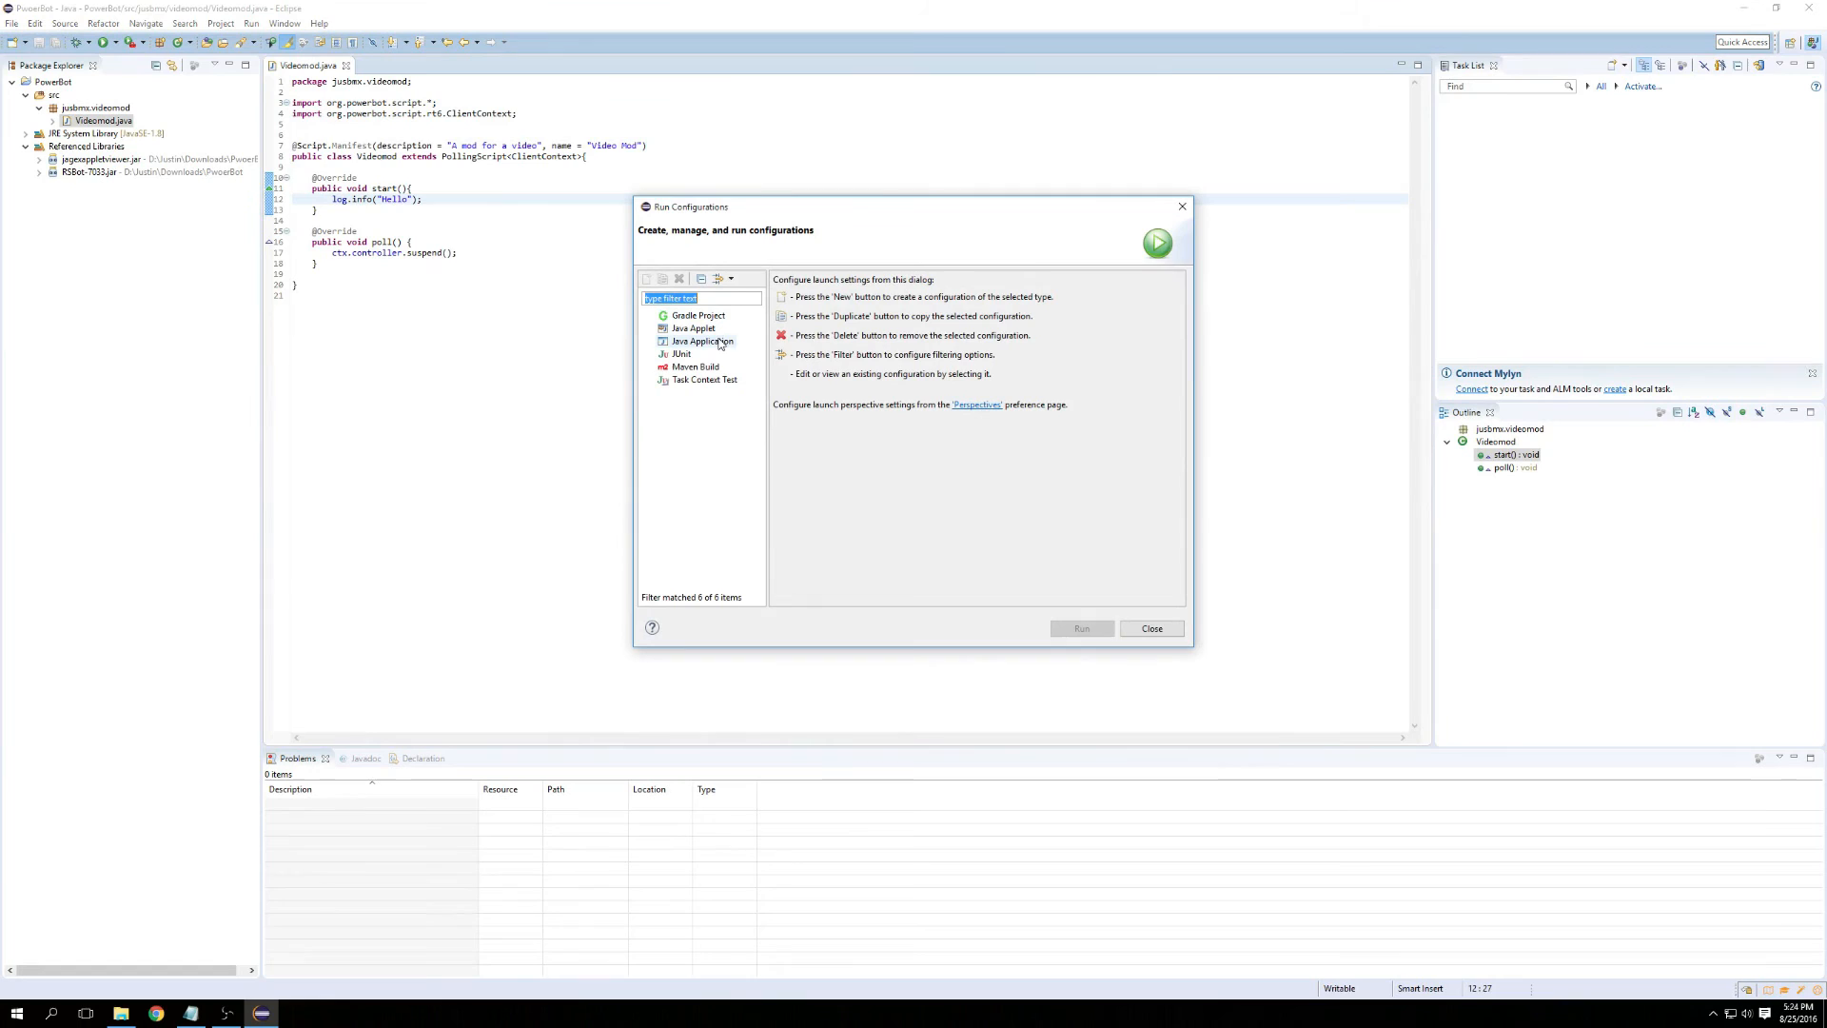
{"action": "mouse_move", "coordinate": [687, 354]}
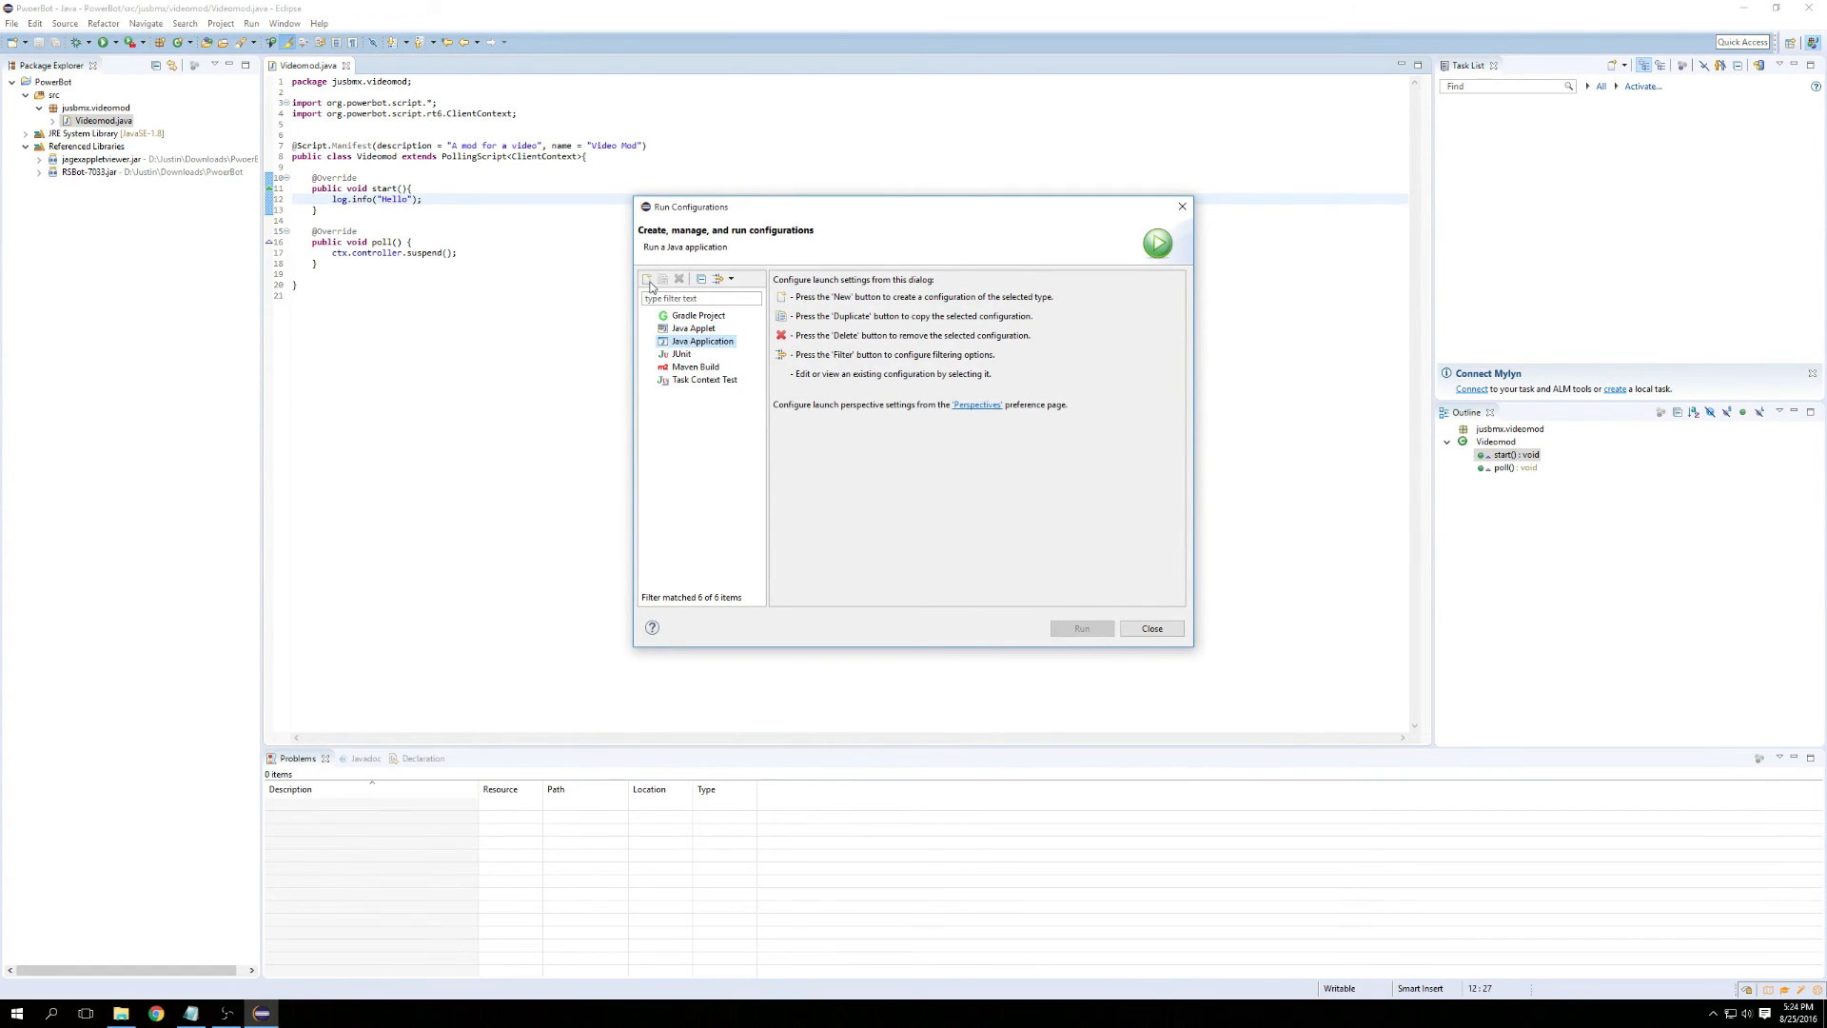
Create a Java application configuration named PowerBot with jagexappletviewer as its main class
{"action": "left_click", "coordinate": [649, 278]}
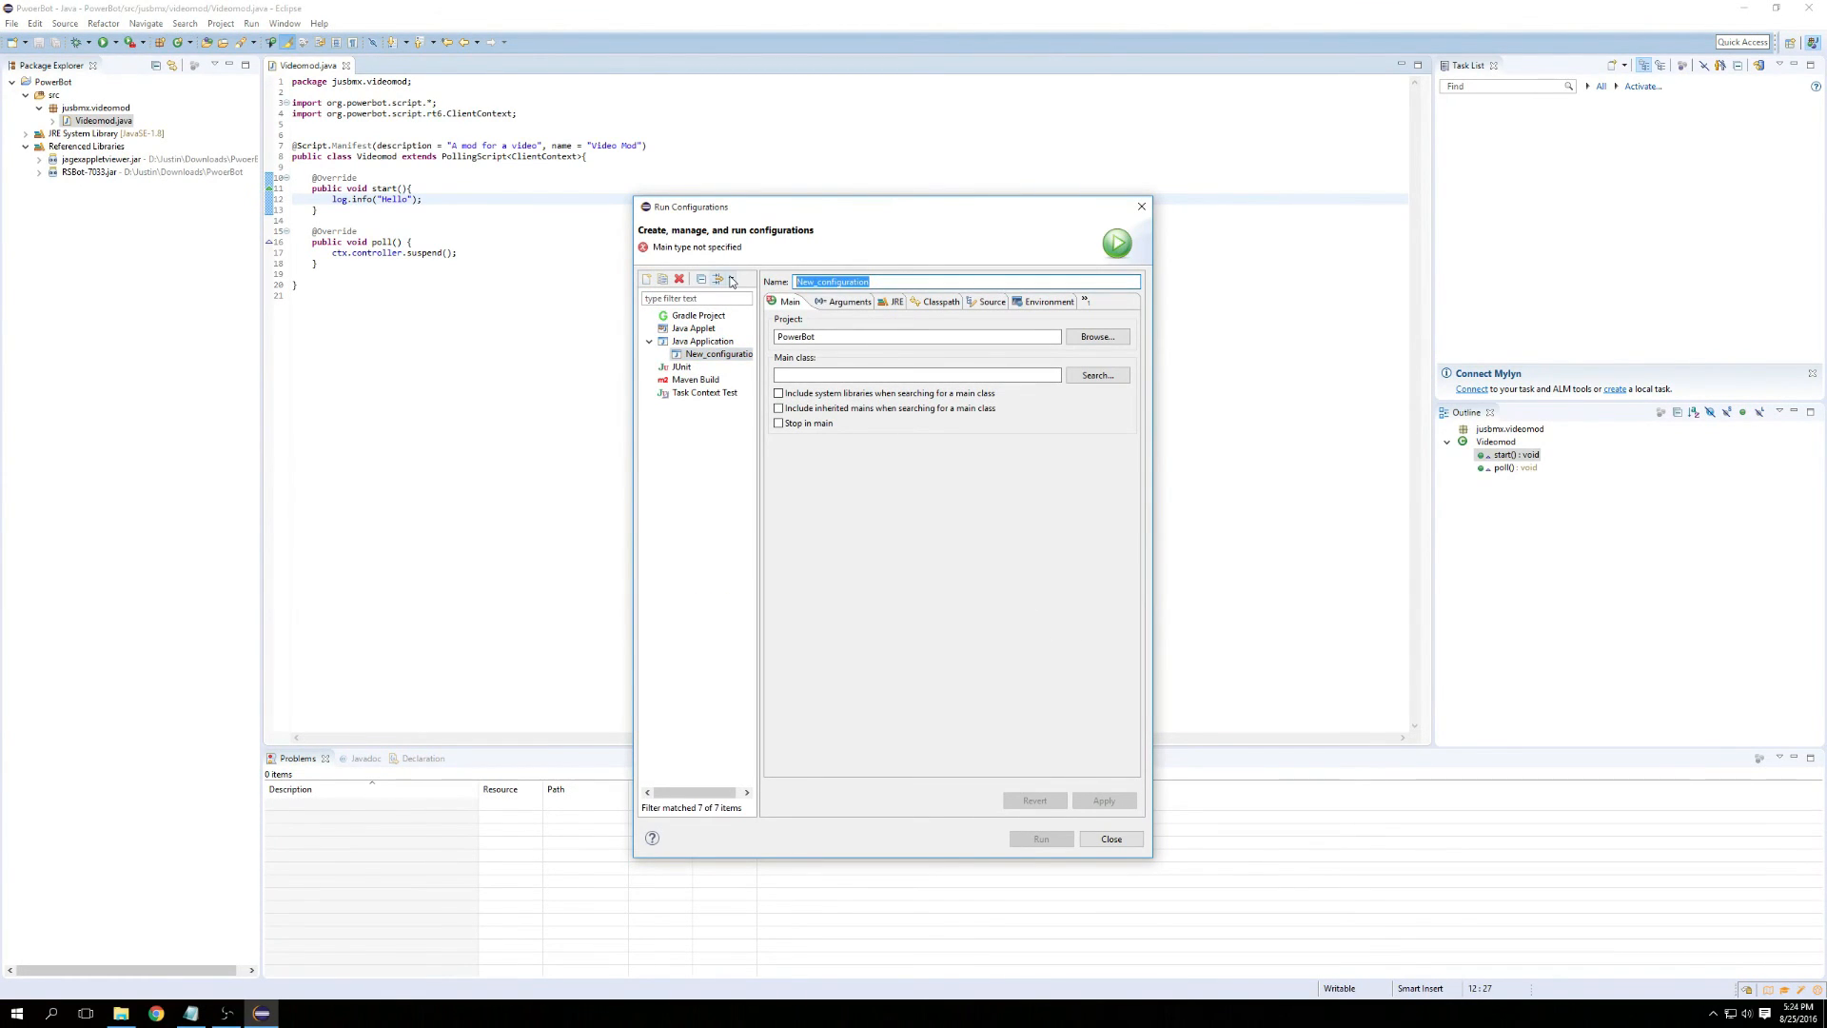
{"action": "type", "text": "PowerBot"}
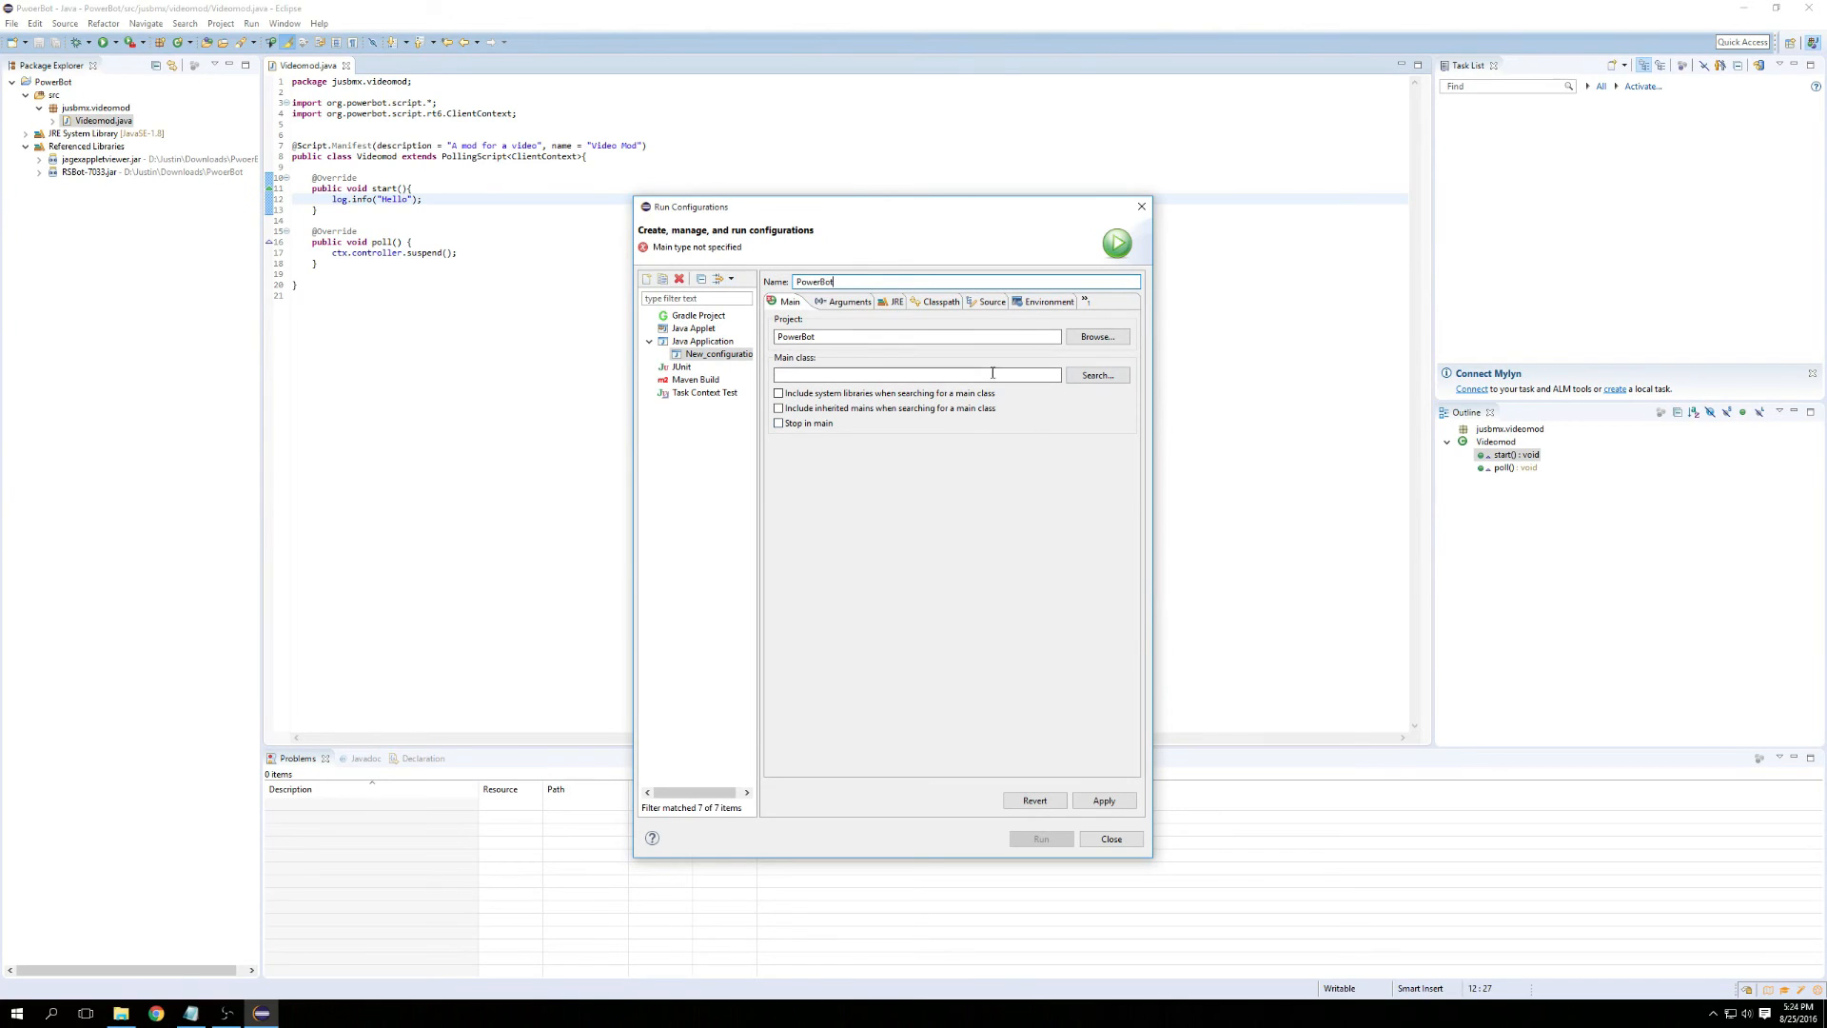
{"action": "left_click", "coordinate": [1097, 375]}
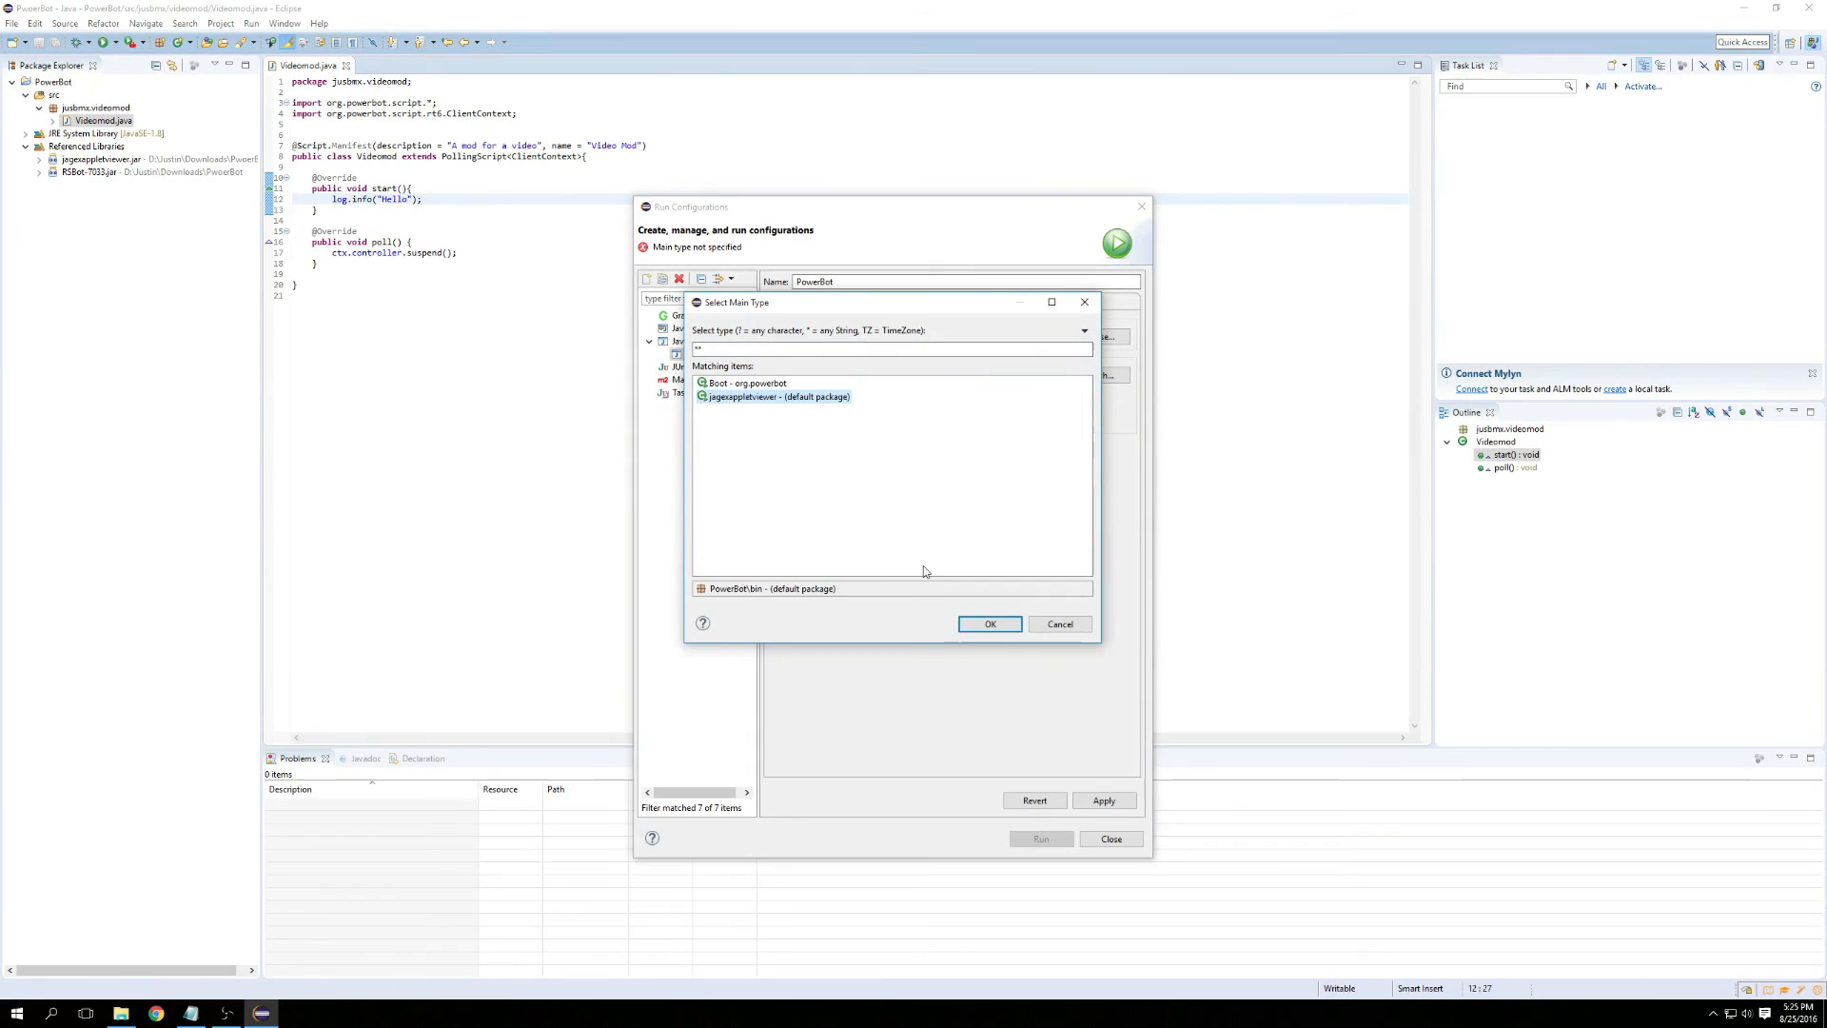
{"action": "left_click", "coordinate": [990, 624]}
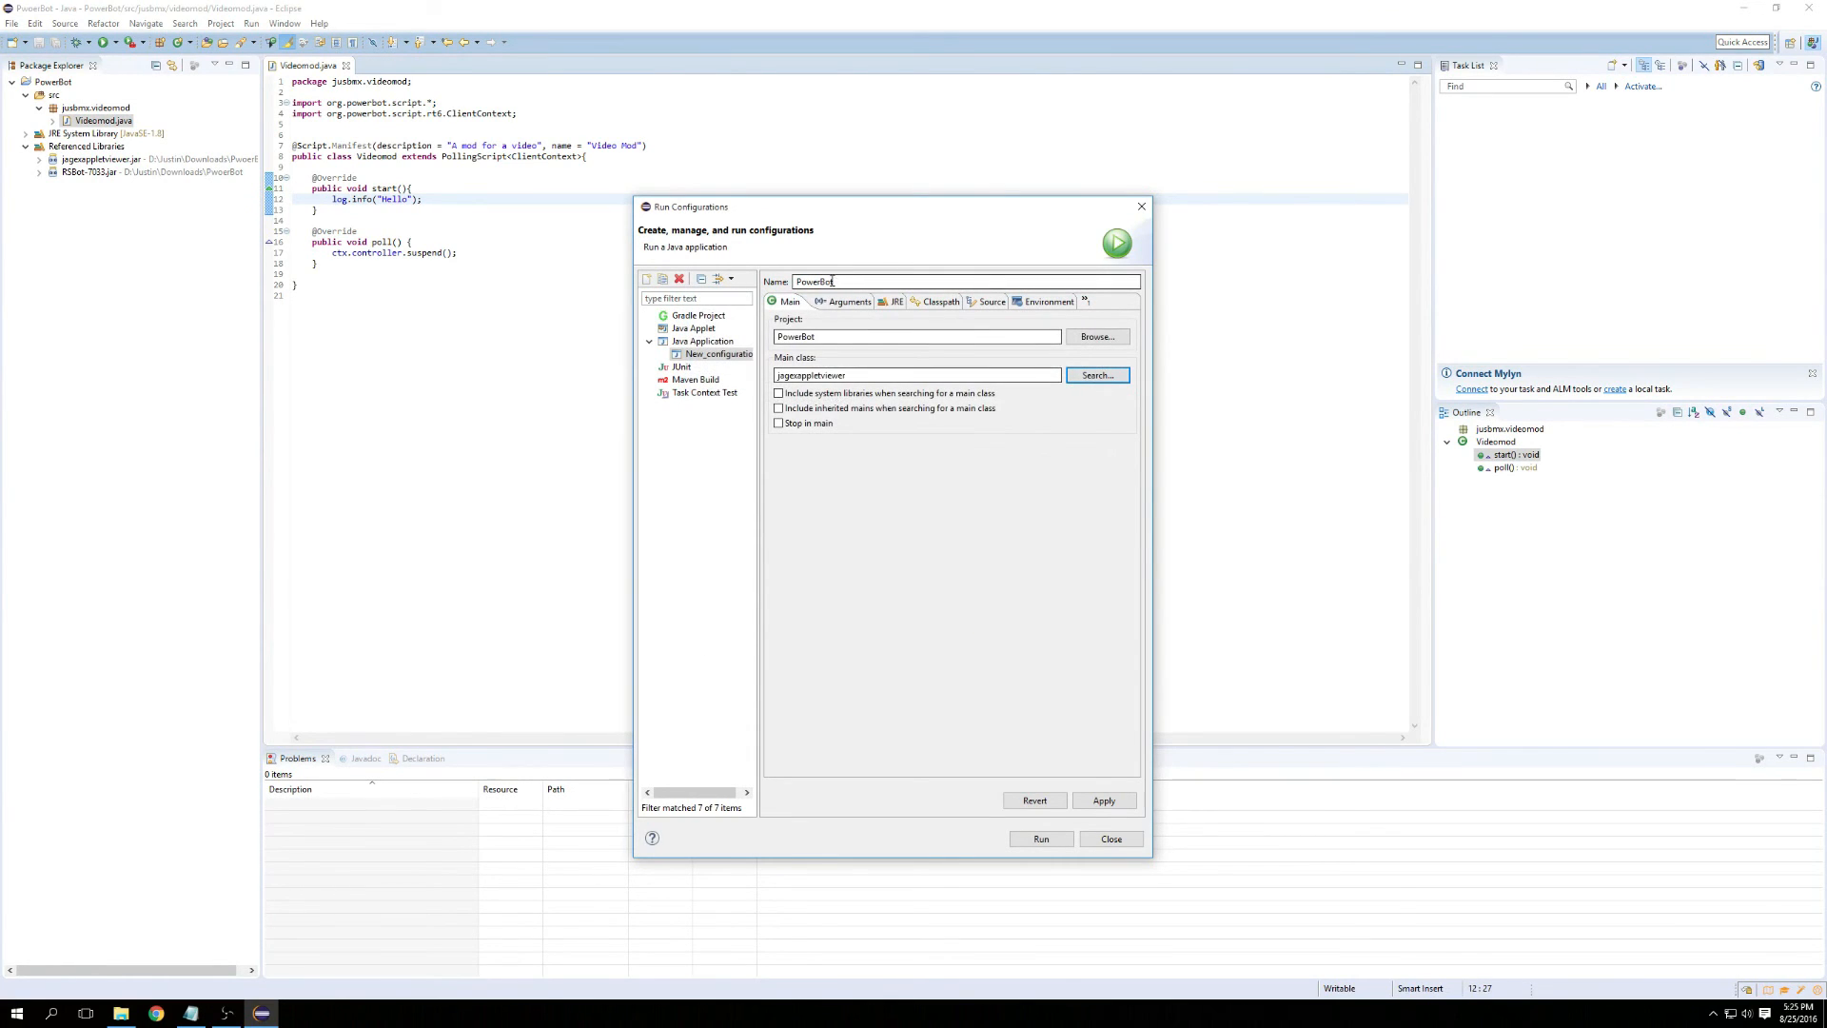
{"action": "left_click", "coordinate": [839, 303]}
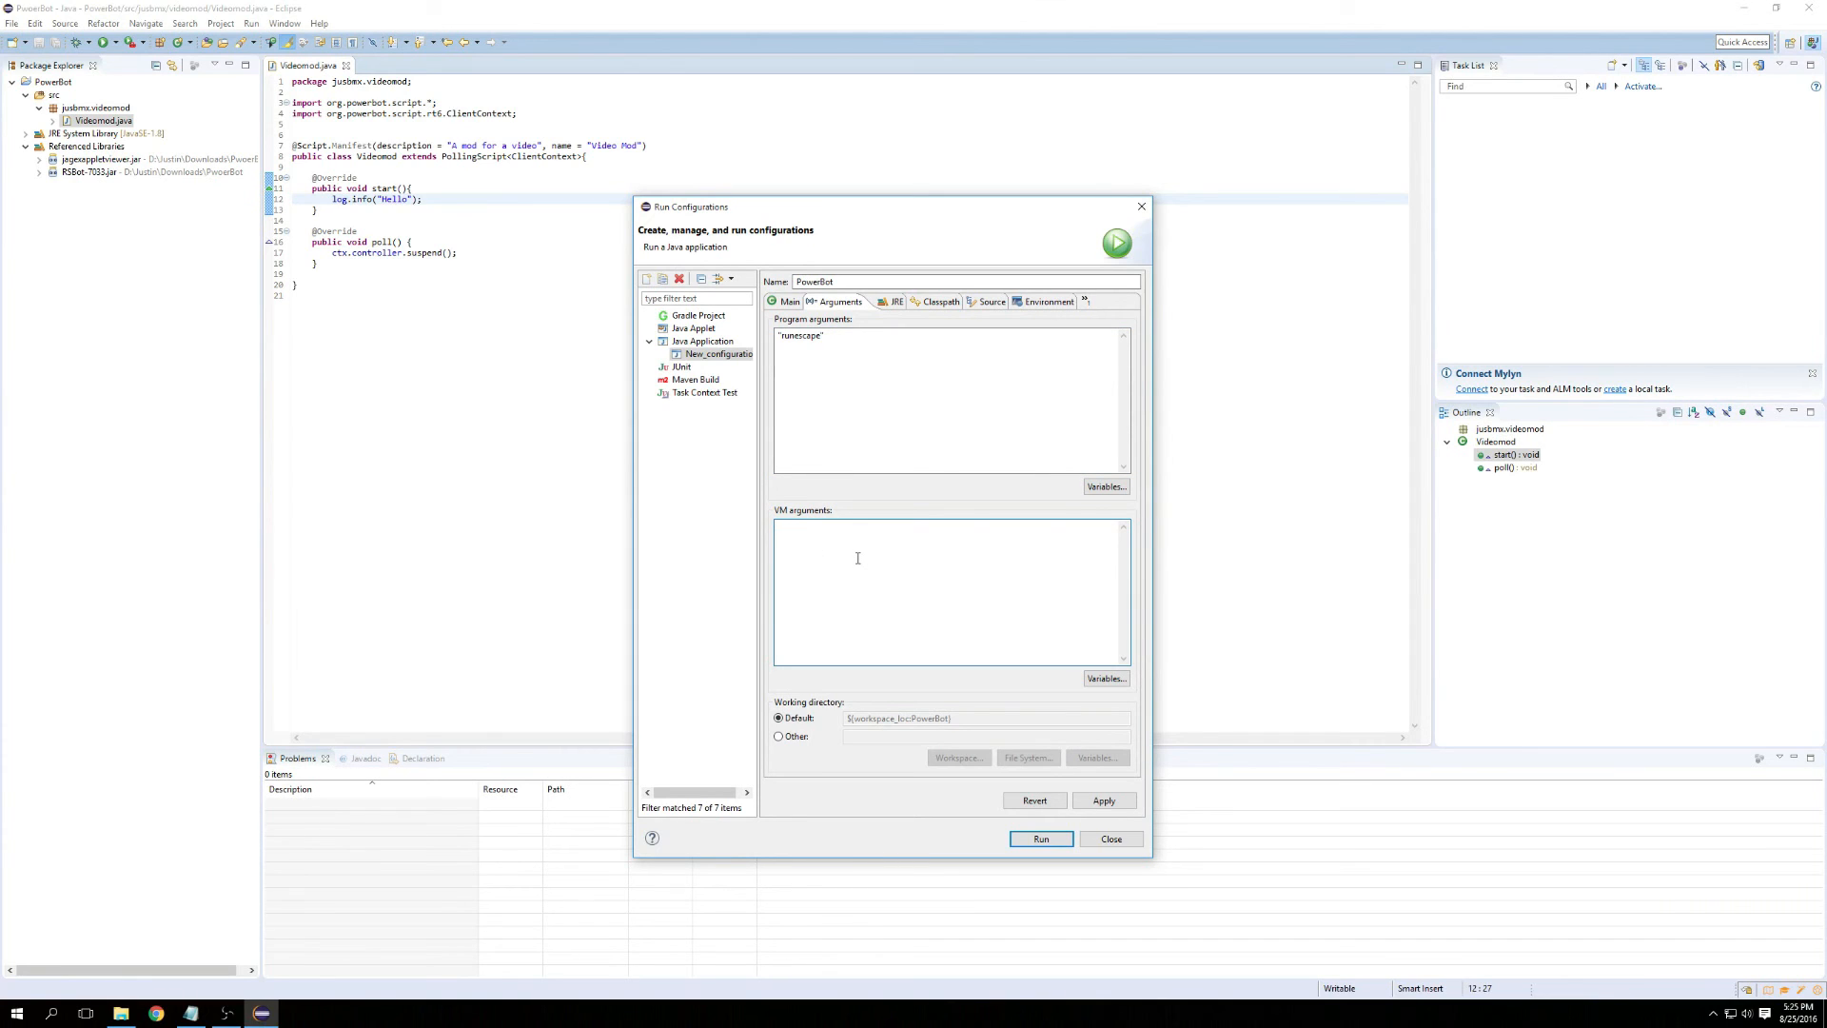
{"action": "mouse_move", "coordinate": [740, 517]}
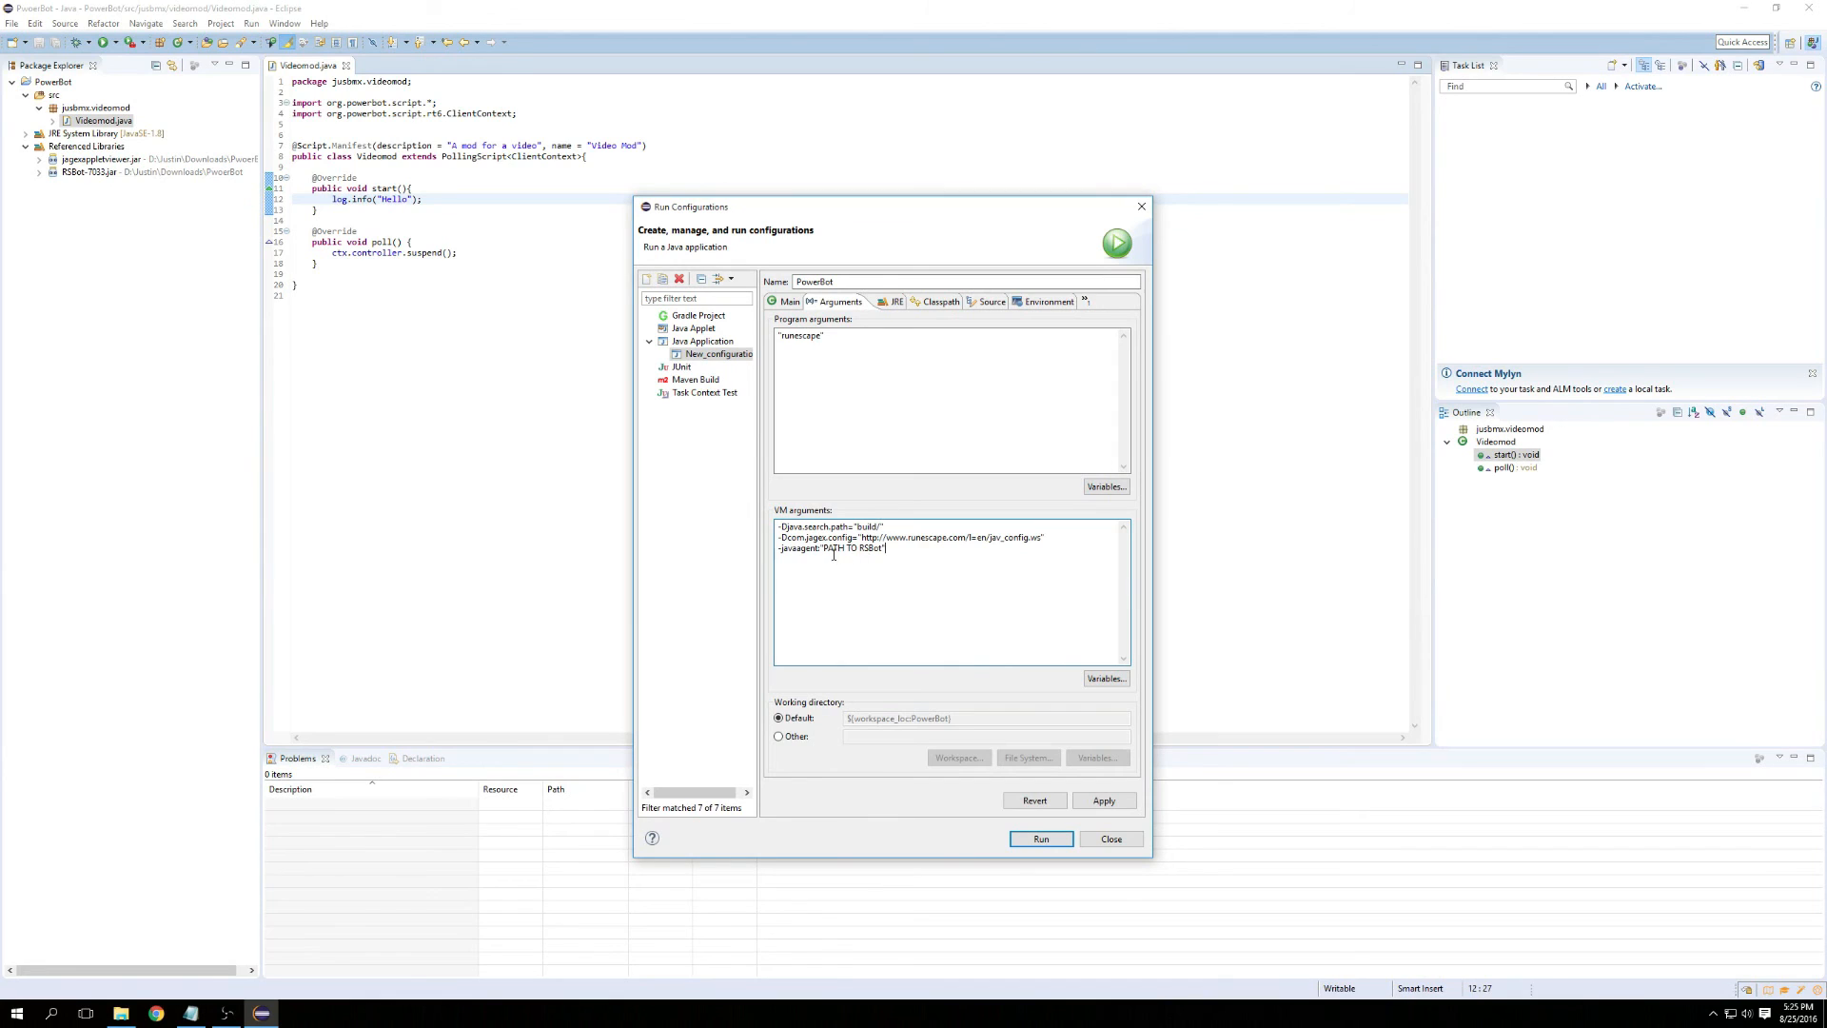
Enter the runescape program argument and search-path, jagex config and javaagent VM arguments, selecting the RSBot placeholder
{"action": "double_click", "coordinate": [830, 548]}
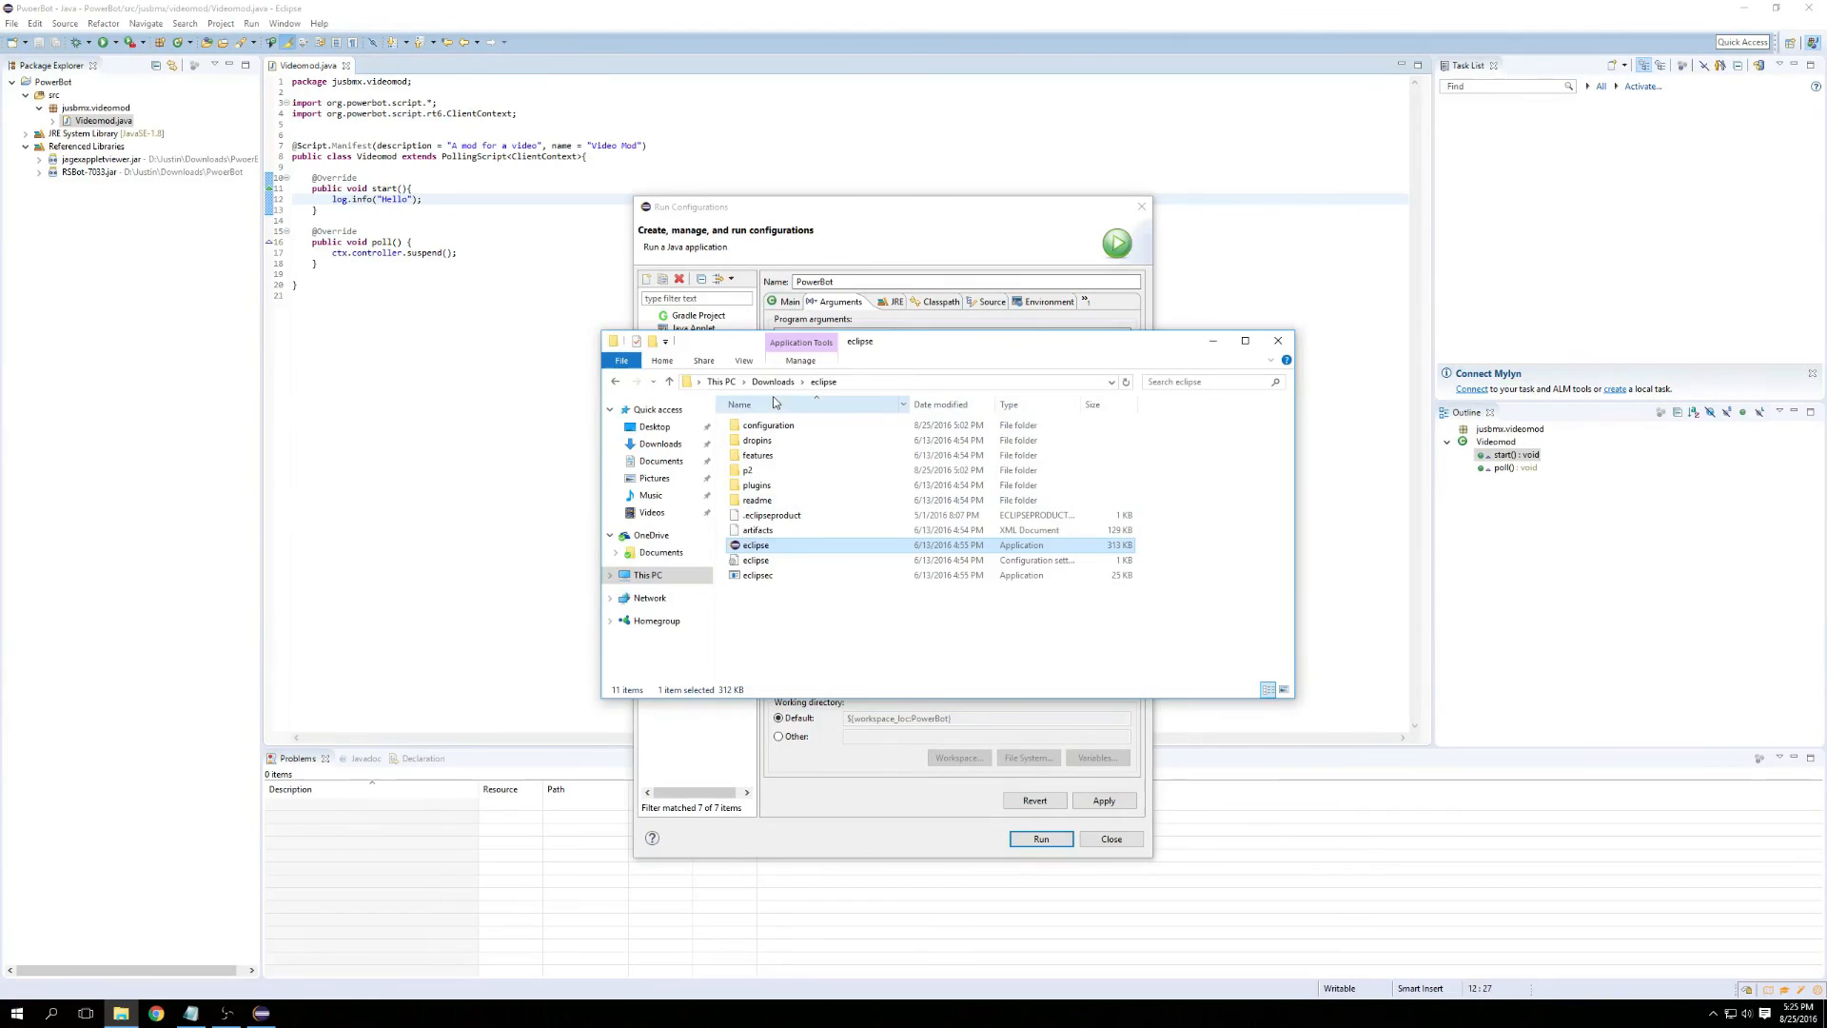
Open Downloads\PowerBot in File Explorer and copy its full folder path
{"action": "left_click", "coordinate": [668, 381]}
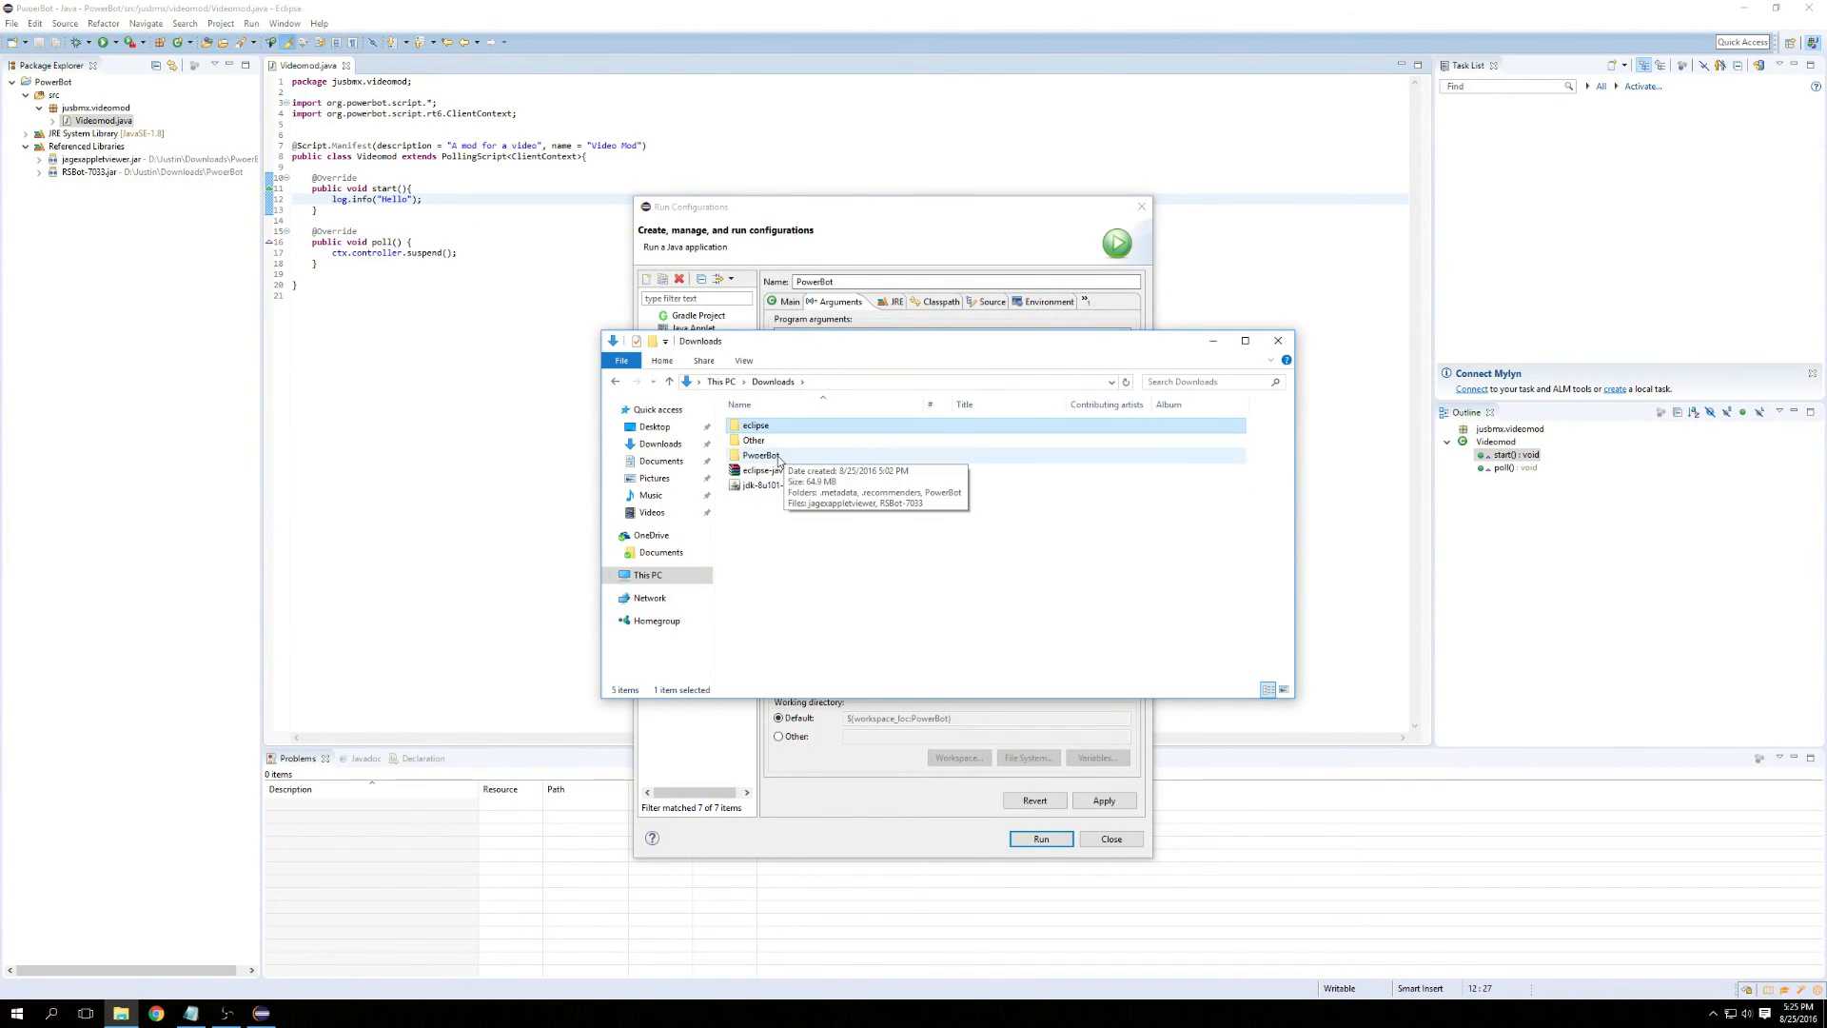
{"action": "double_click", "coordinate": [761, 455]}
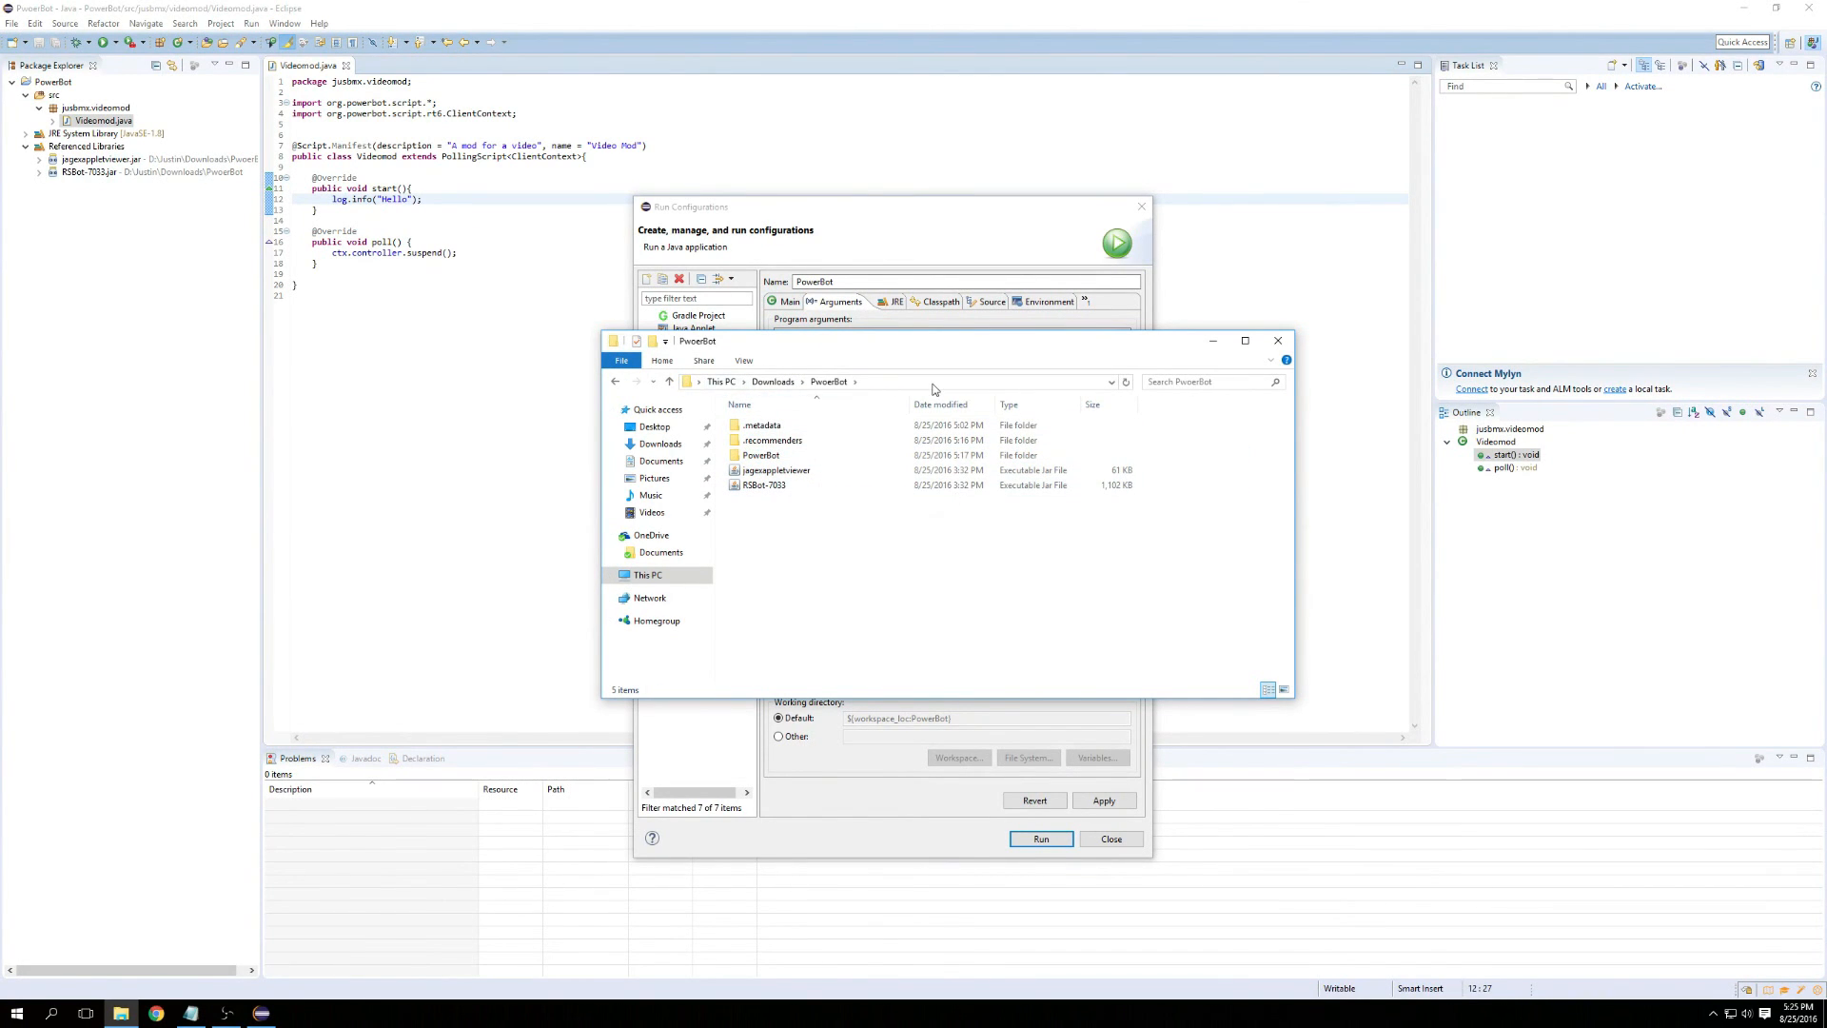
{"action": "left_click", "coordinate": [874, 381]}
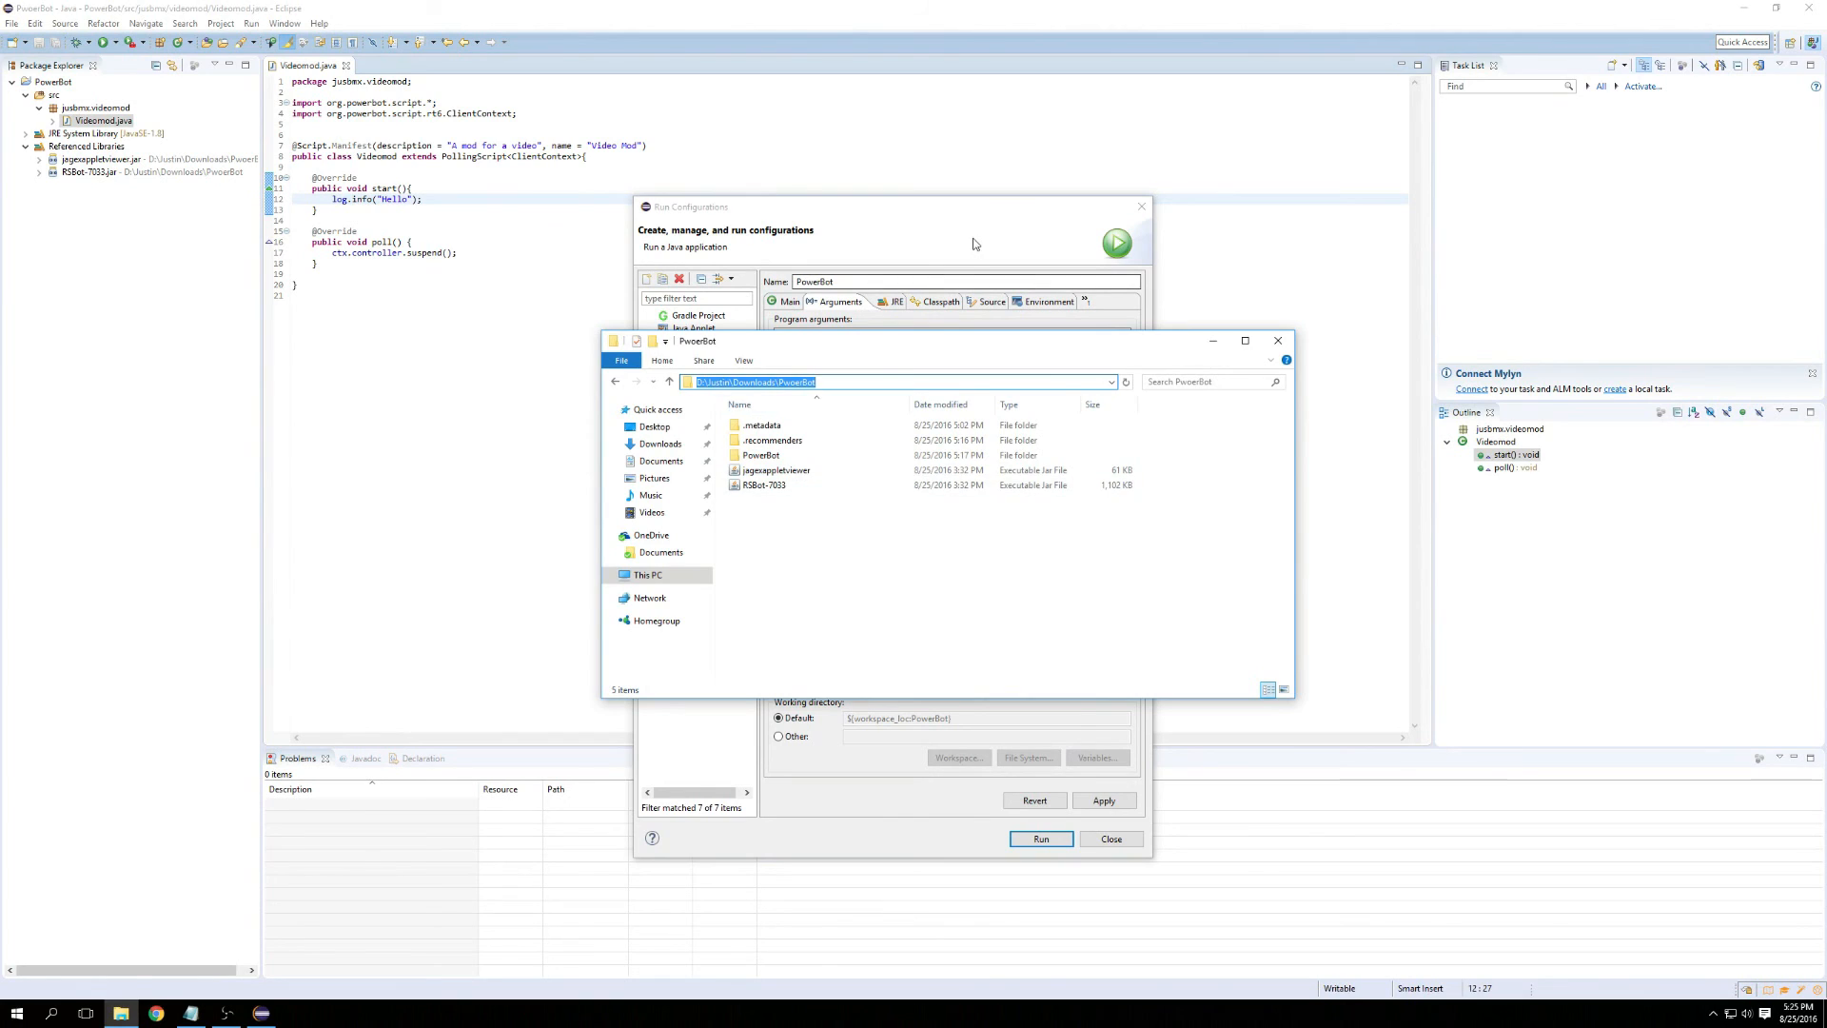
{"action": "left_click", "coordinate": [1277, 340]}
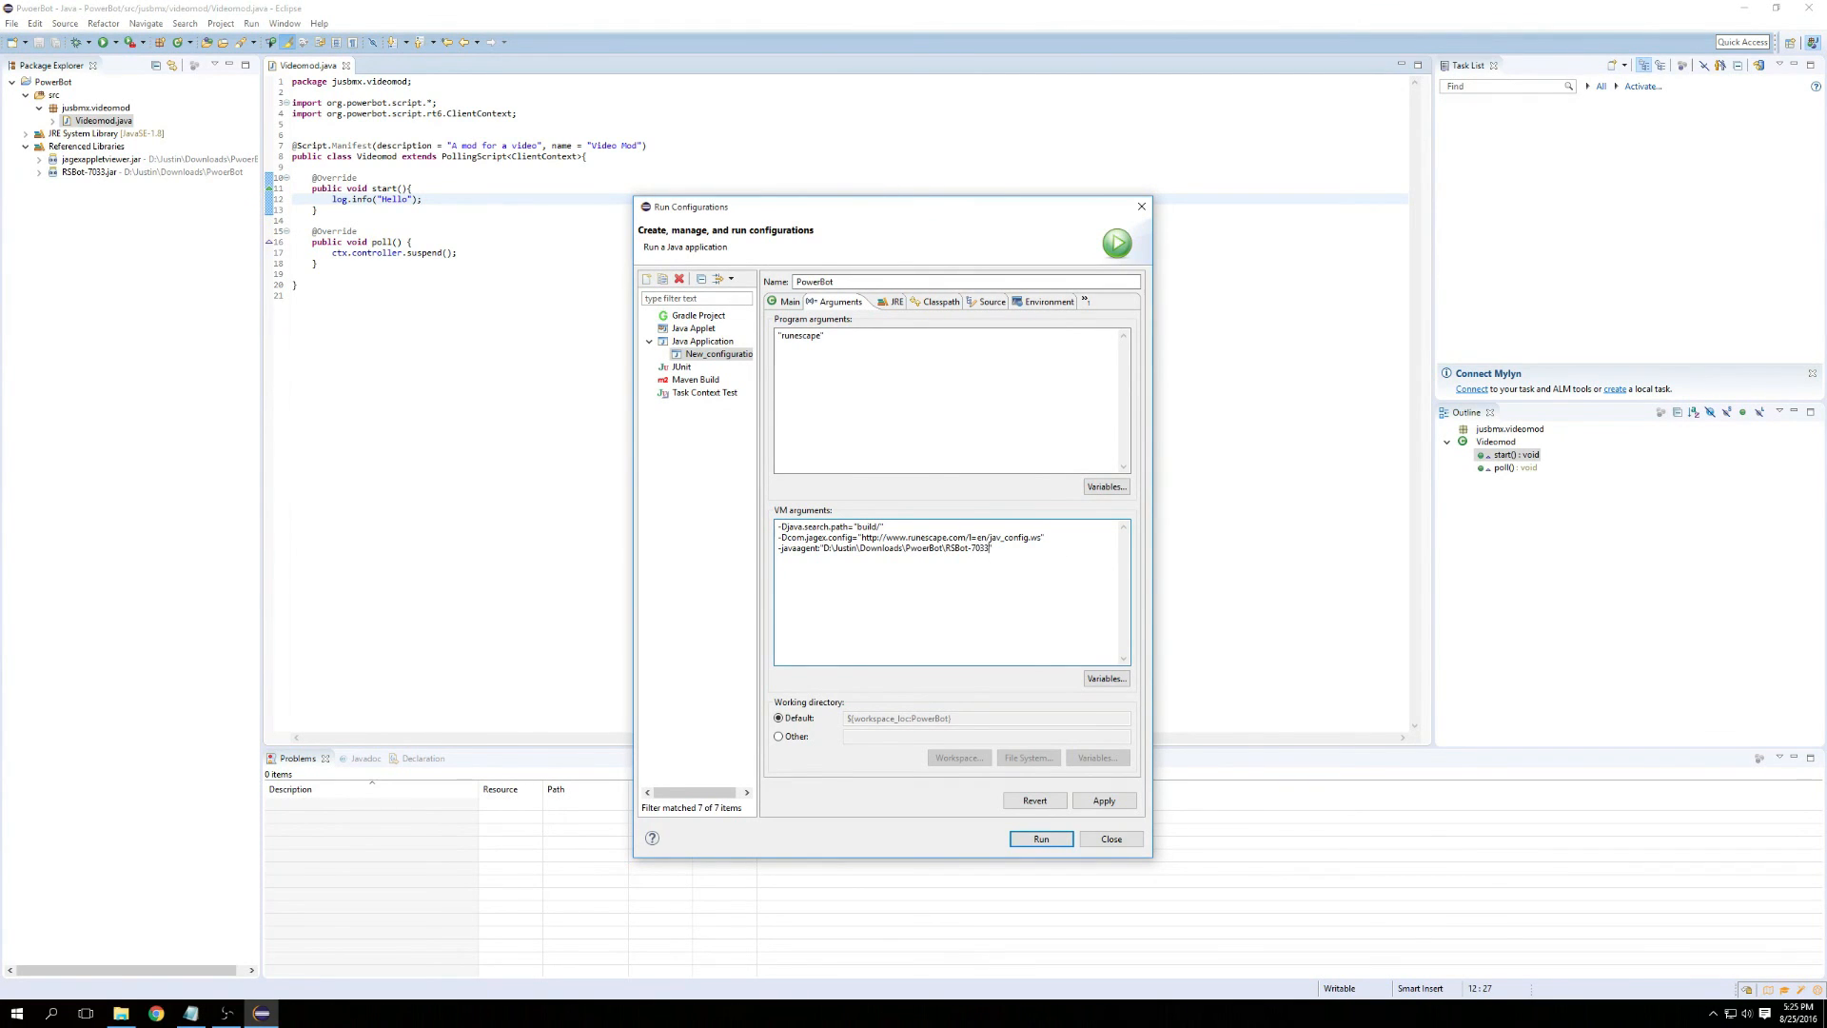
Point the javaagent argument at RSBot-7033.jar, apply the PowerBot configuration and run it
{"action": "double_click", "coordinate": [980, 548]}
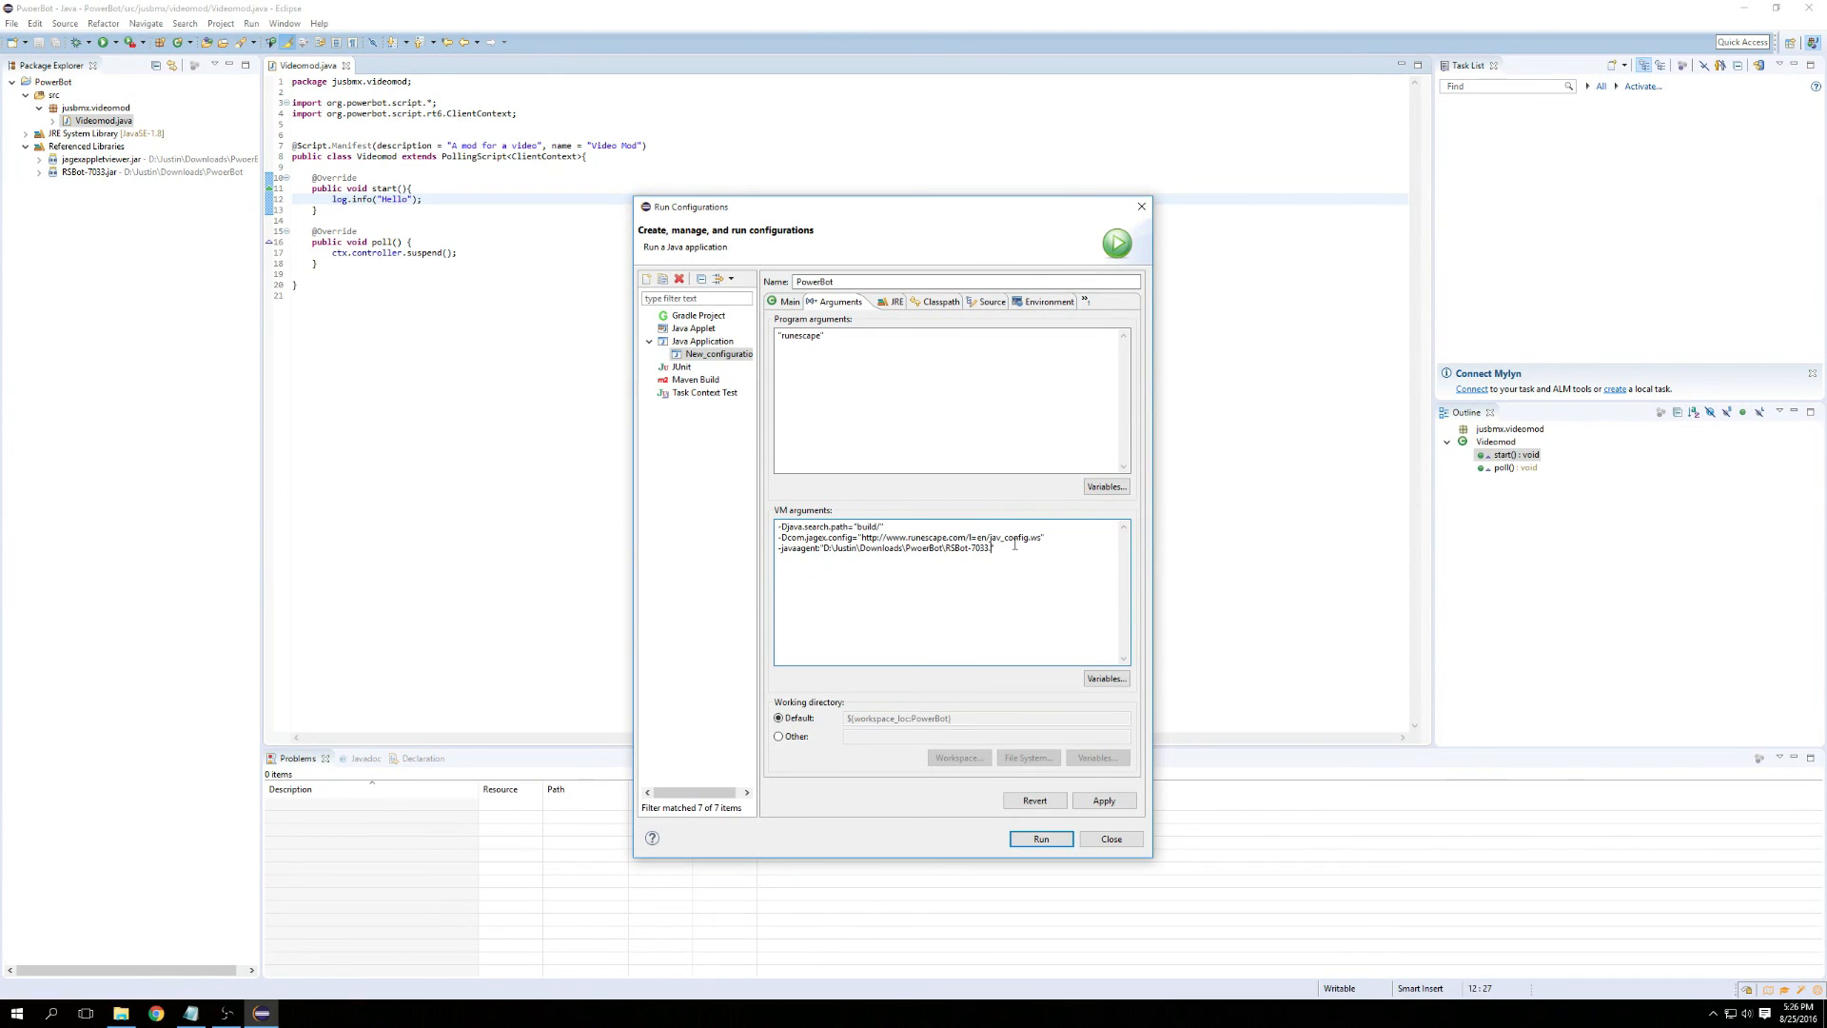
{"action": "left_click", "coordinate": [1039, 840]}
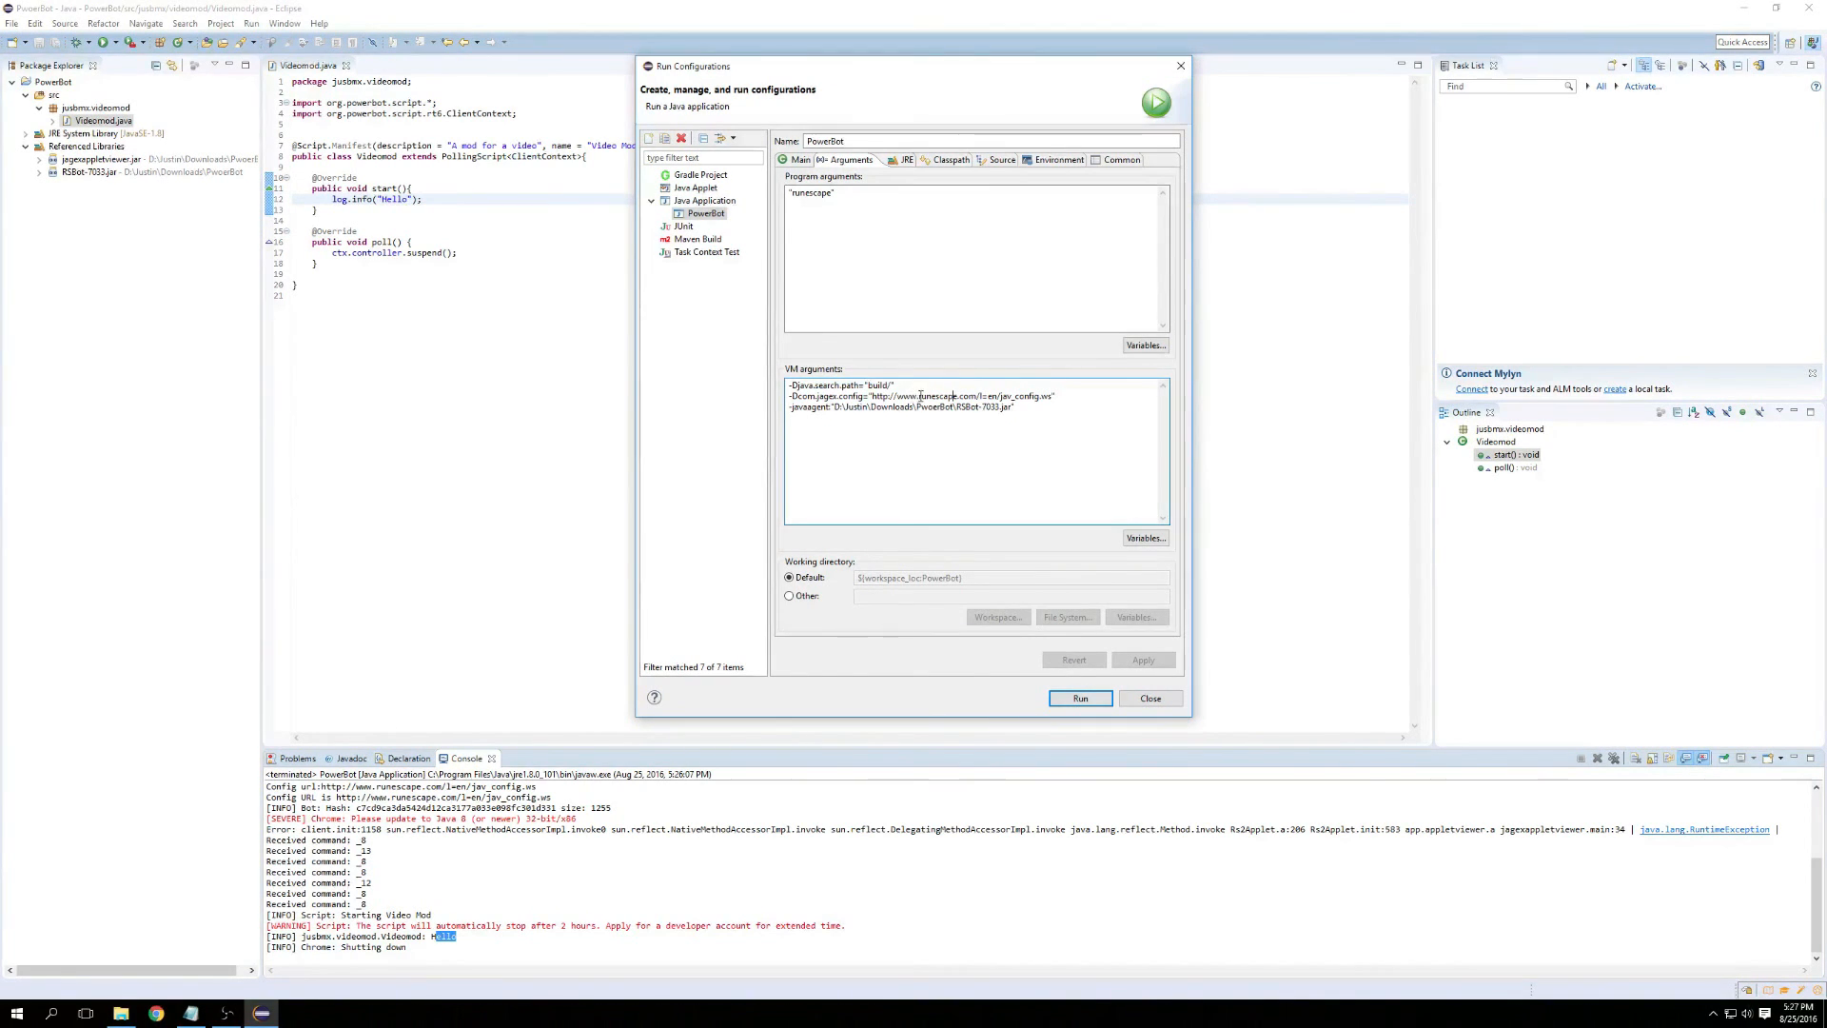
{"action": "double_click", "coordinate": [906, 396]}
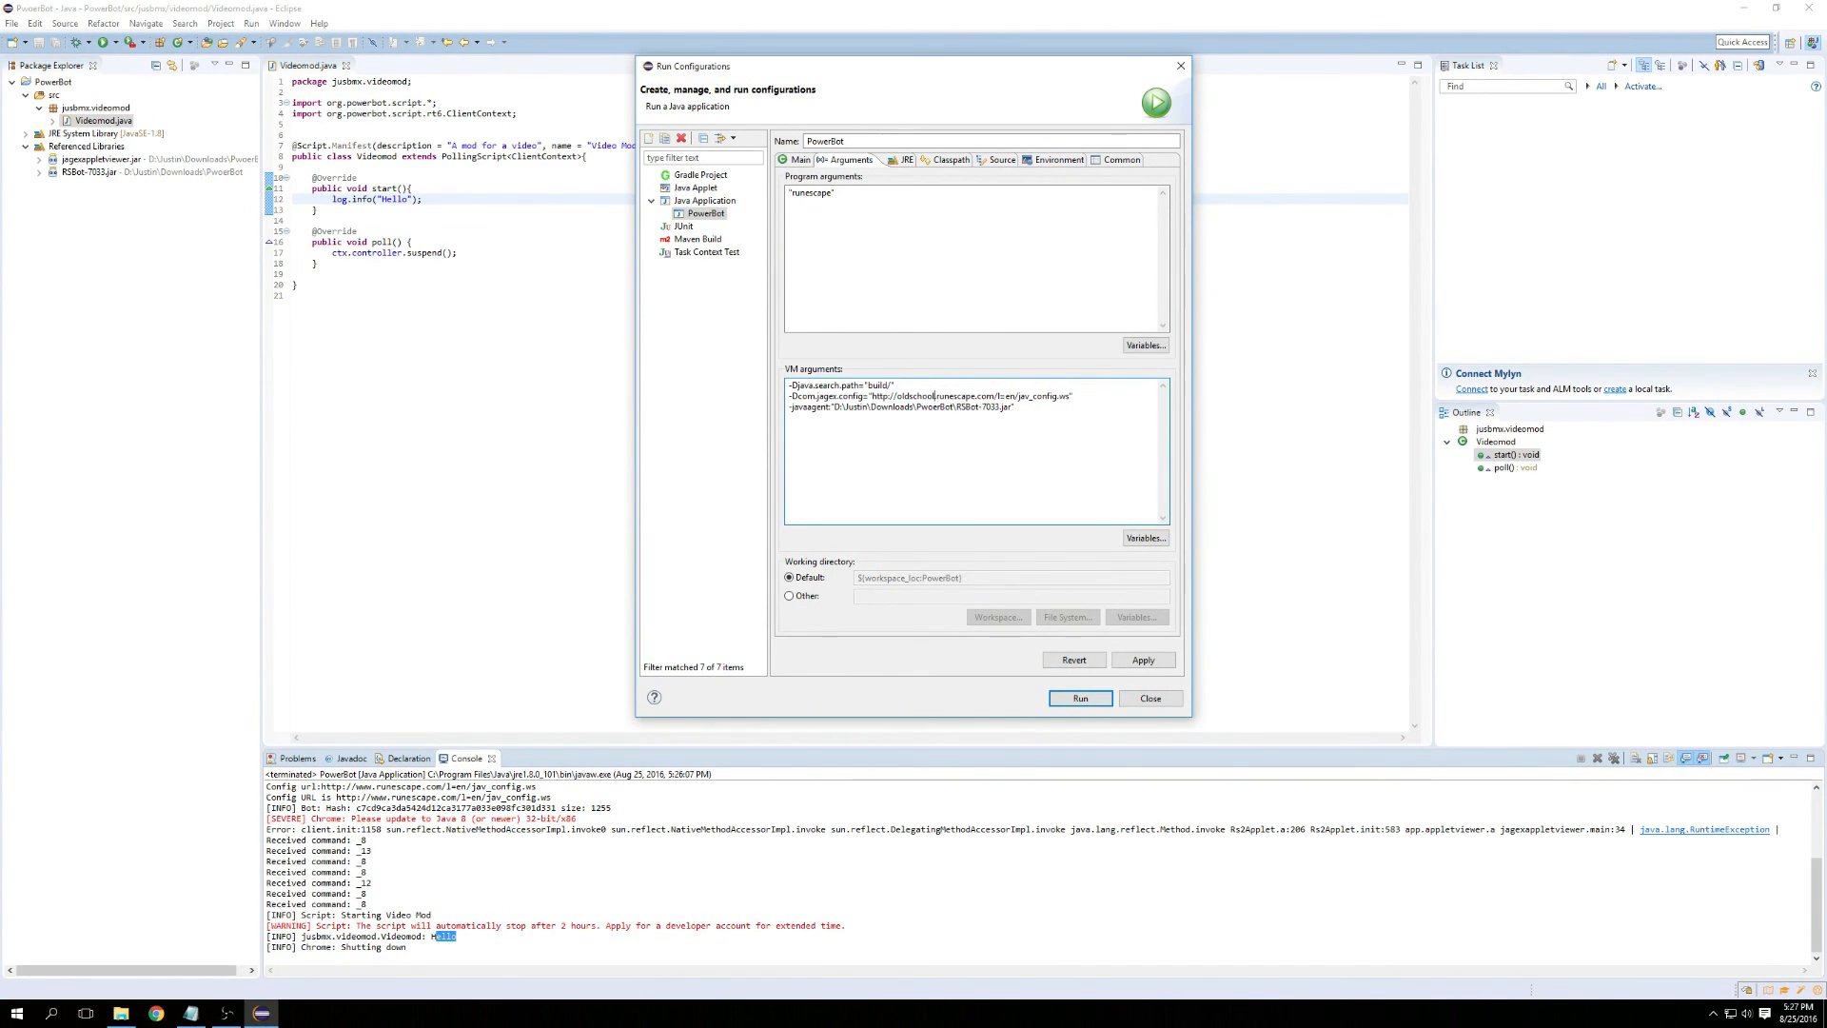
{"action": "mouse_move", "coordinate": [1106, 531]}
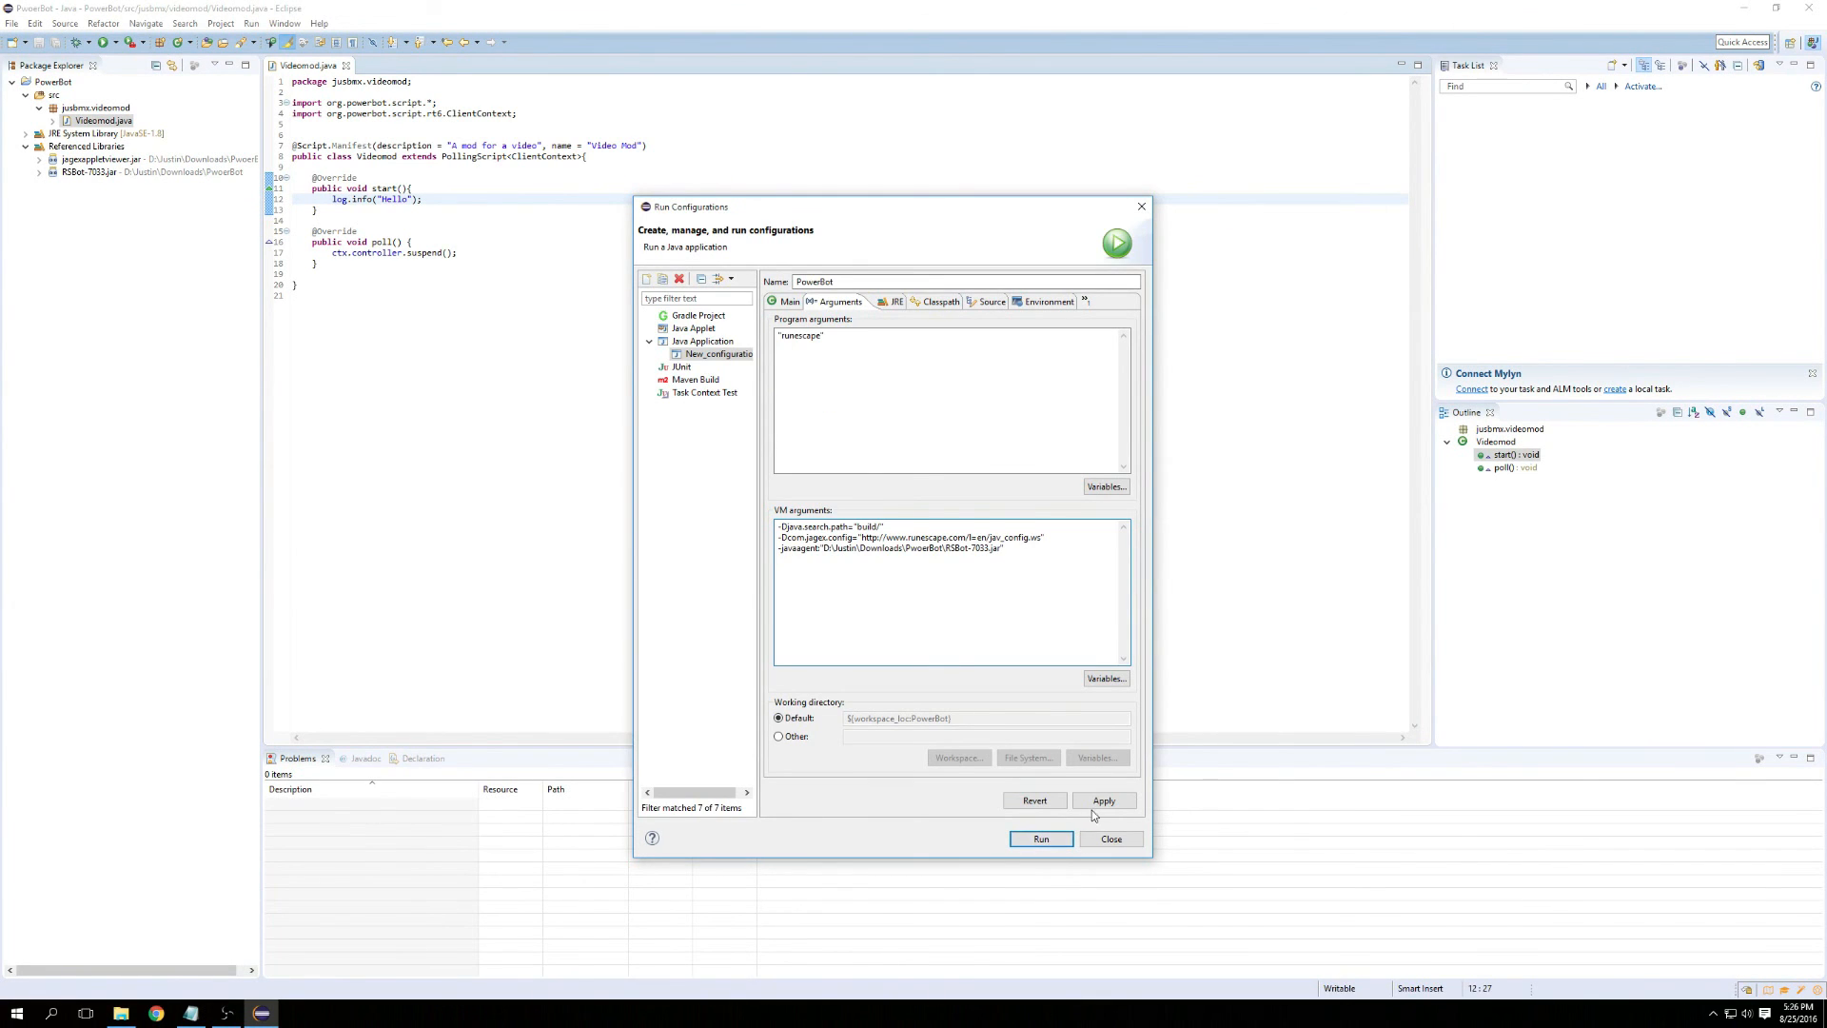
{"action": "left_click", "coordinate": [1102, 802]}
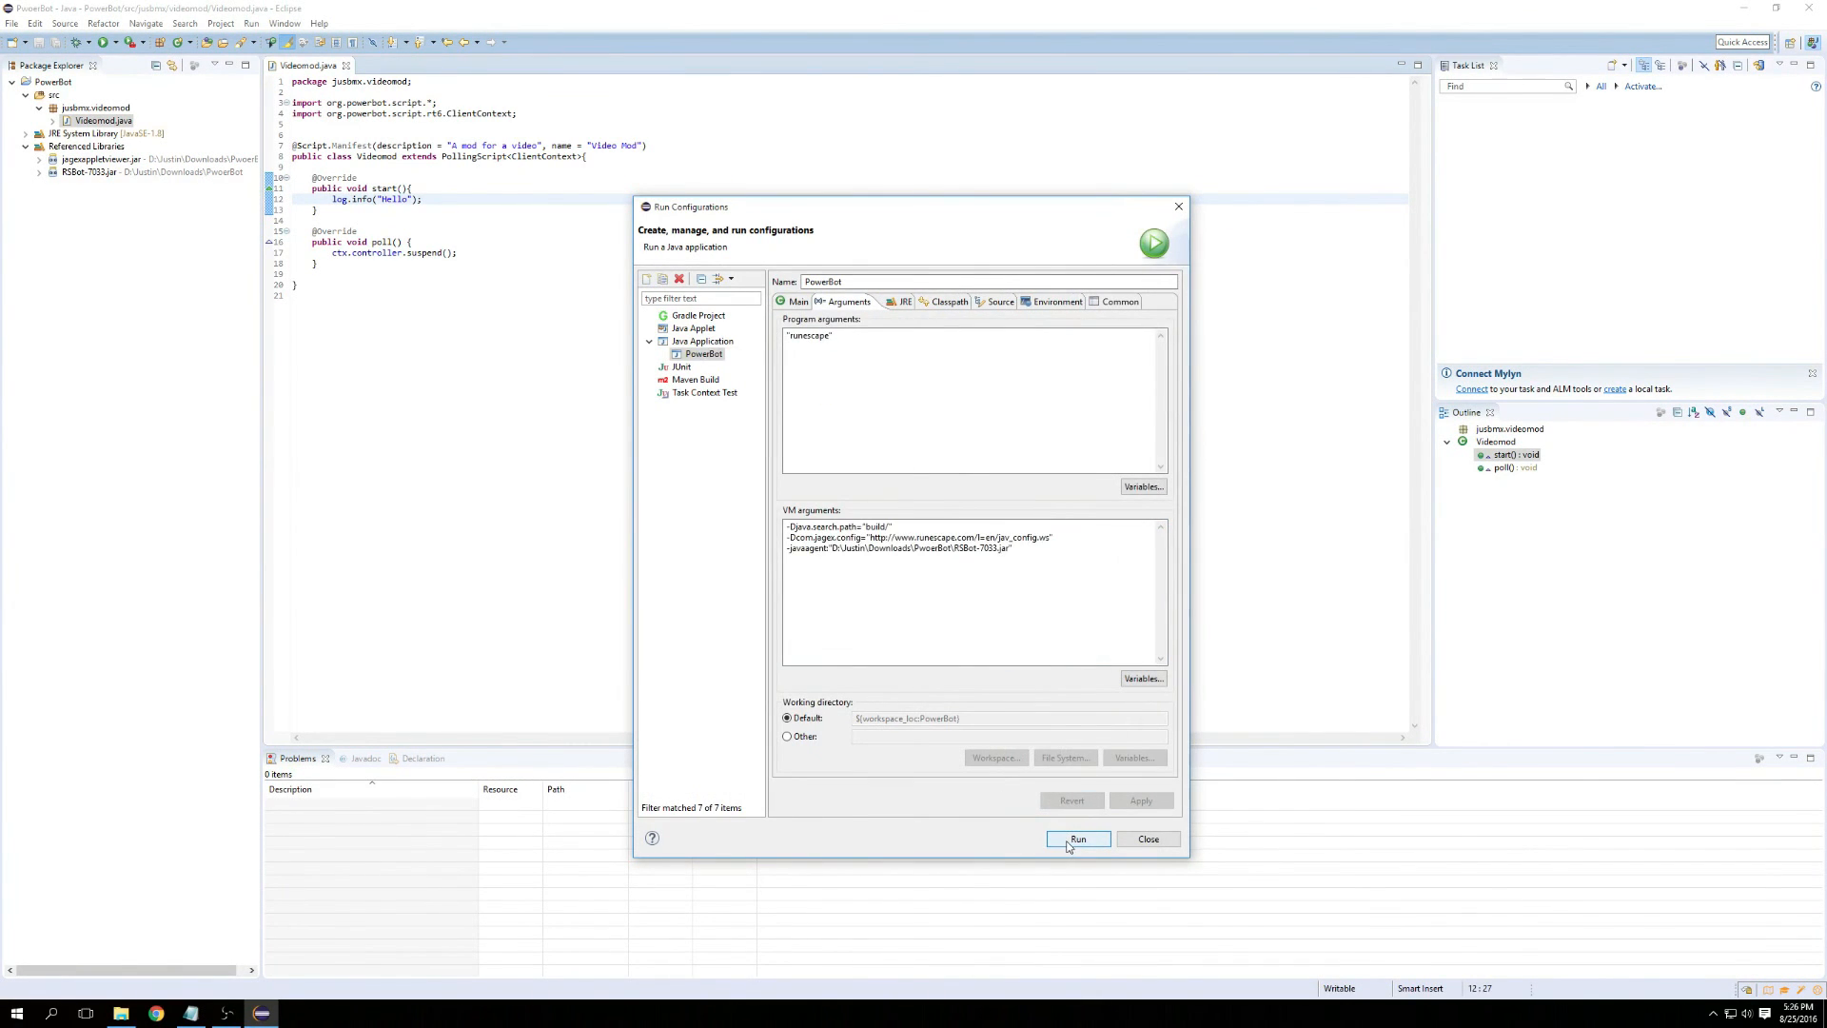
{"action": "left_click", "coordinate": [1077, 840]}
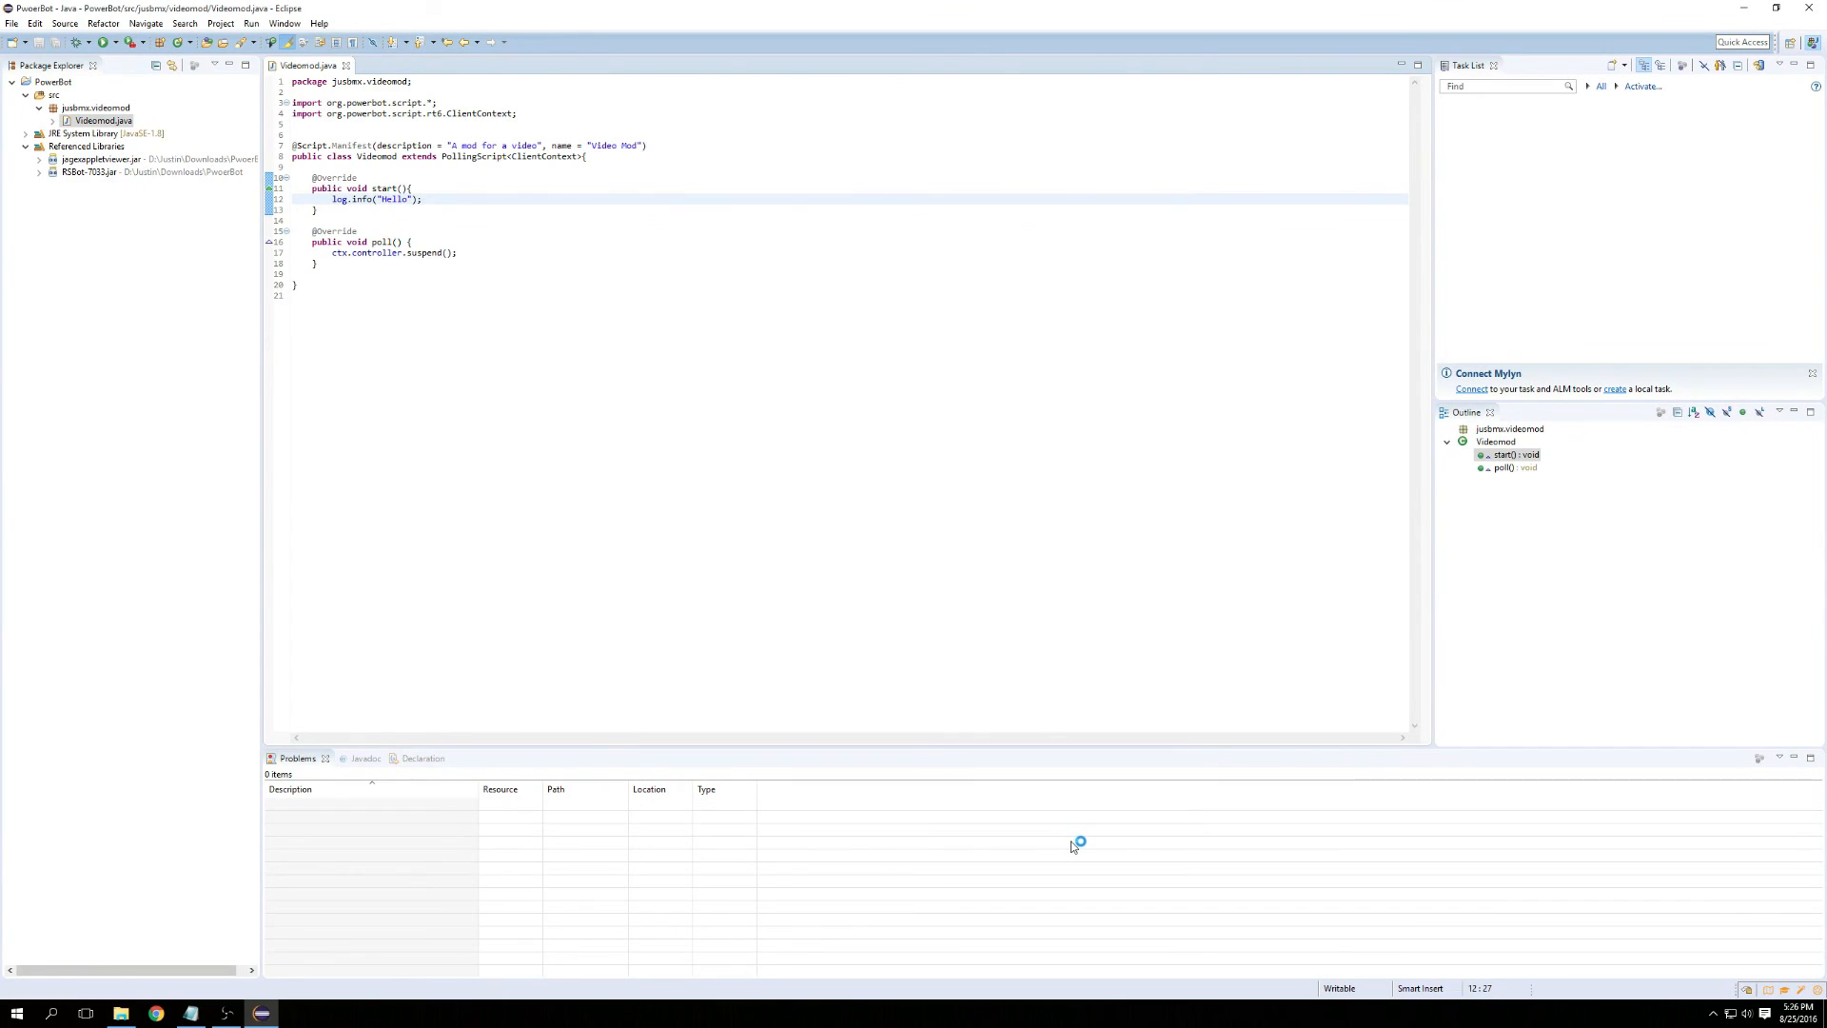
Bring up the launched RuneScape client and dismiss the Java Requirement warning
{"action": "left_click", "coordinate": [465, 760]}
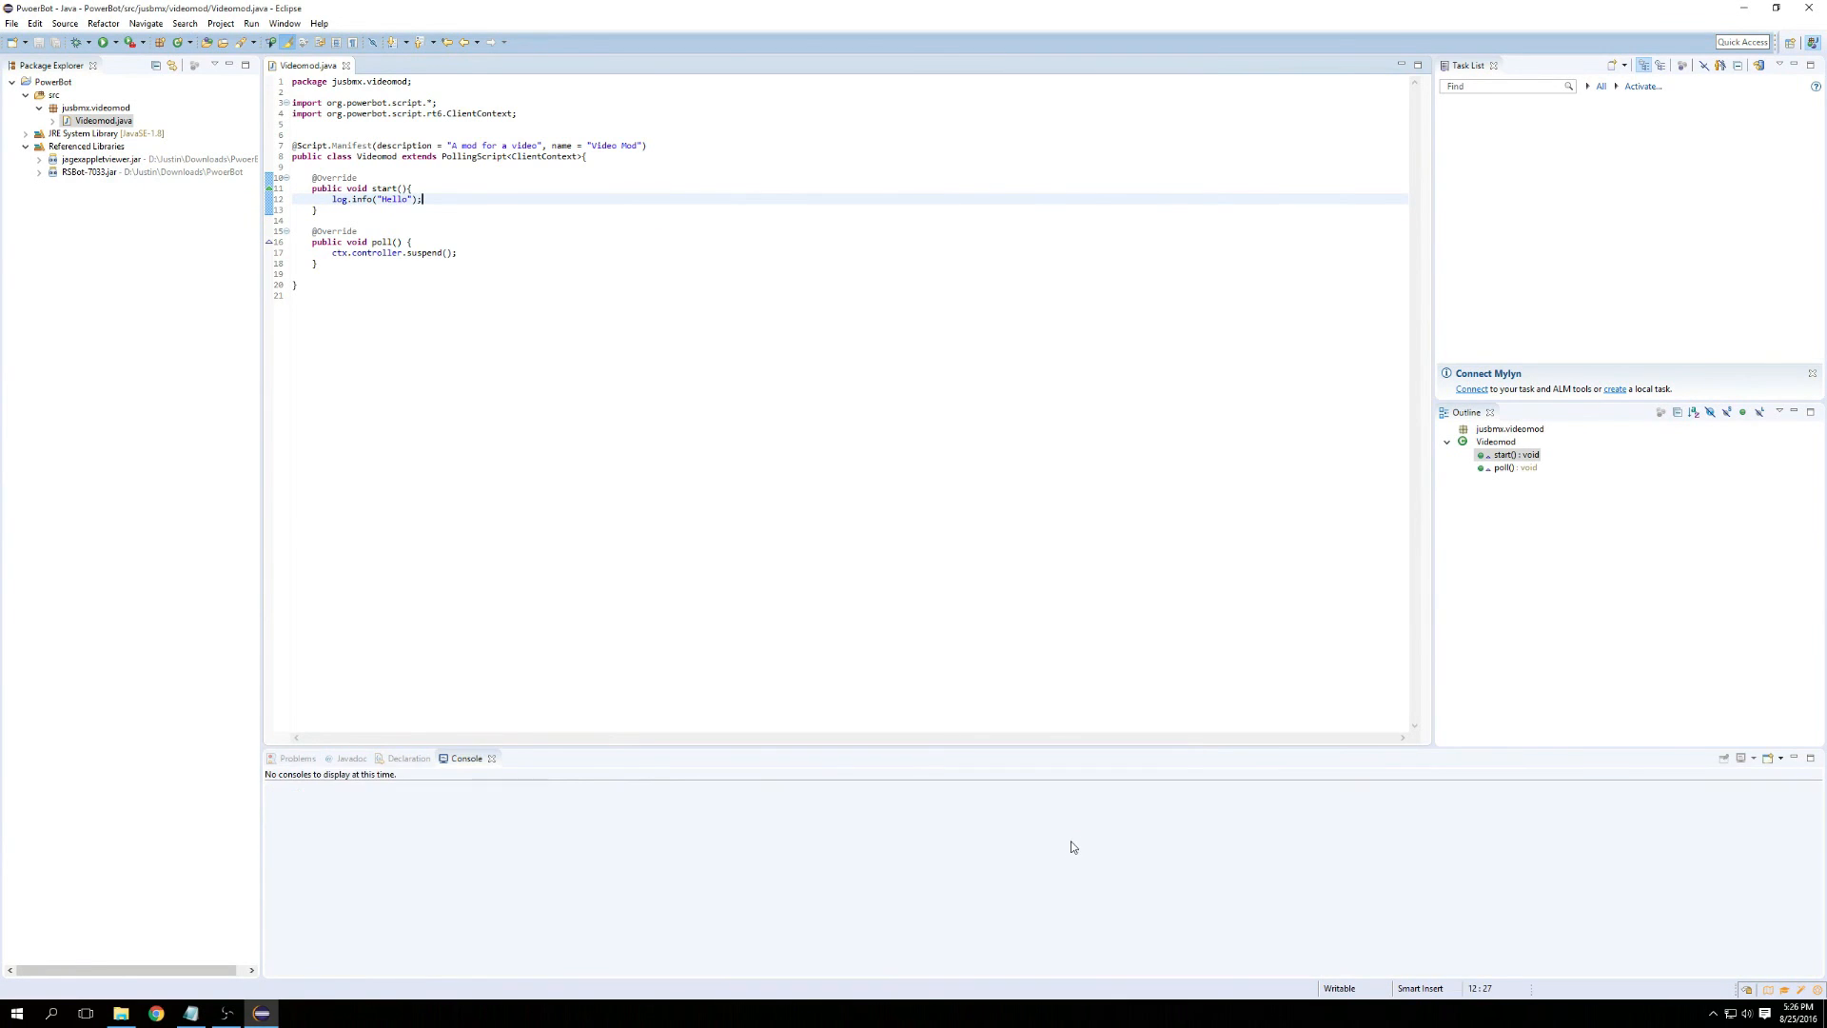
{"action": "left_click", "coordinate": [97, 42]}
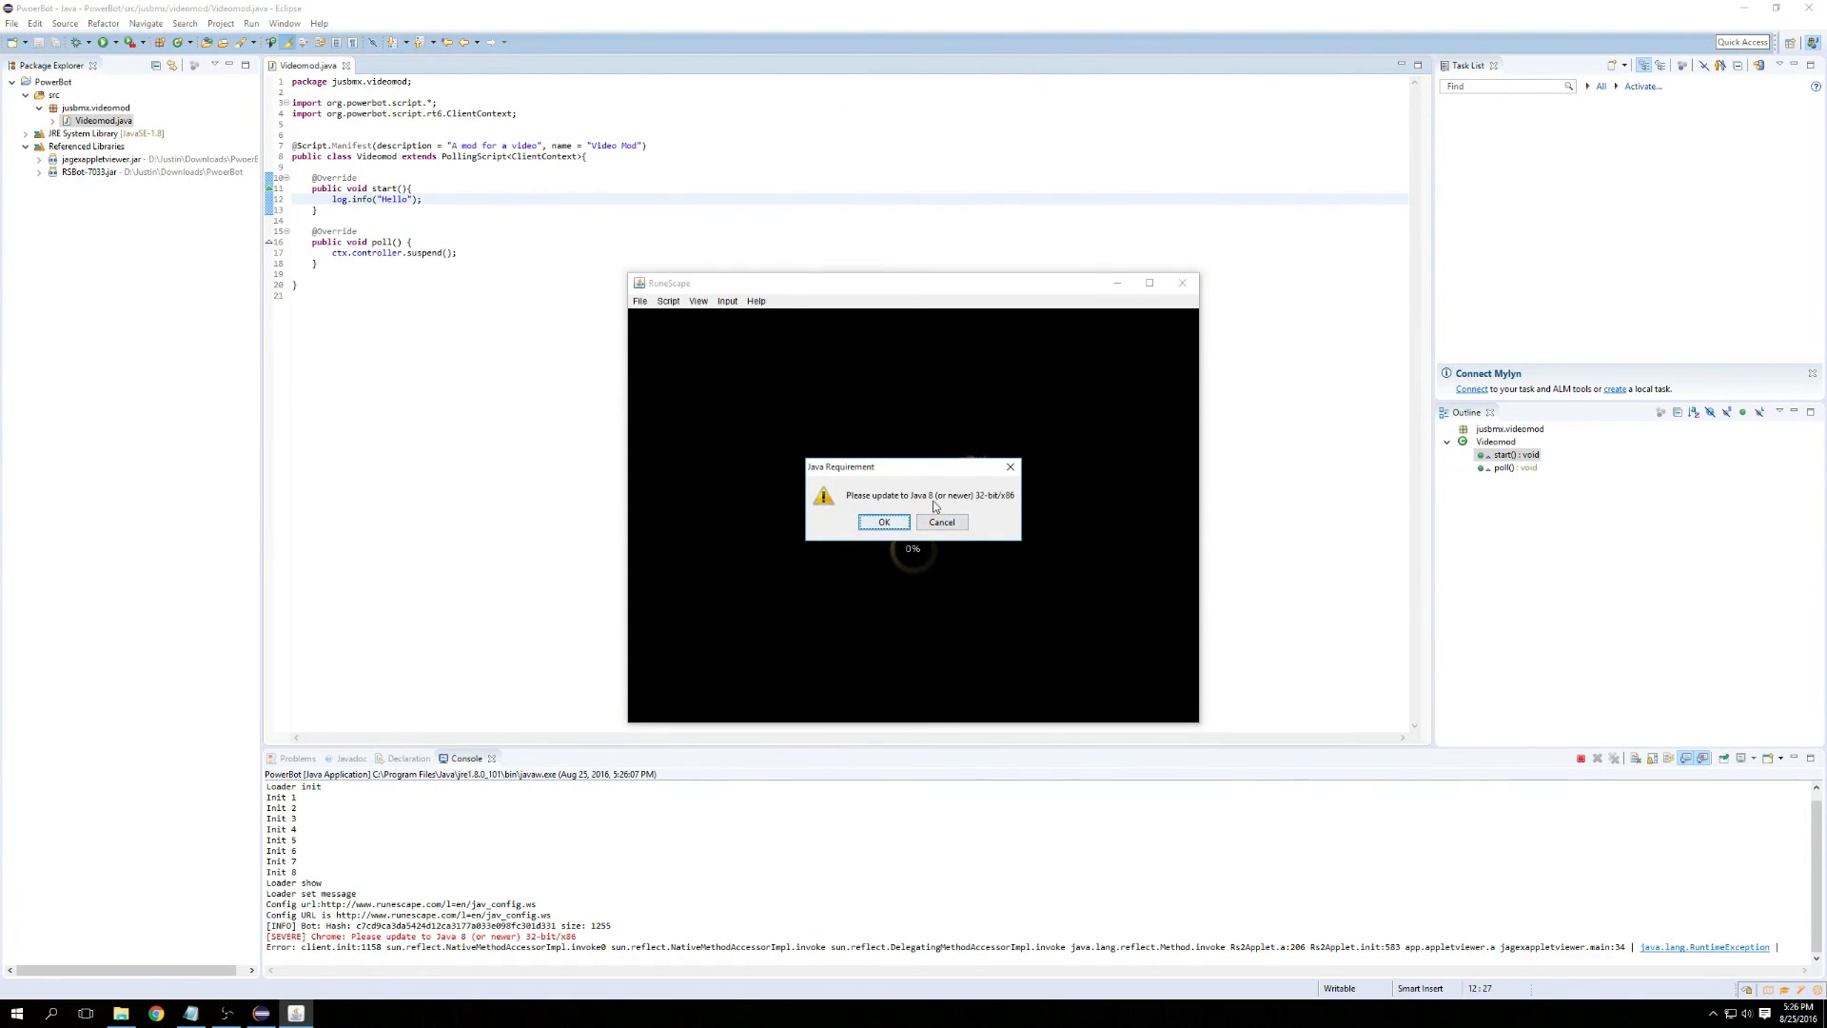
{"action": "left_click", "coordinate": [881, 521]}
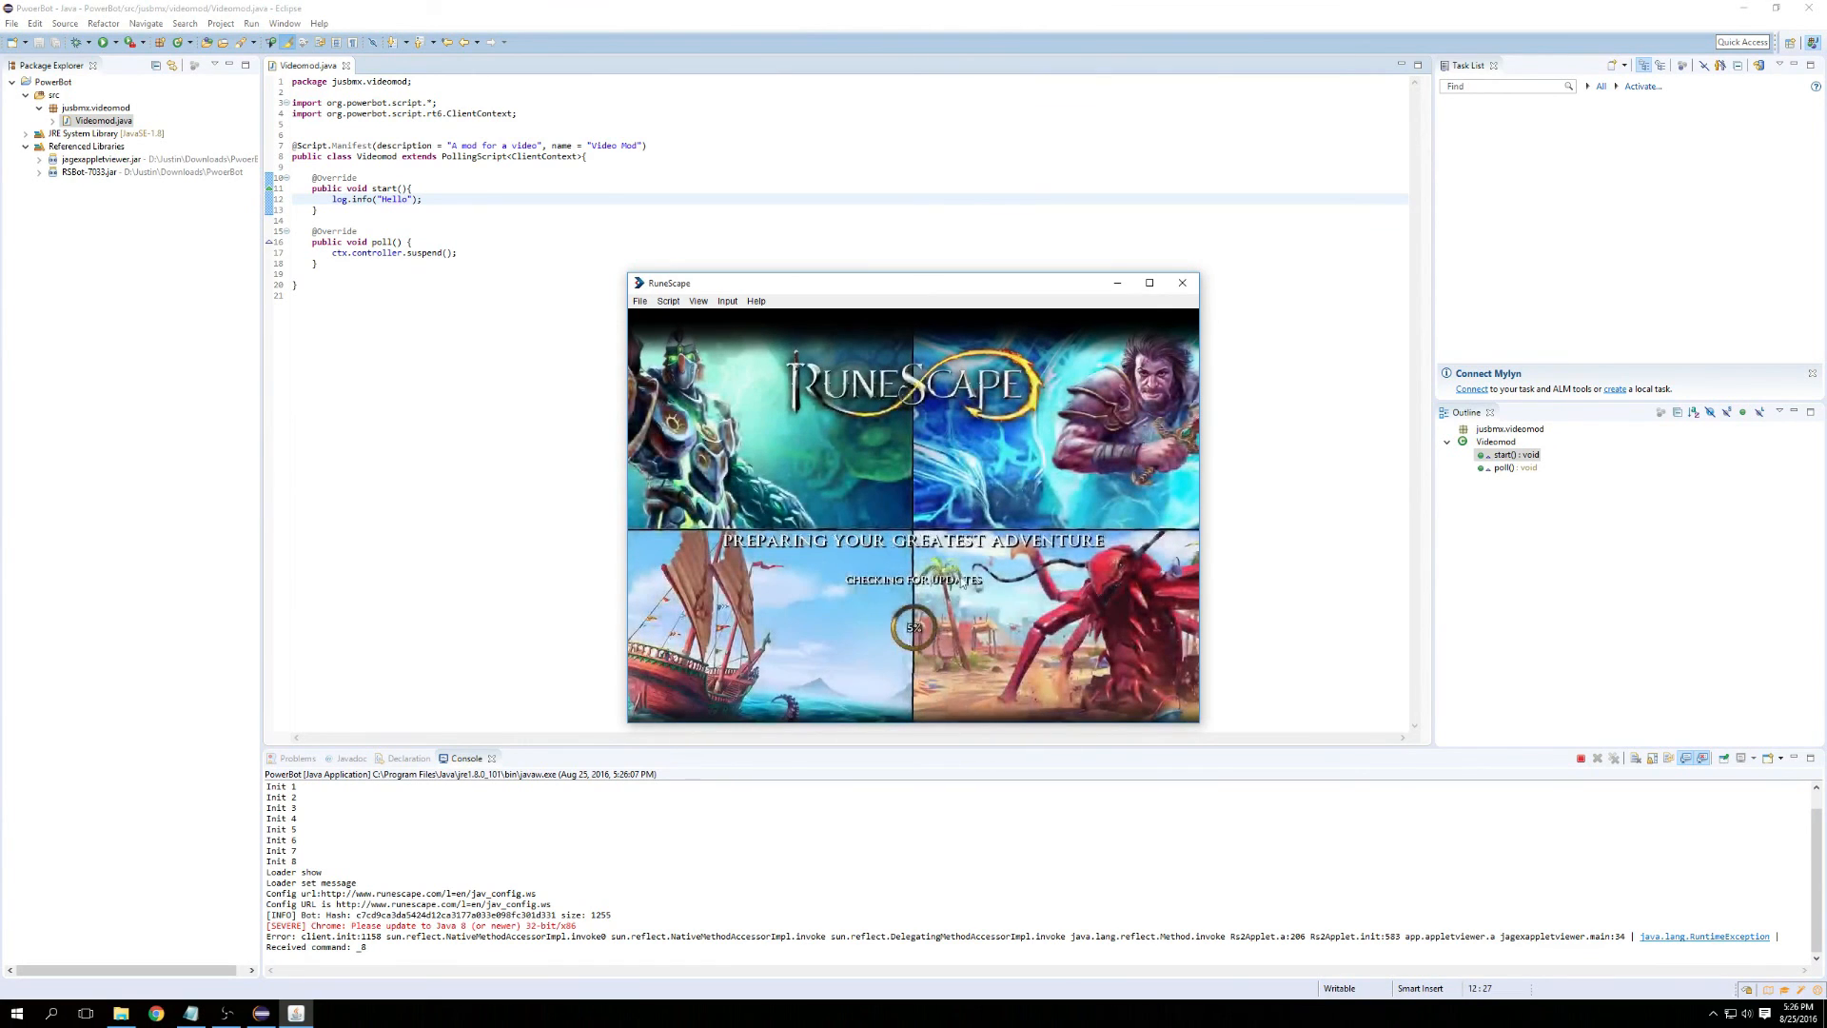
Play the Video Mod script from the Script menu so the console logs Hello
{"action": "left_click", "coordinate": [668, 300]}
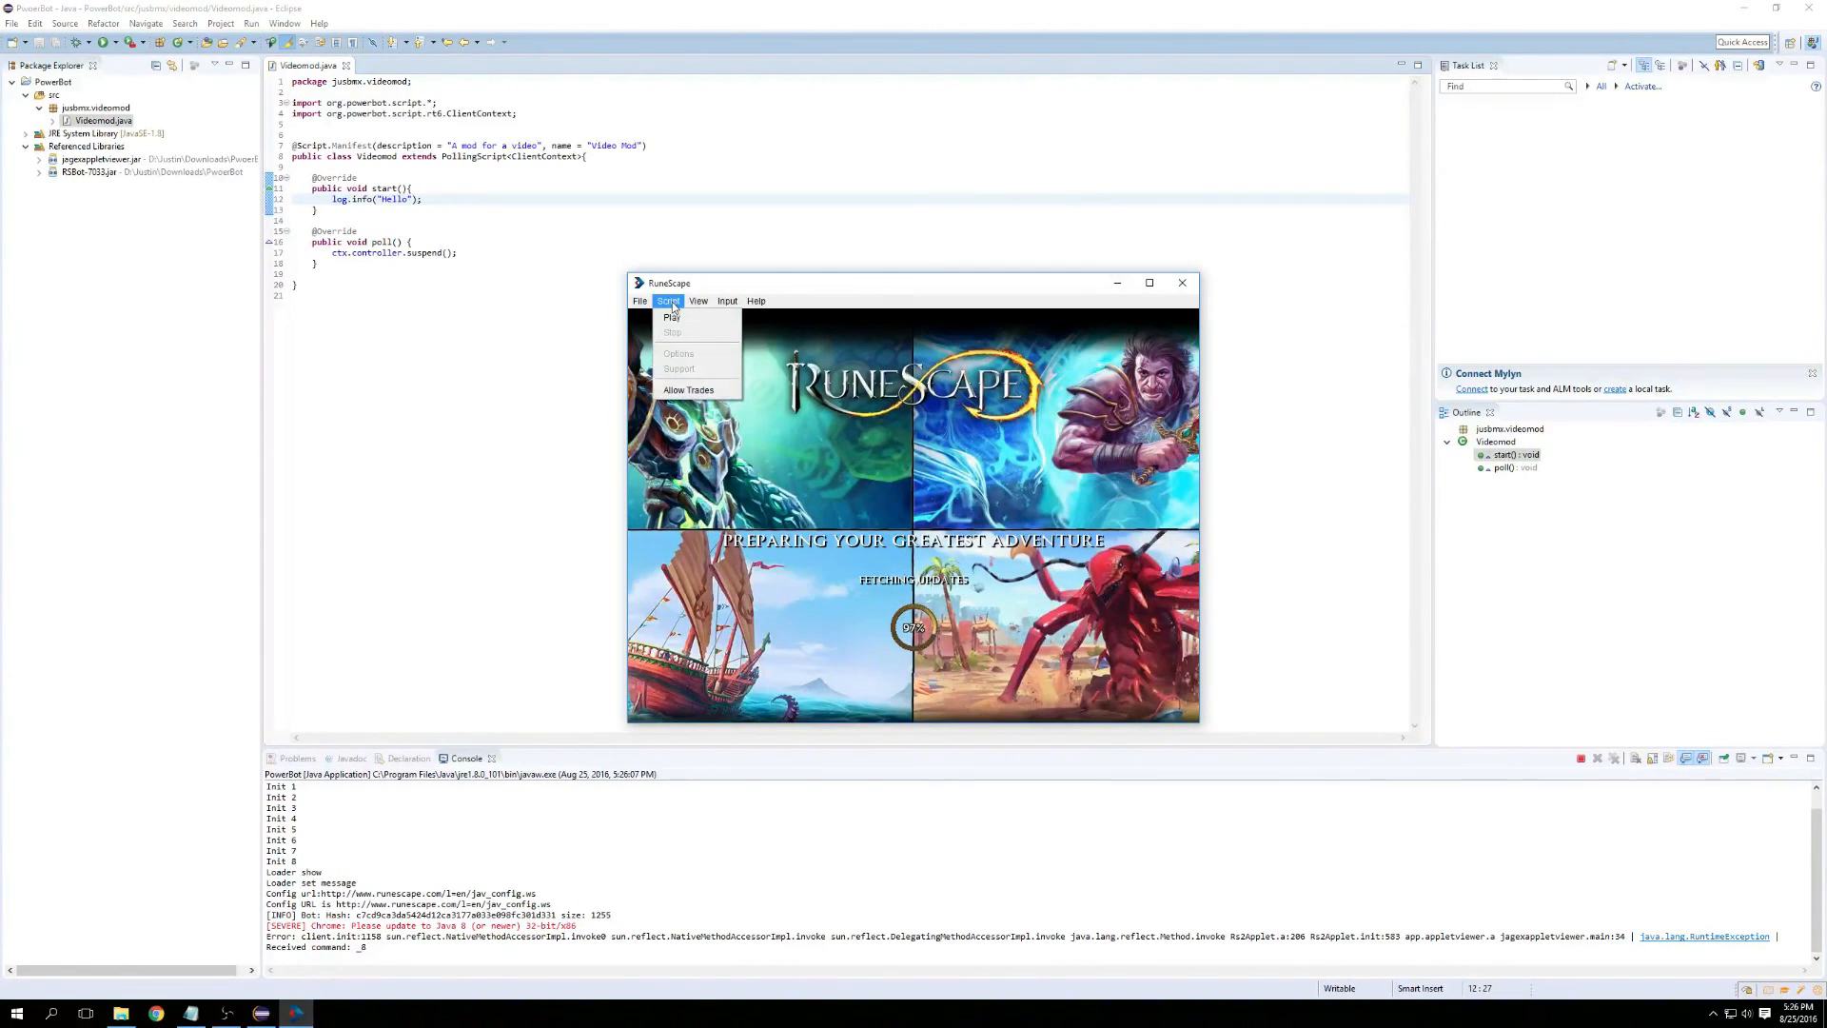
{"action": "left_click", "coordinate": [672, 316]}
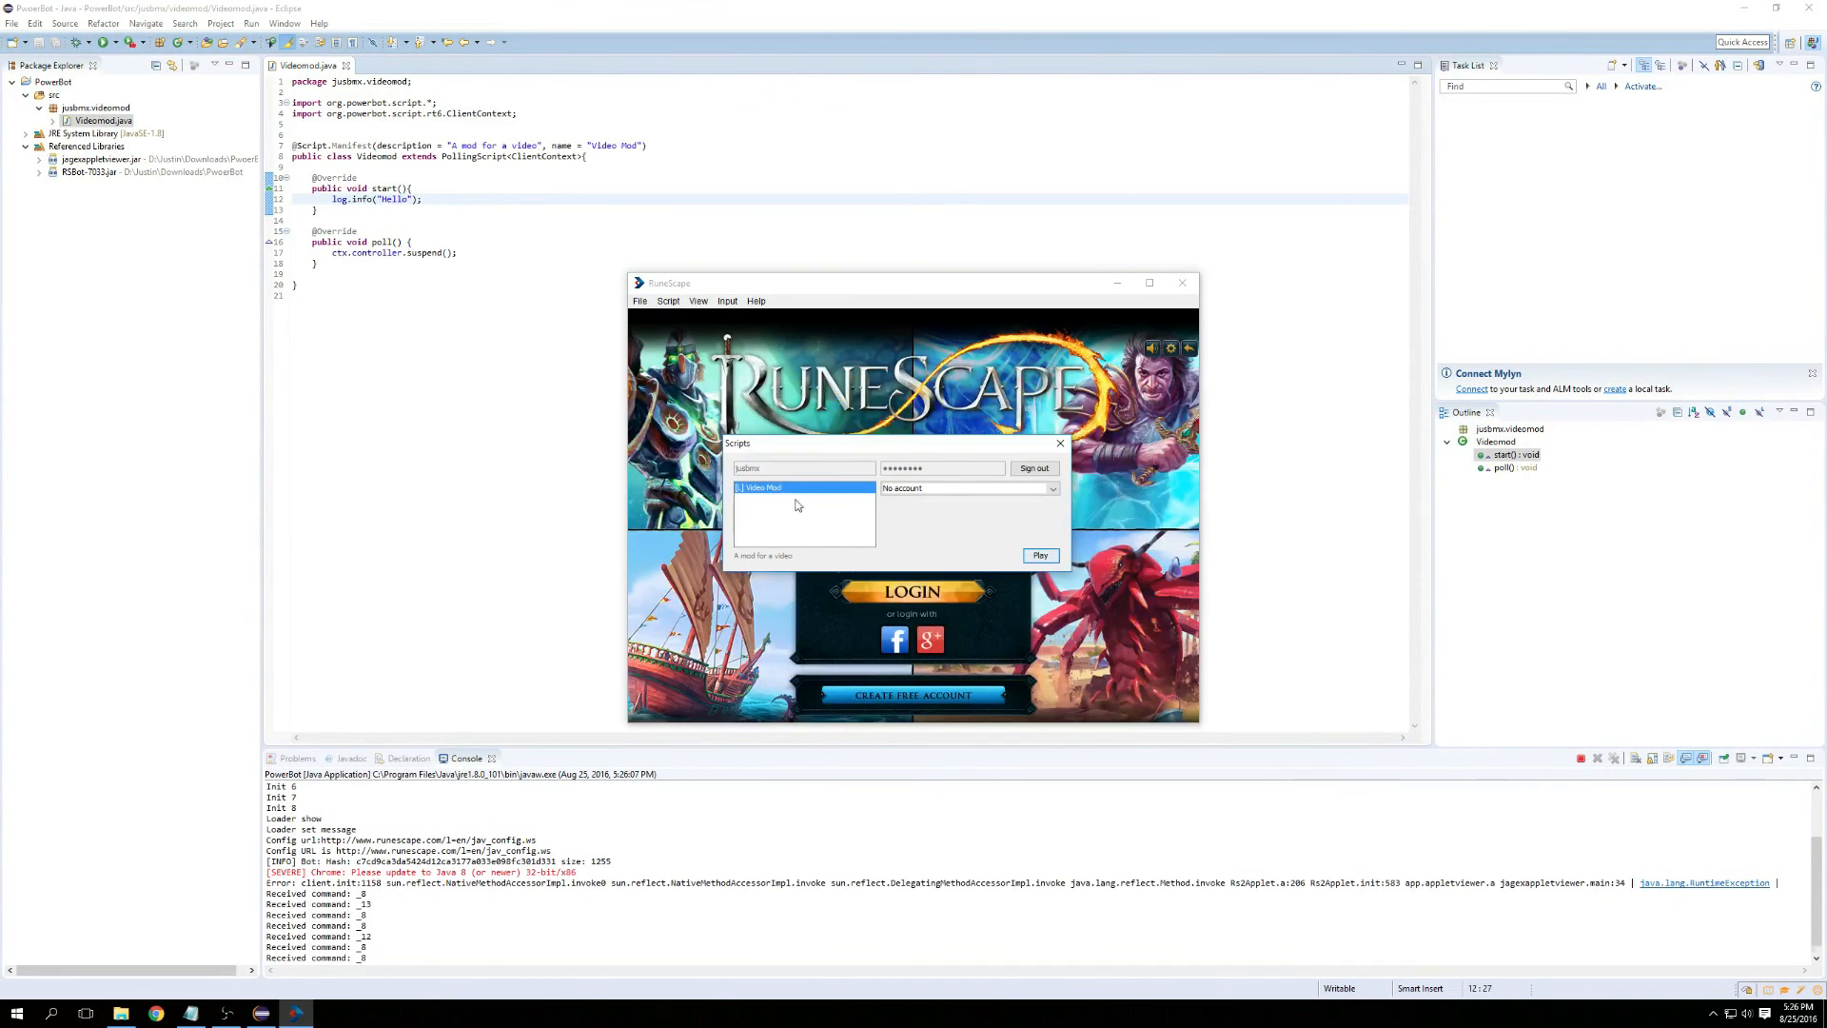
{"action": "left_click", "coordinate": [1039, 554]}
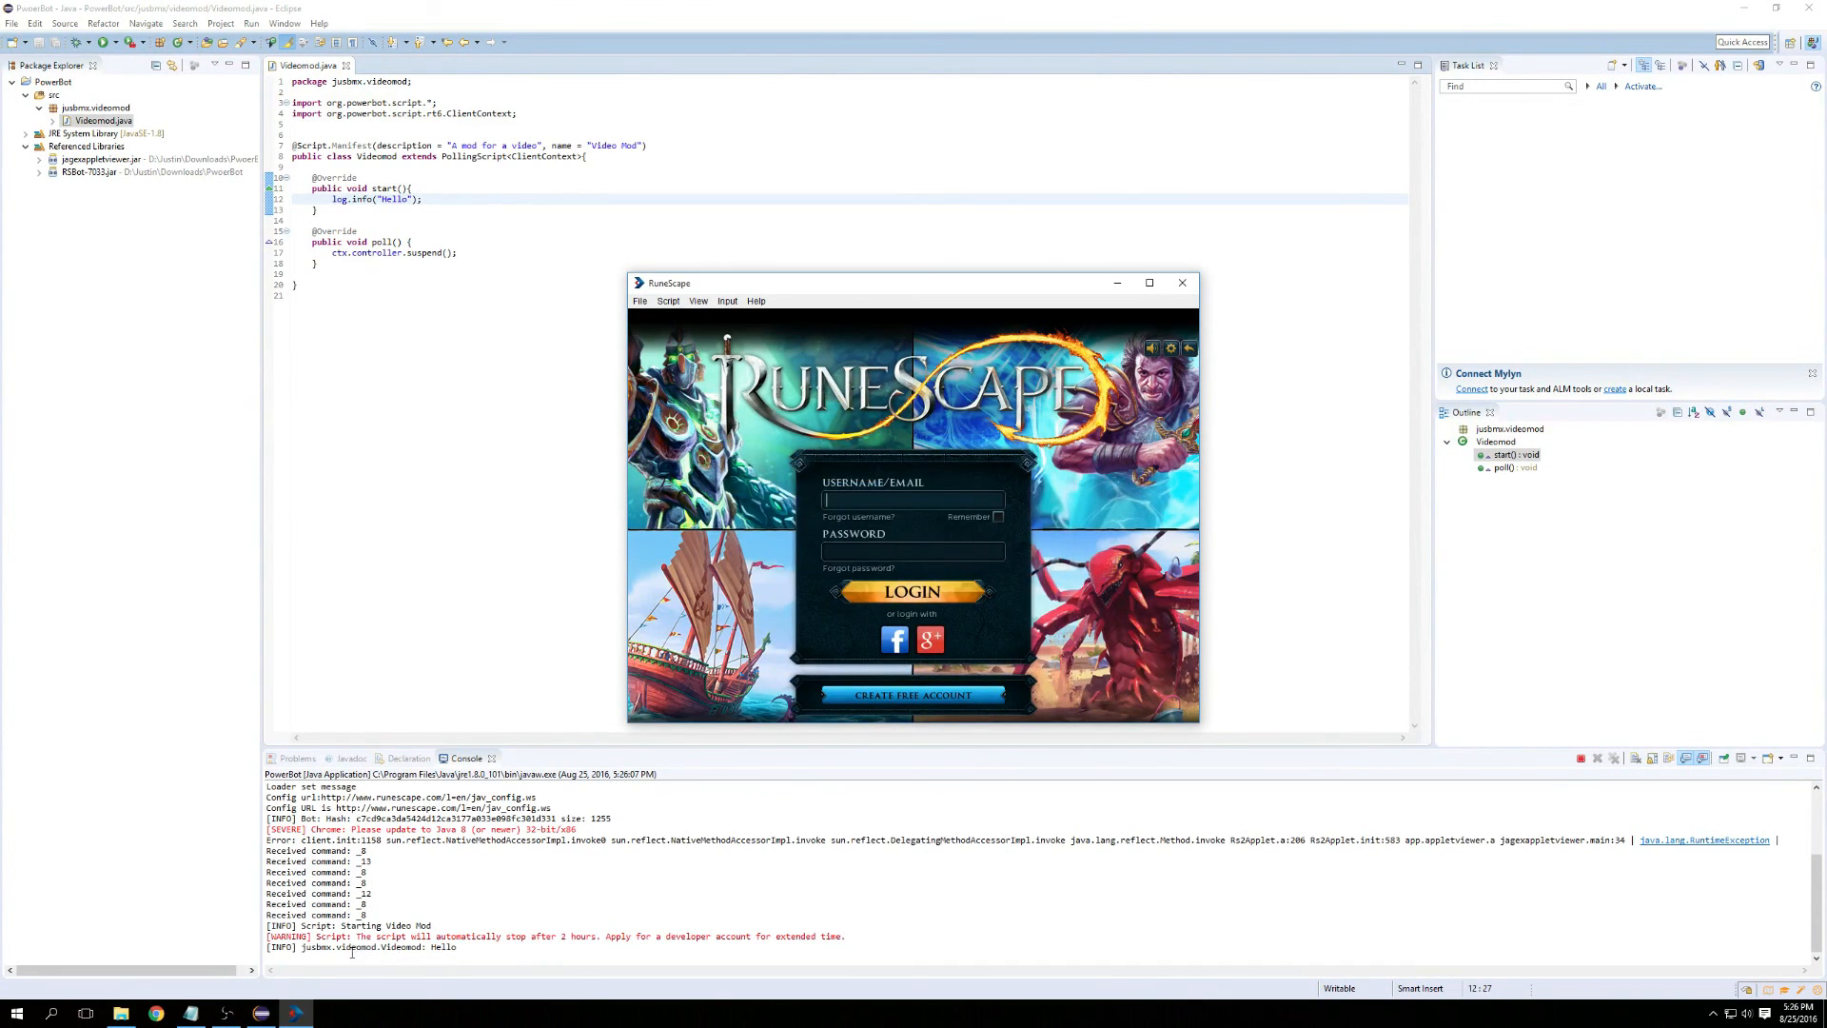